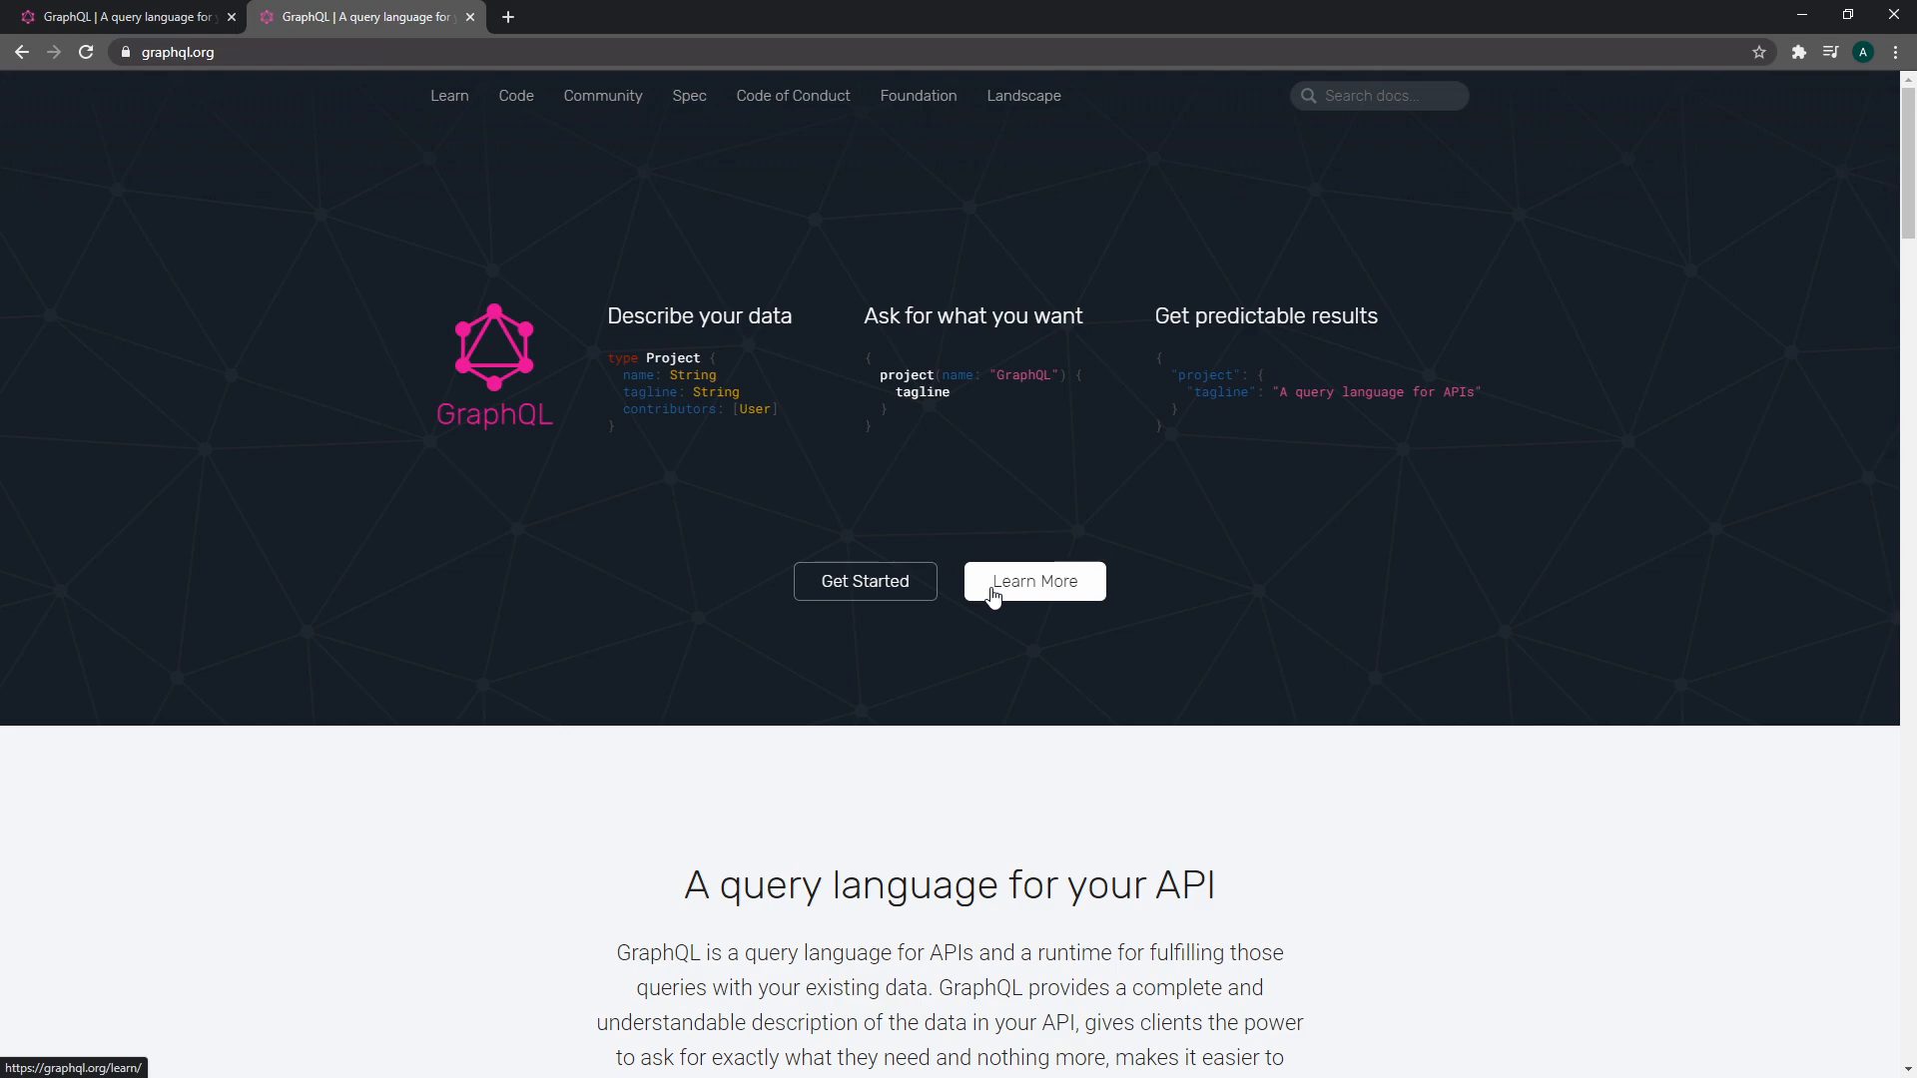
mouse_move(841, 508)
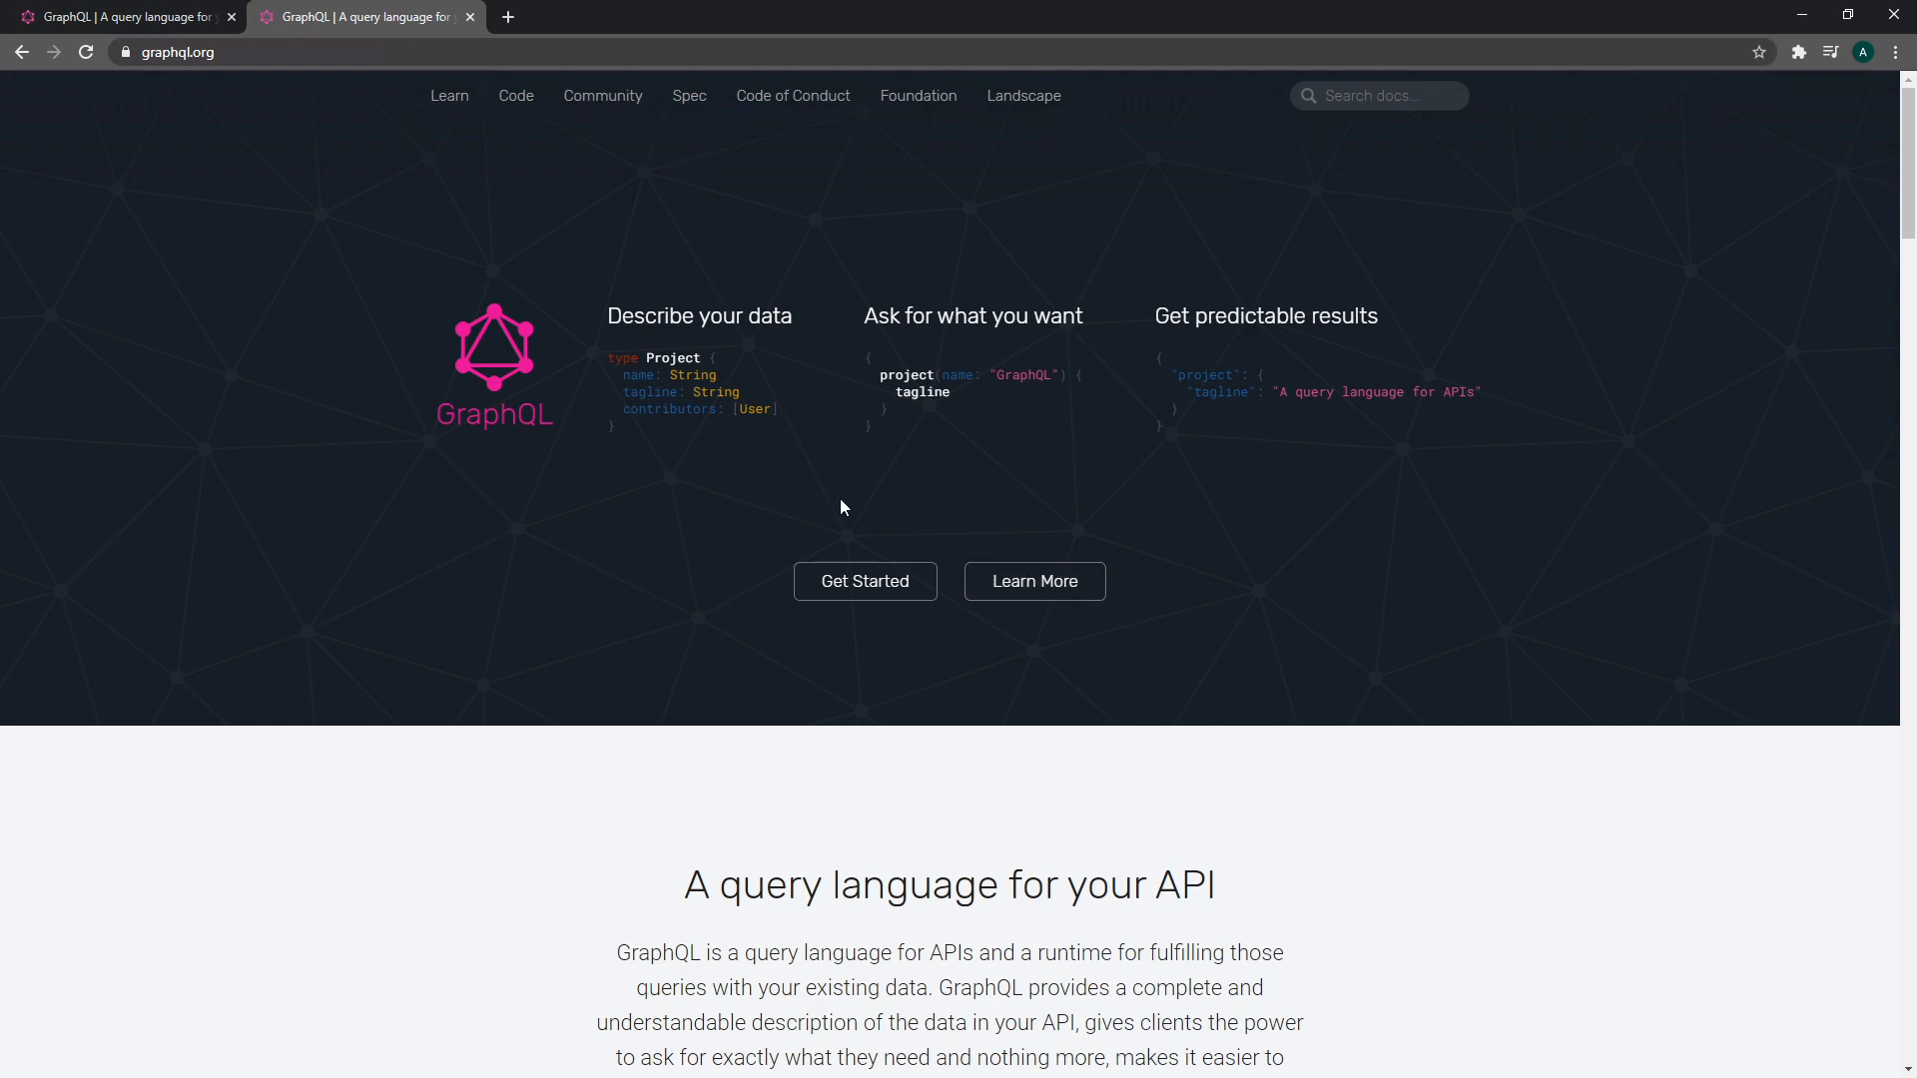
Scroll the graphql.org homepage down to the 'Ask for what you need' hero query example
scroll("down", 3)
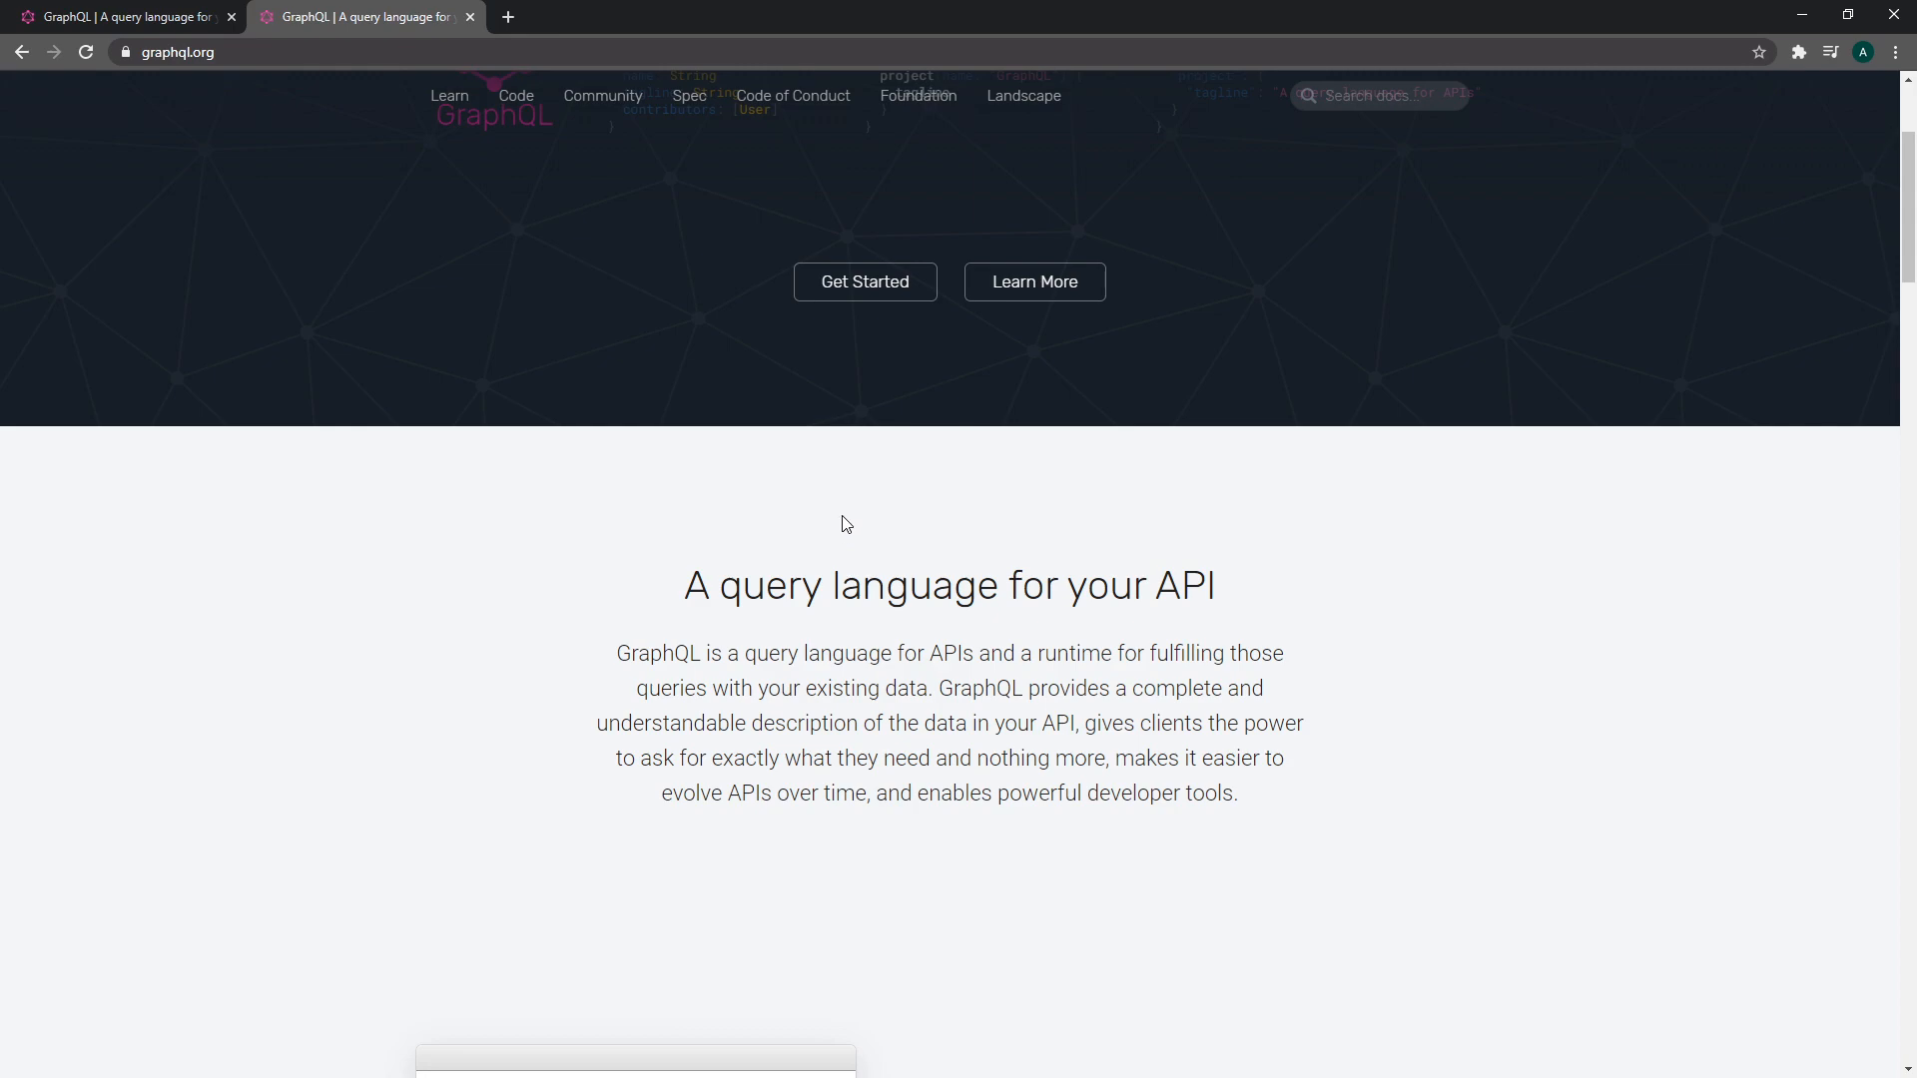
scroll("down", 3)
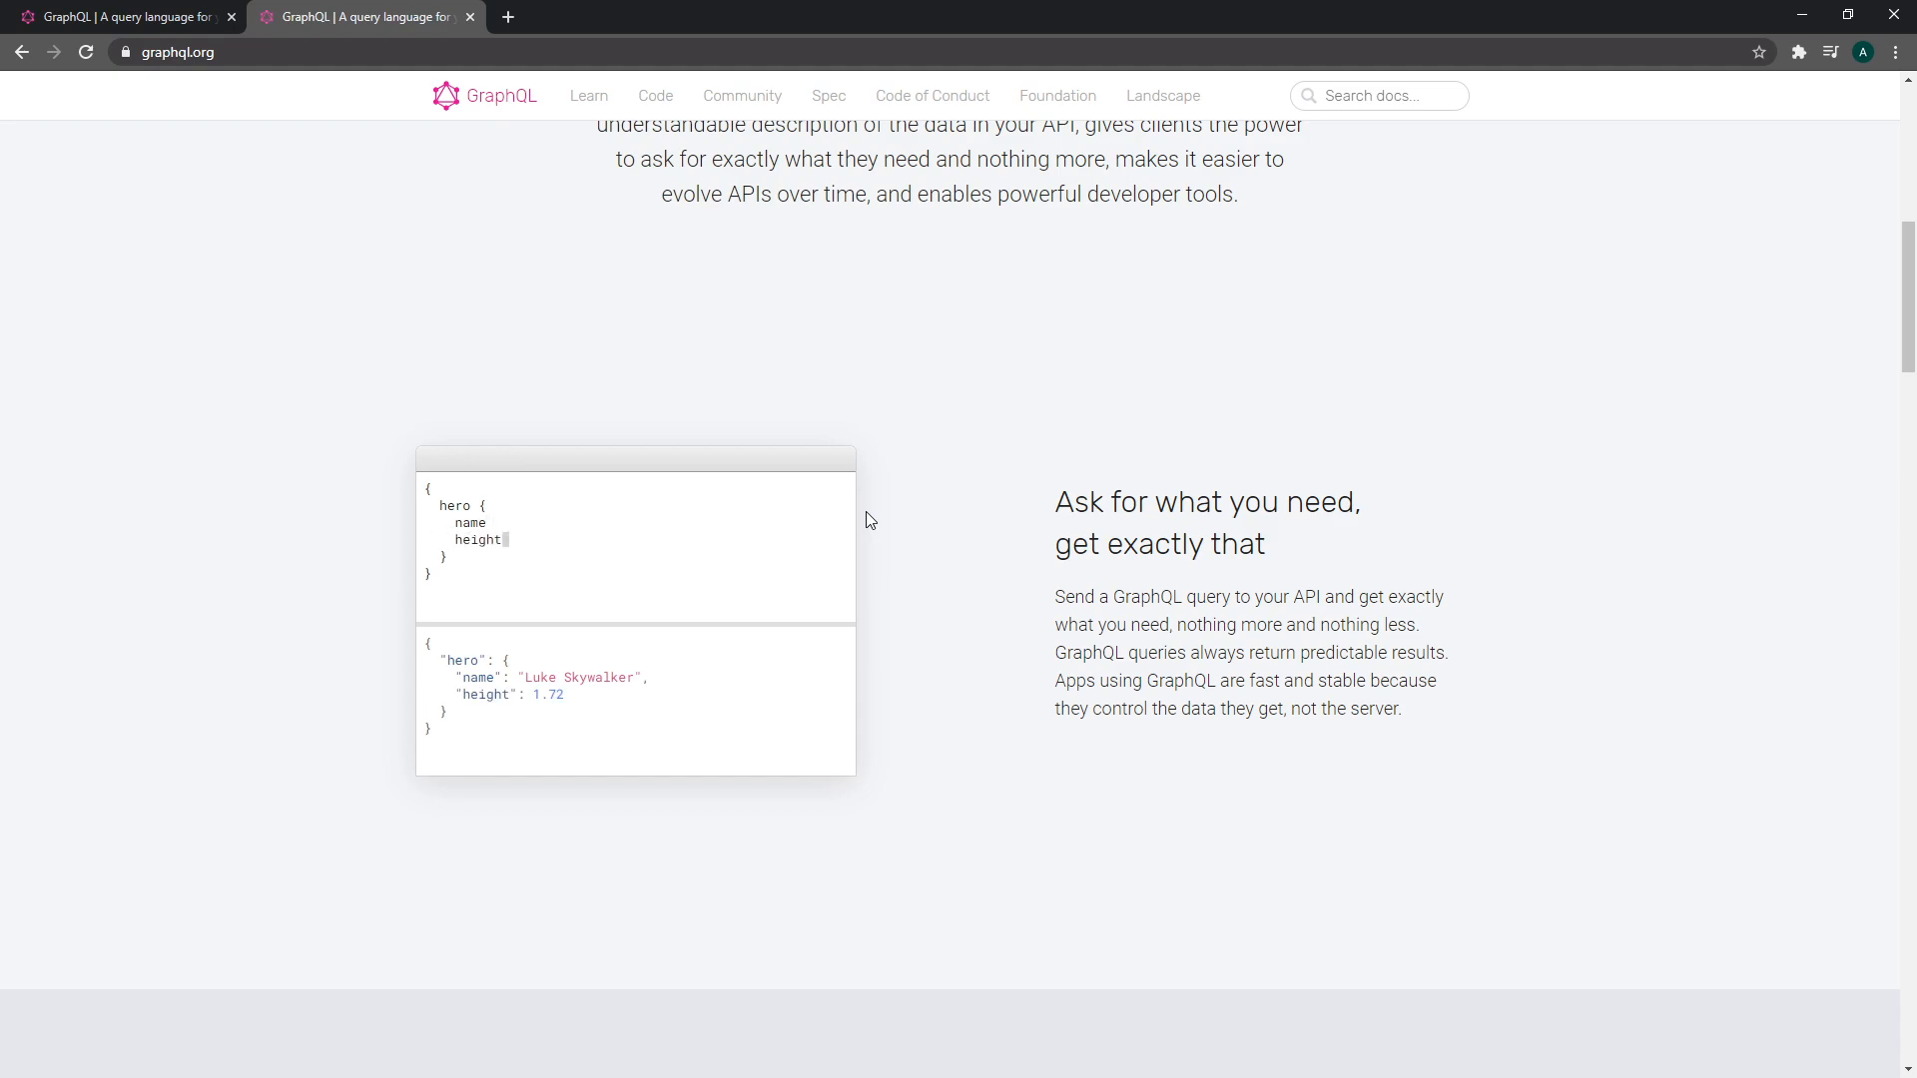
Edit the sample hero query so the result returns only name, dropping height
type("m")
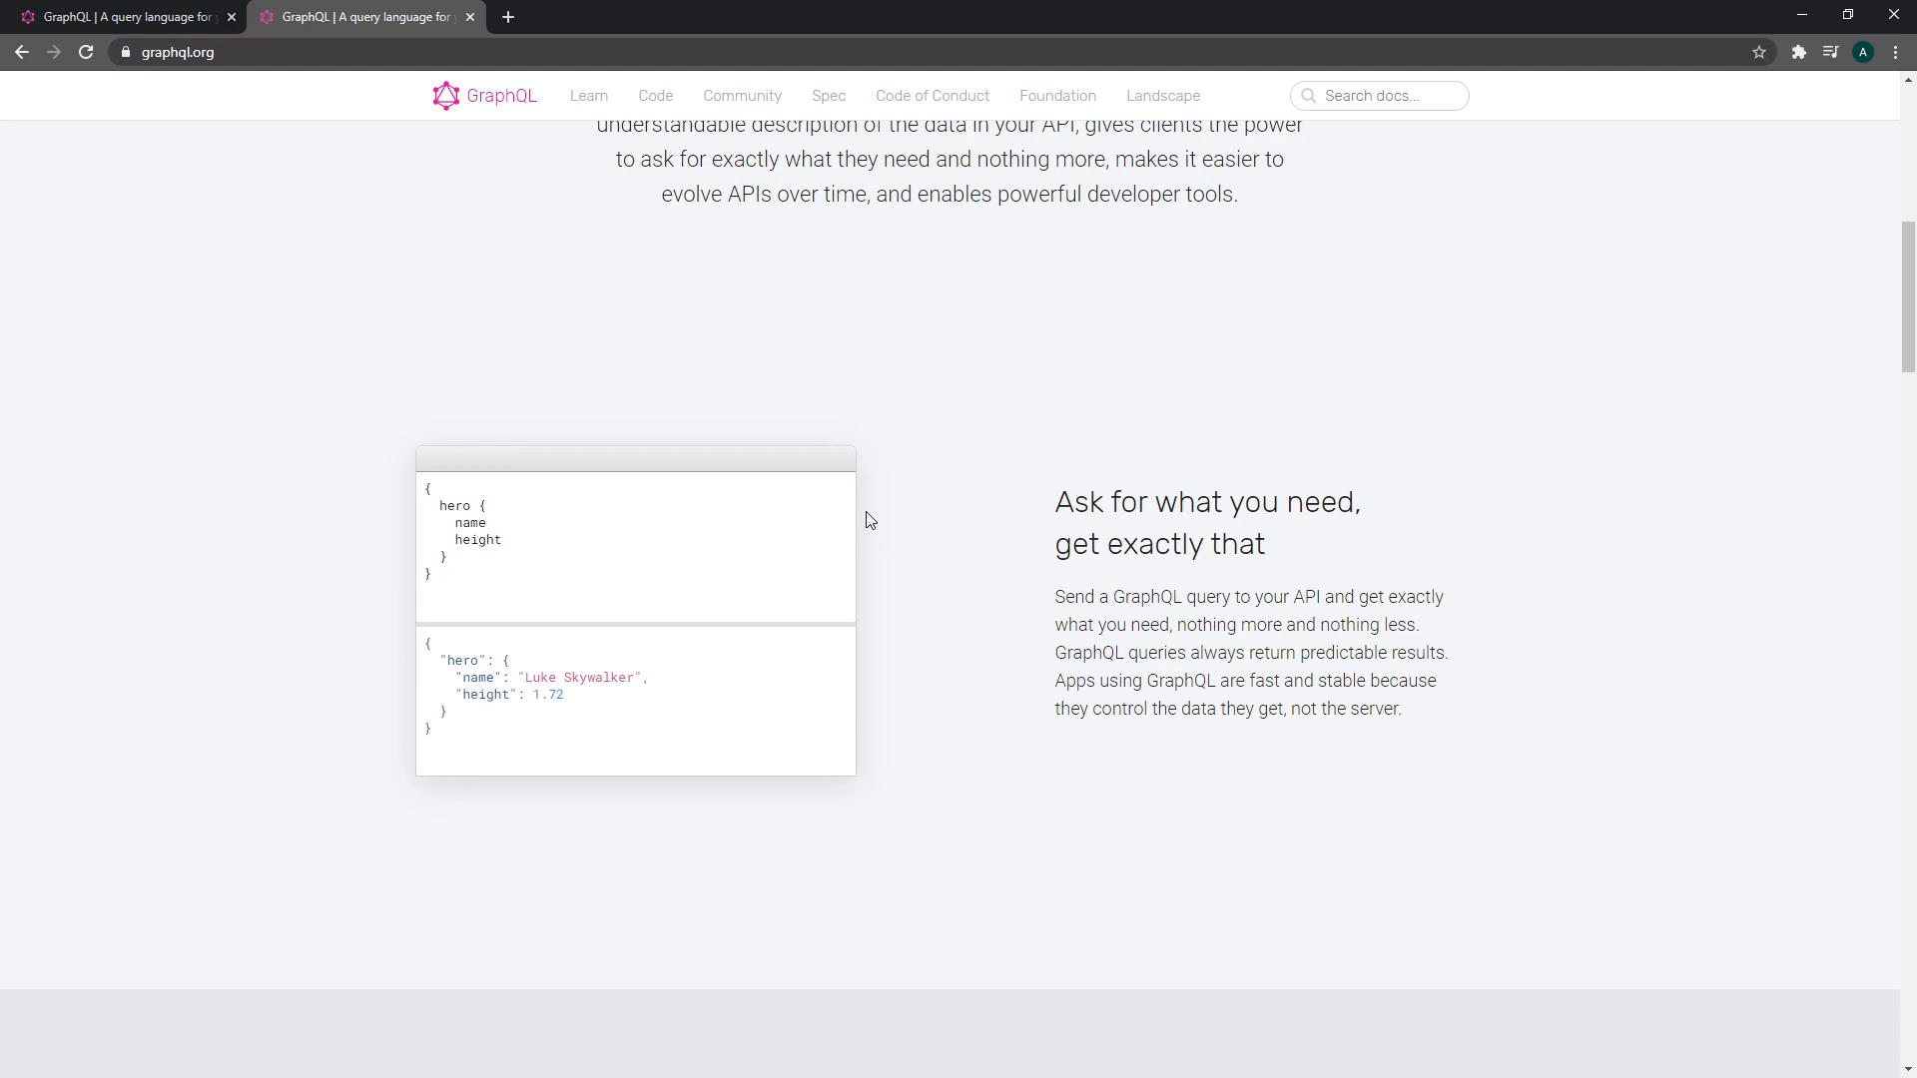
type("mass")
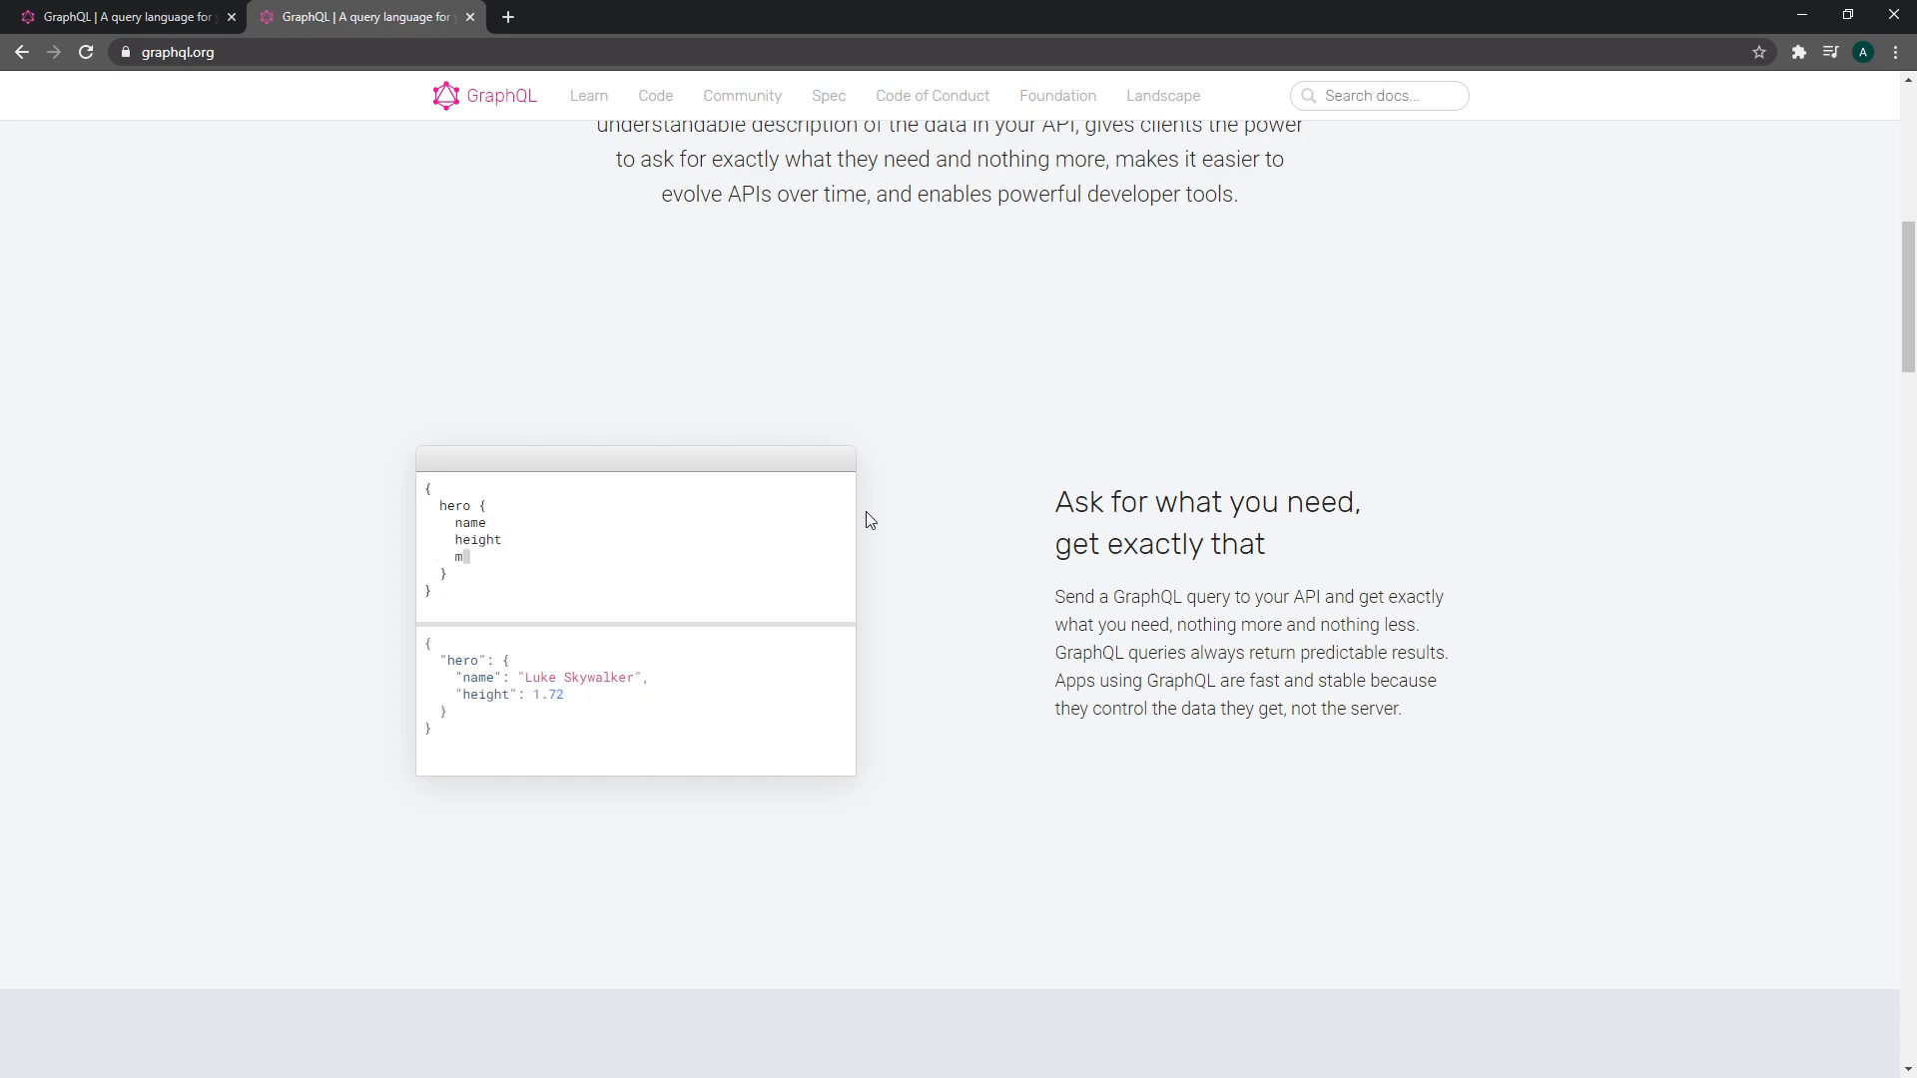
type("a")
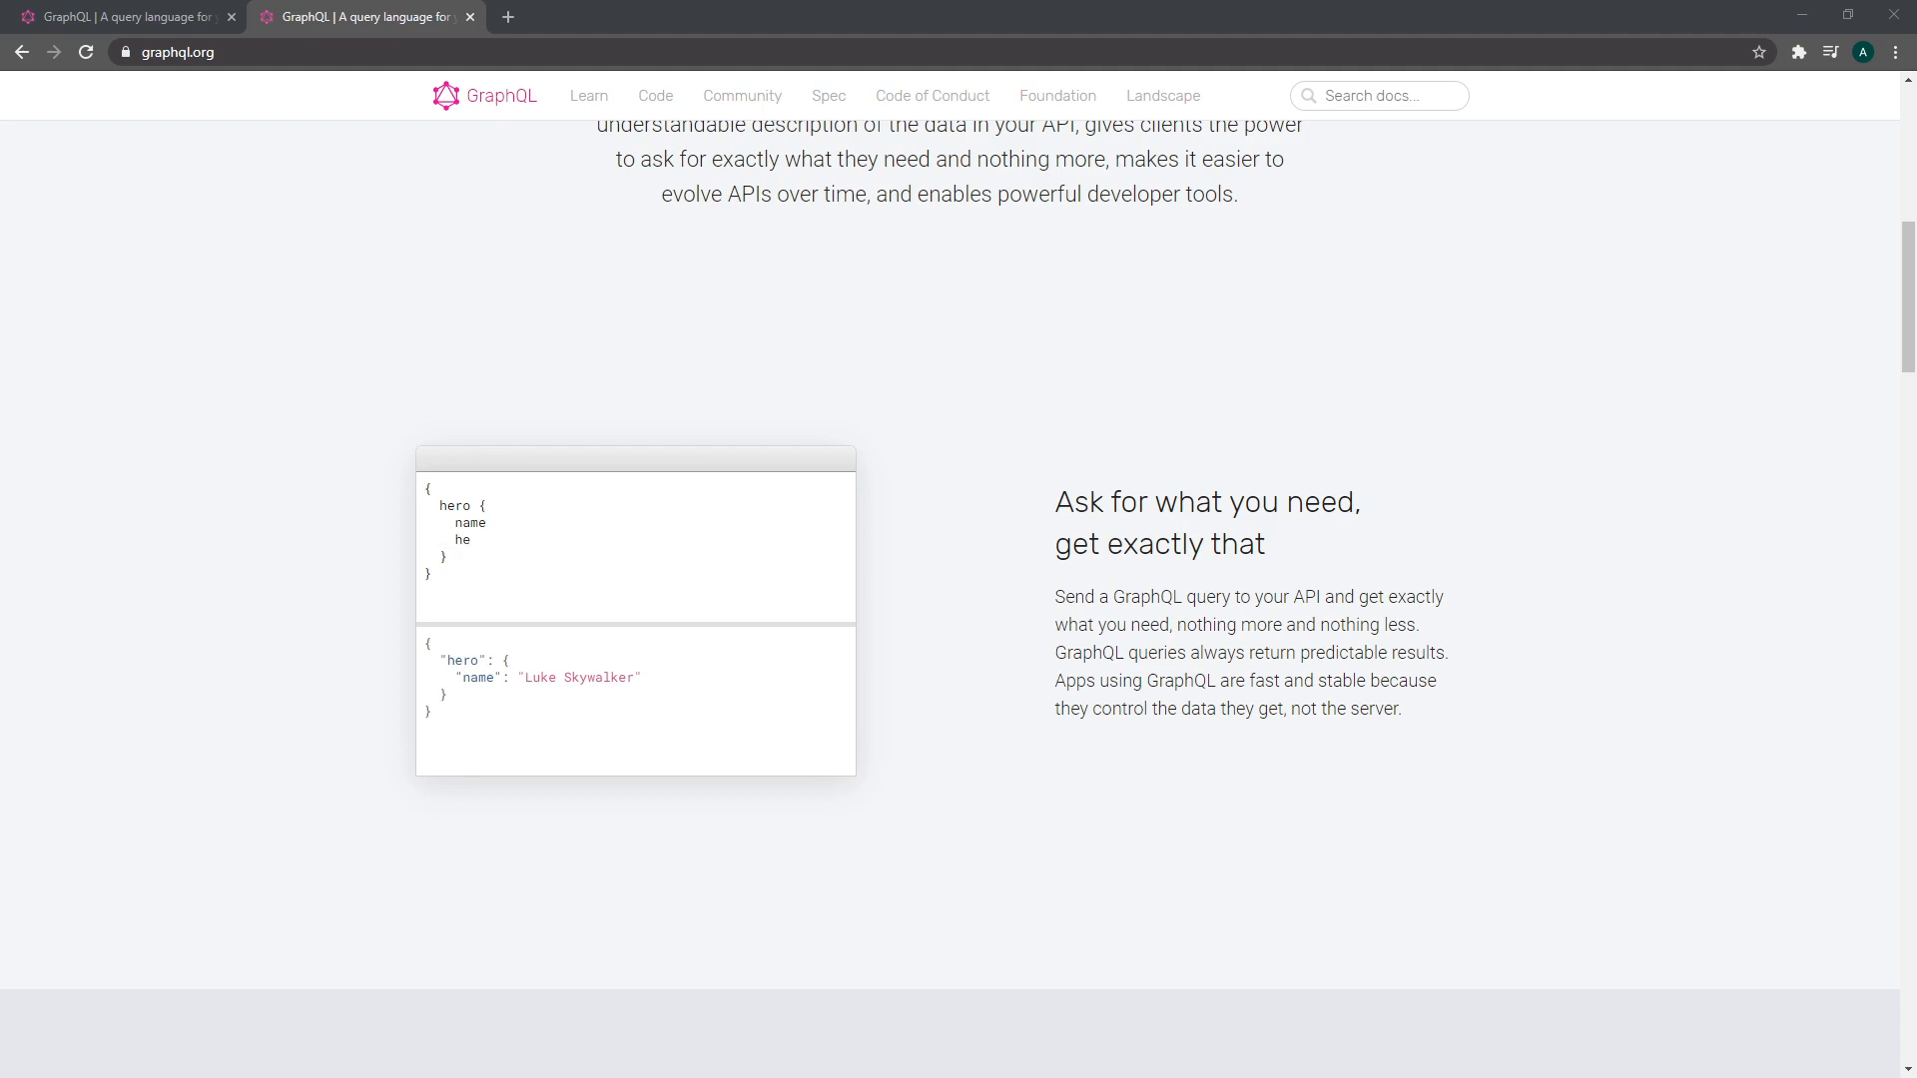
List the /api/users/:userId endpoints for details, posts and address
type("/ap")
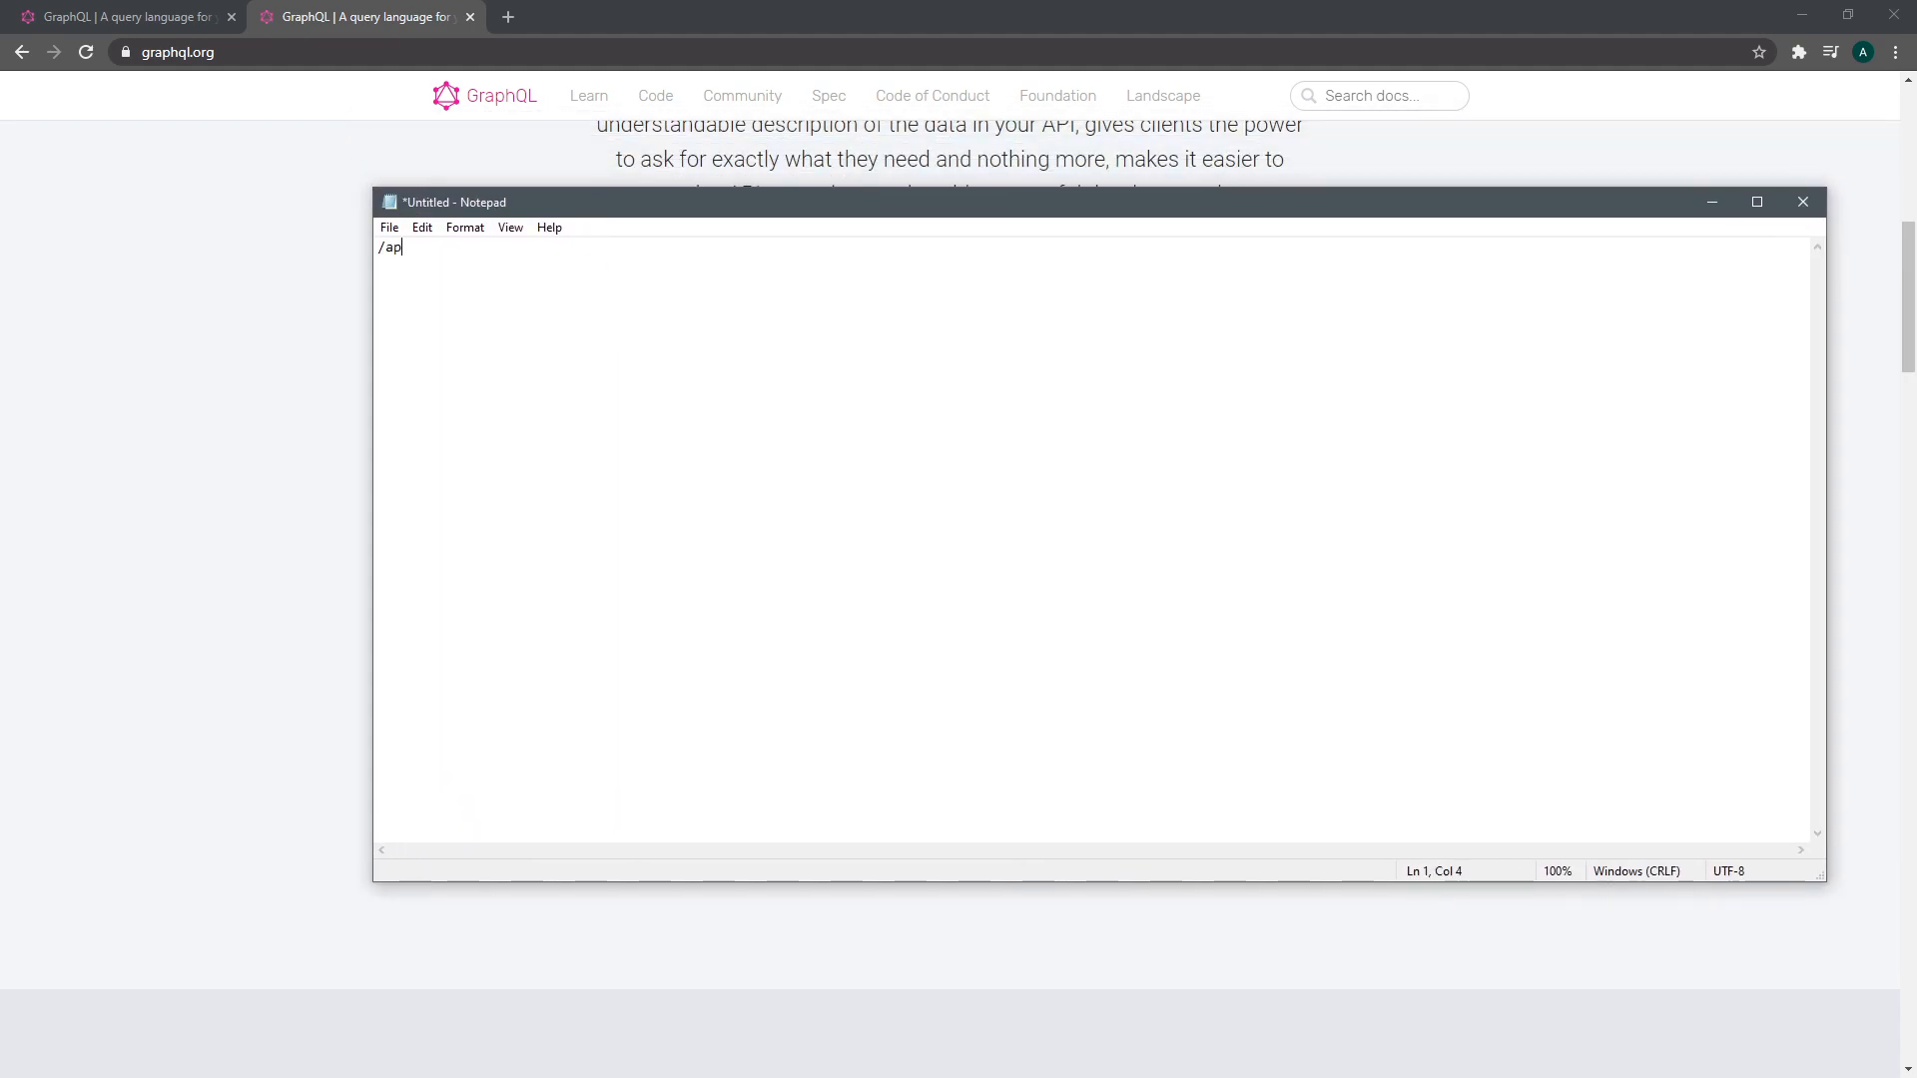
type("i/users/:")
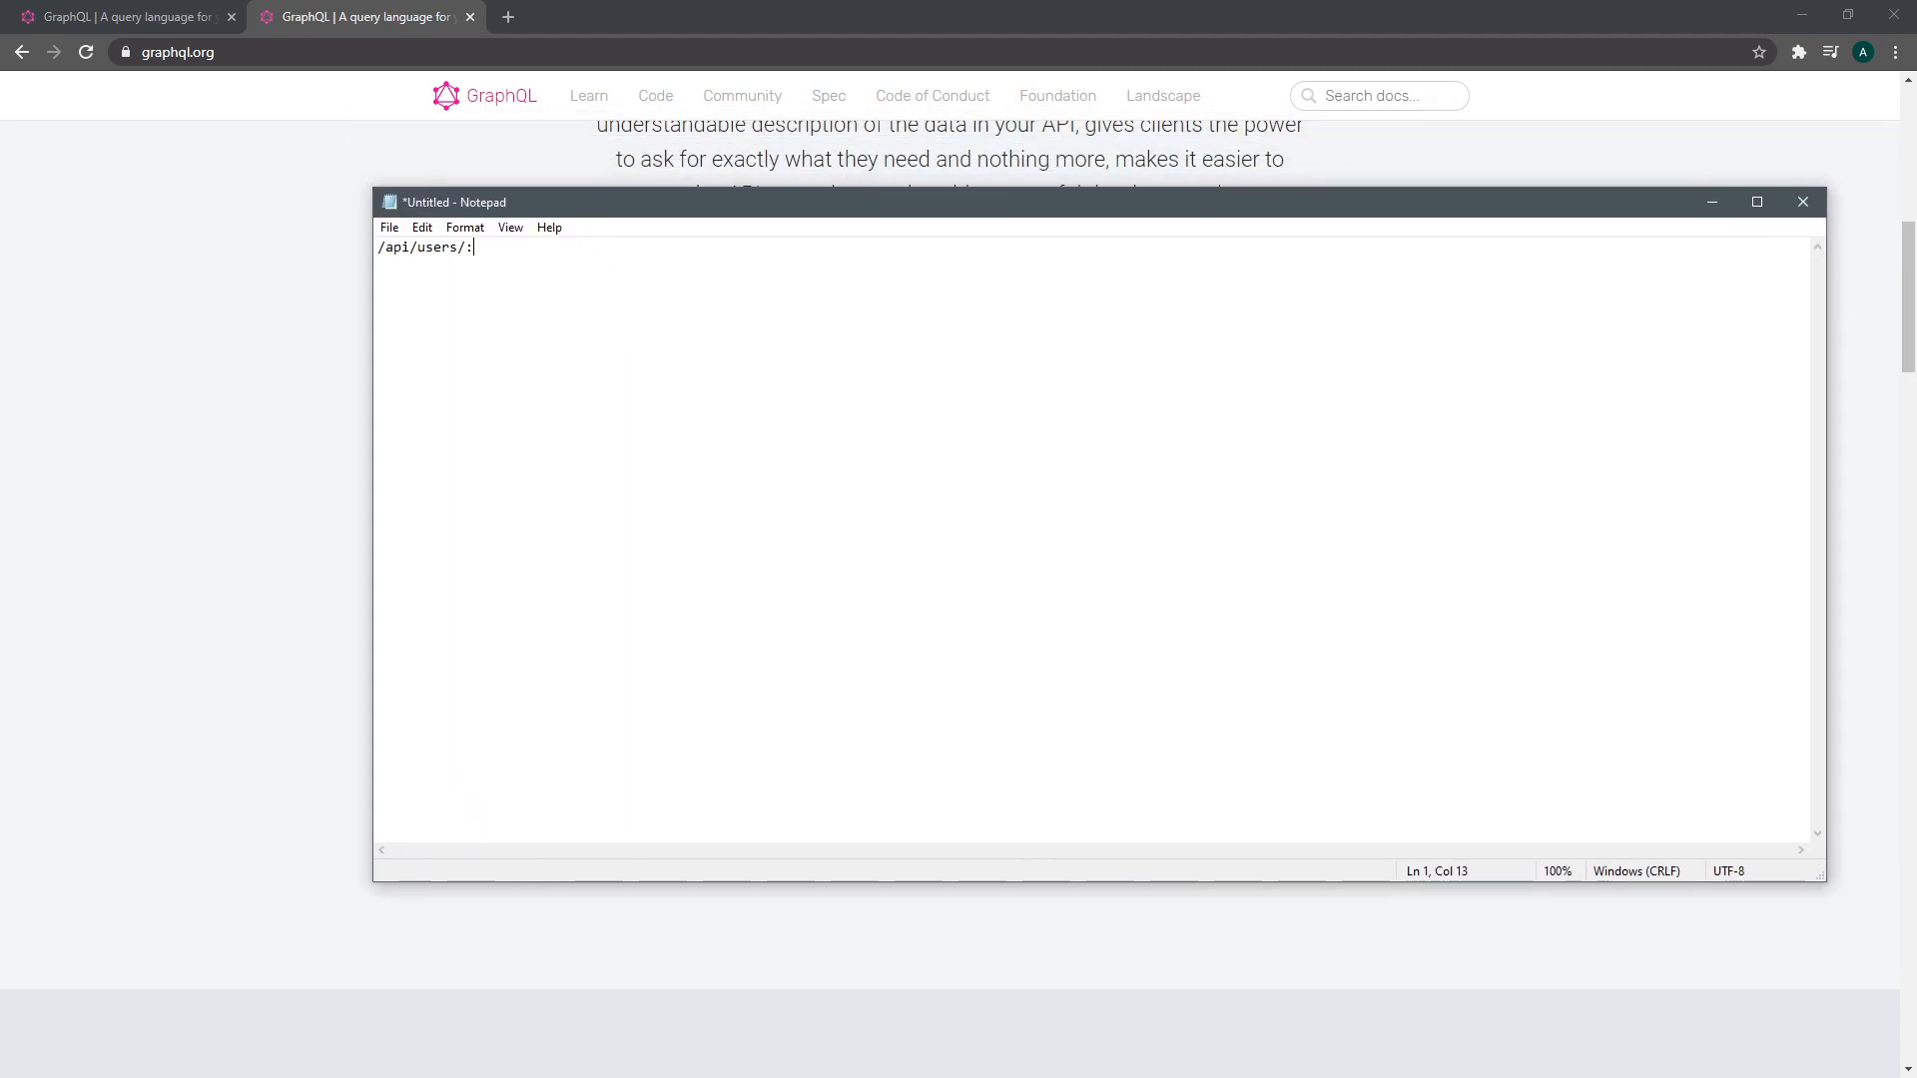
type("userId/")
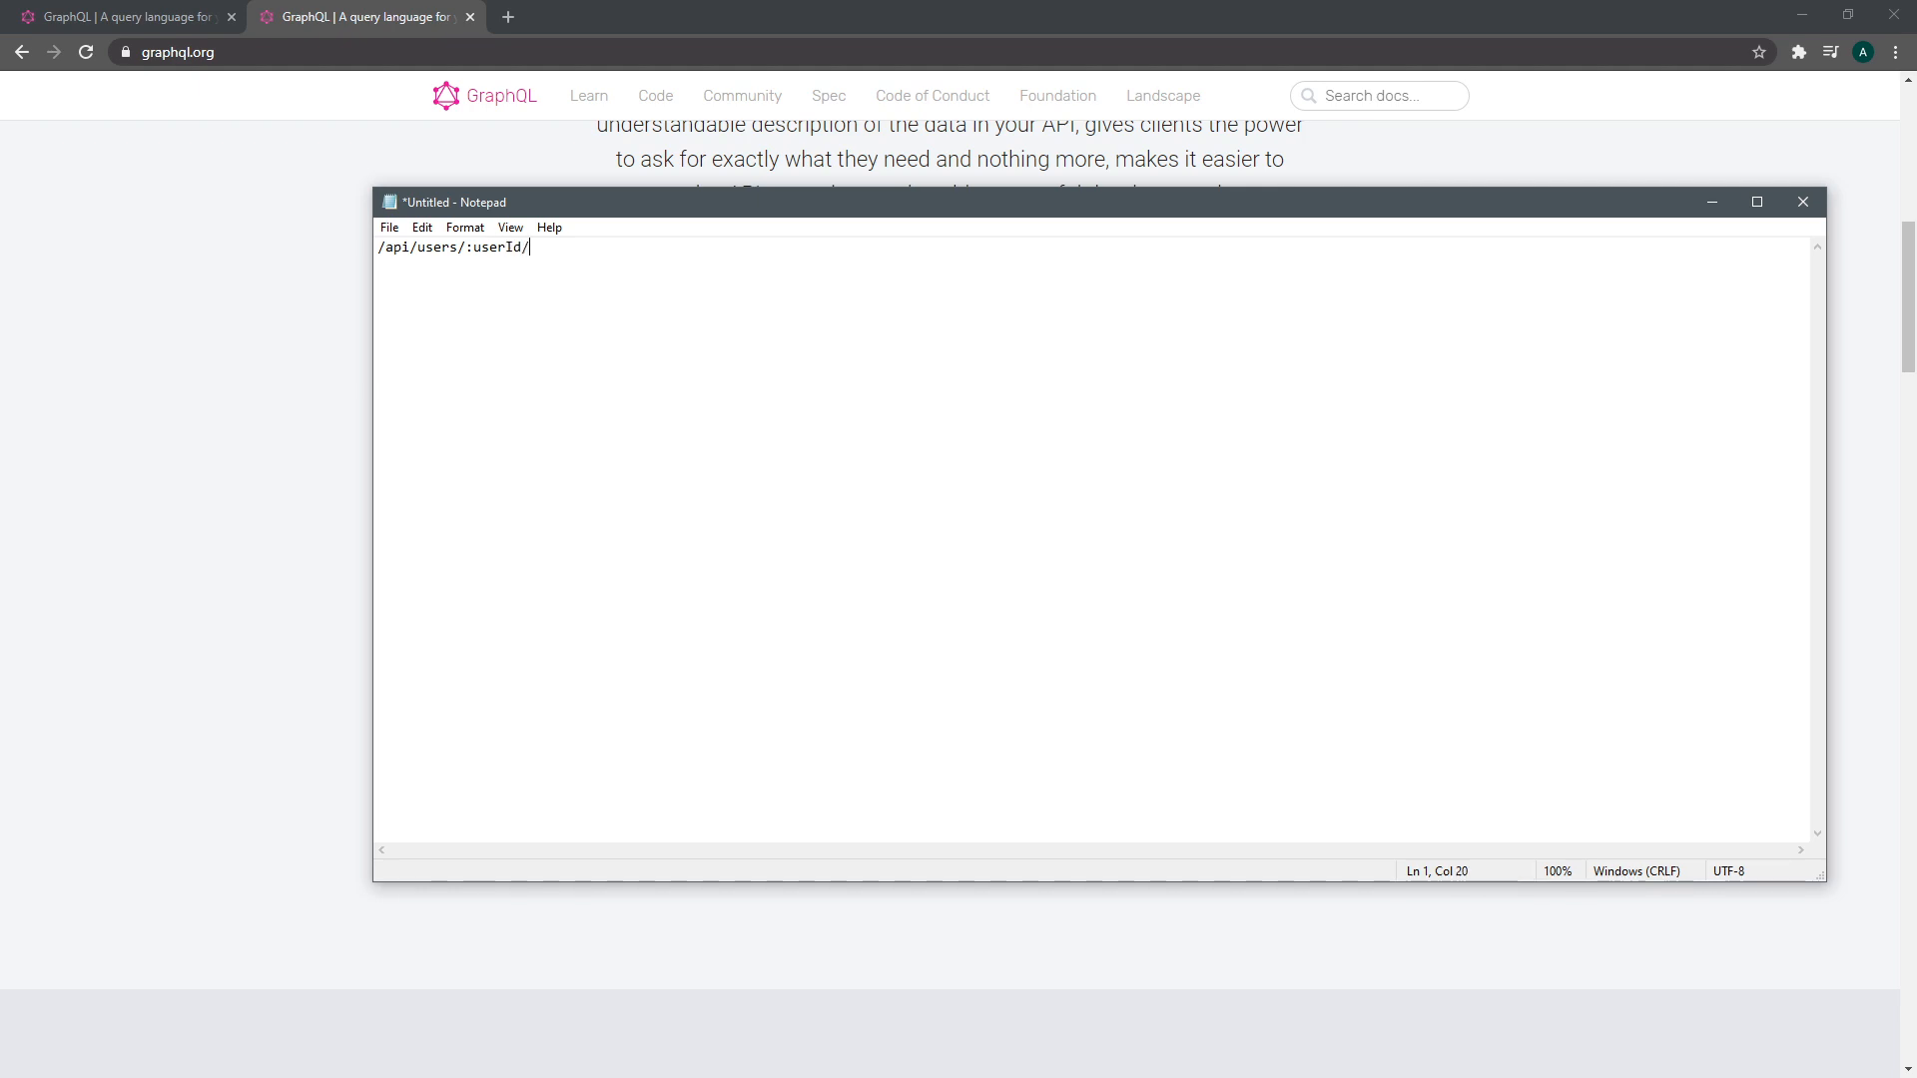
type("details")
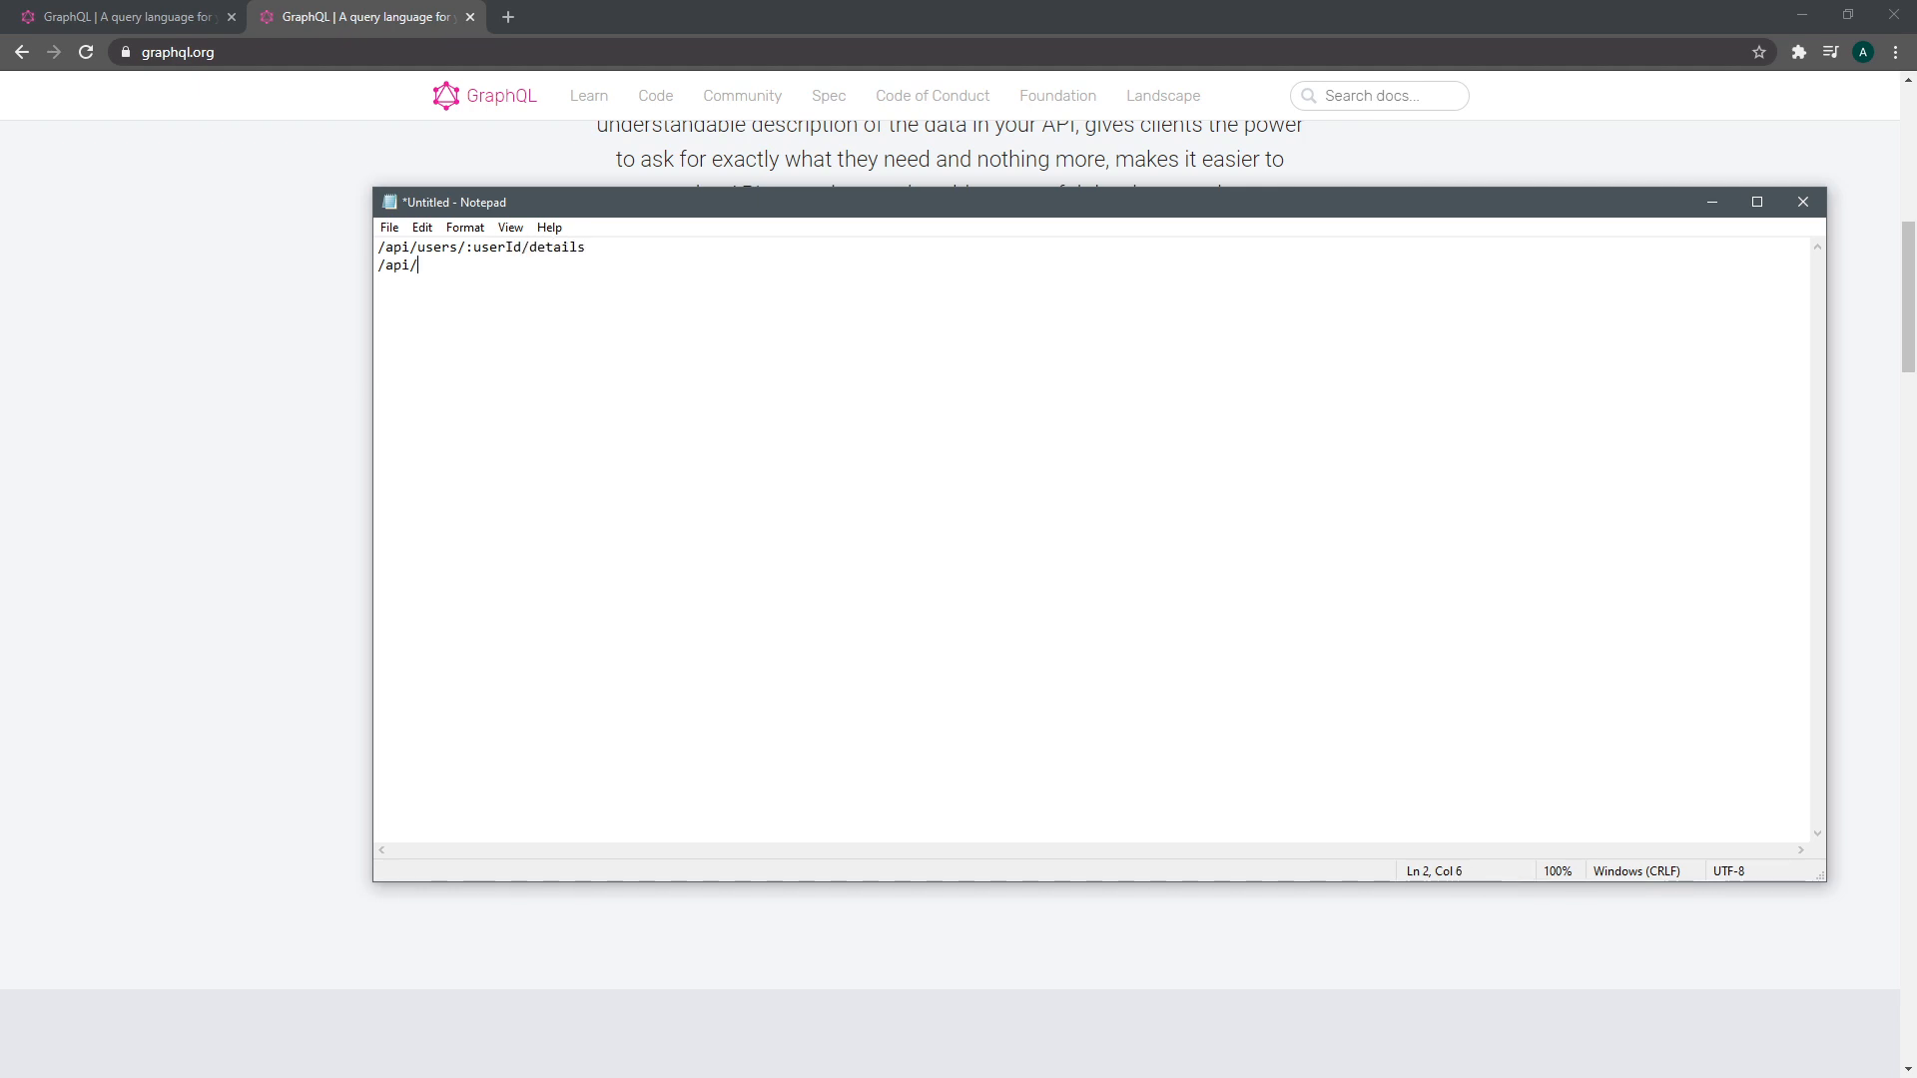
type("users/:user")
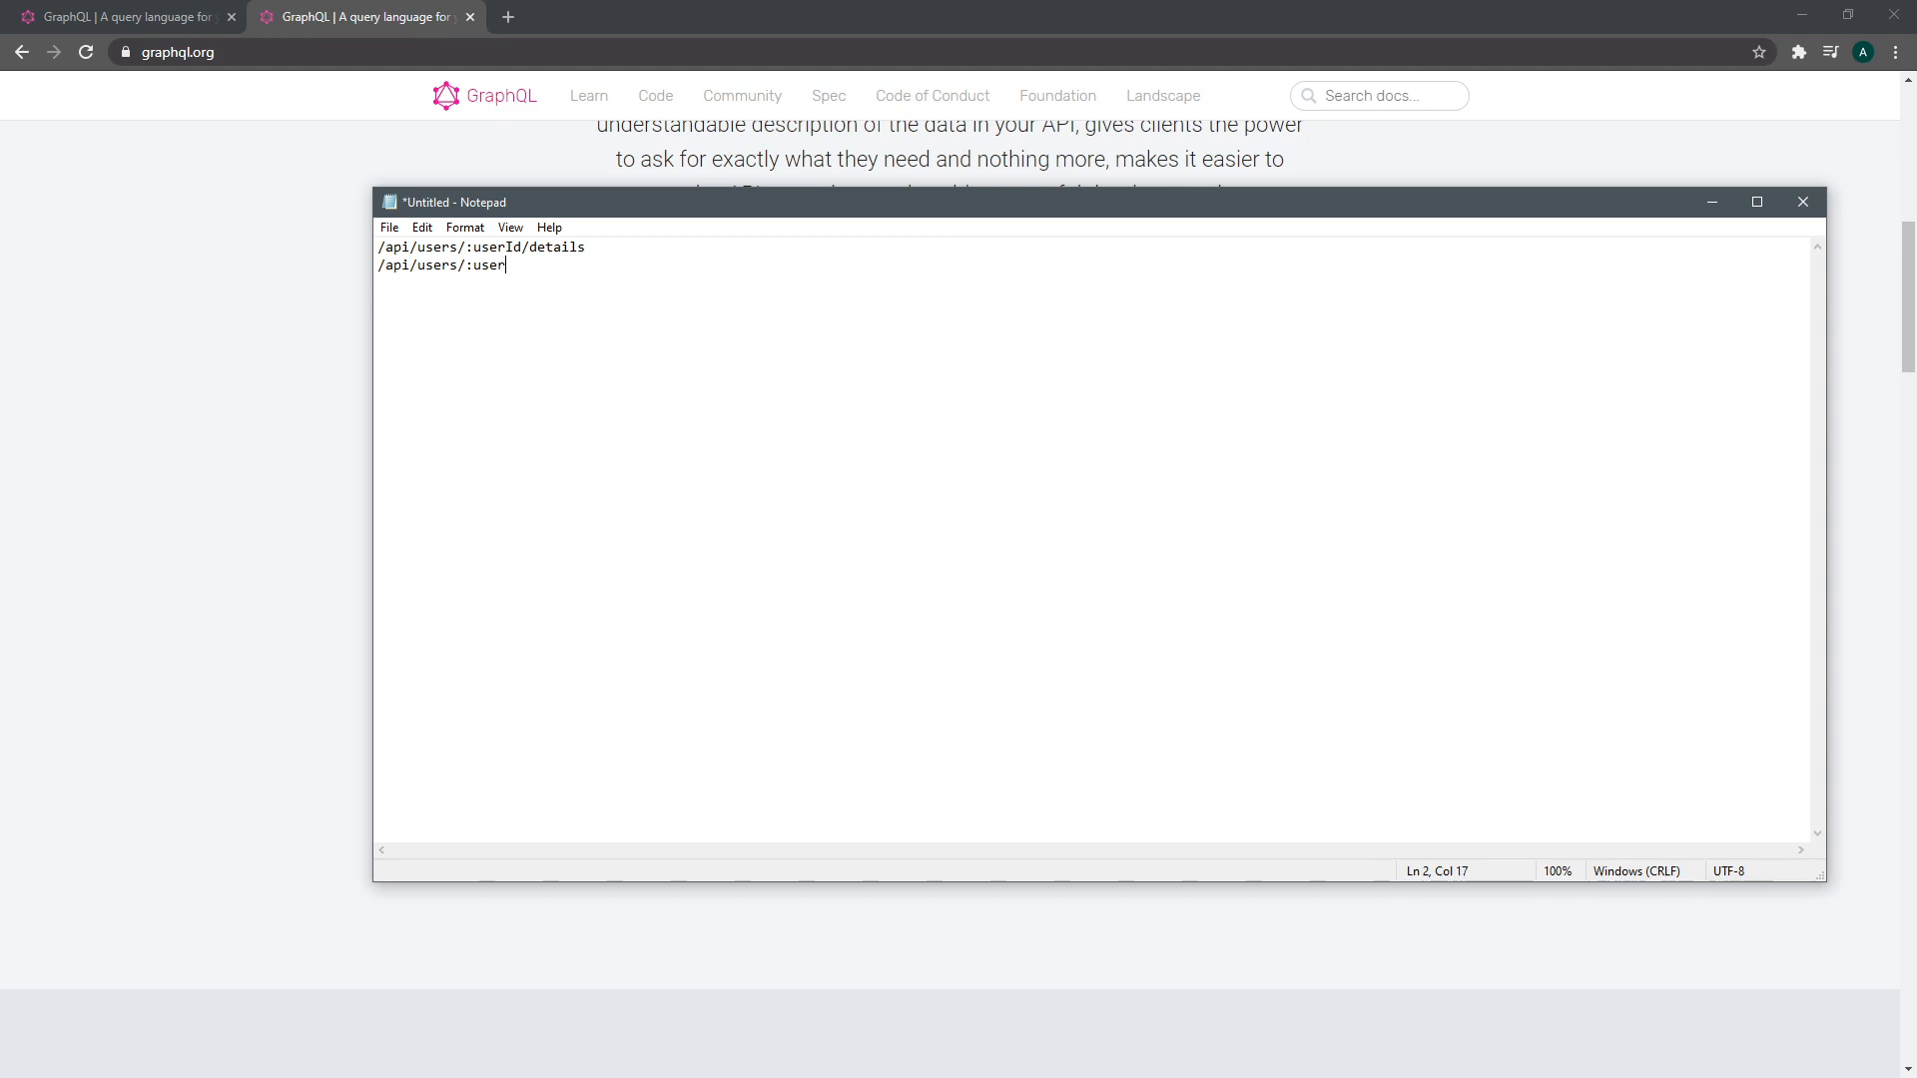
type("Id/posts")
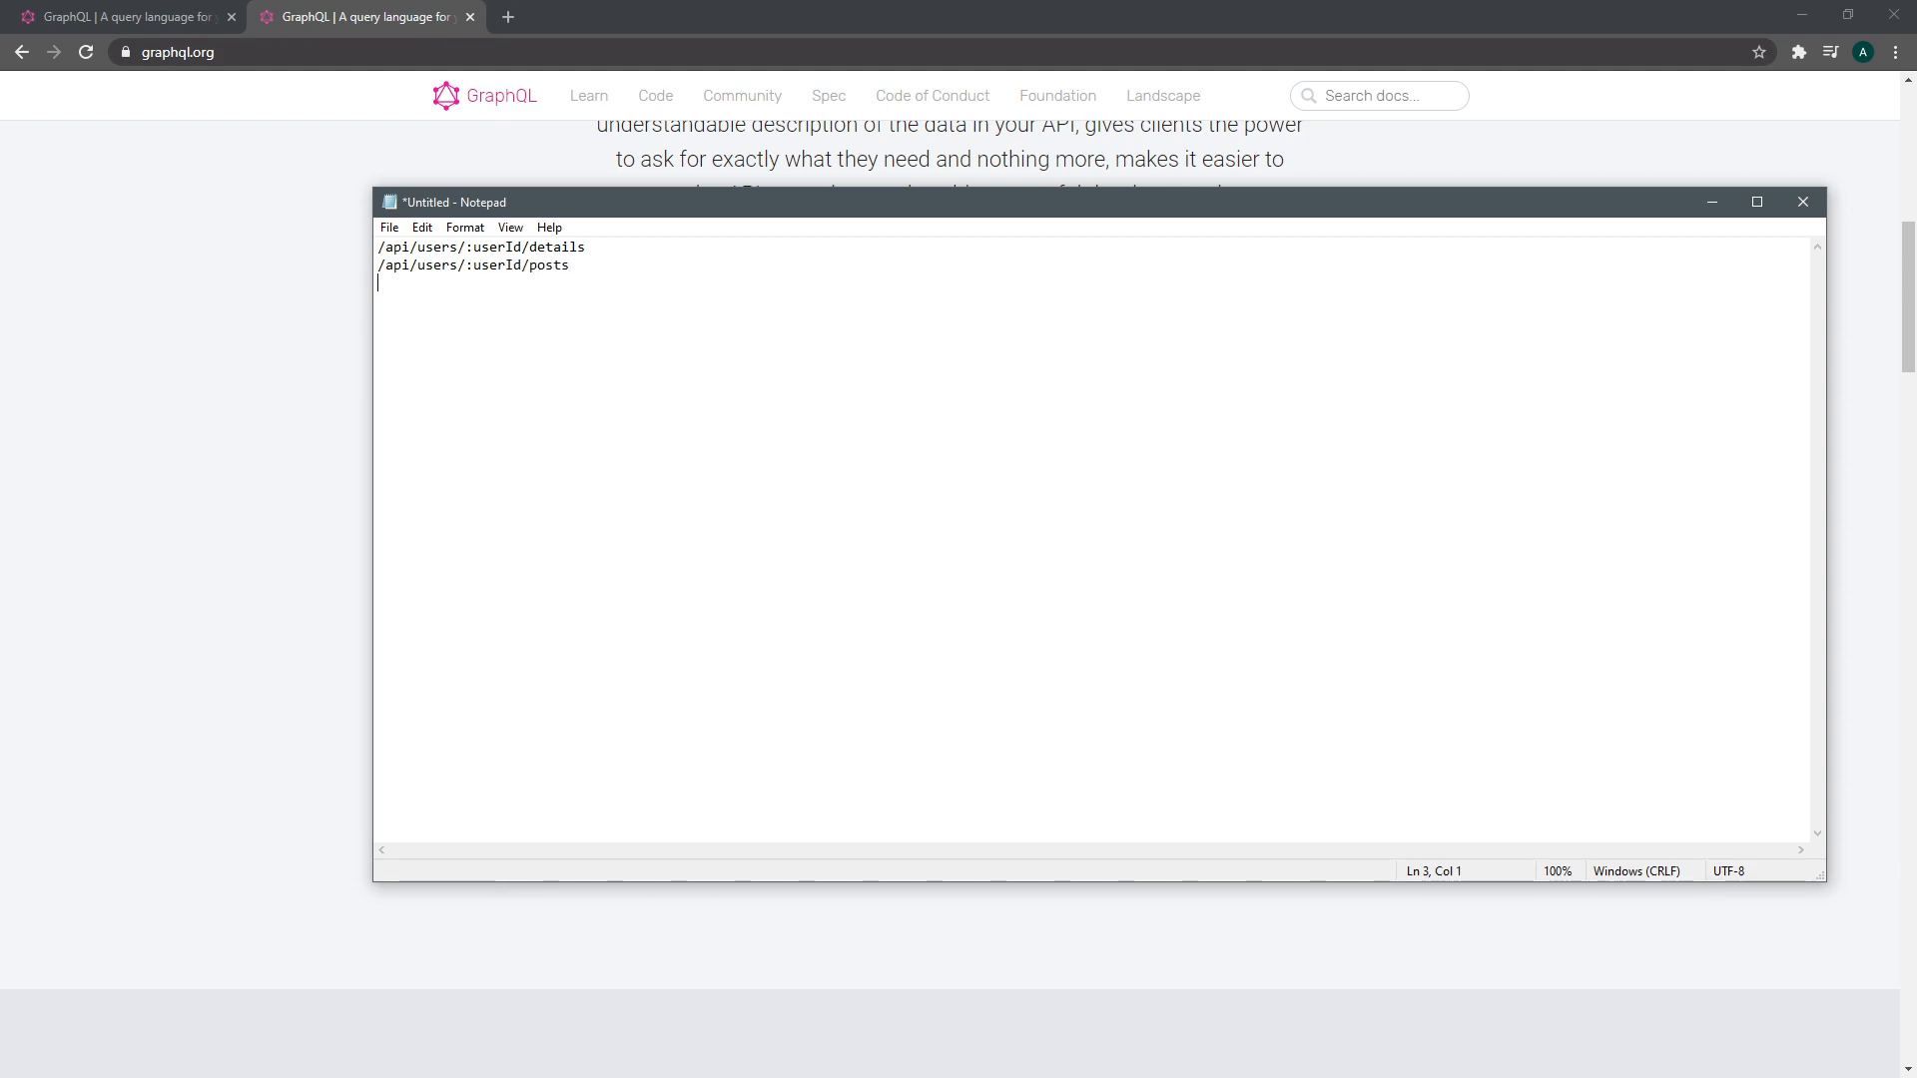
type("/api/users/:")
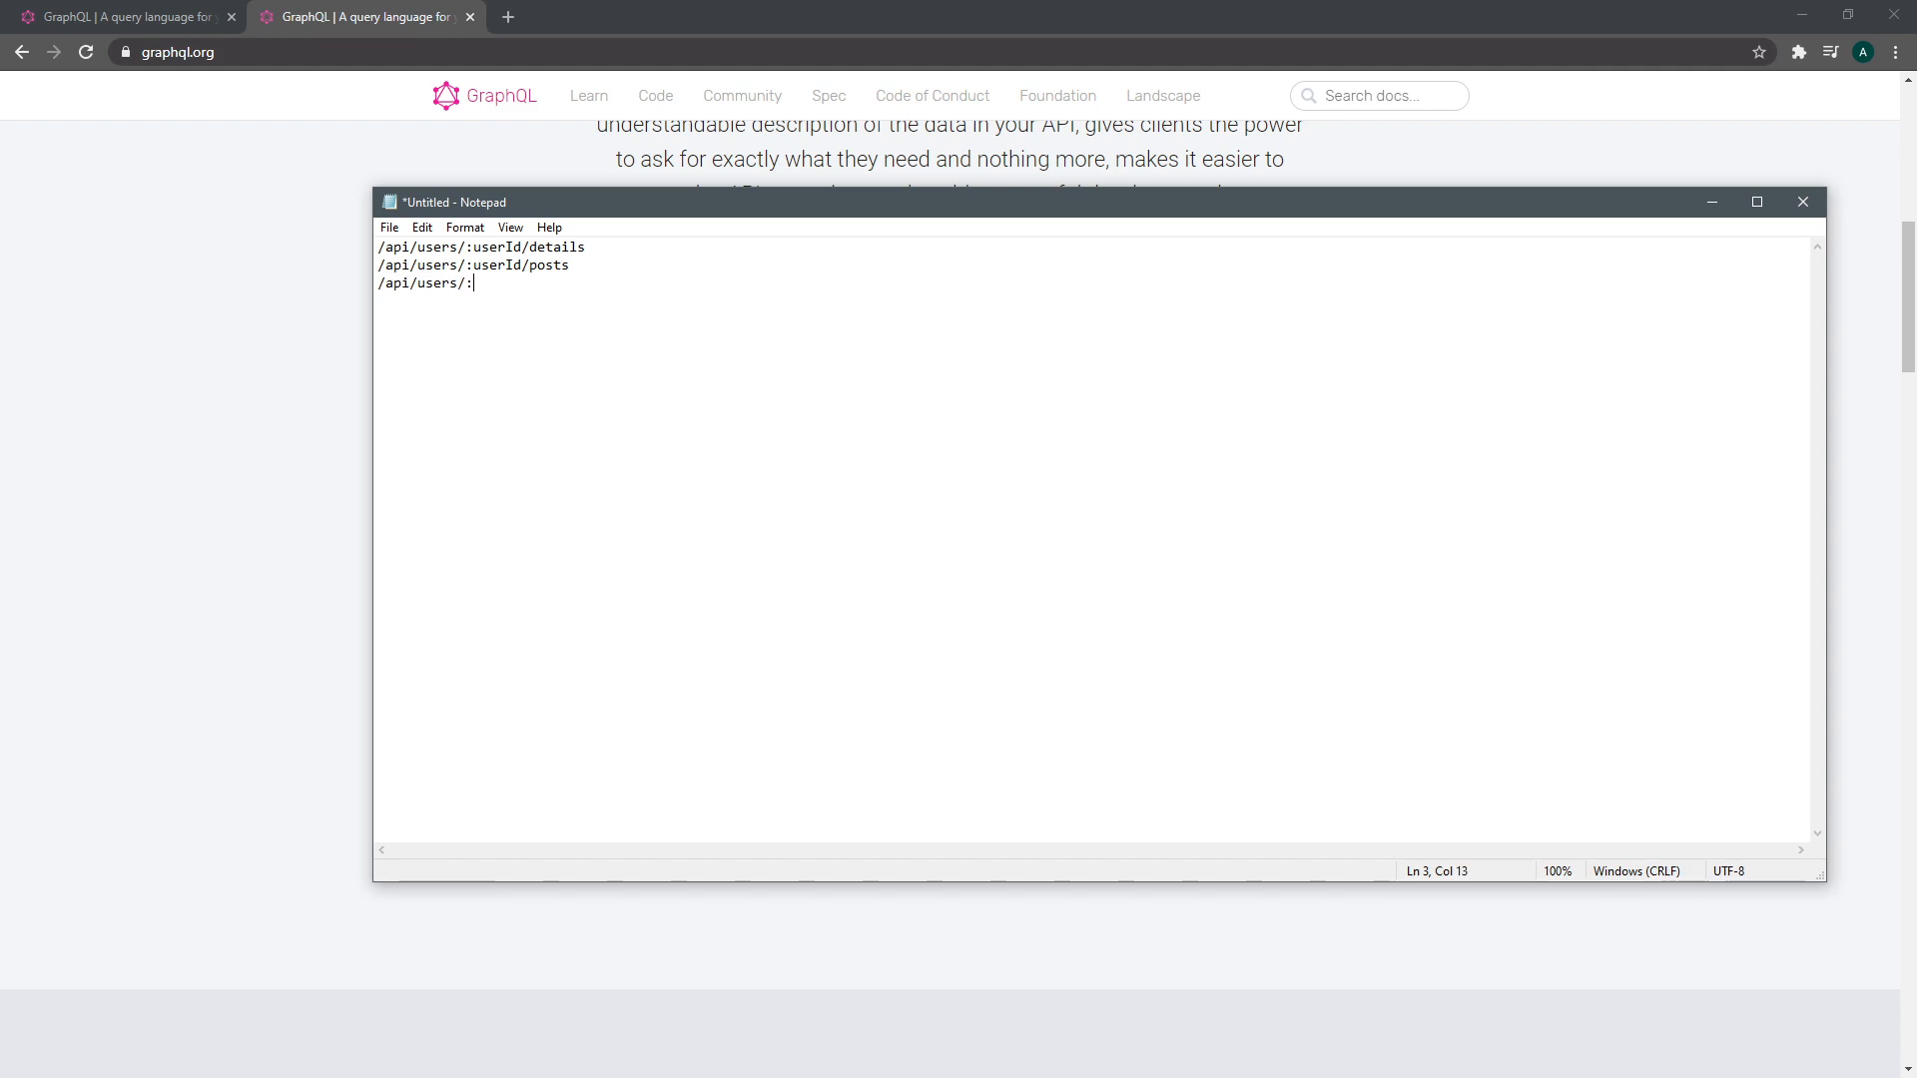
type("userId/address")
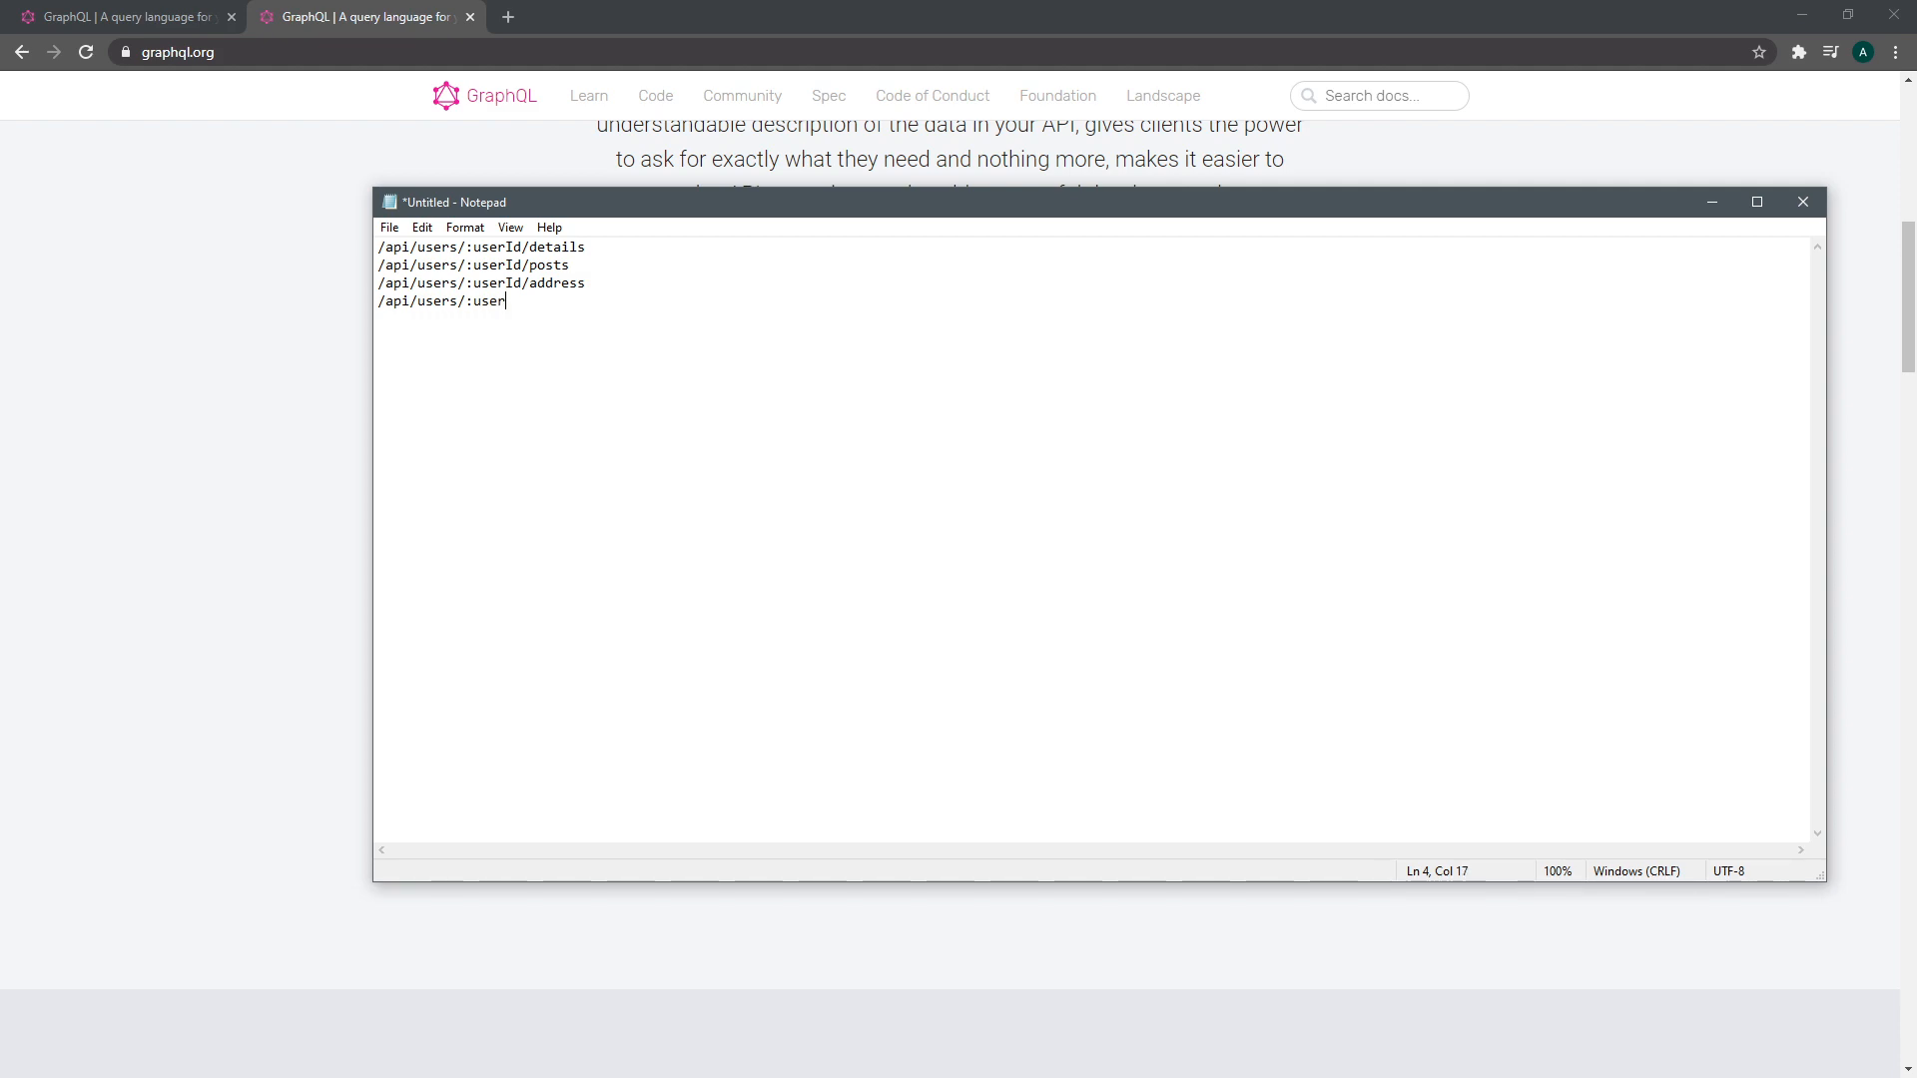
Add the /api/users/:userId endpoints for paymentInfo and educationInfo
type("Id/")
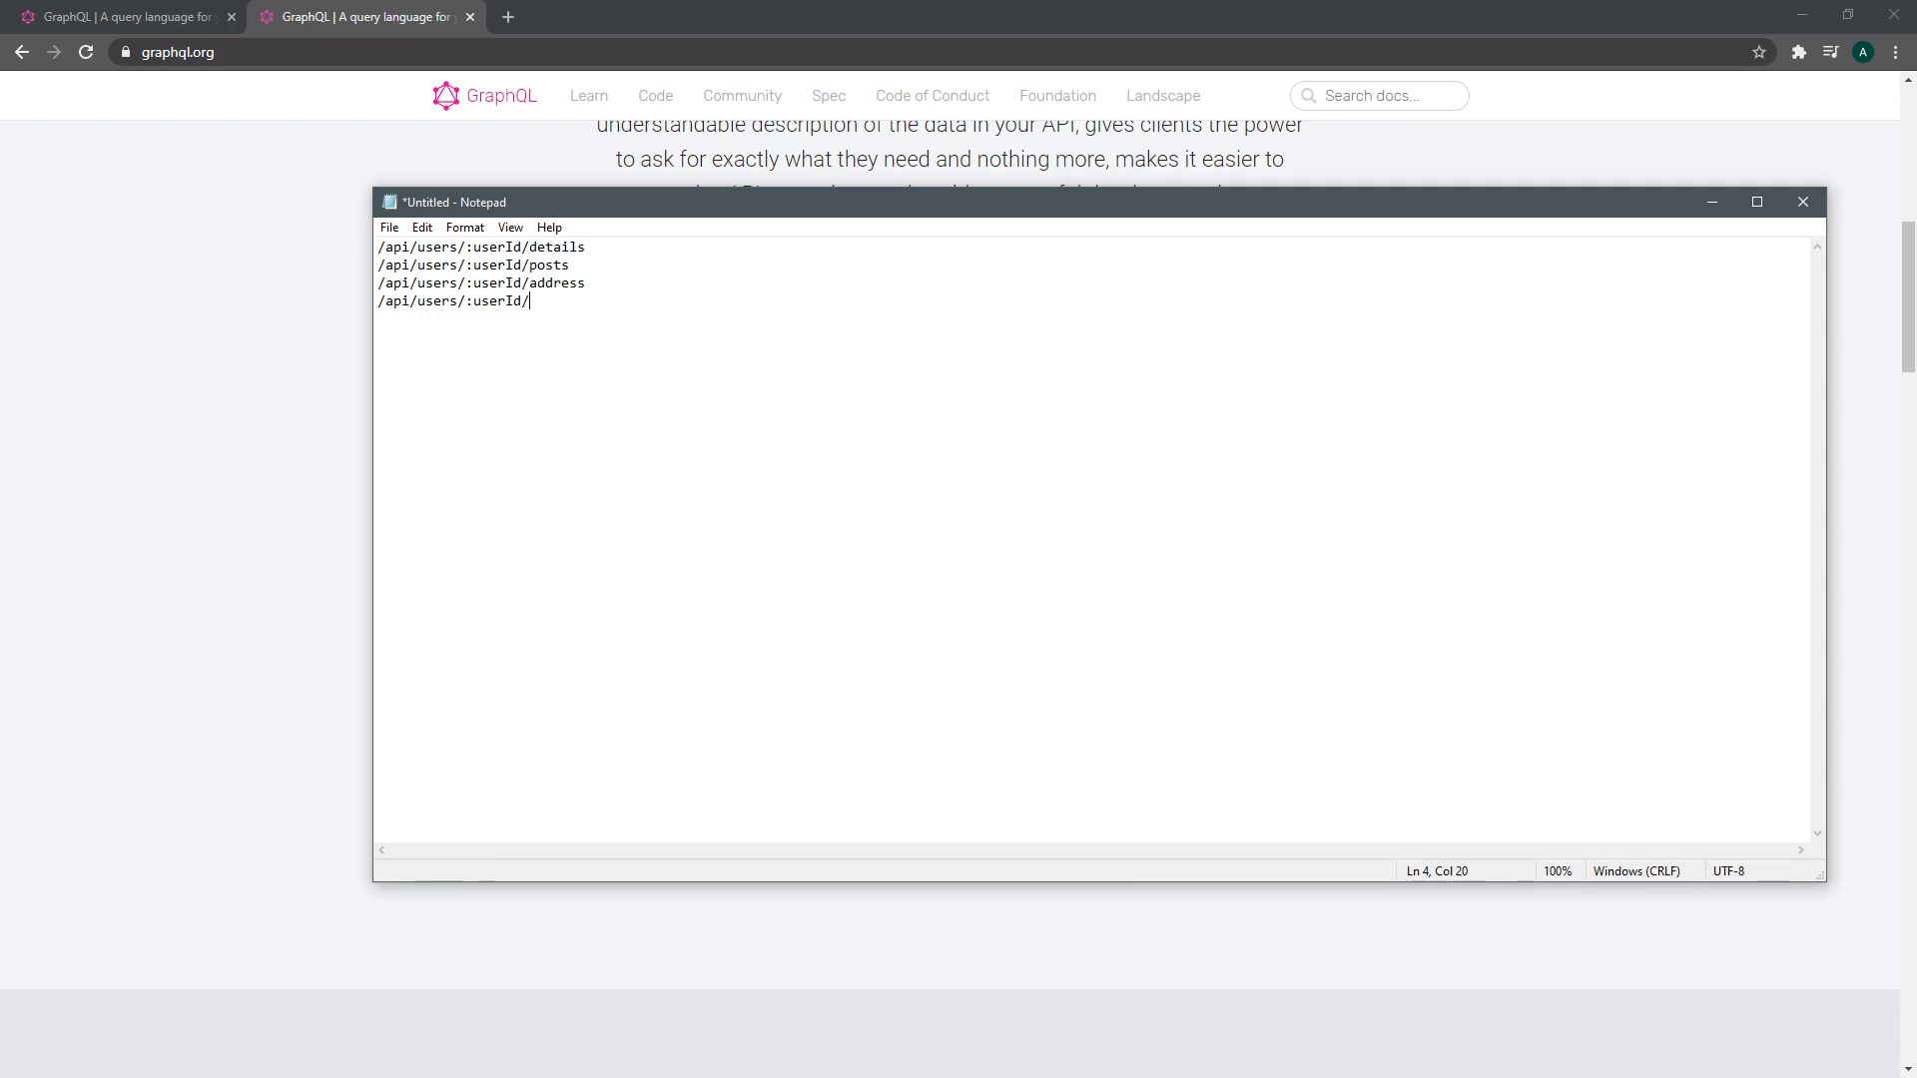
type("paymentInfo")
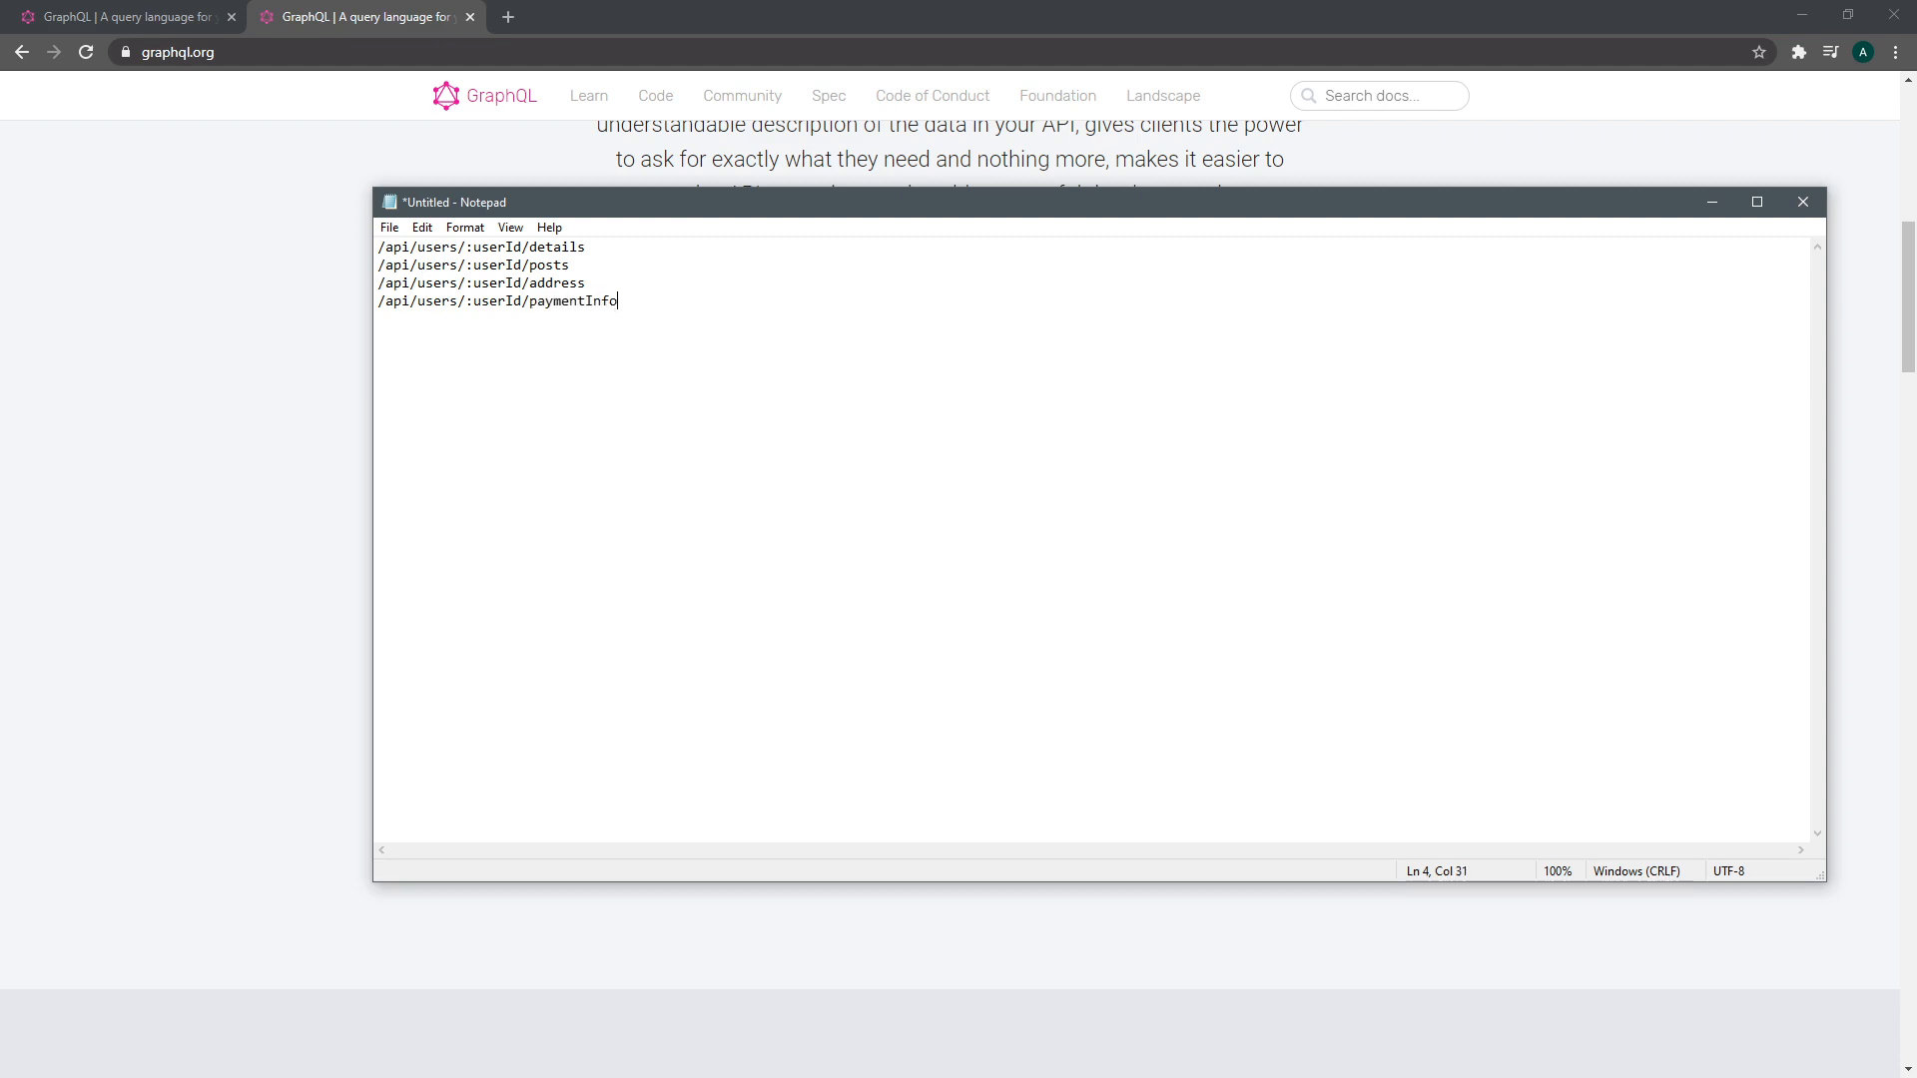
type("/api/user")
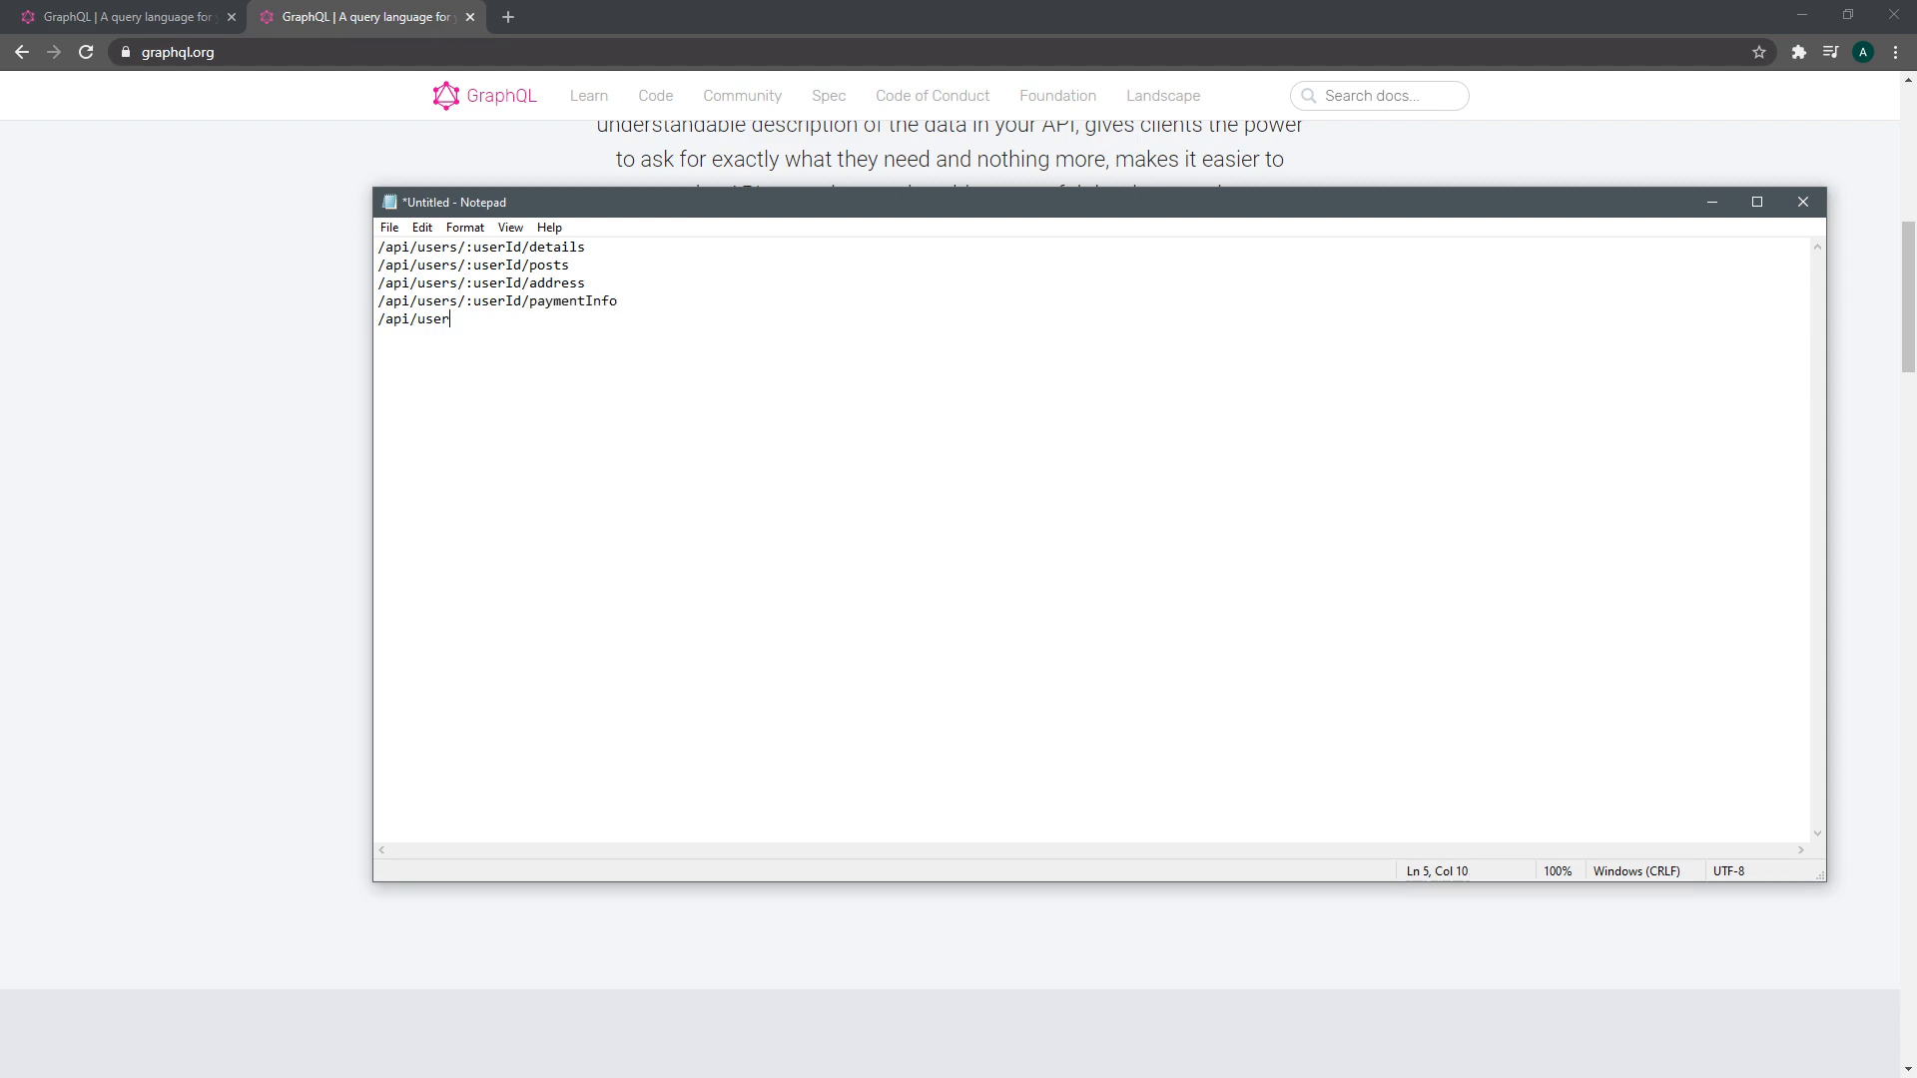
type("s/:userId")
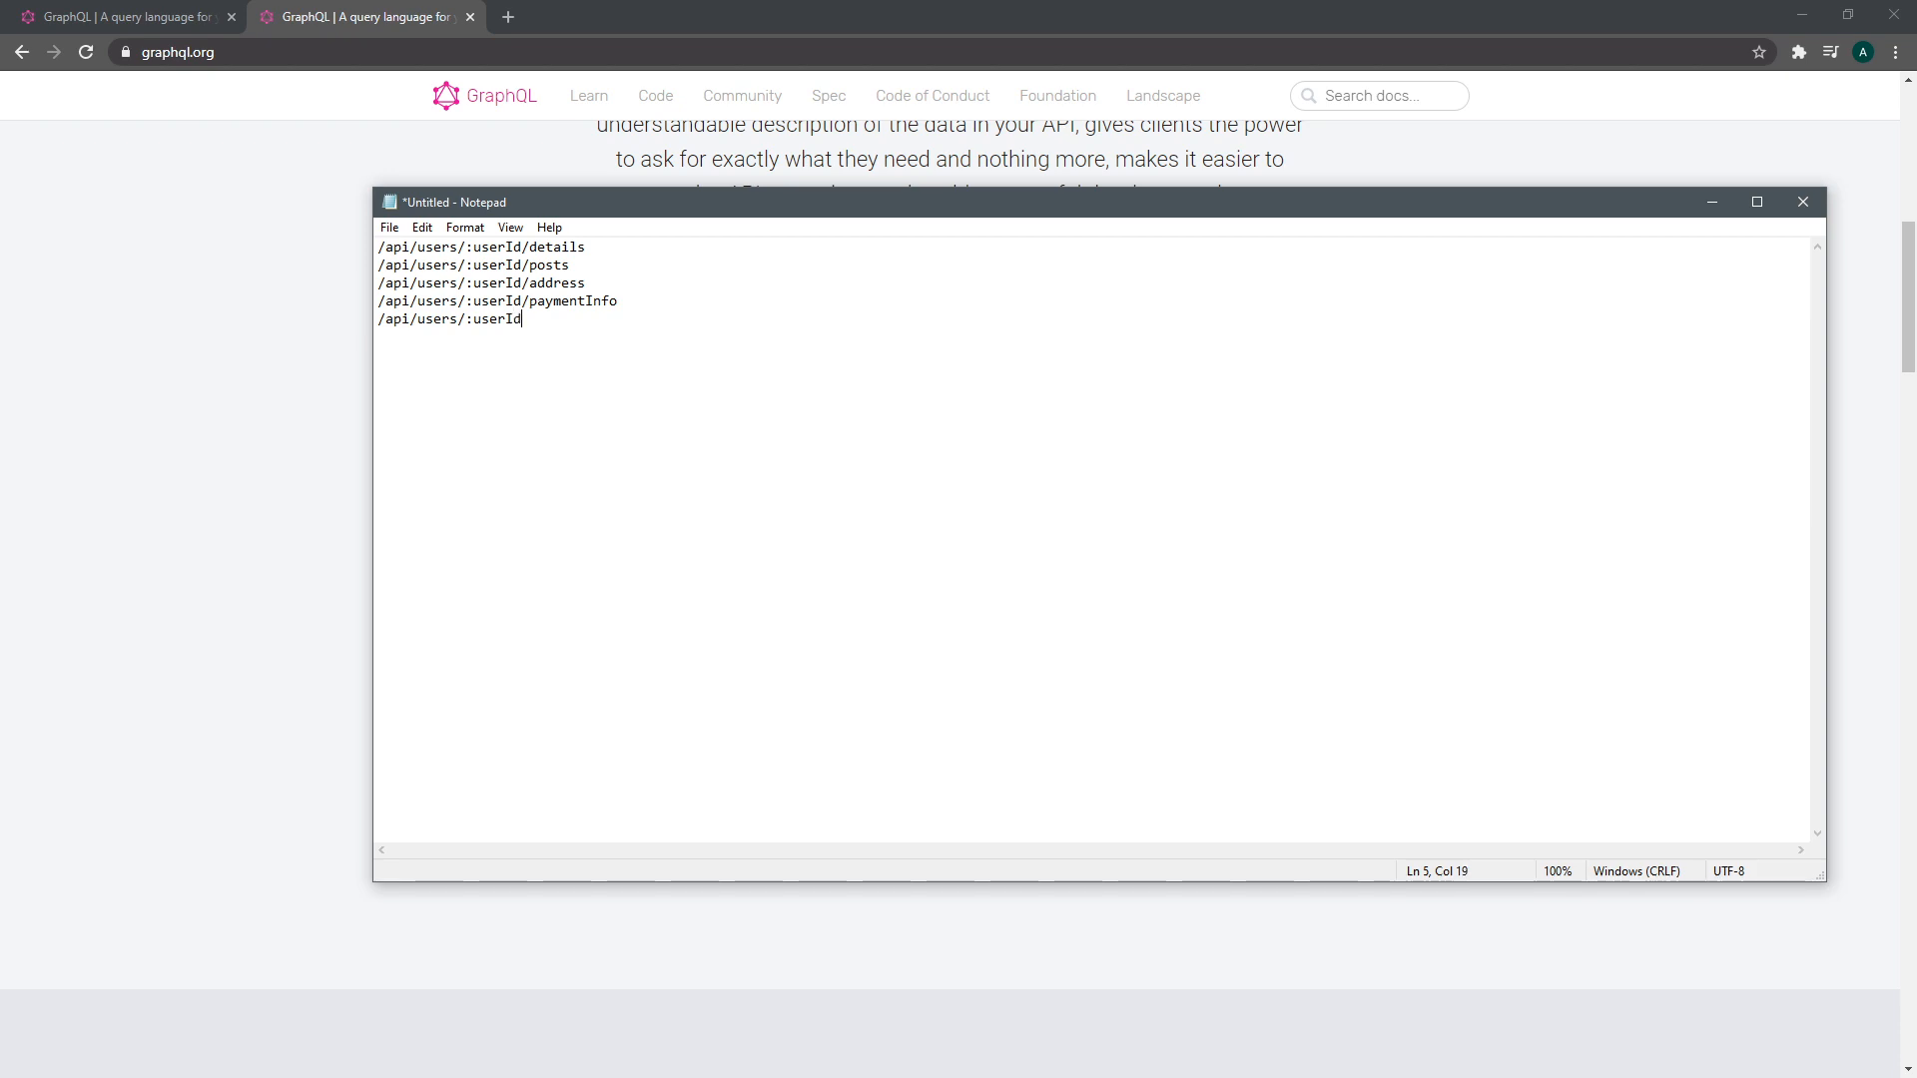
type("/educationInfo")
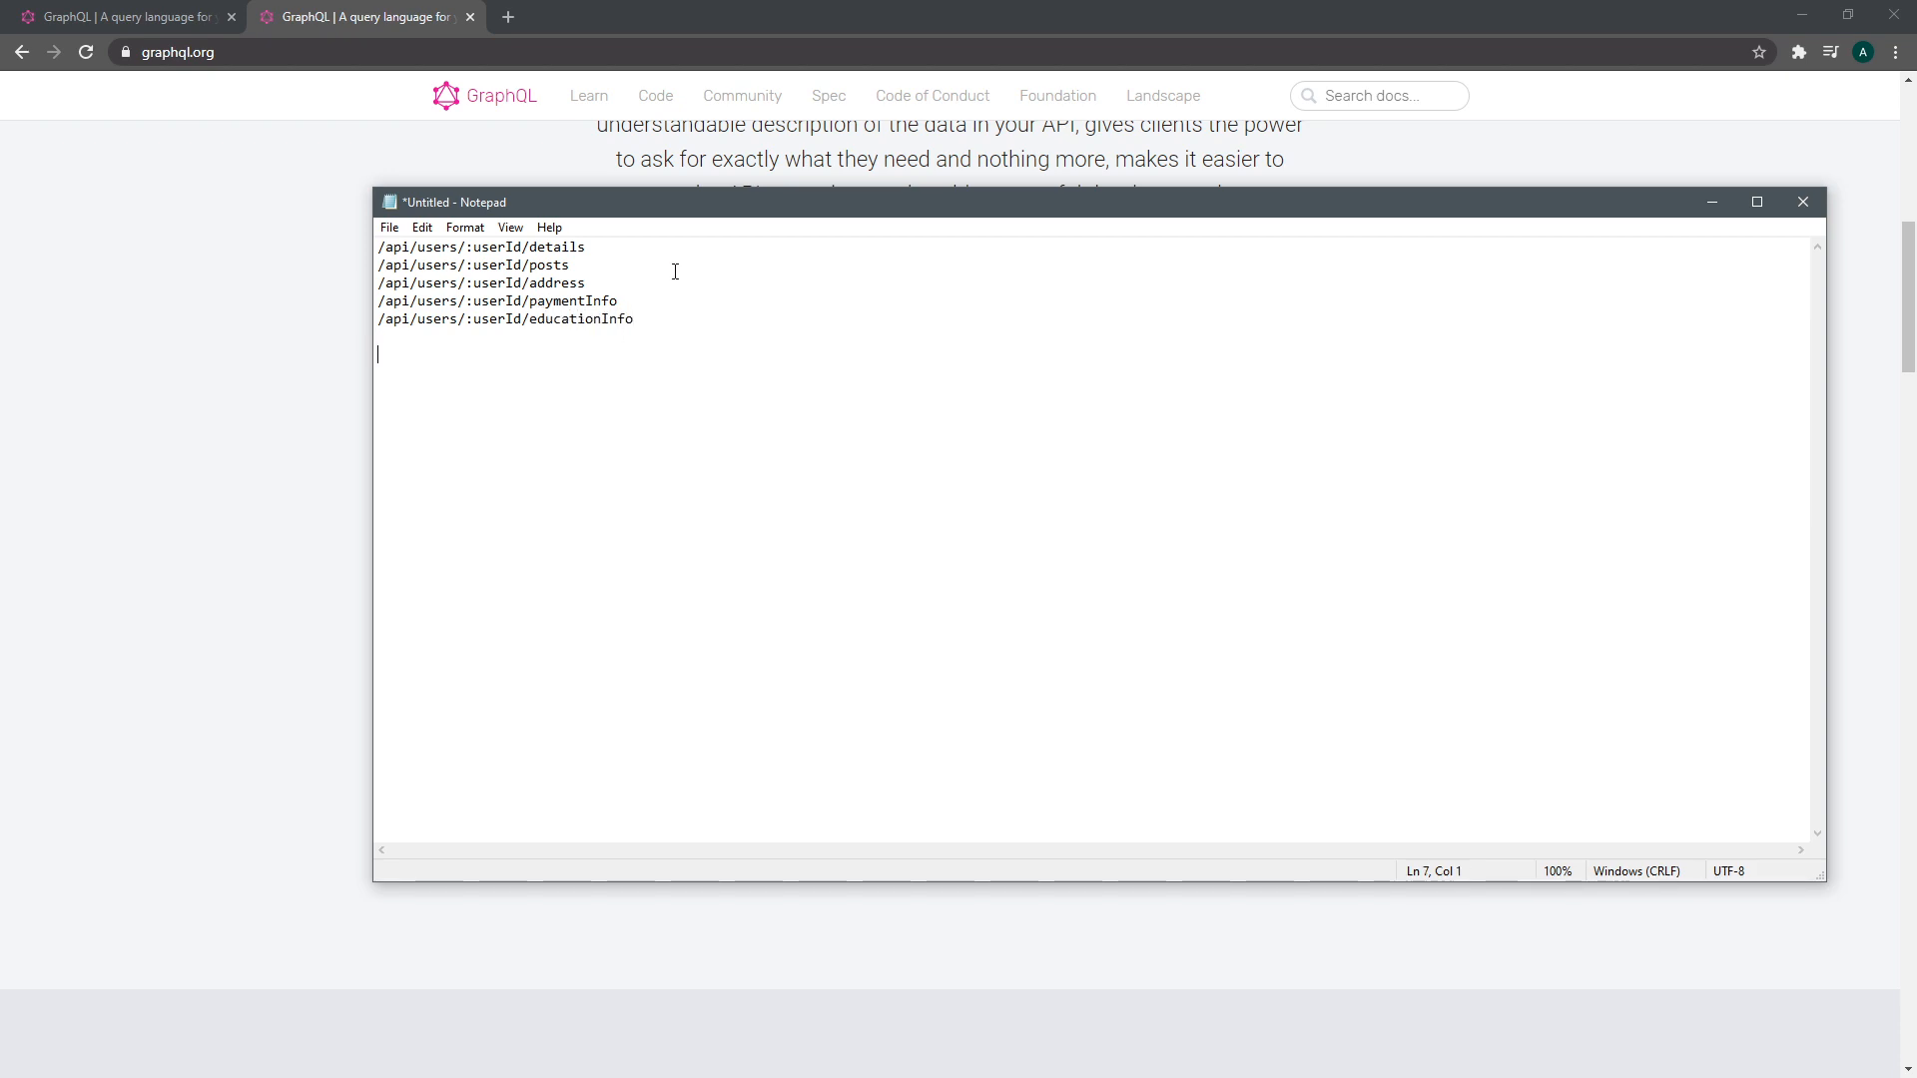
mouse_move(869, 433)
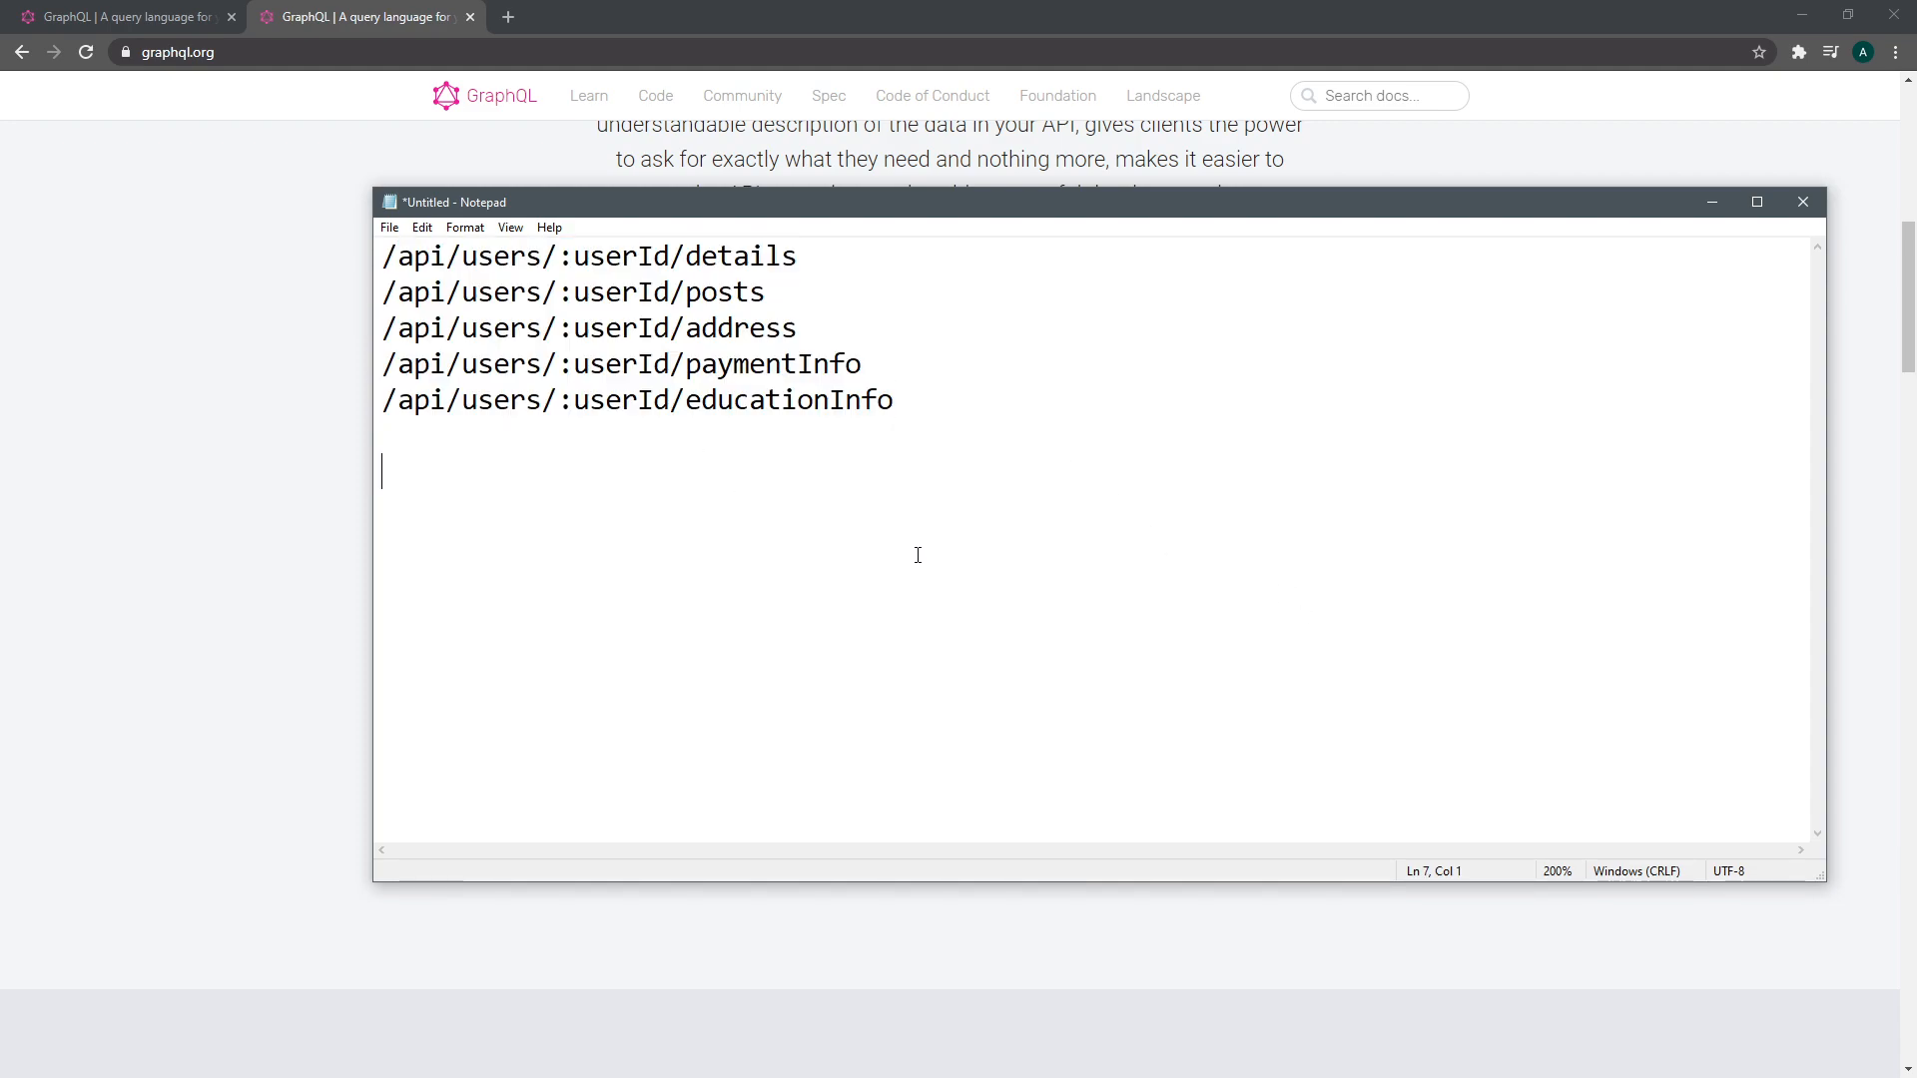
mouse_move(912, 545)
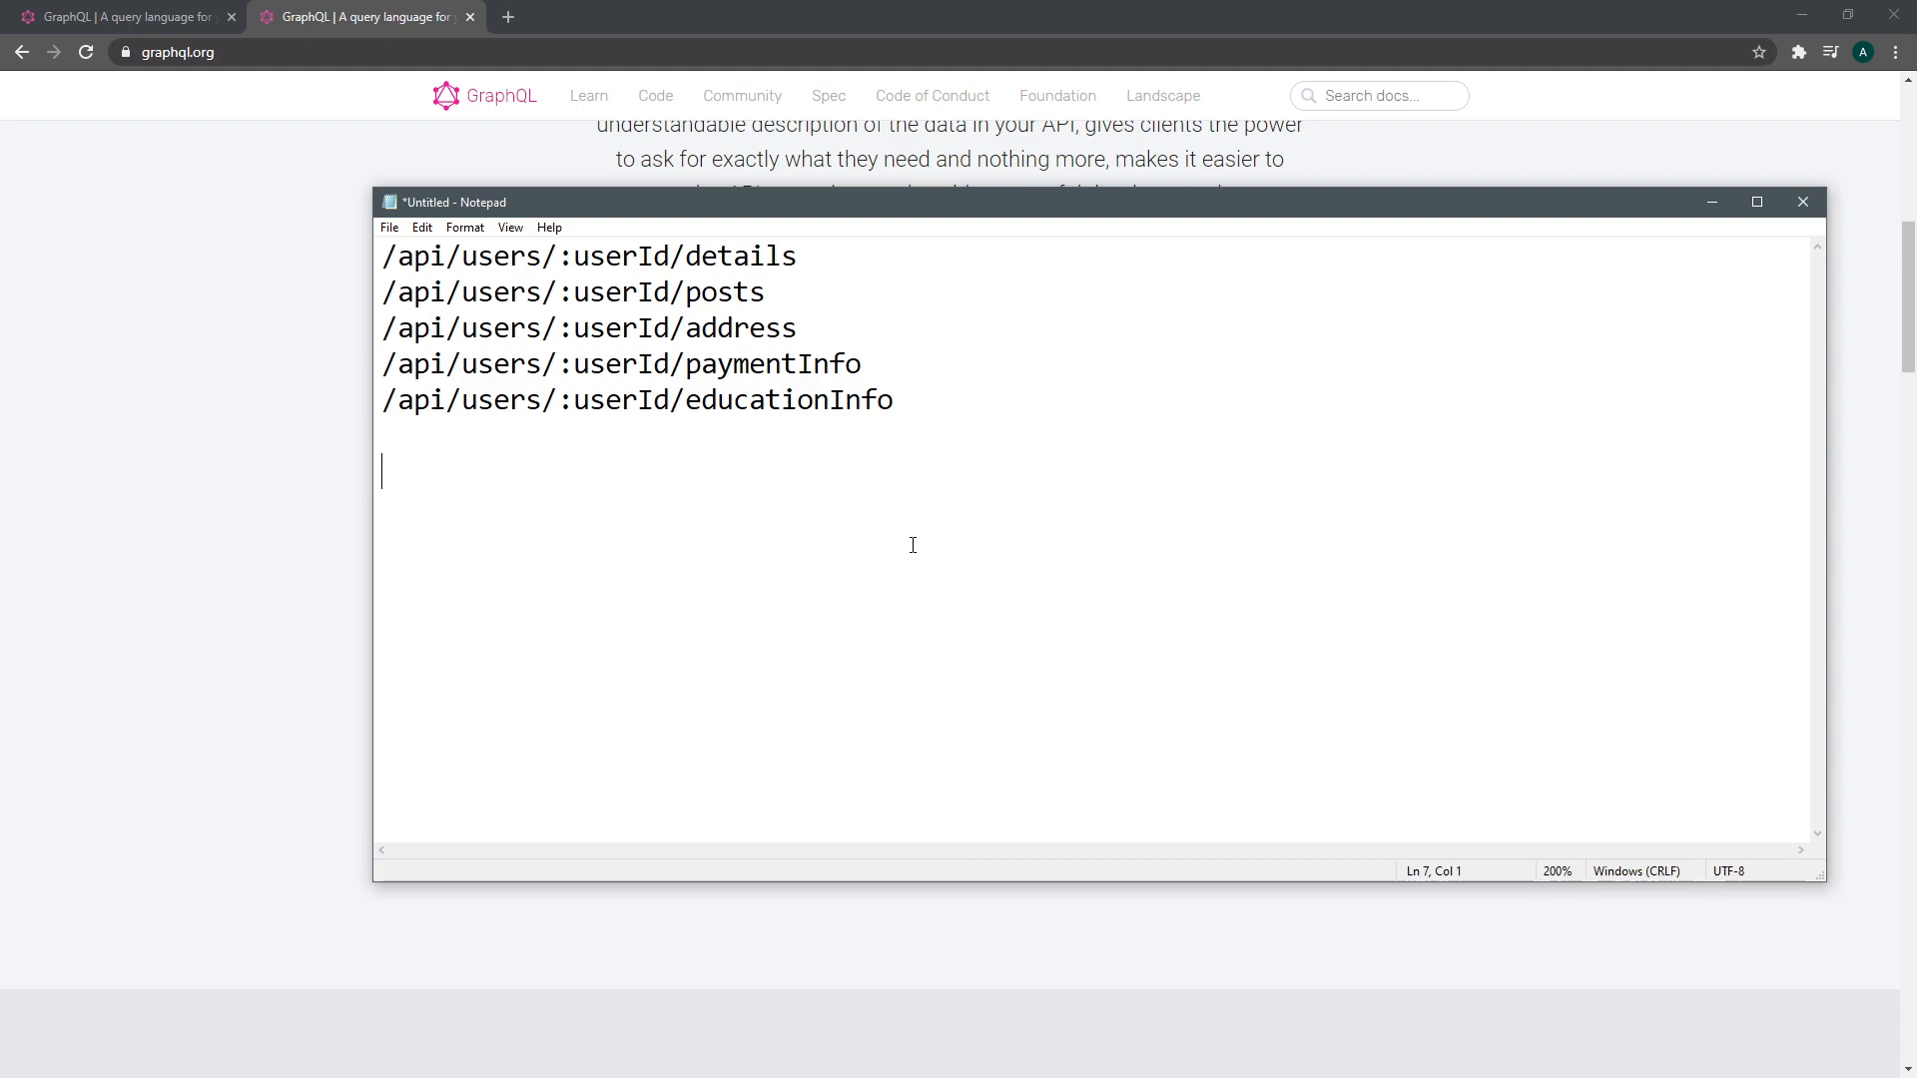
List User, Posts, Address, PaymentInfo and EducationInfo below the endpoints, fixing the EducationInfo capitalisation
type("Us")
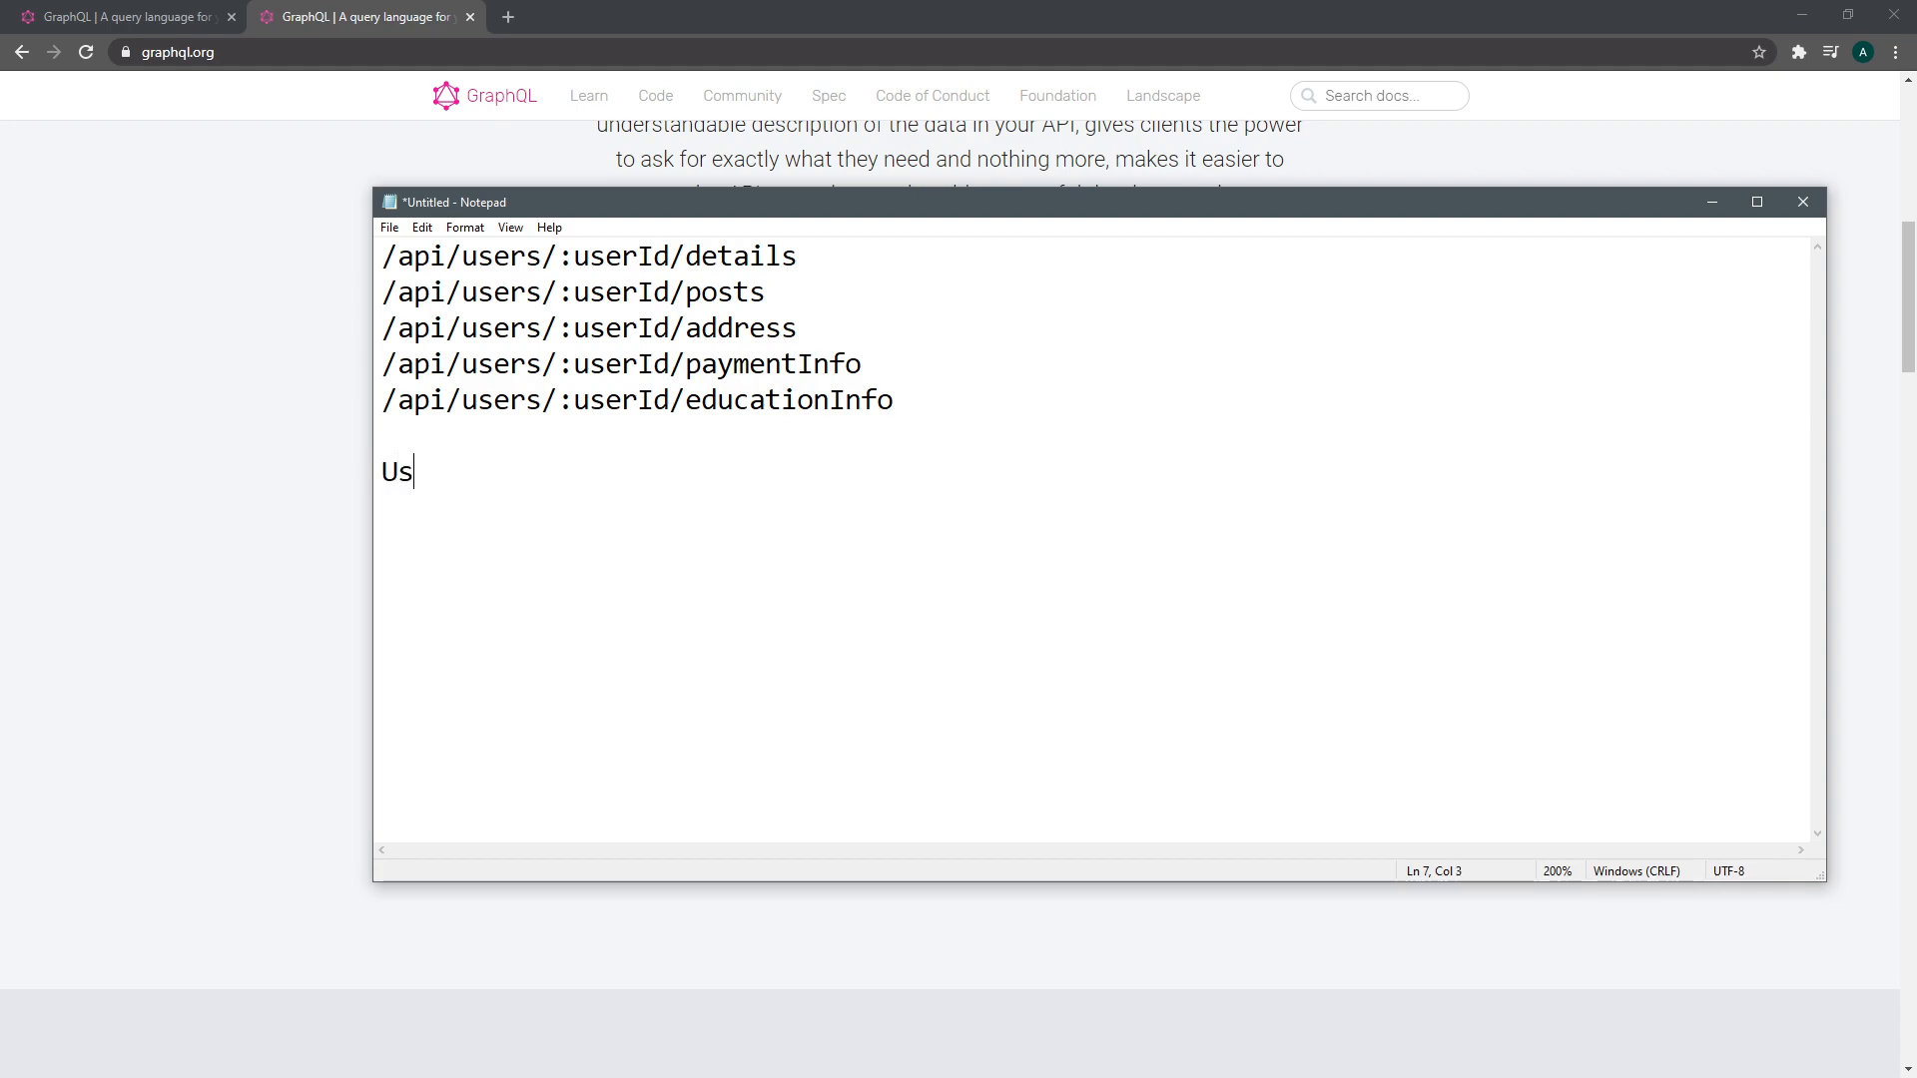
type("er")
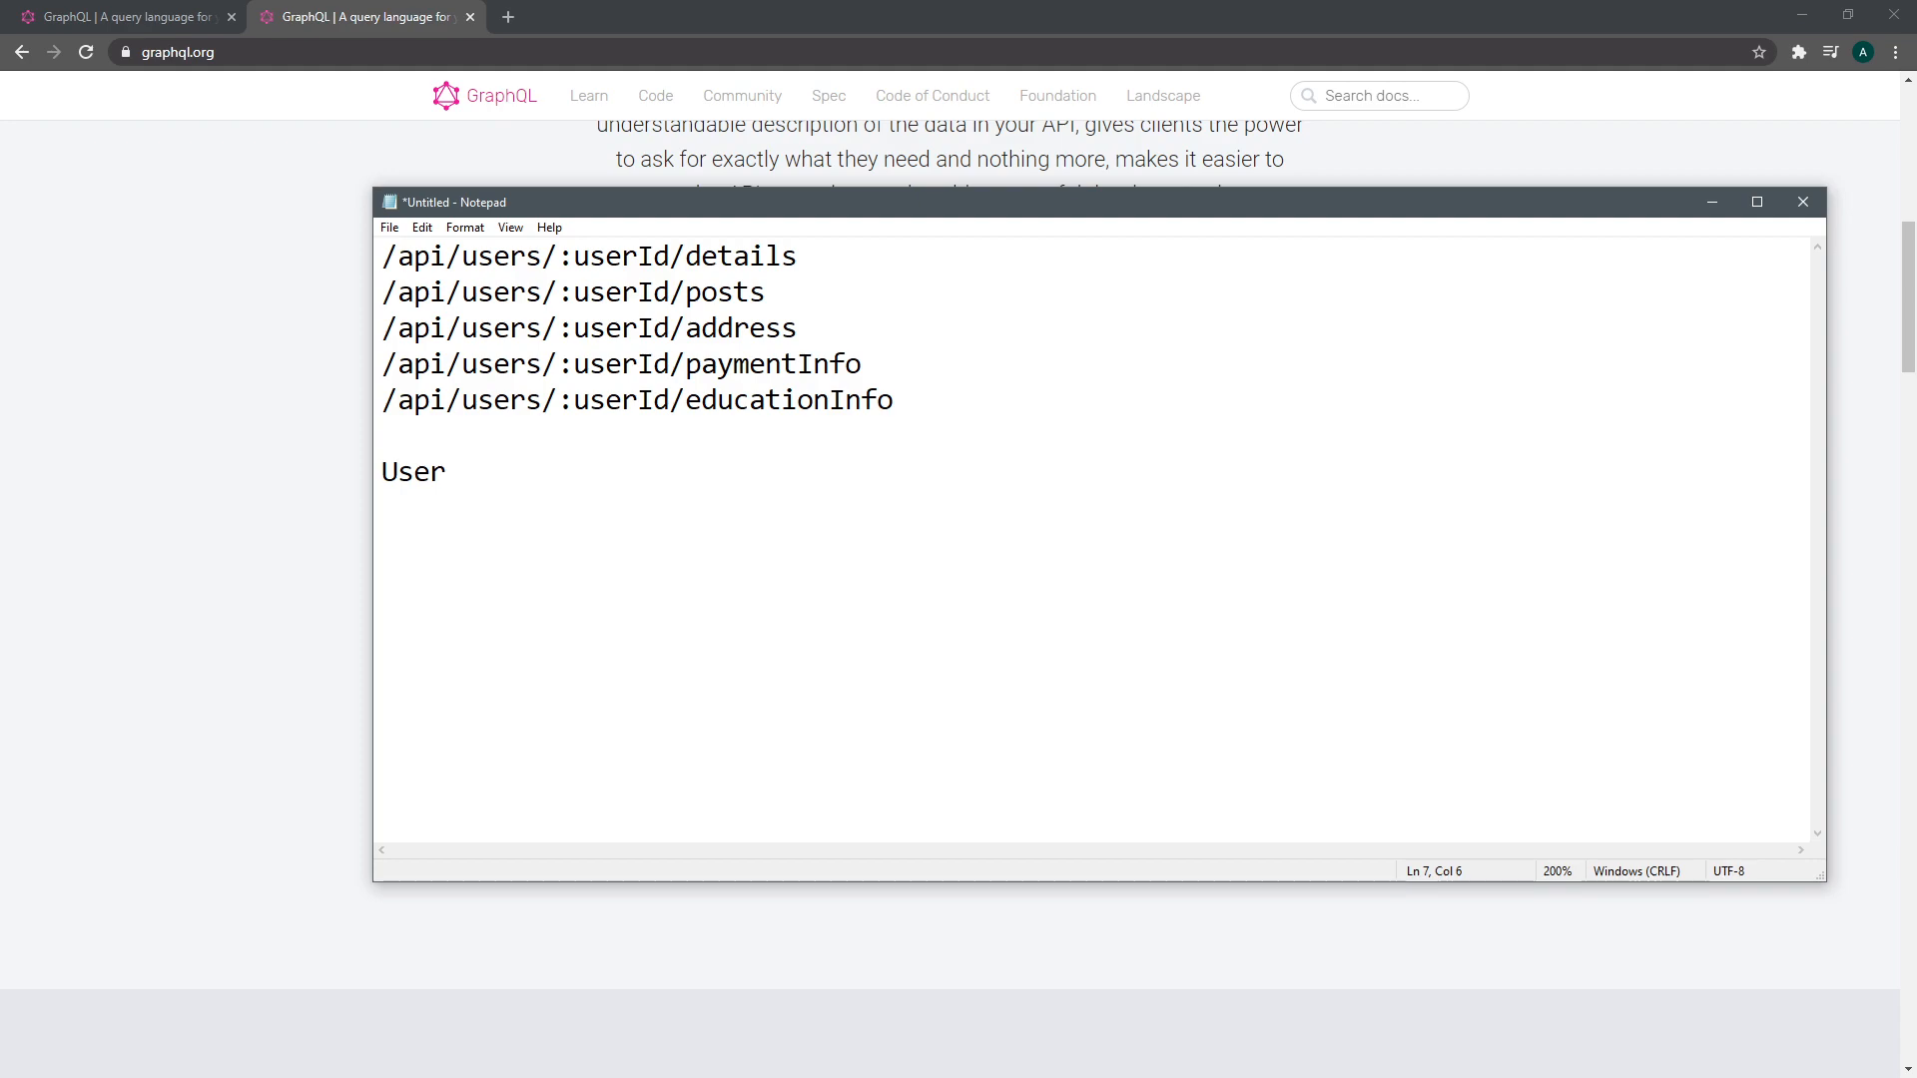
type("Post")
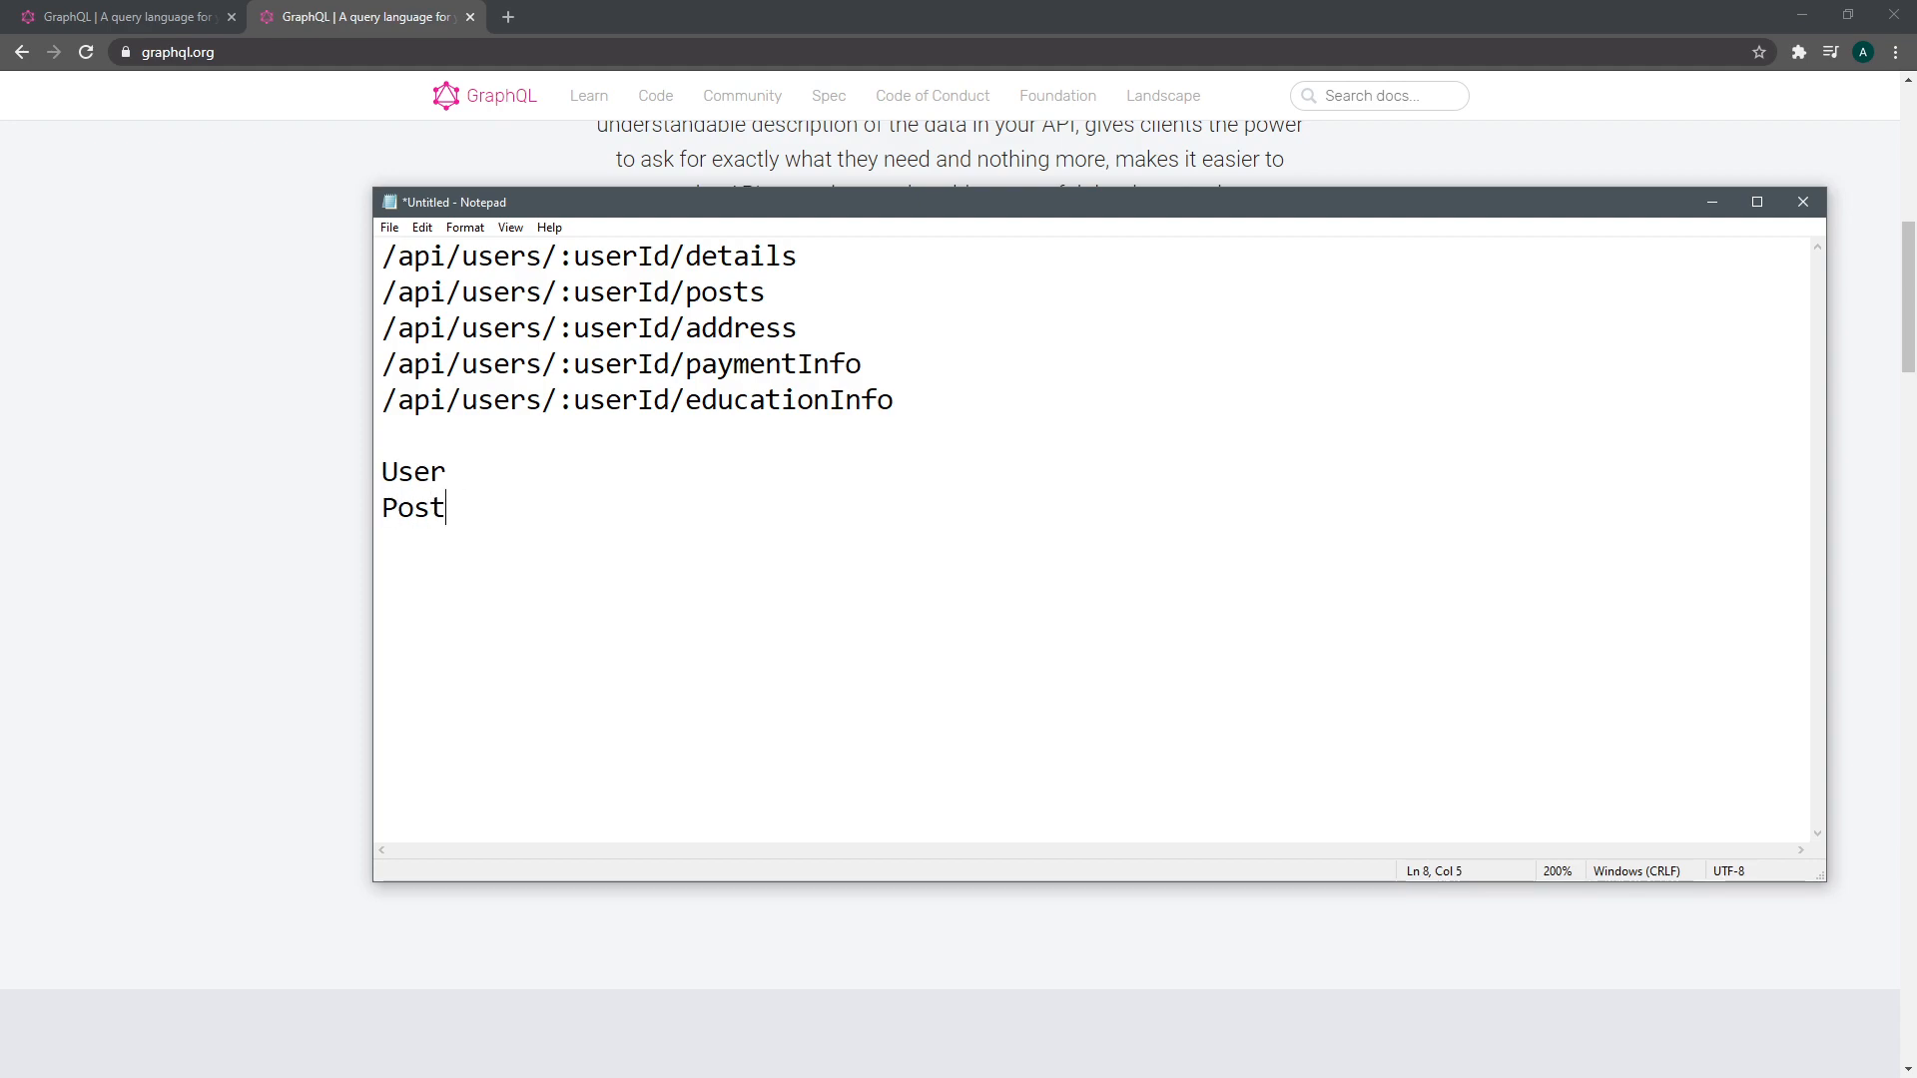
type("s")
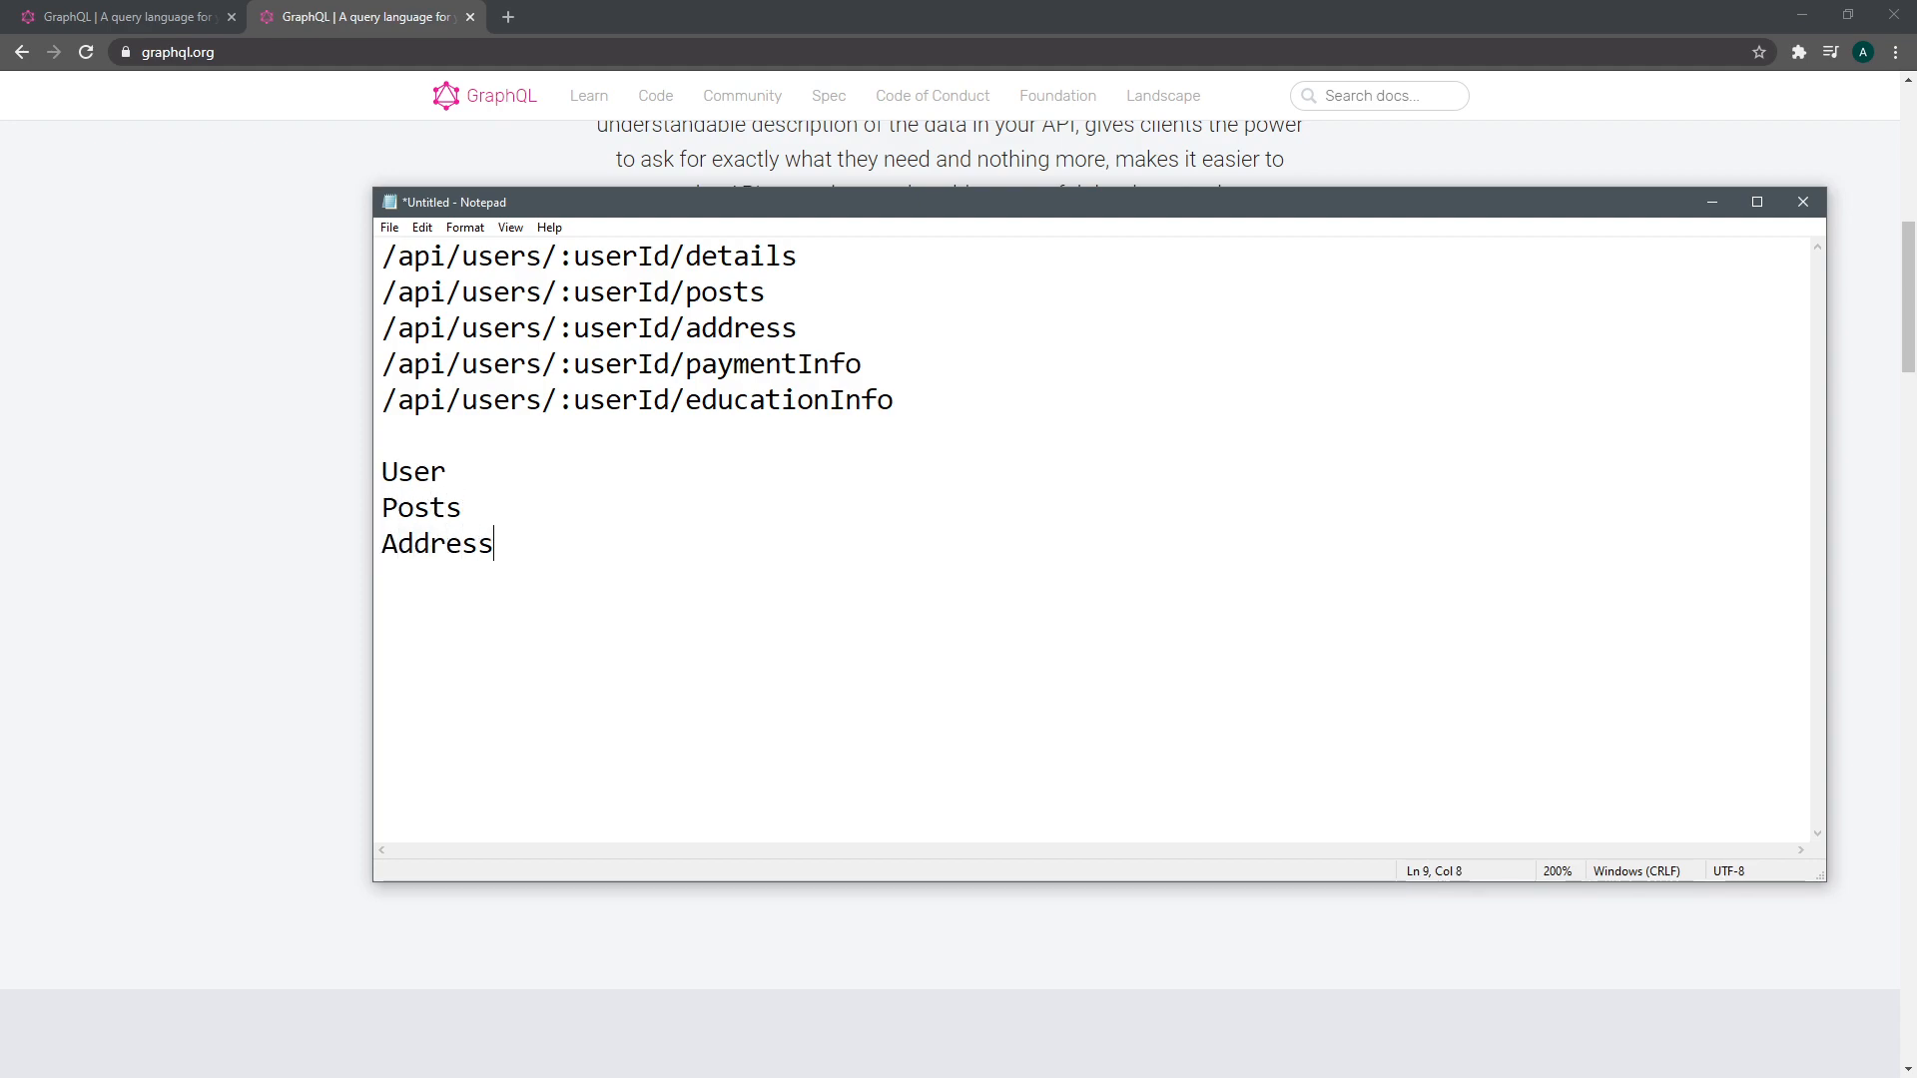
type("PaymentI")
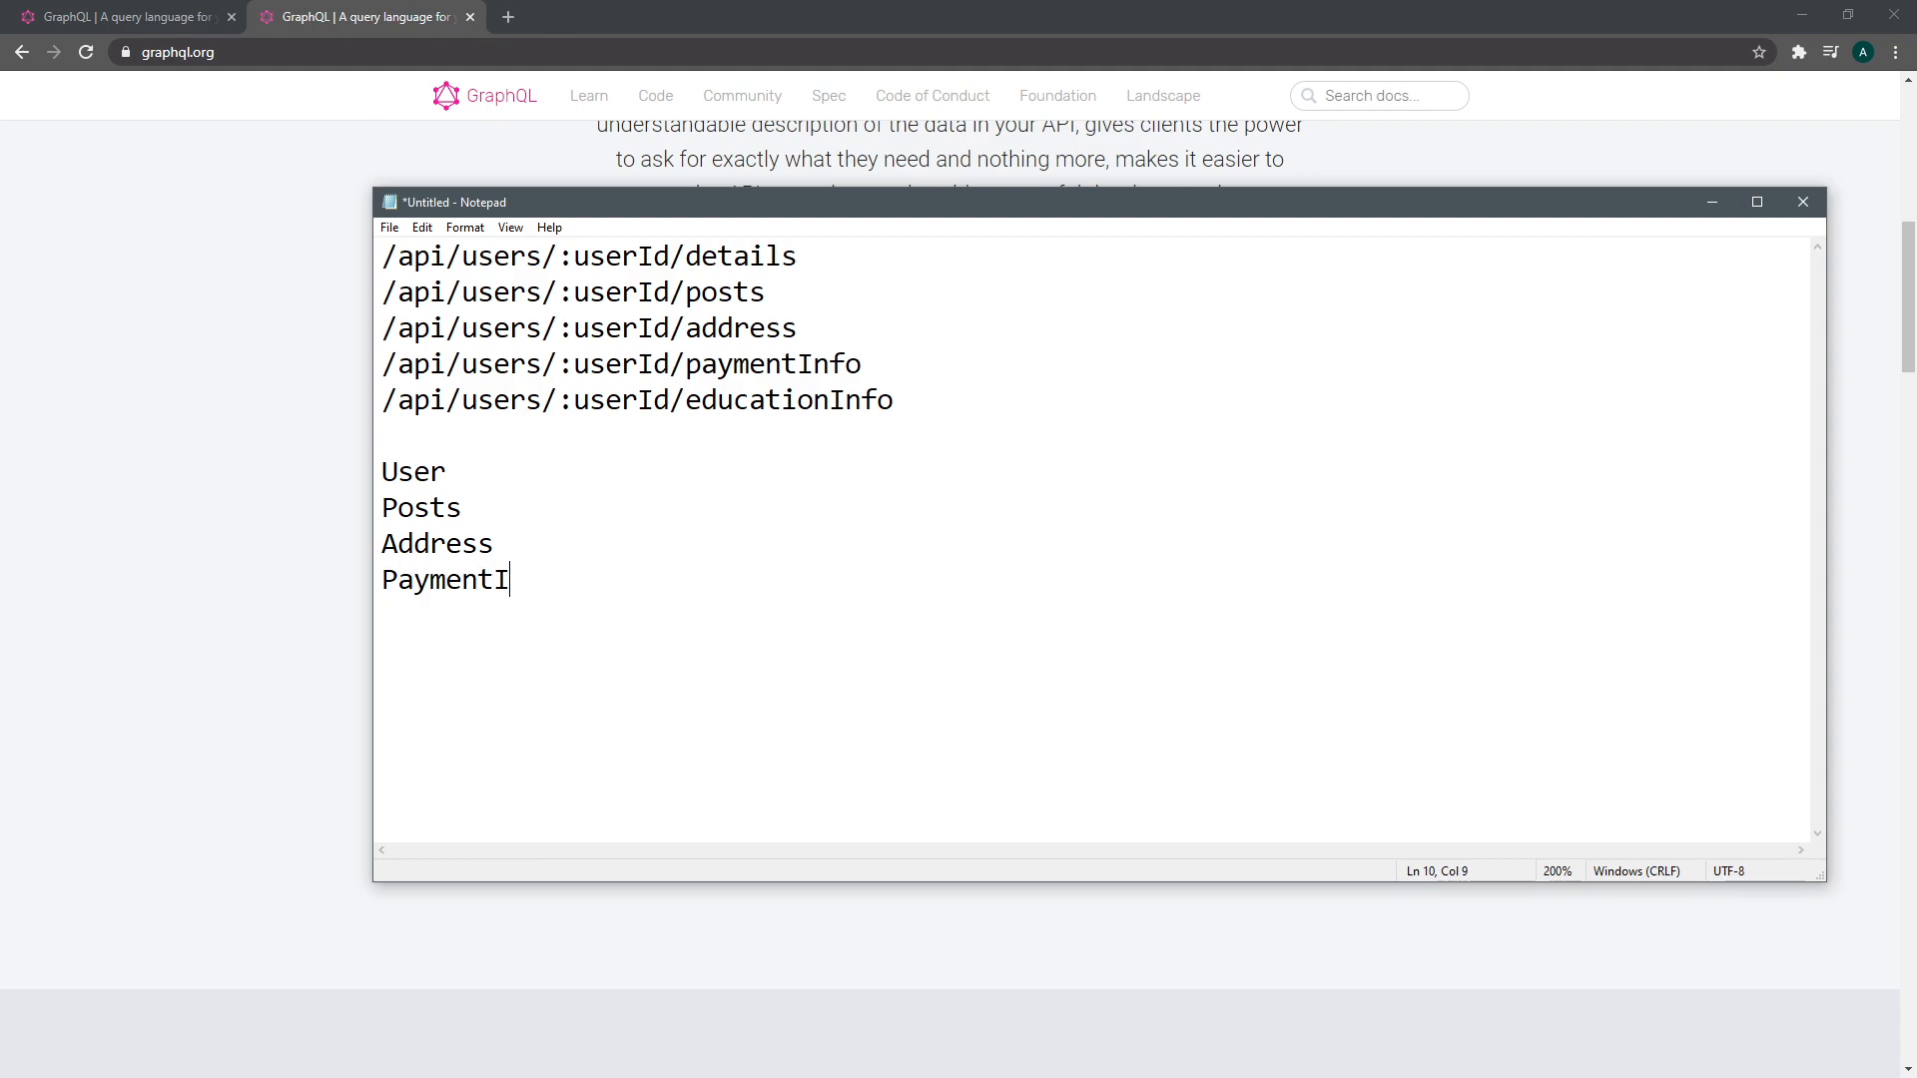
type("nfo")
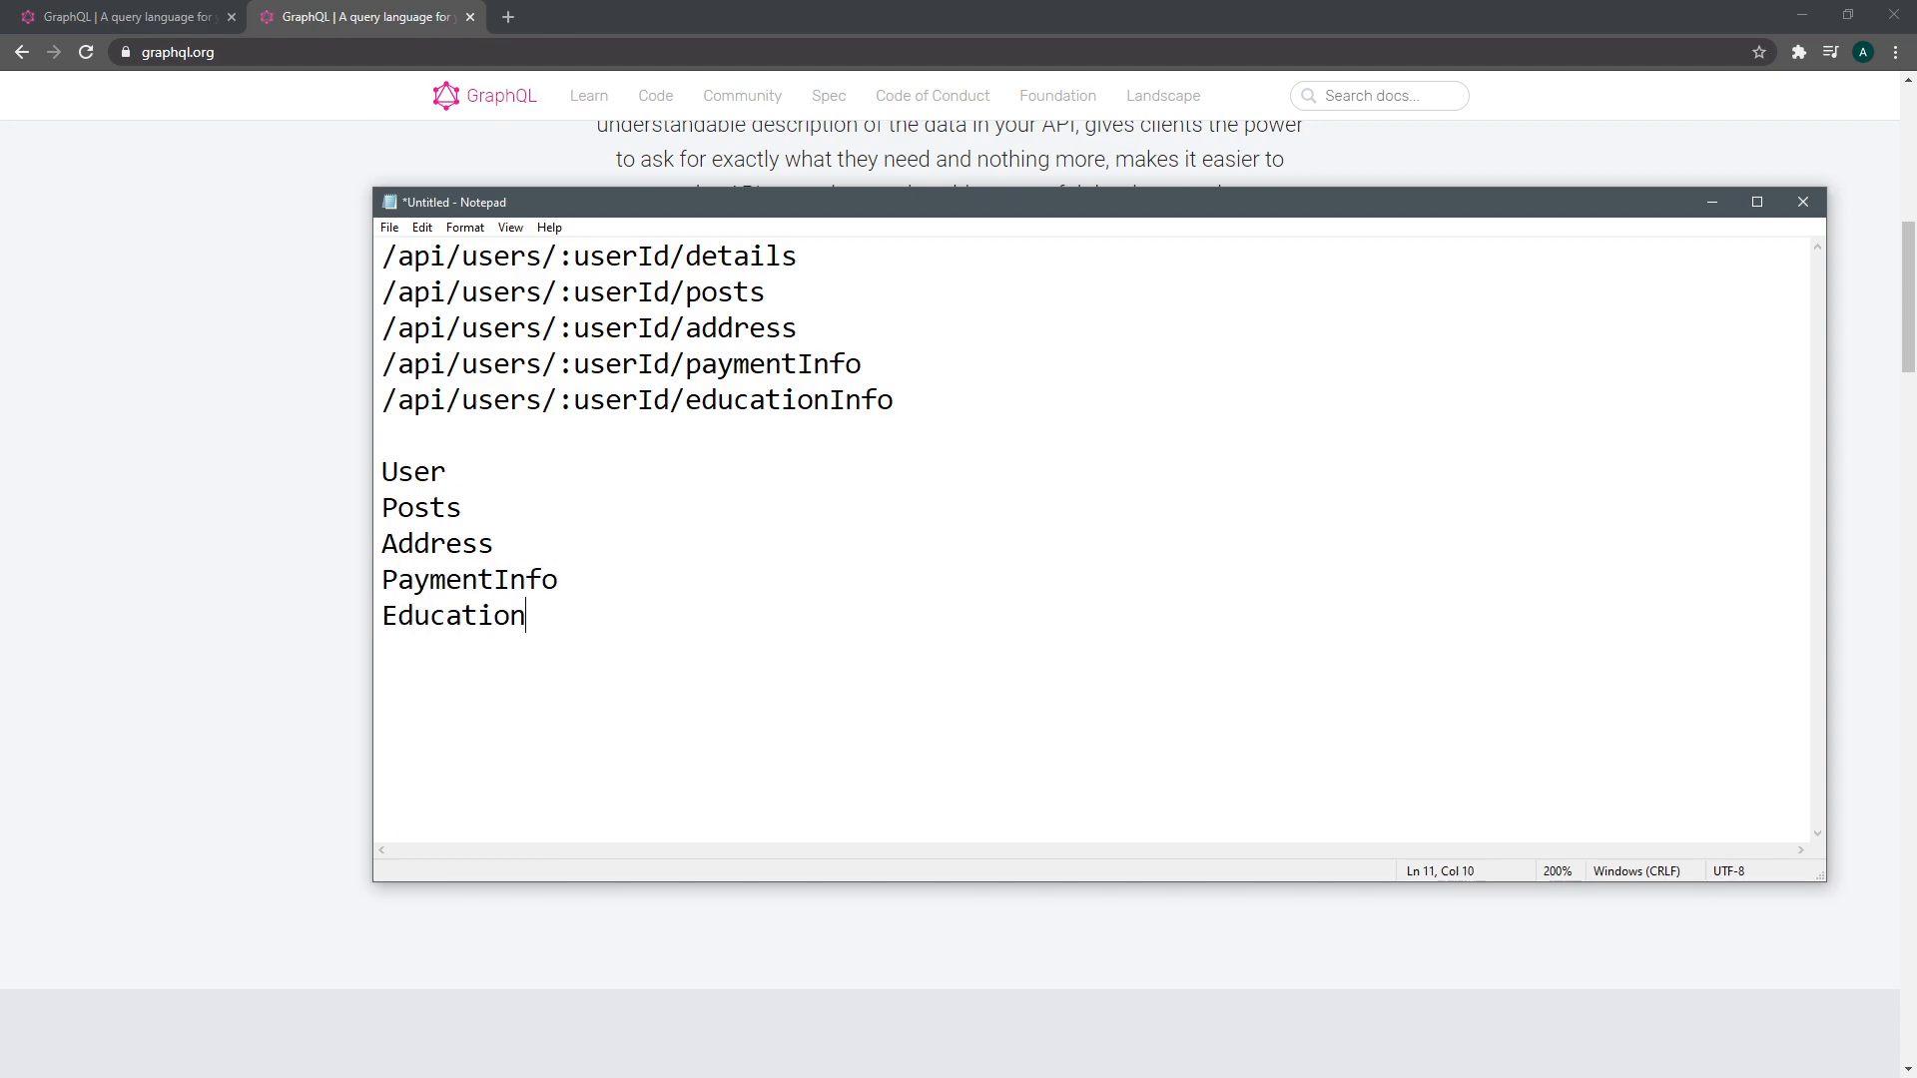
type("INfo")
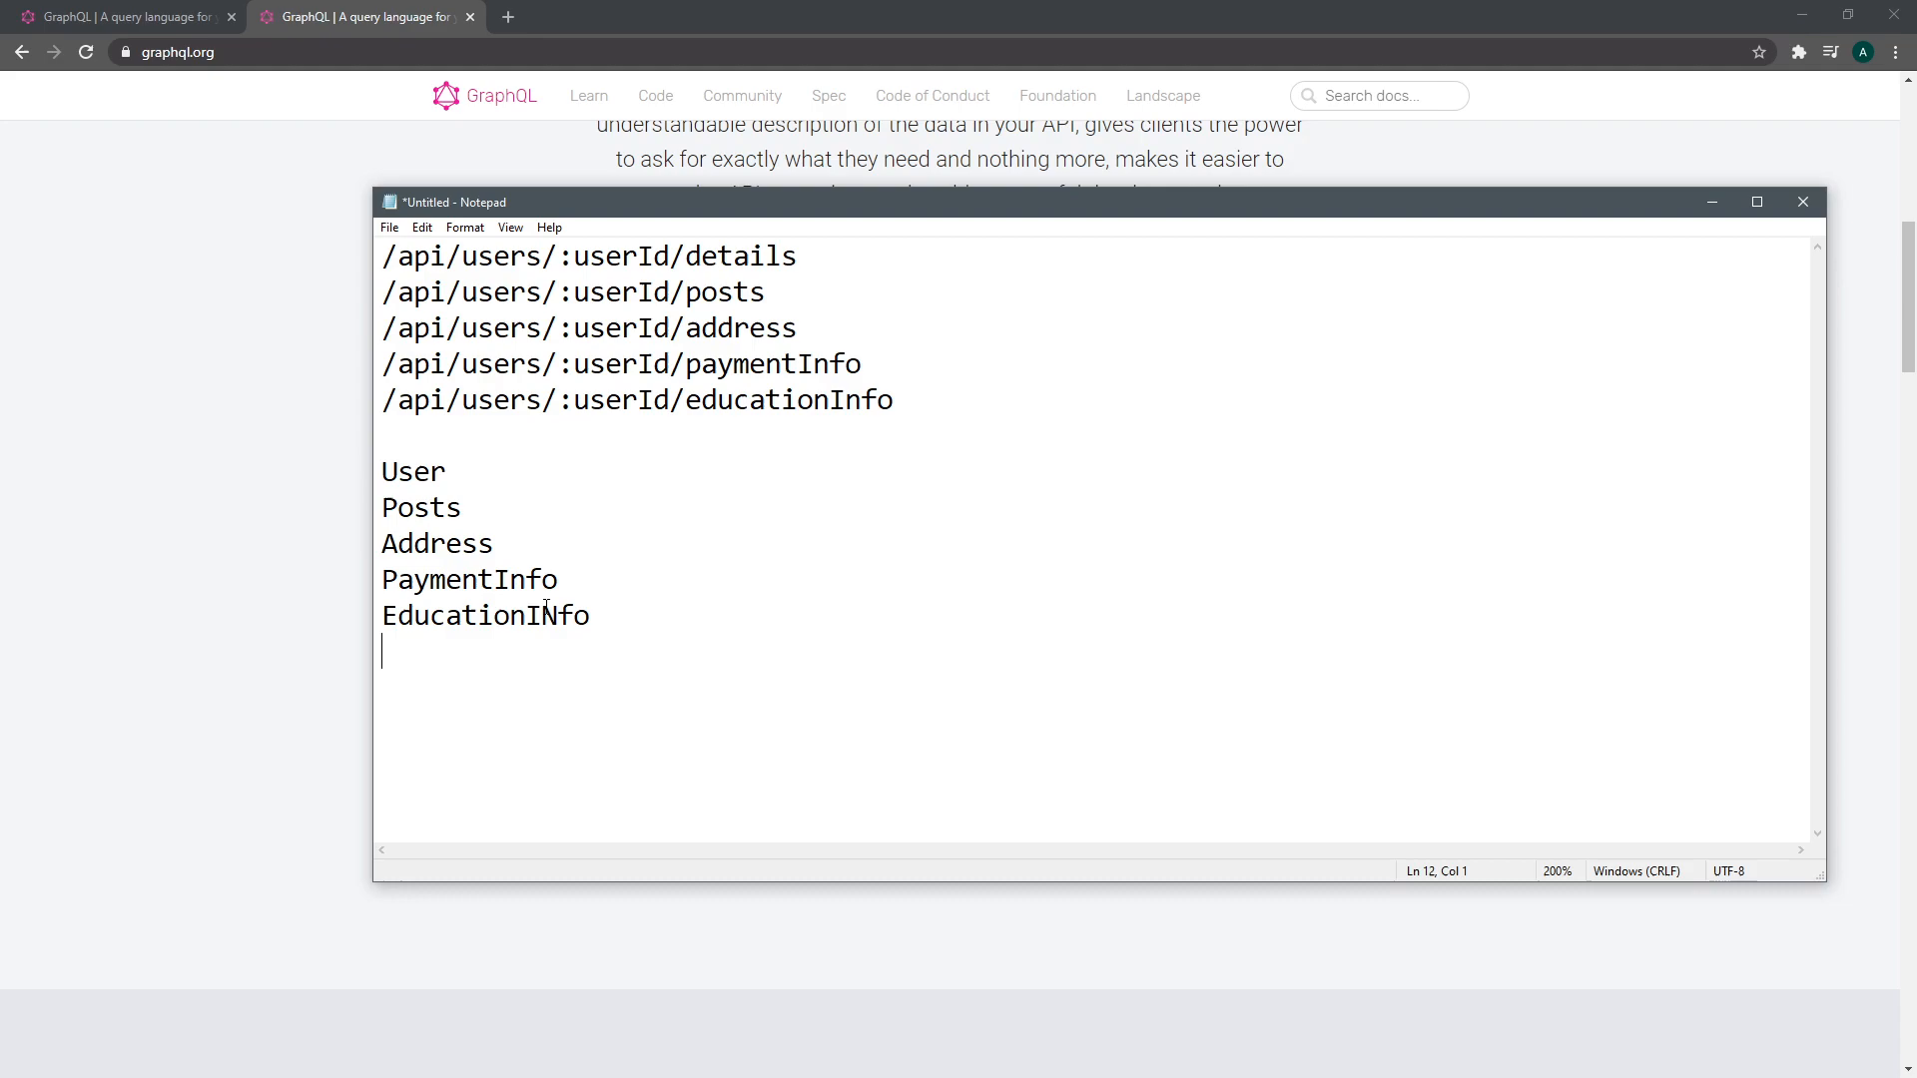
left_click(522, 543)
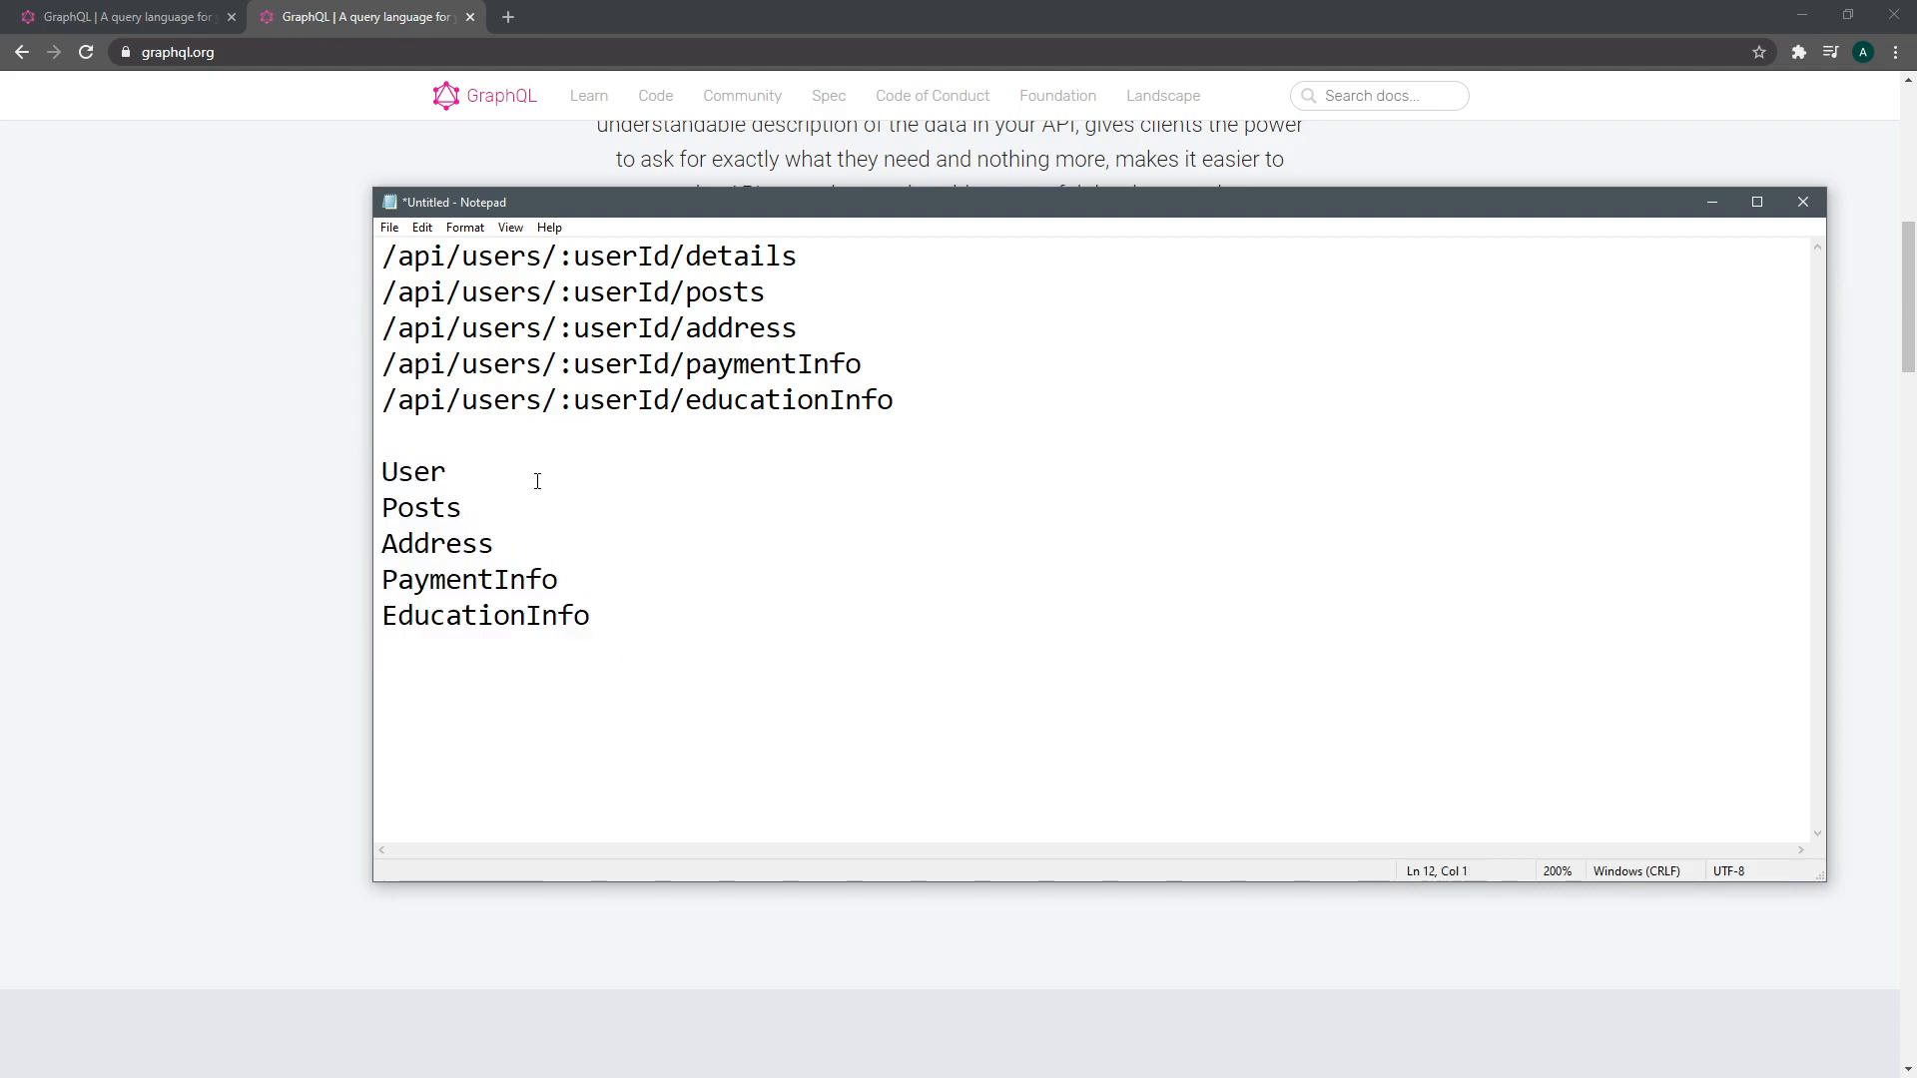
left_click(489, 444)
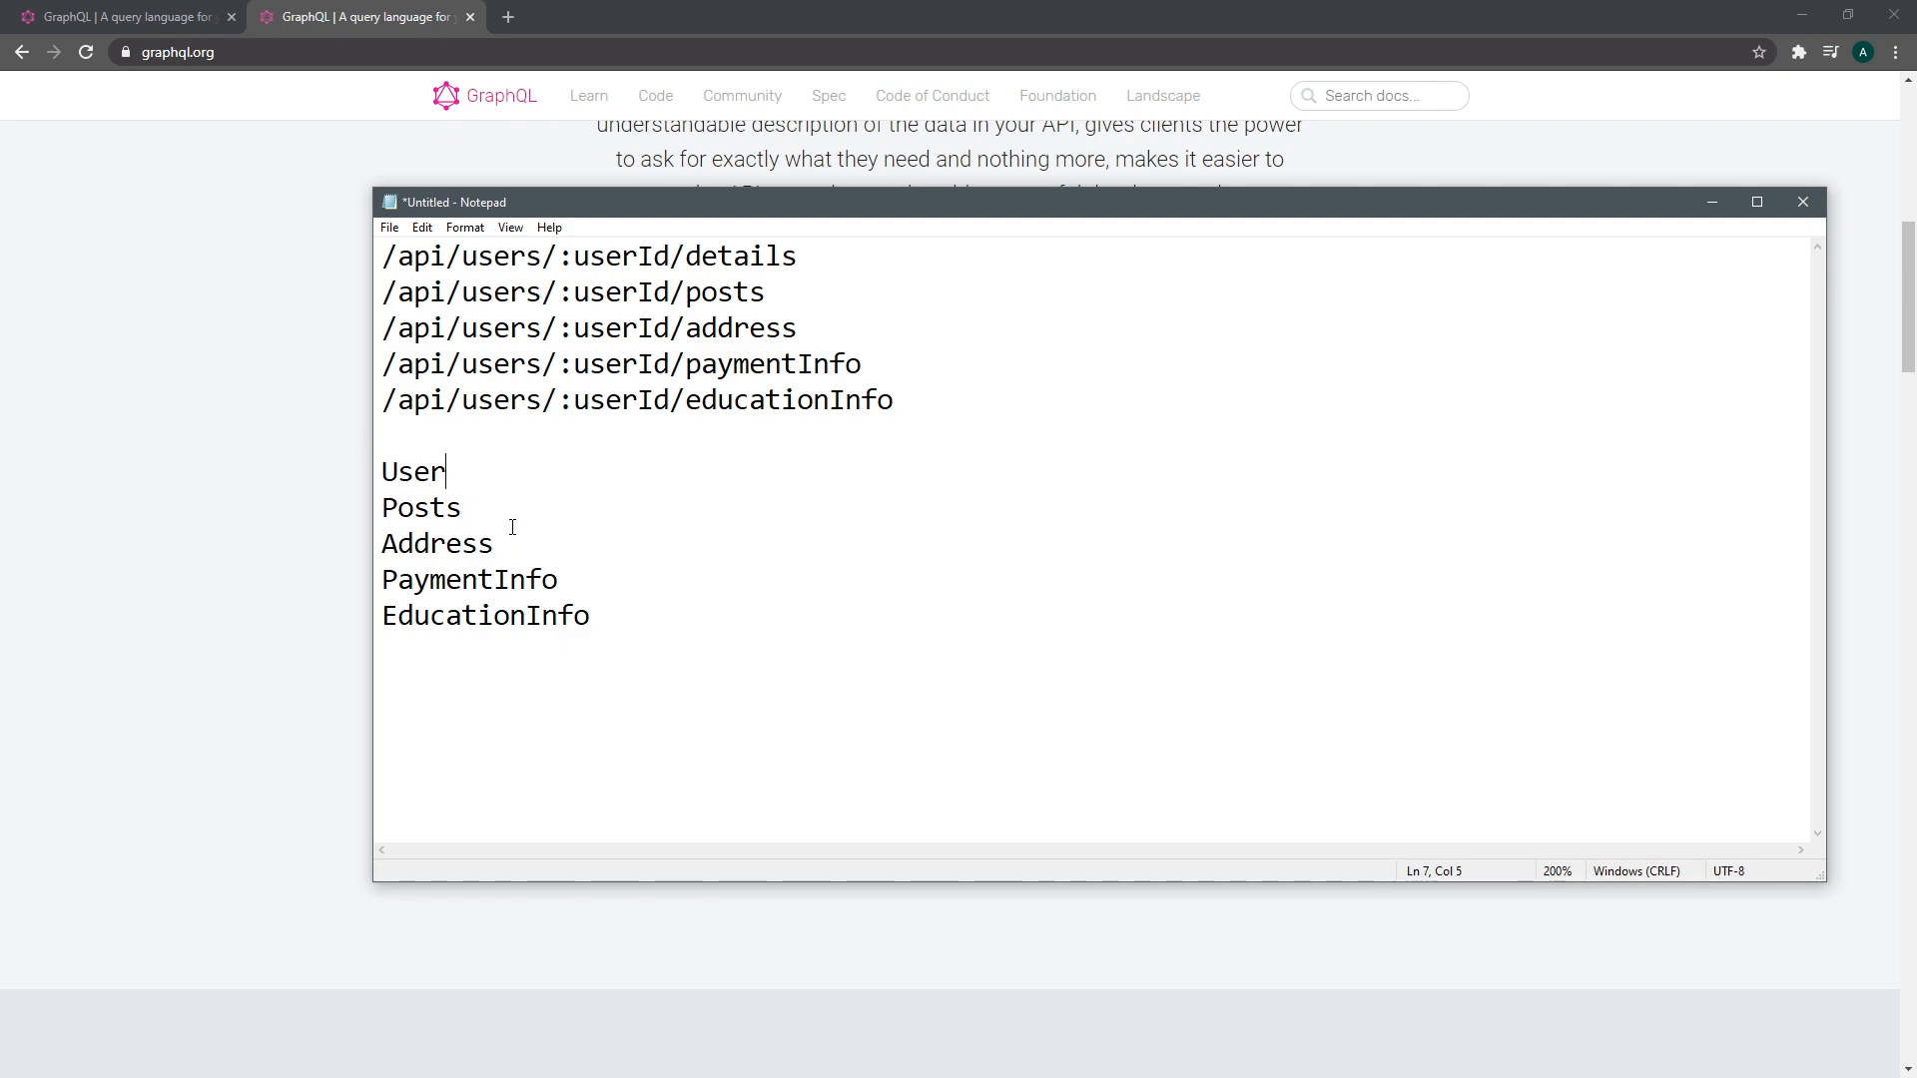
mouse_move(443, 520)
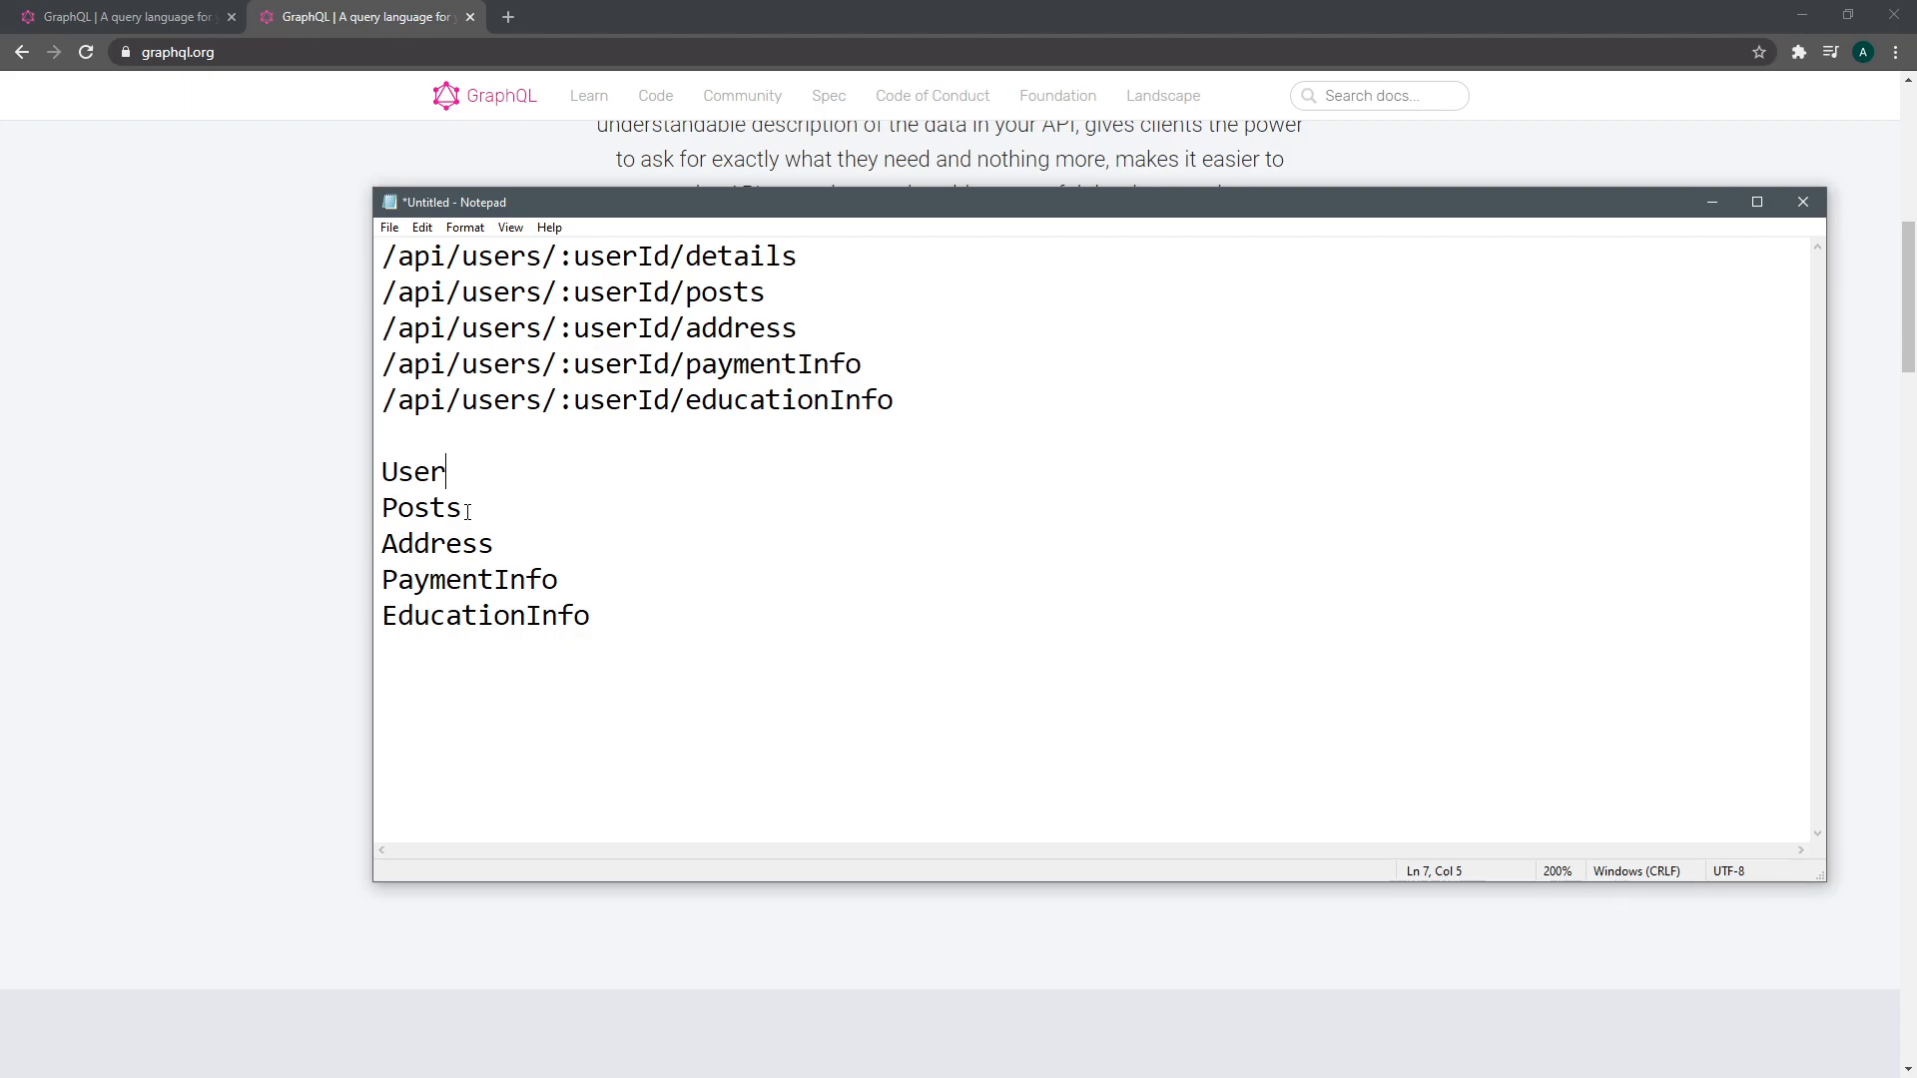
mouse_move(360, 306)
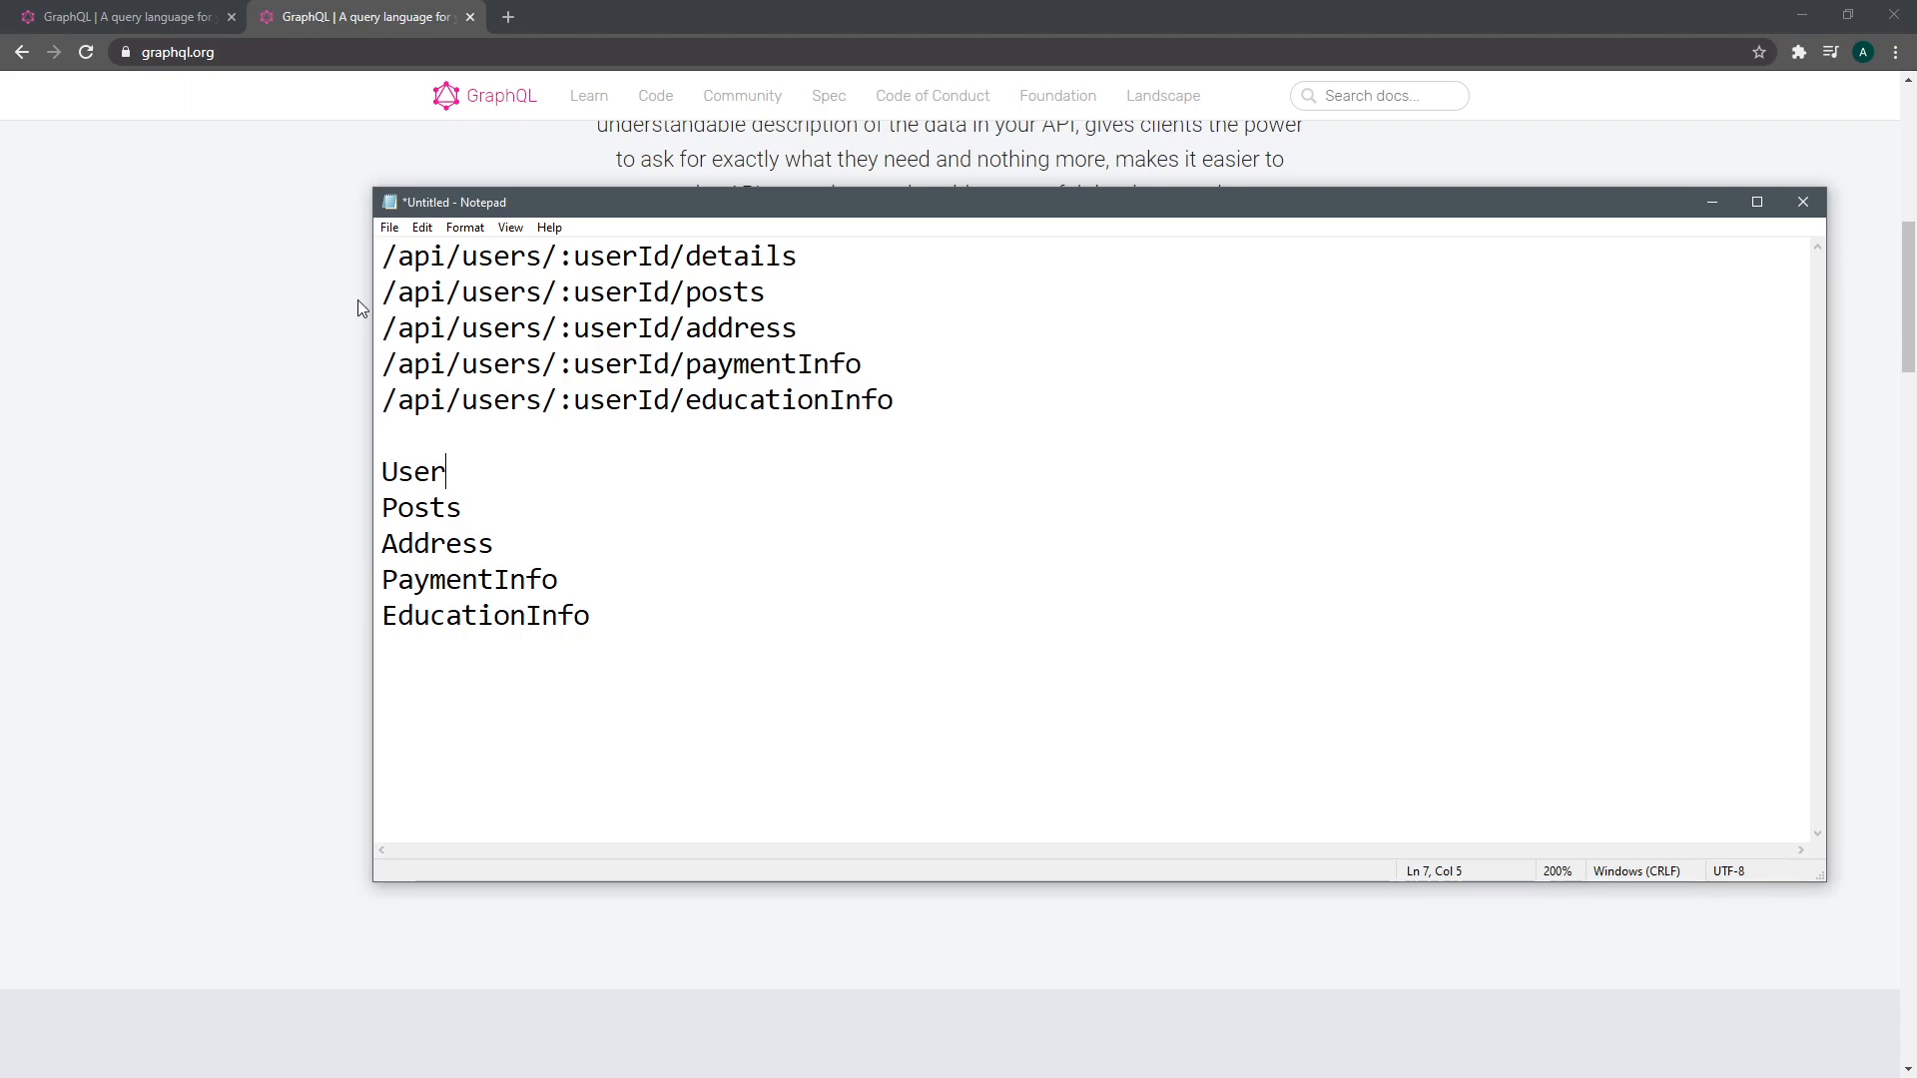
mouse_move(447, 485)
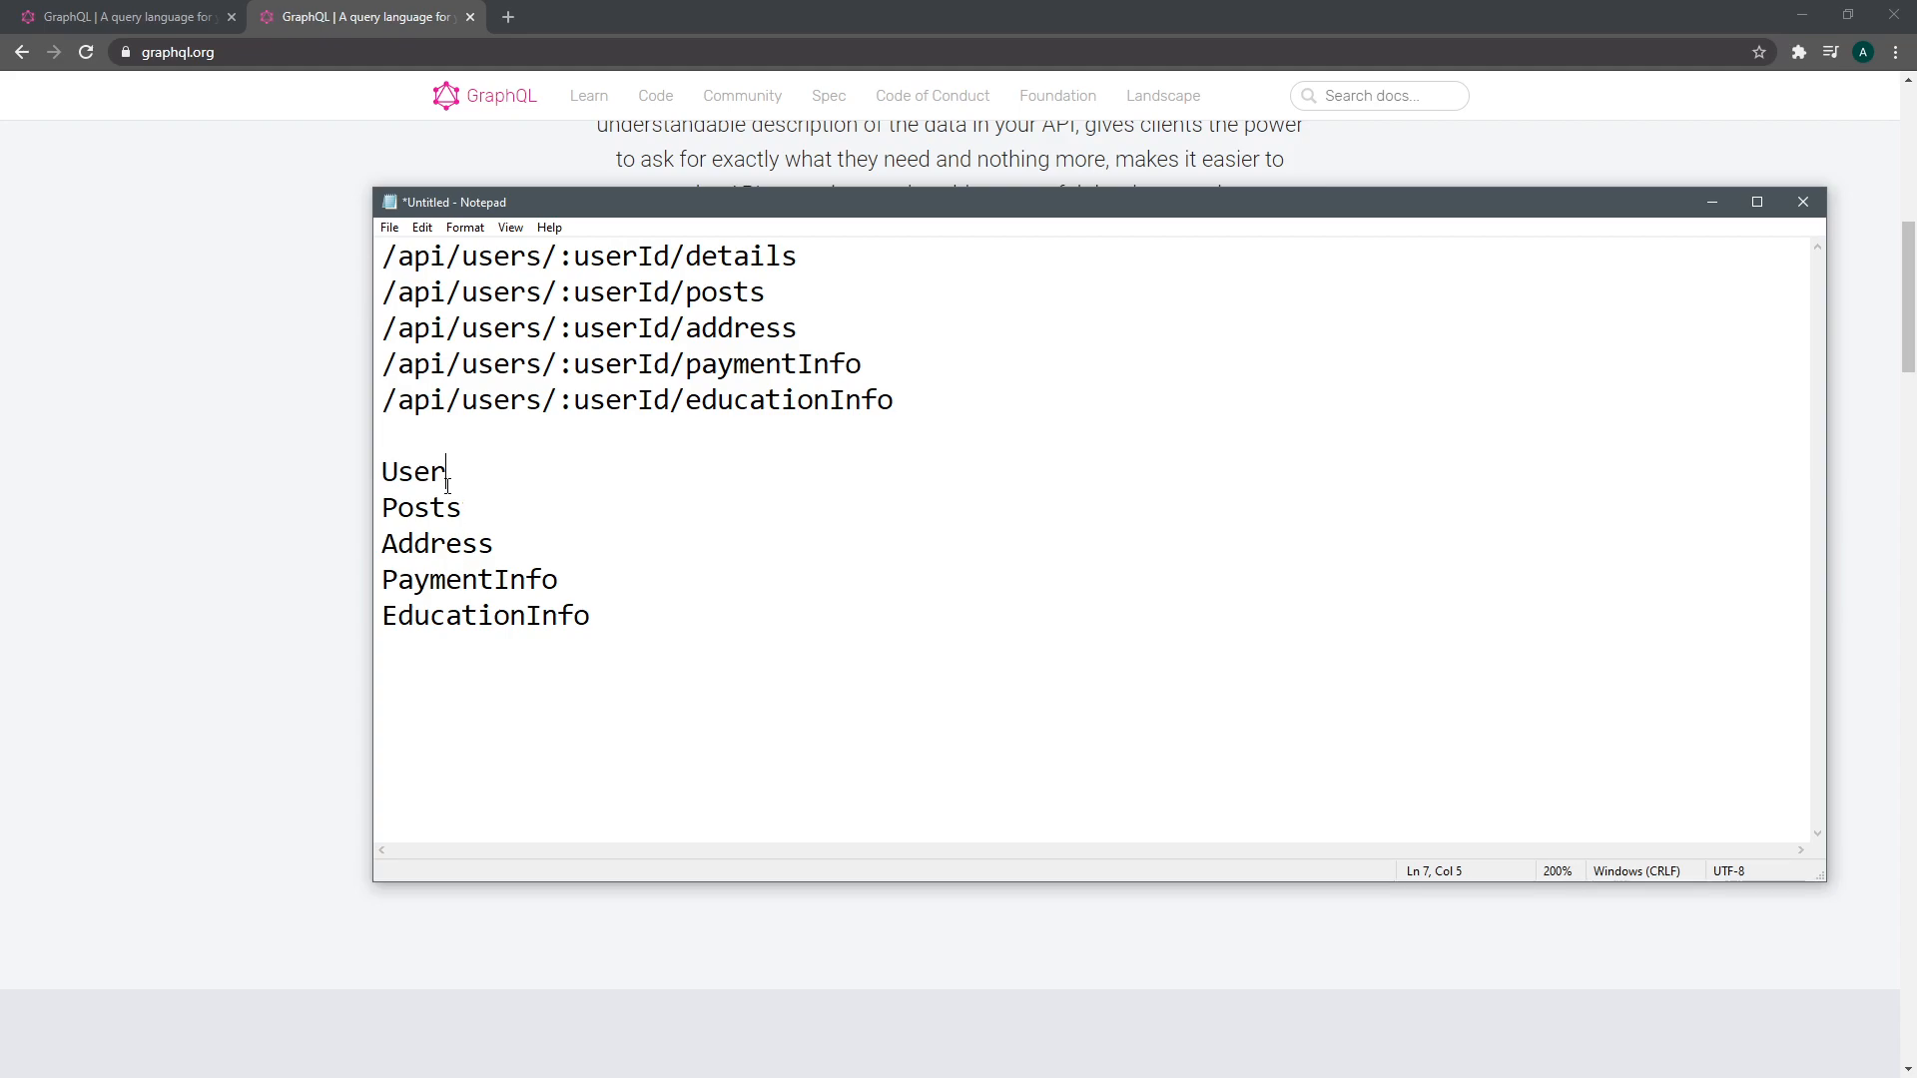
double_click(436, 544)
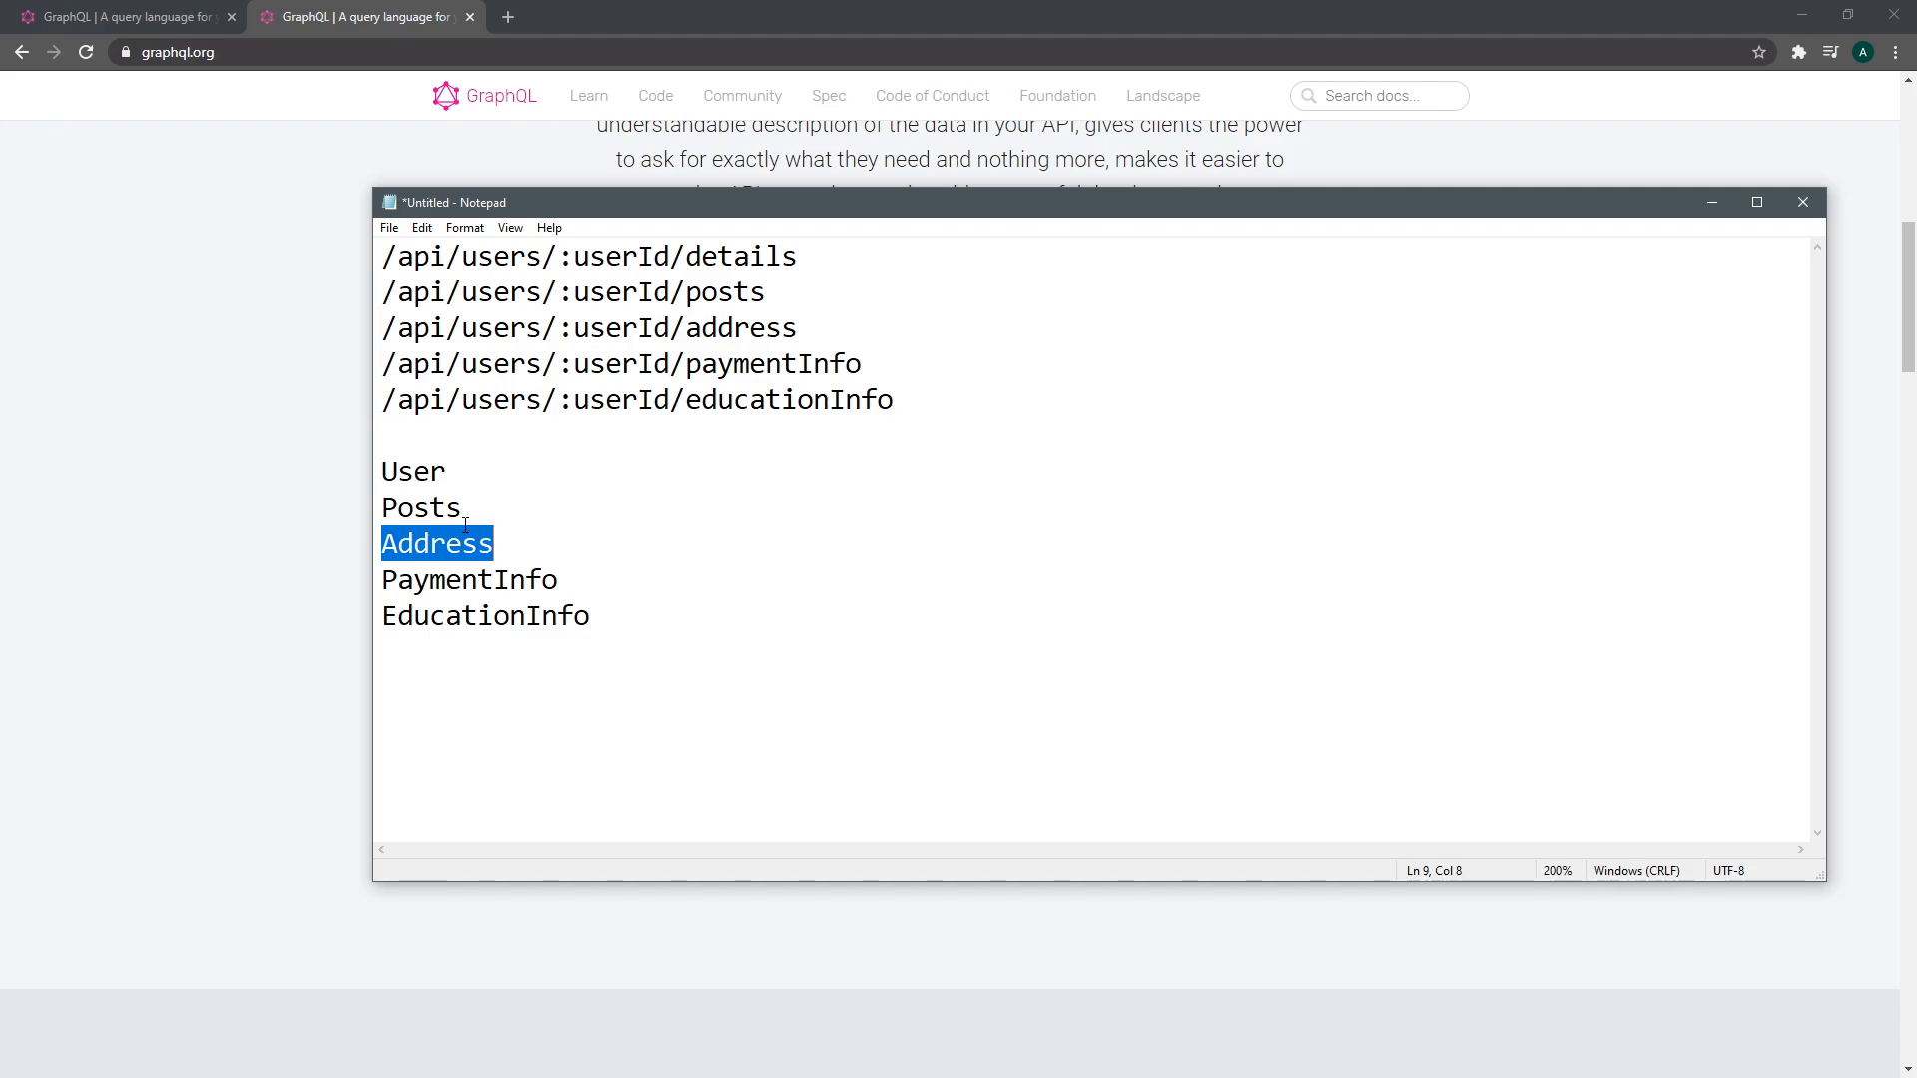
left_click(557, 578)
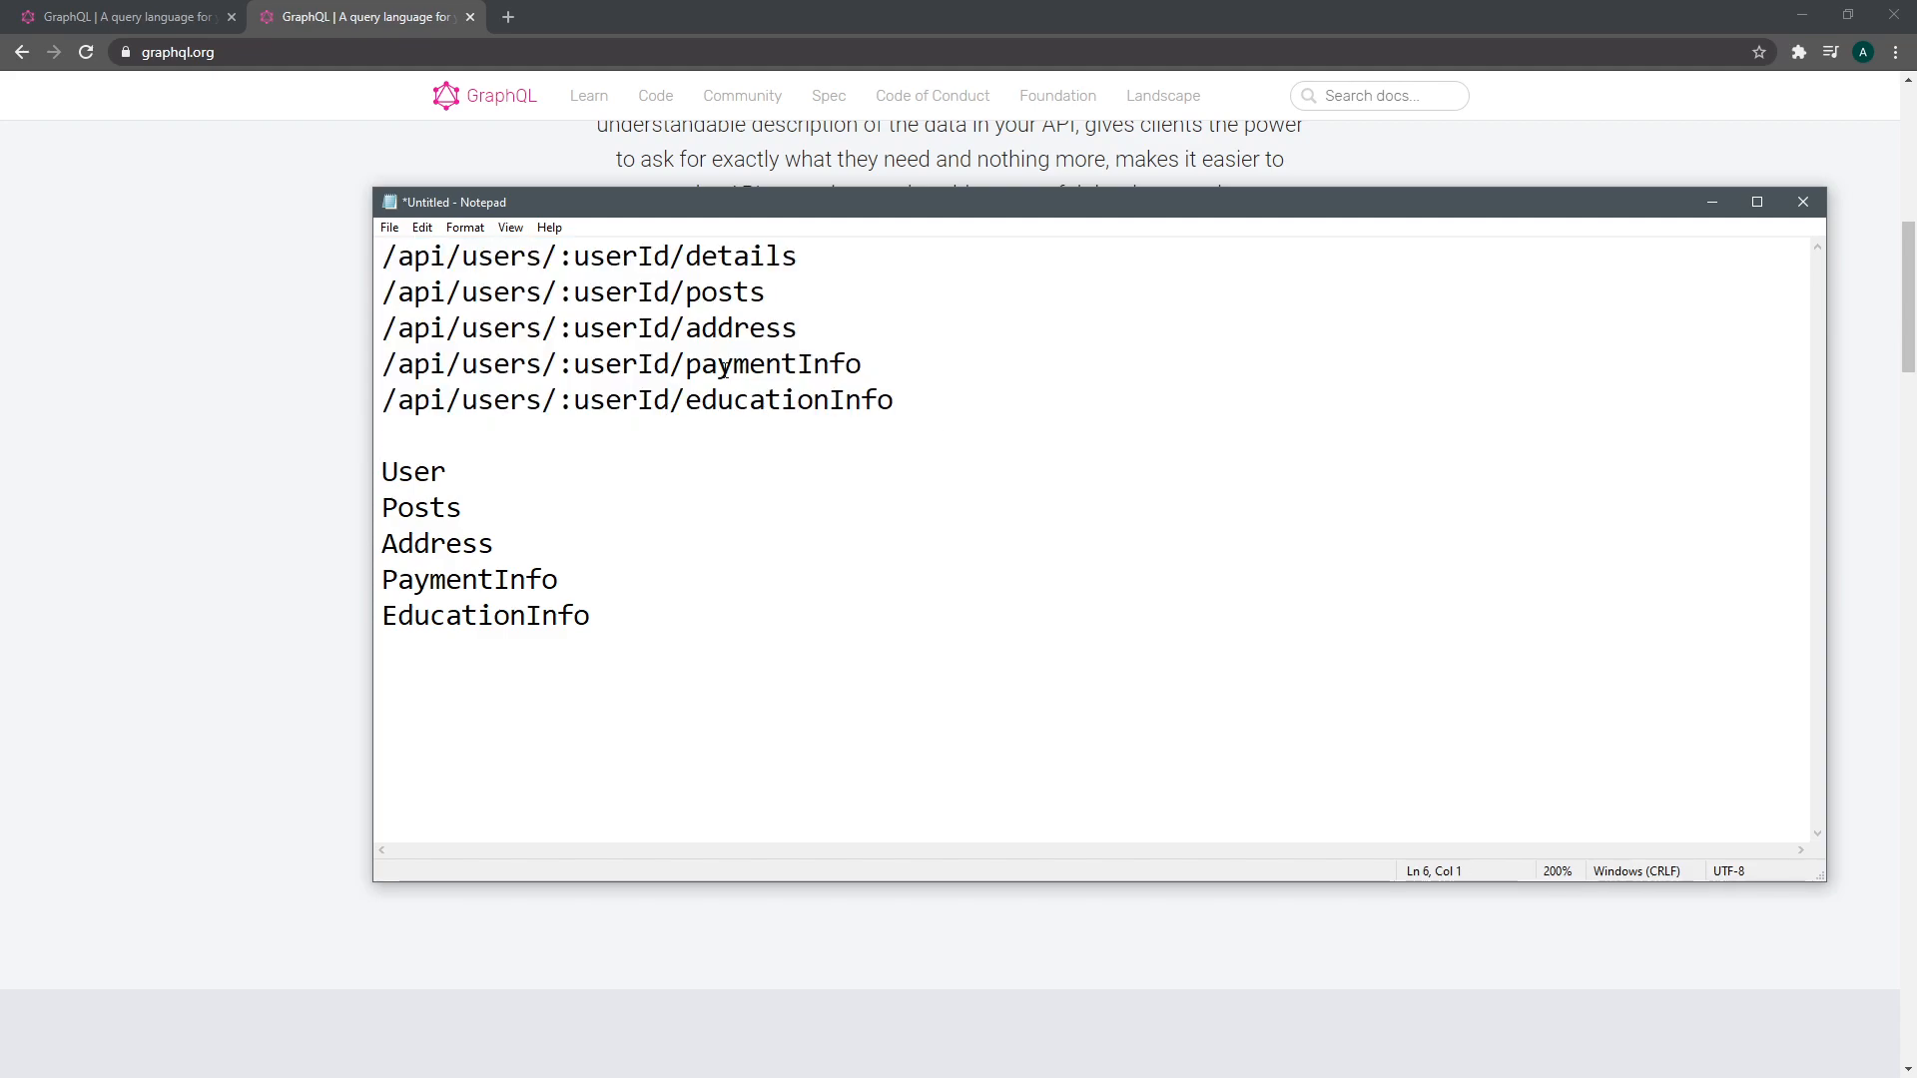
left_click(862, 364)
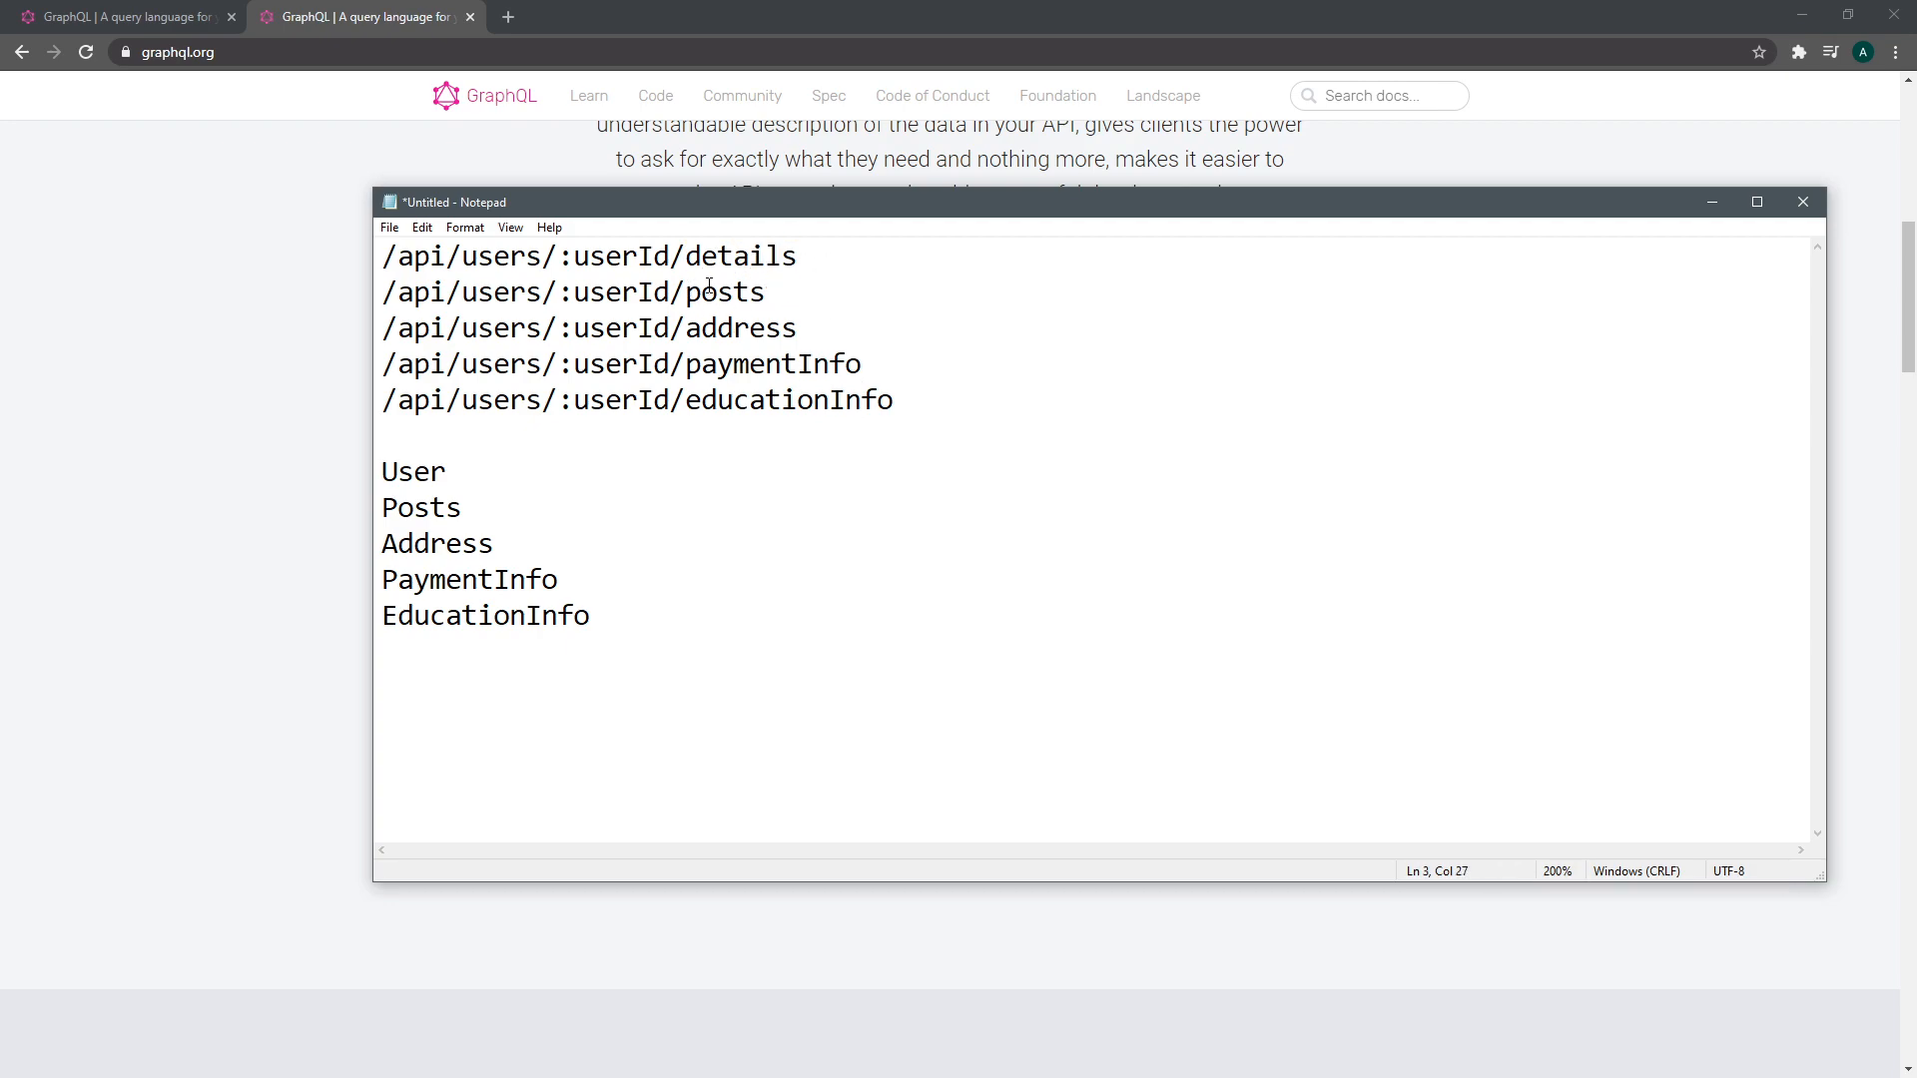
triple_click(587, 328)
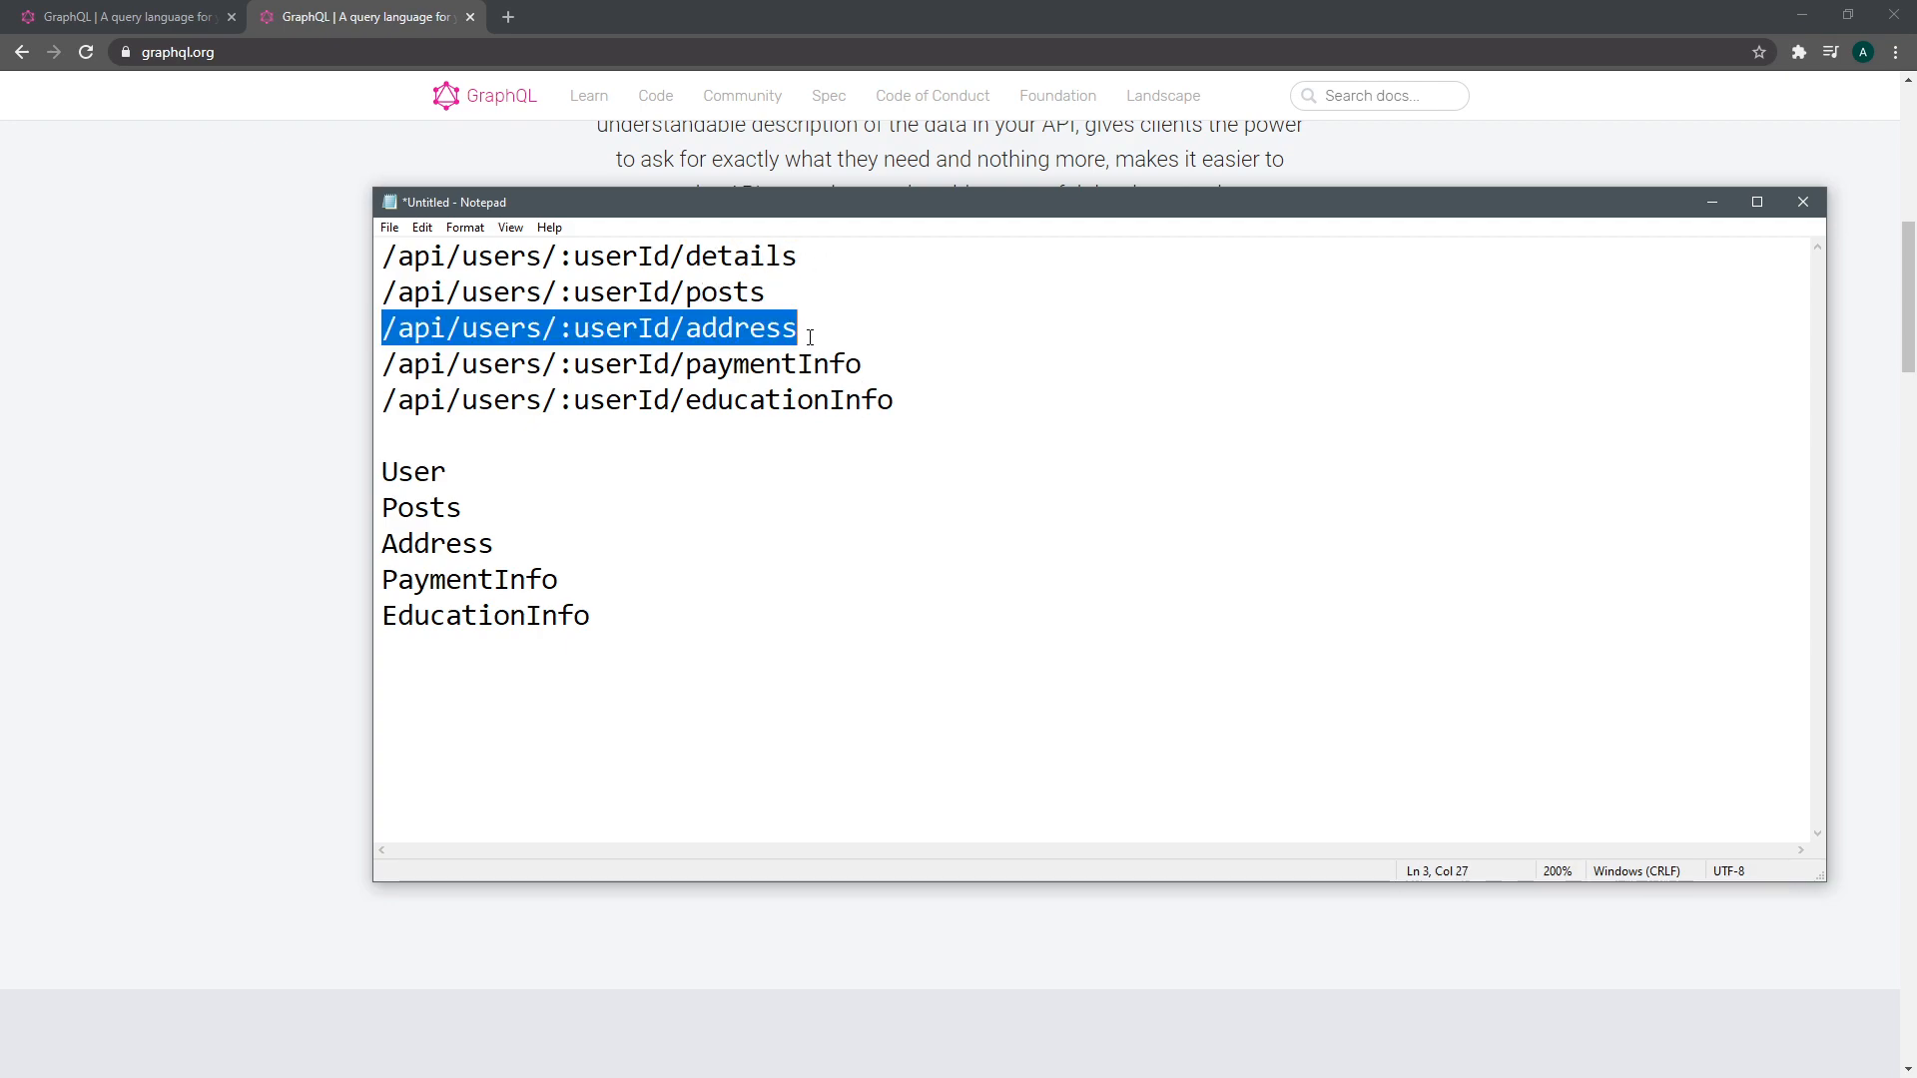
left_click(935, 392)
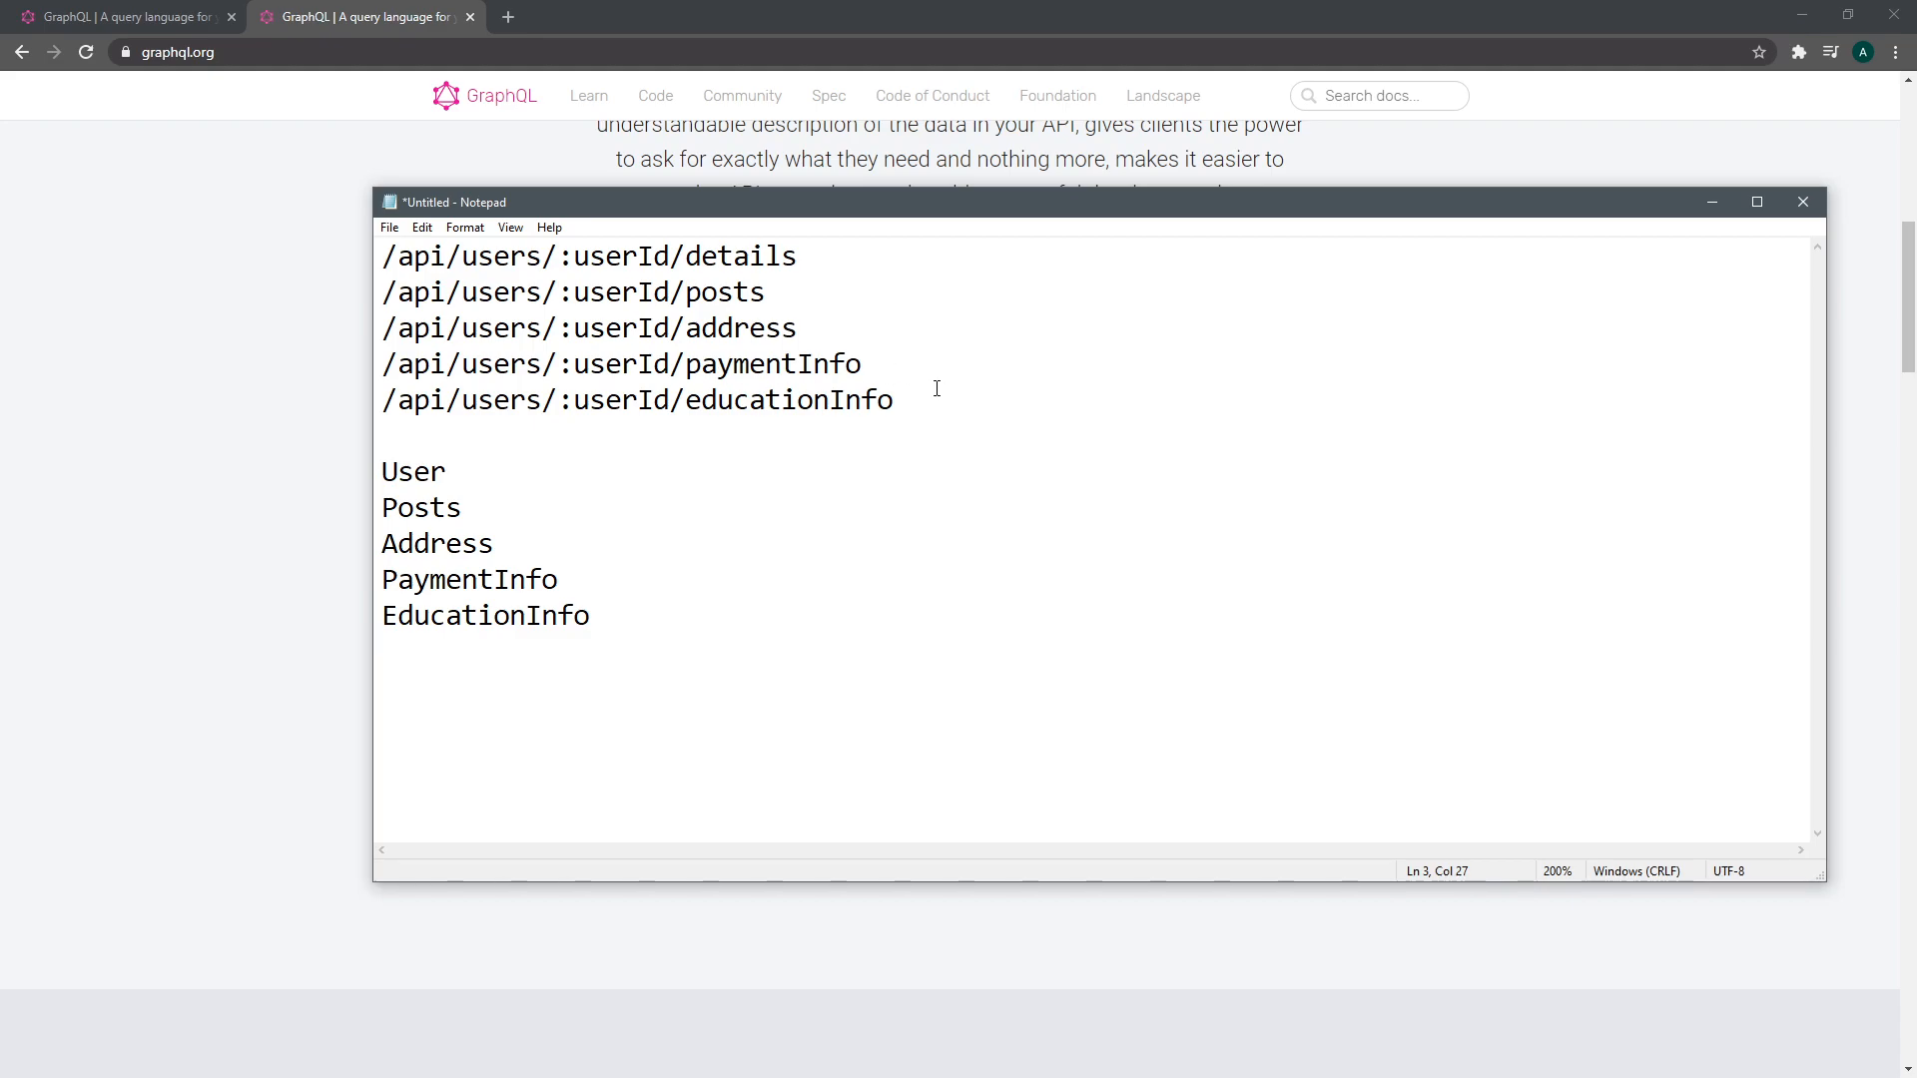
Add a sixth endpoint line /api/users/:userId/getAllUserDetails
type("/apio")
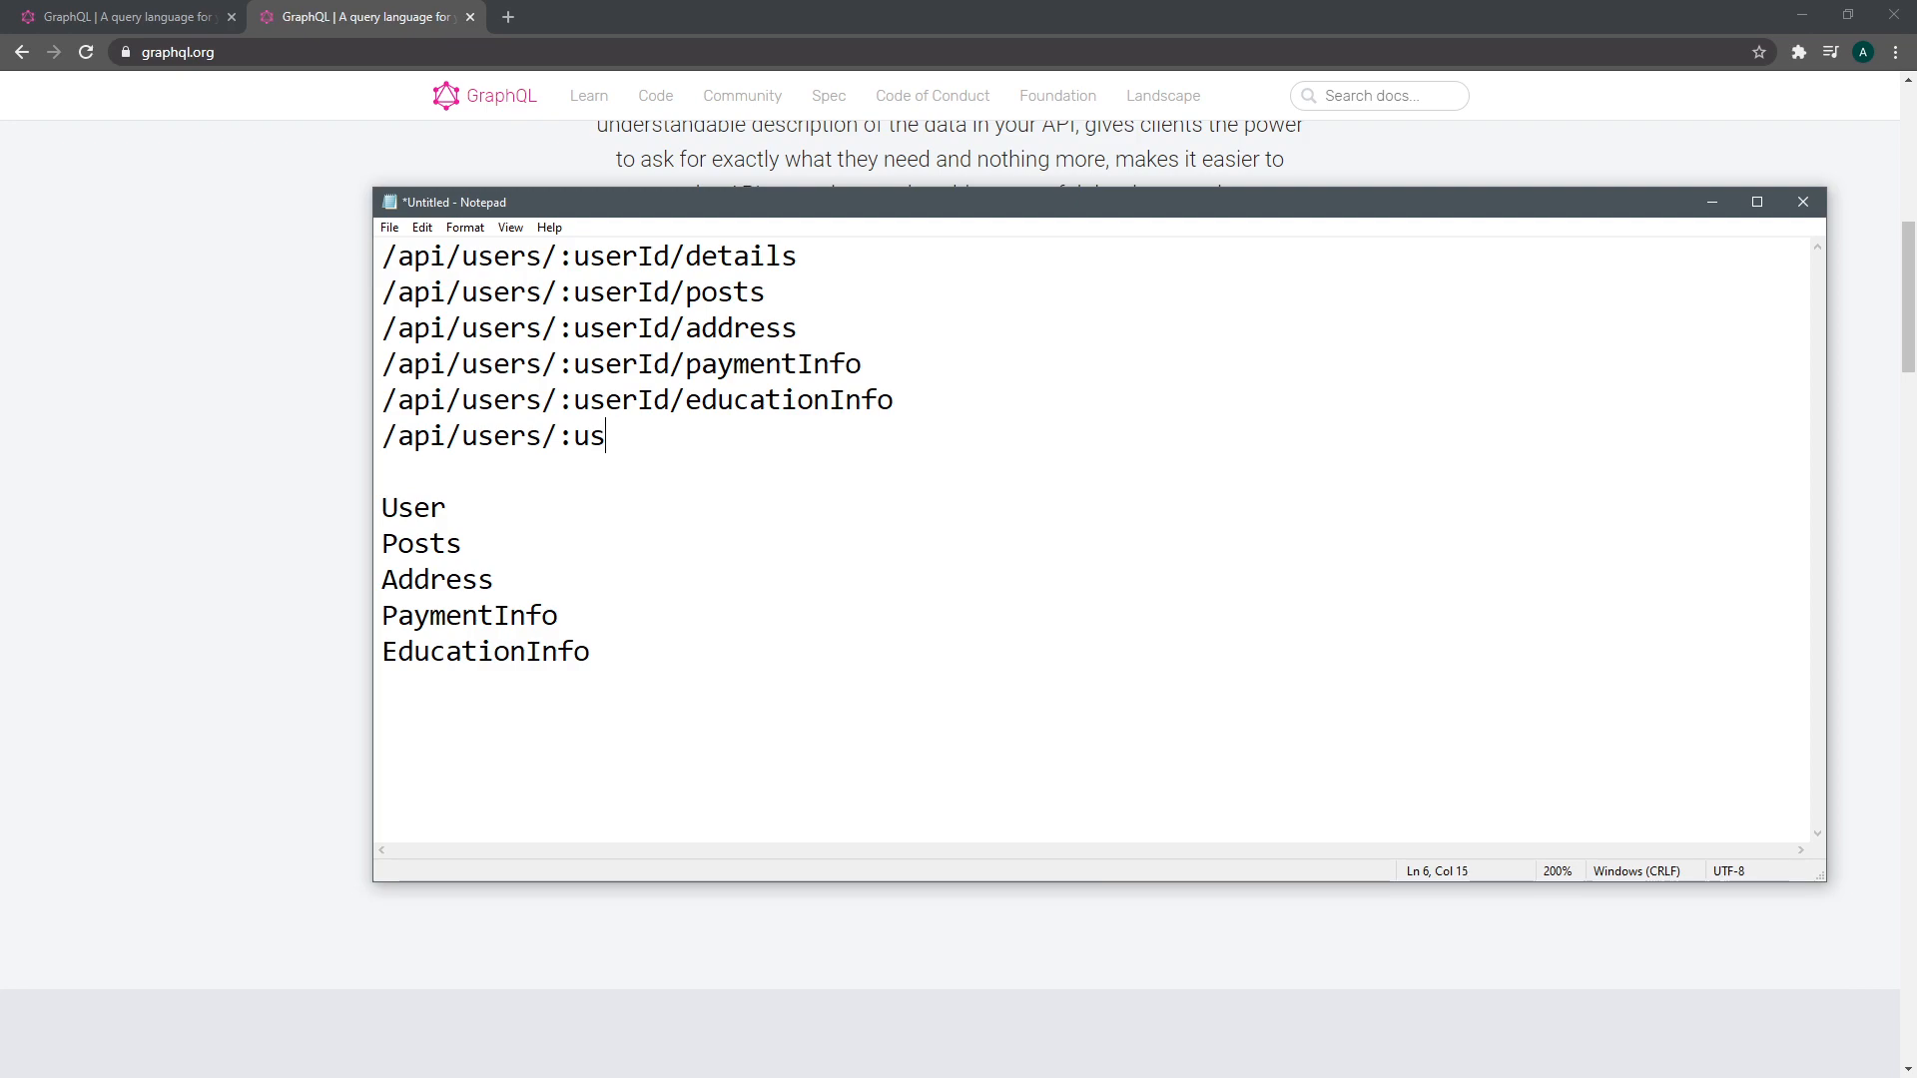
type("erId/")
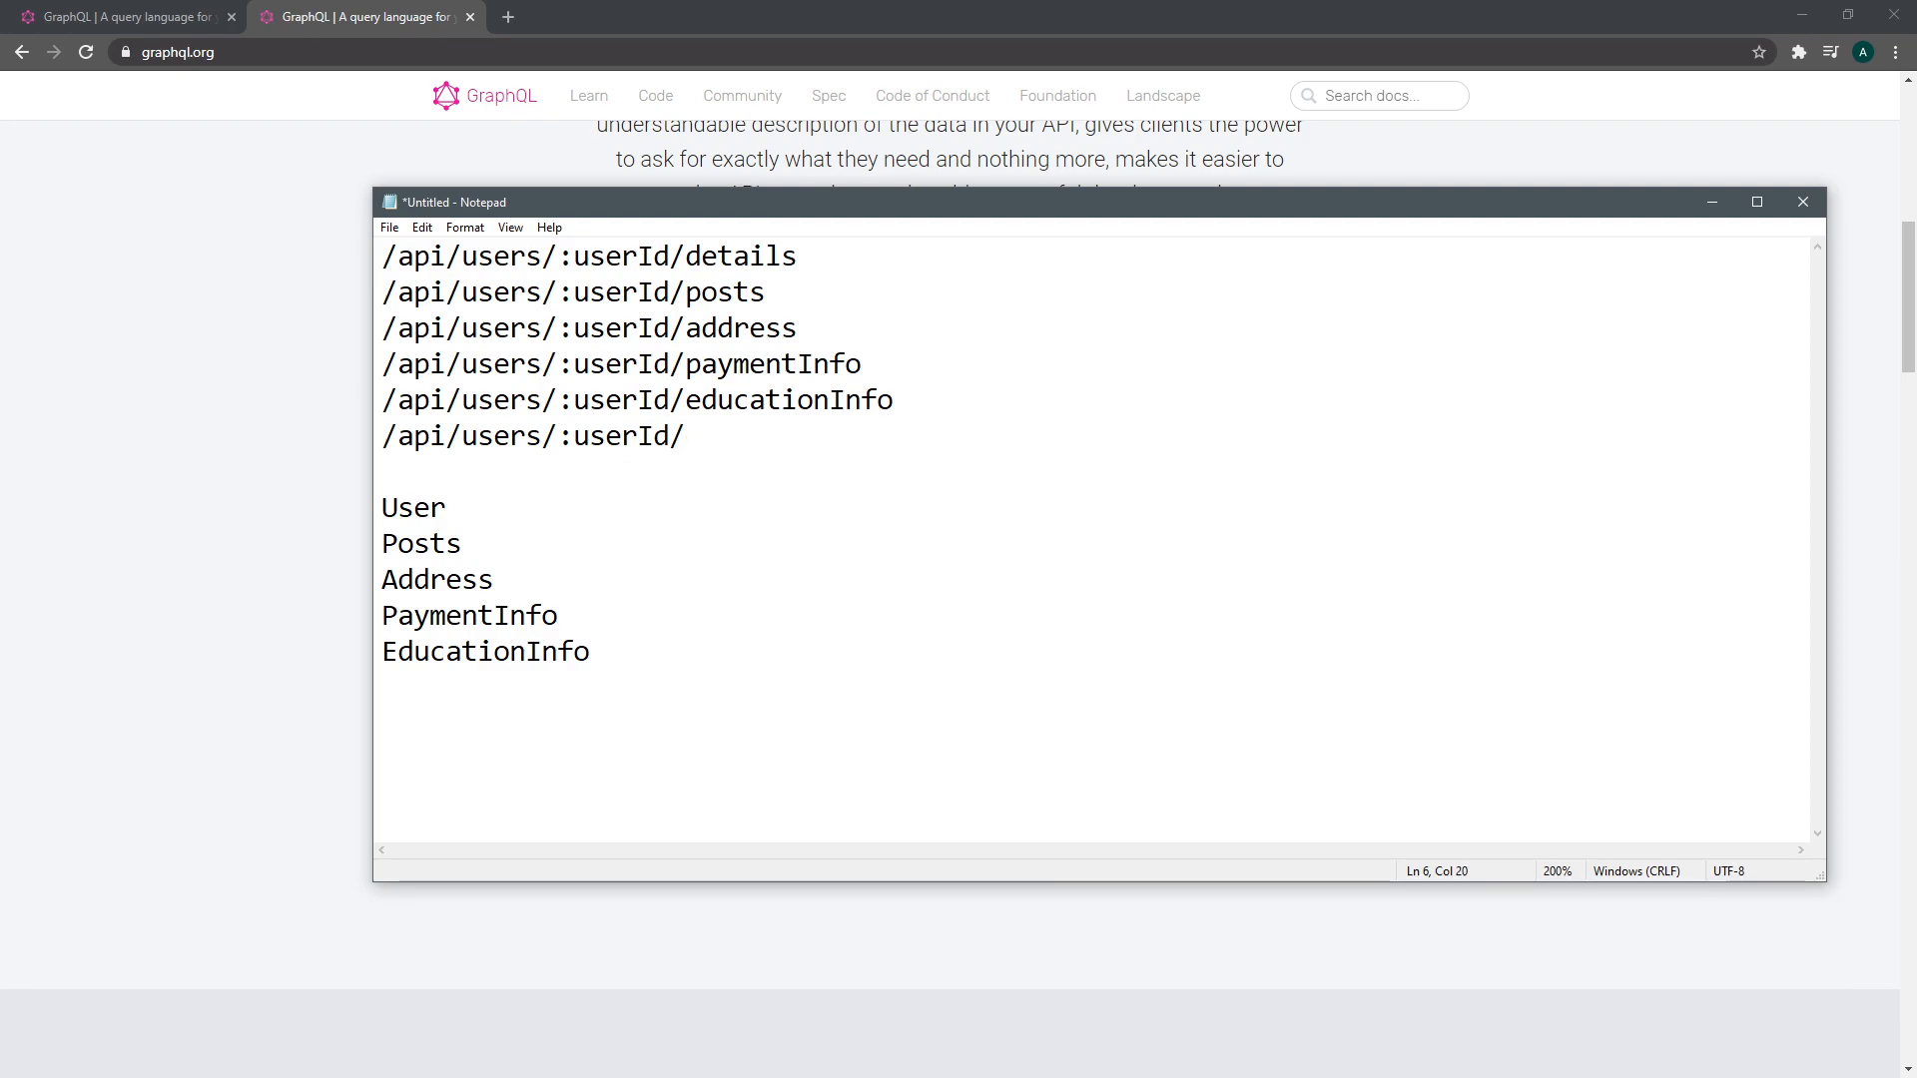
type("getAl")
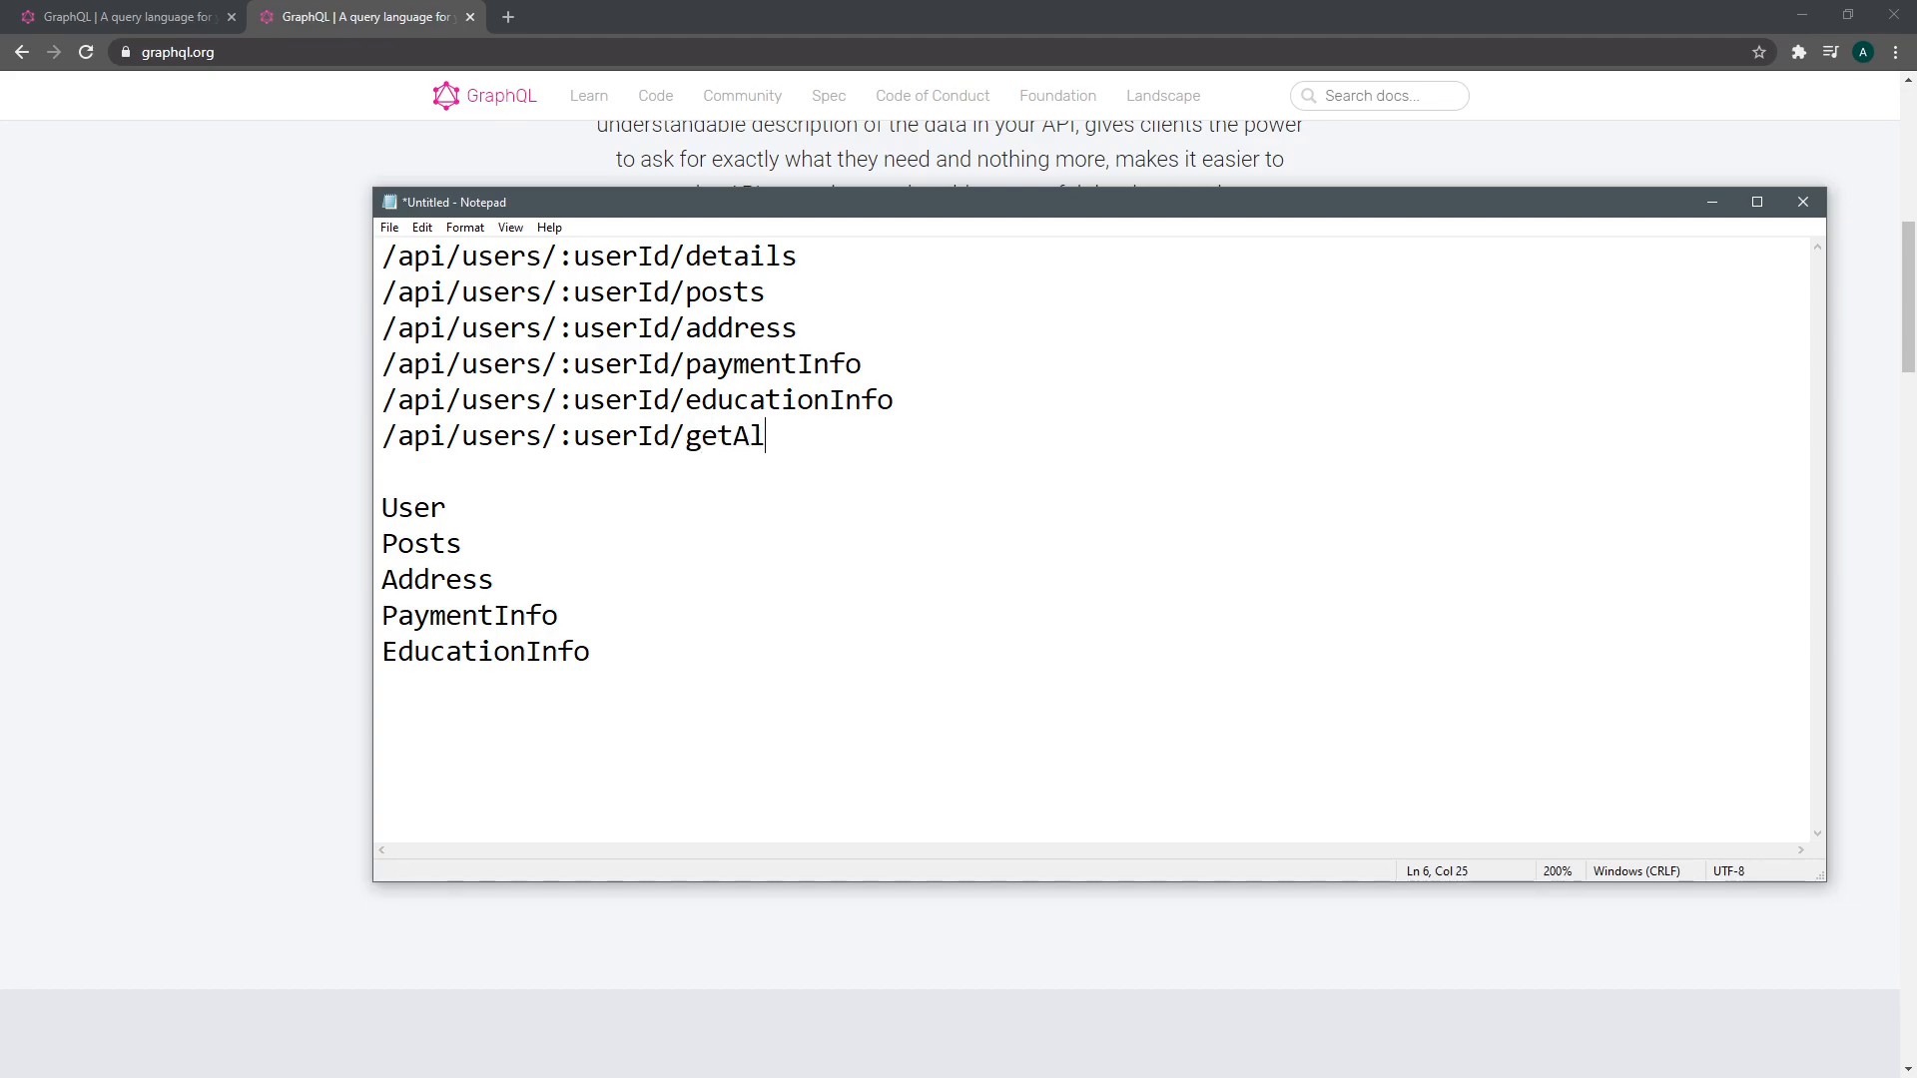
type("lUserDetails")
type("{")
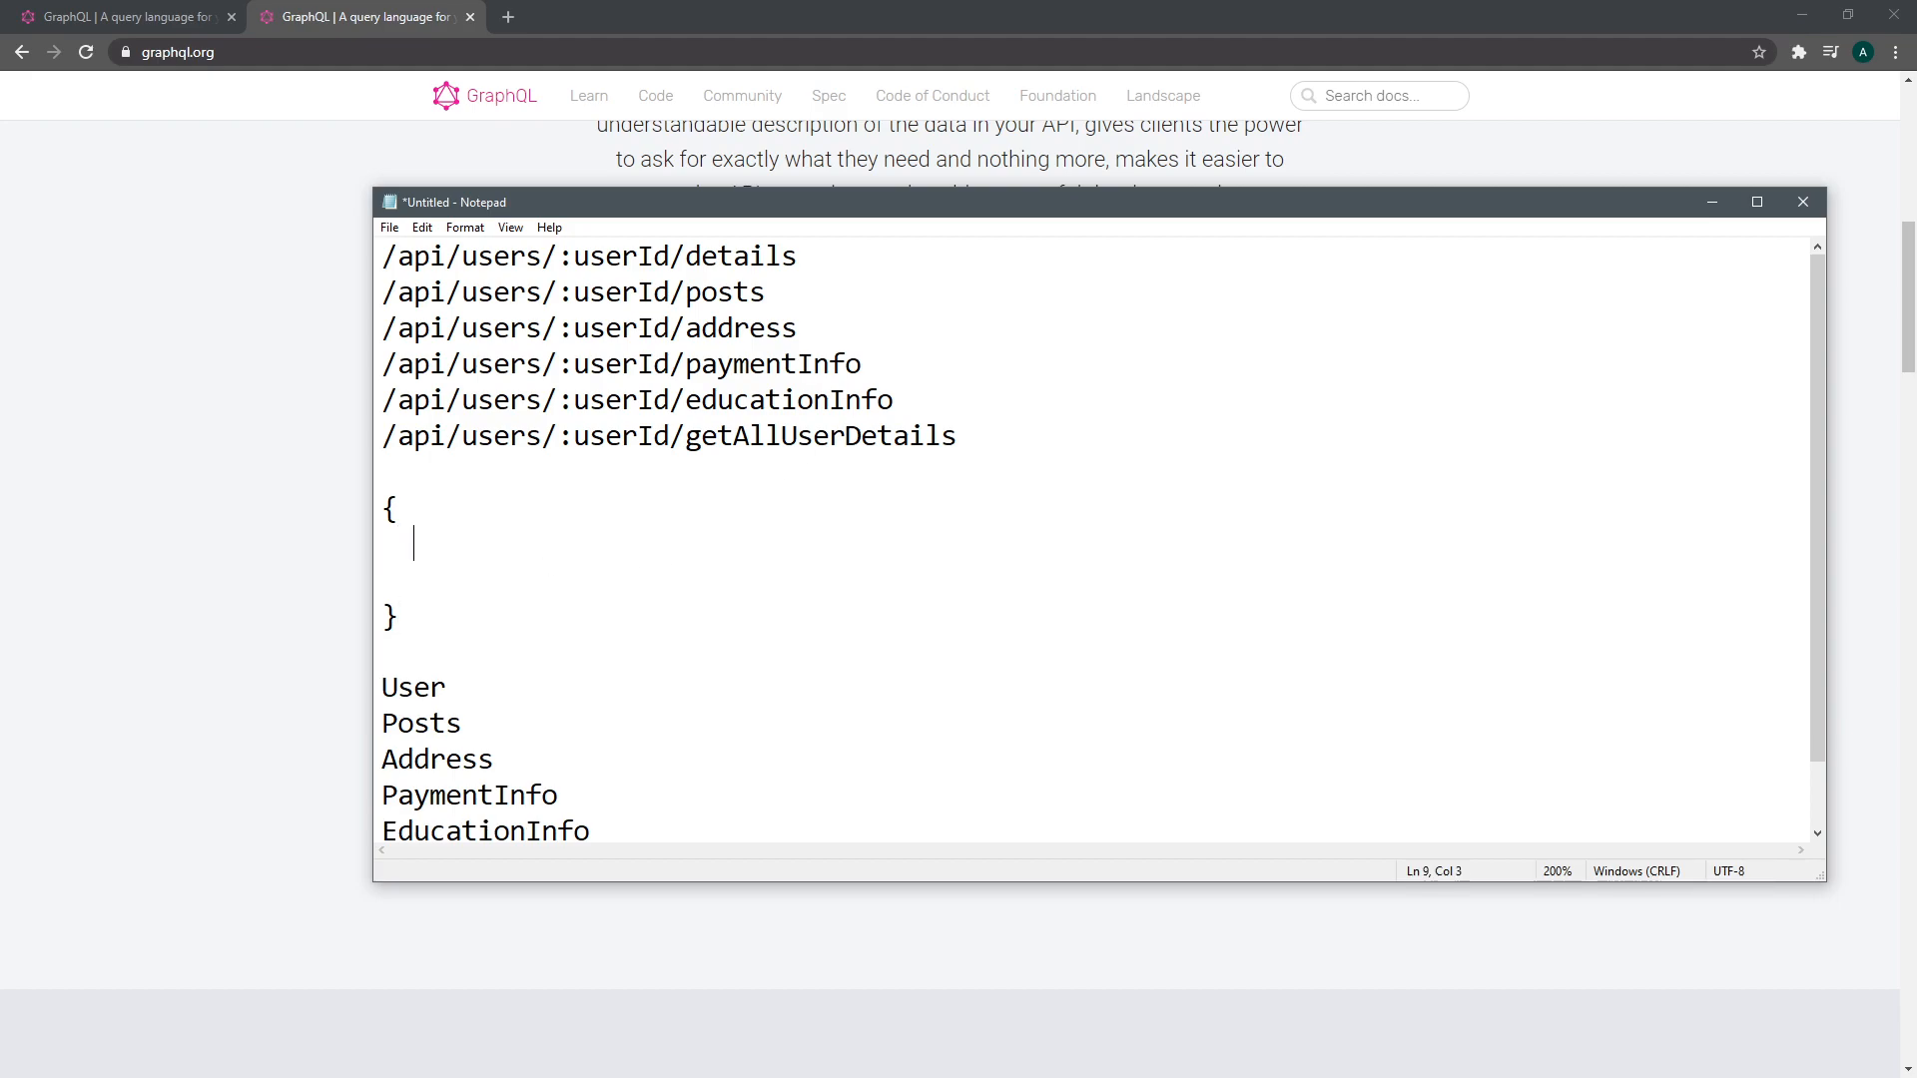
Sketch a braced payload: user with name, age, email, plus address, posts, paymentInfo, educationInfo keys
type("user : {")
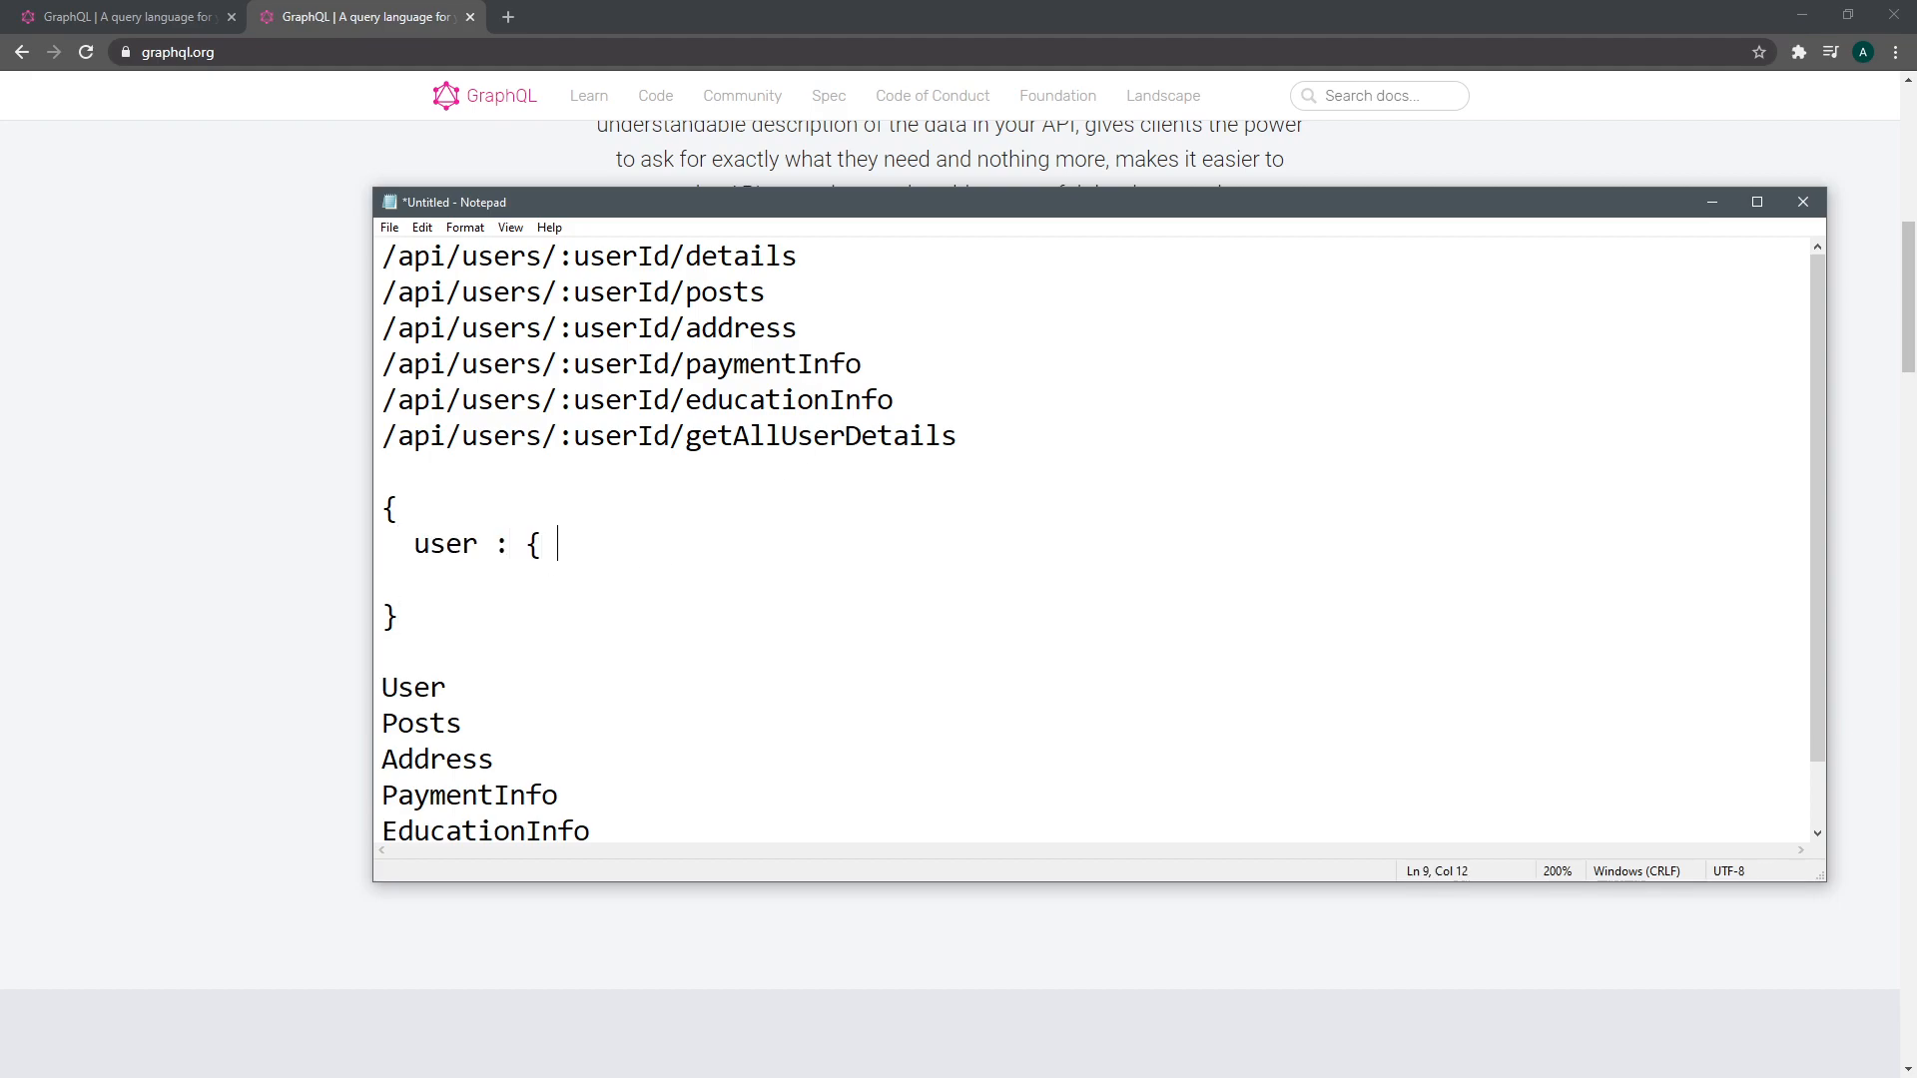
type("name, age, email")
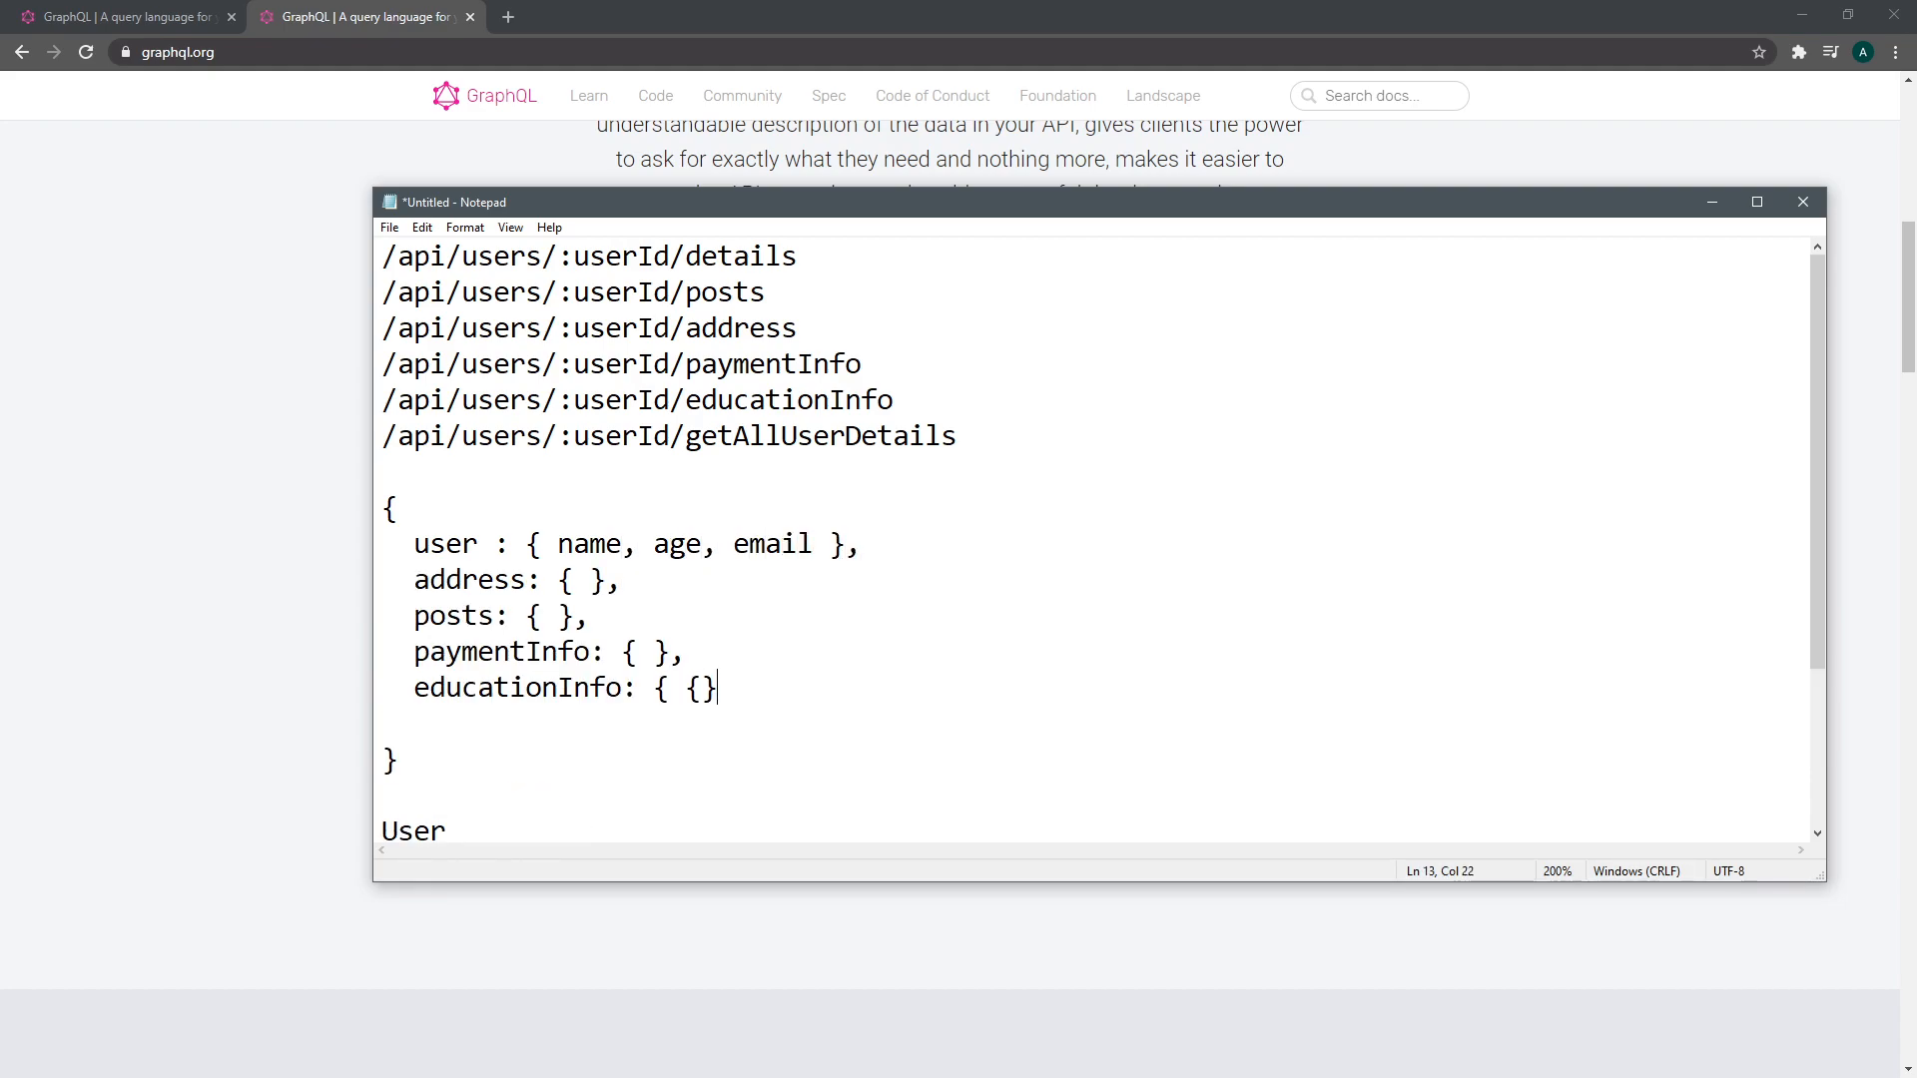
type(",")
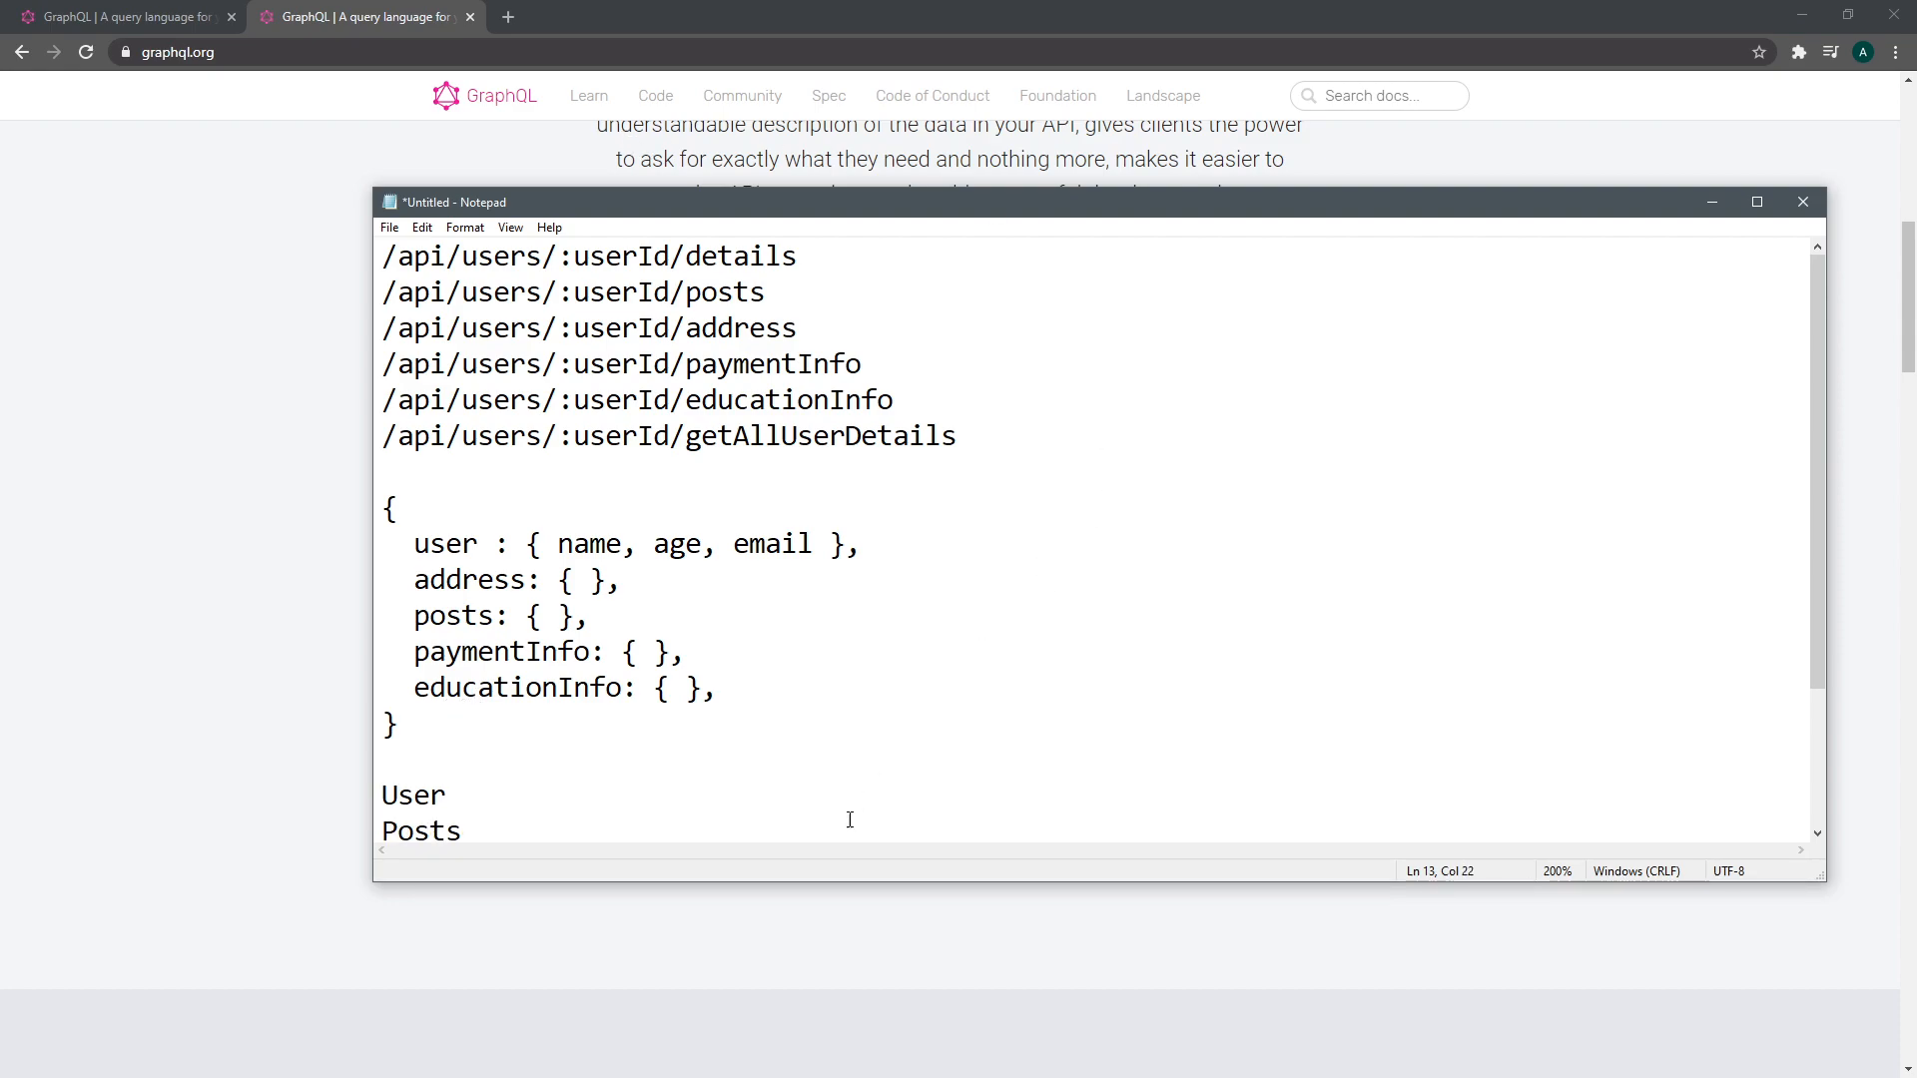
left_click(493, 436)
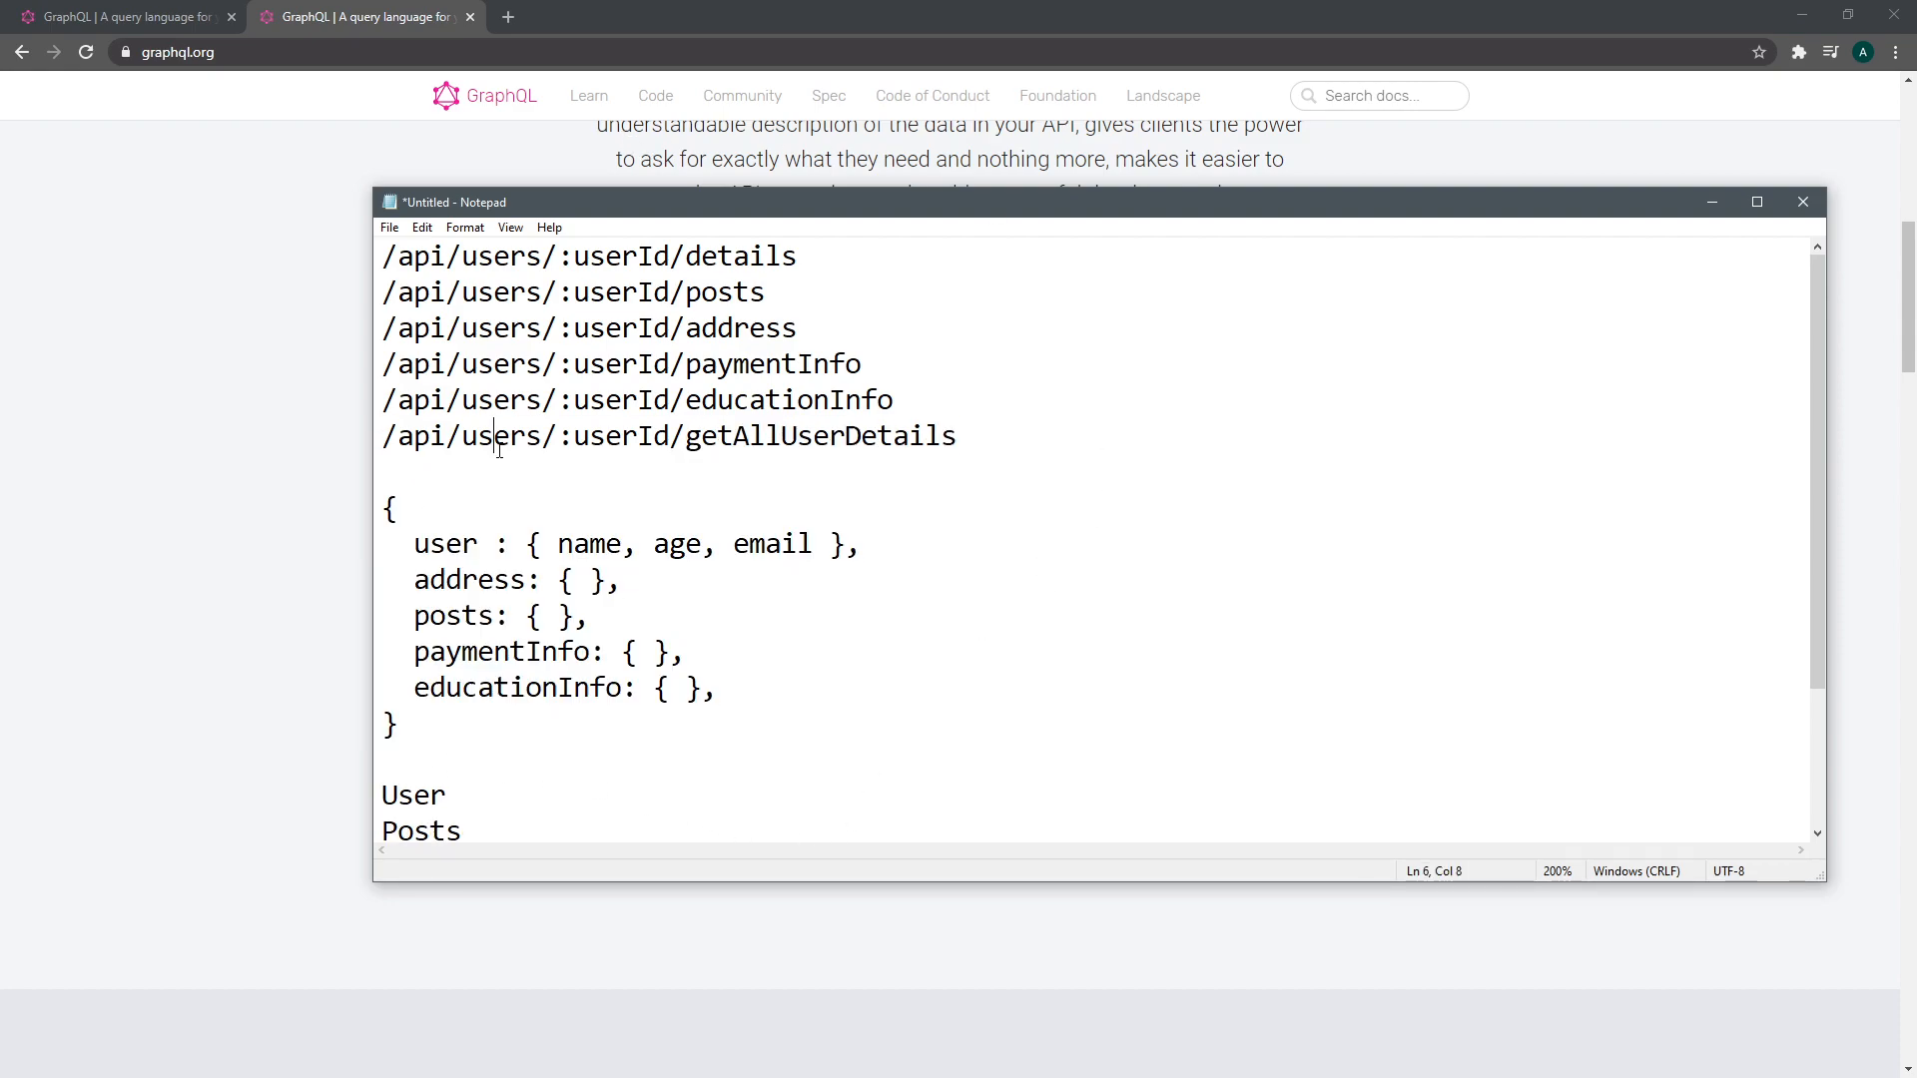
double_click(819, 436)
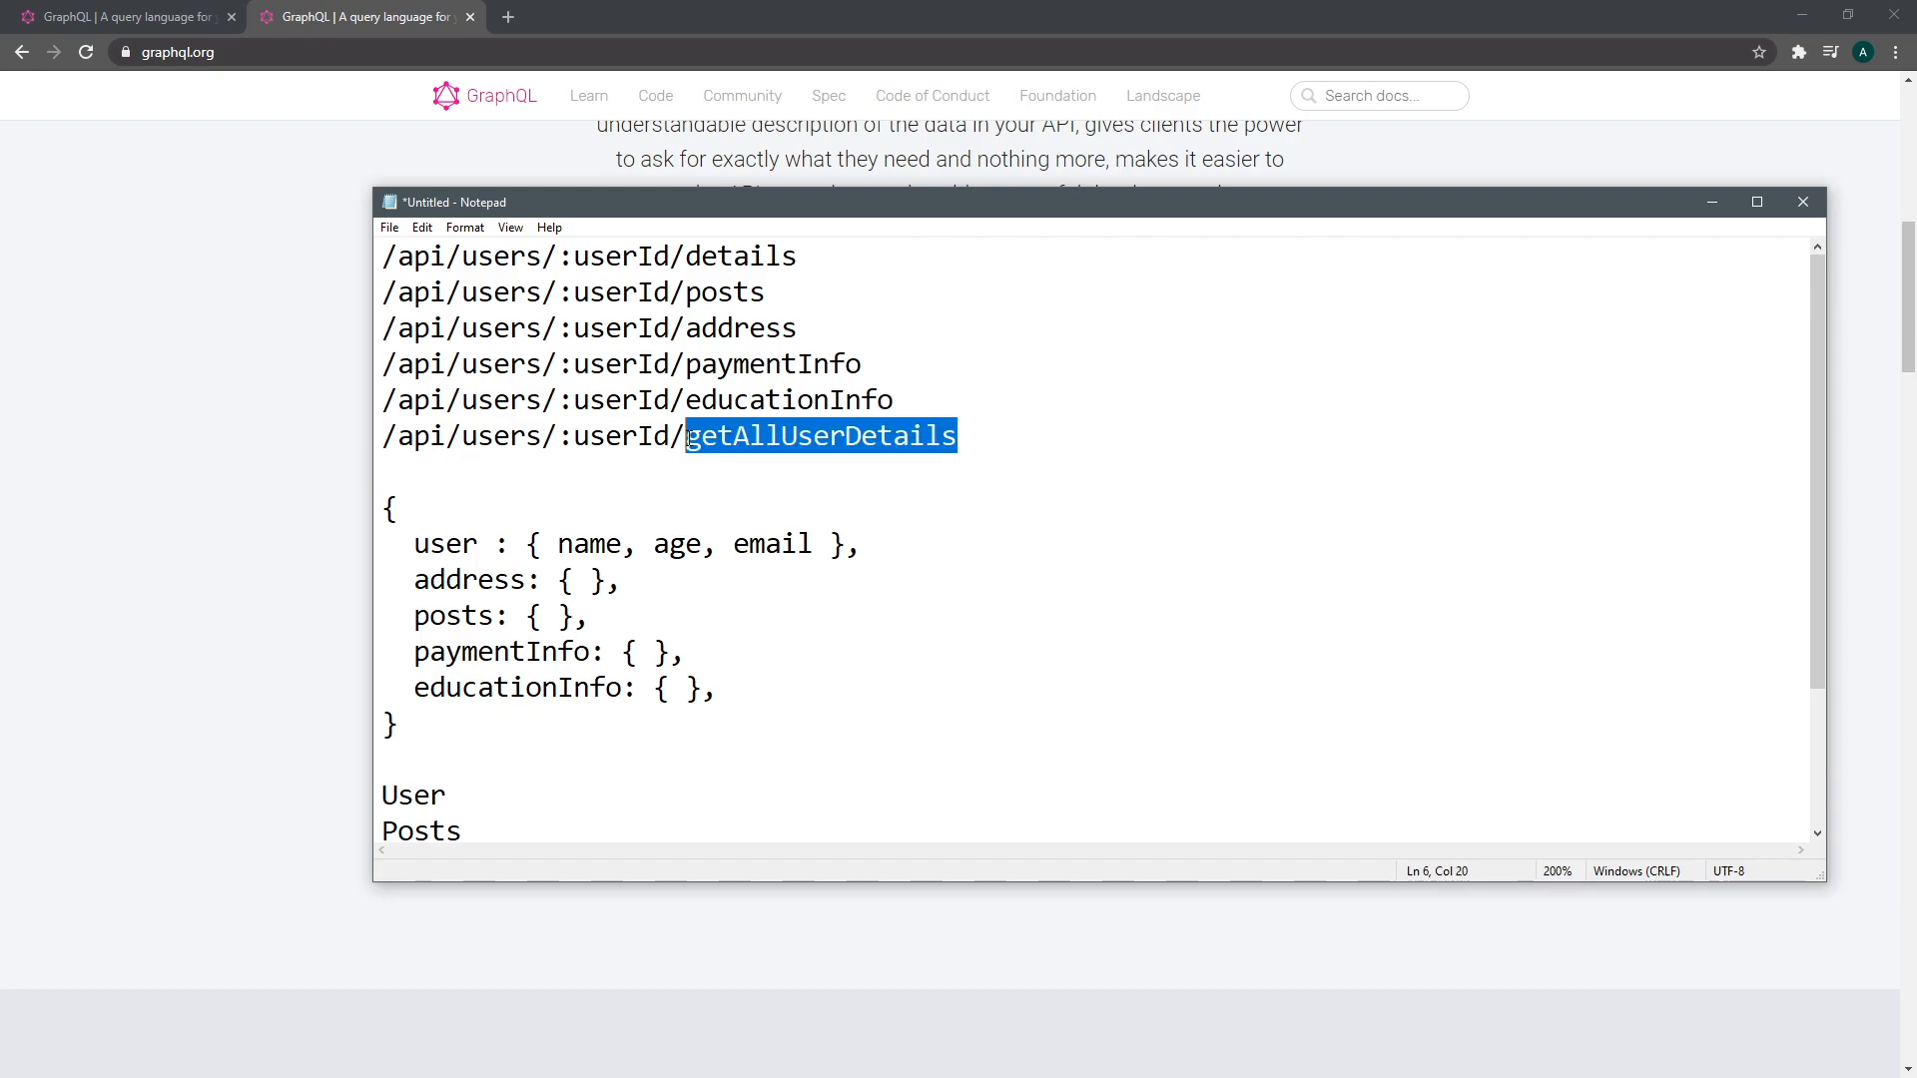
left_click(893, 399)
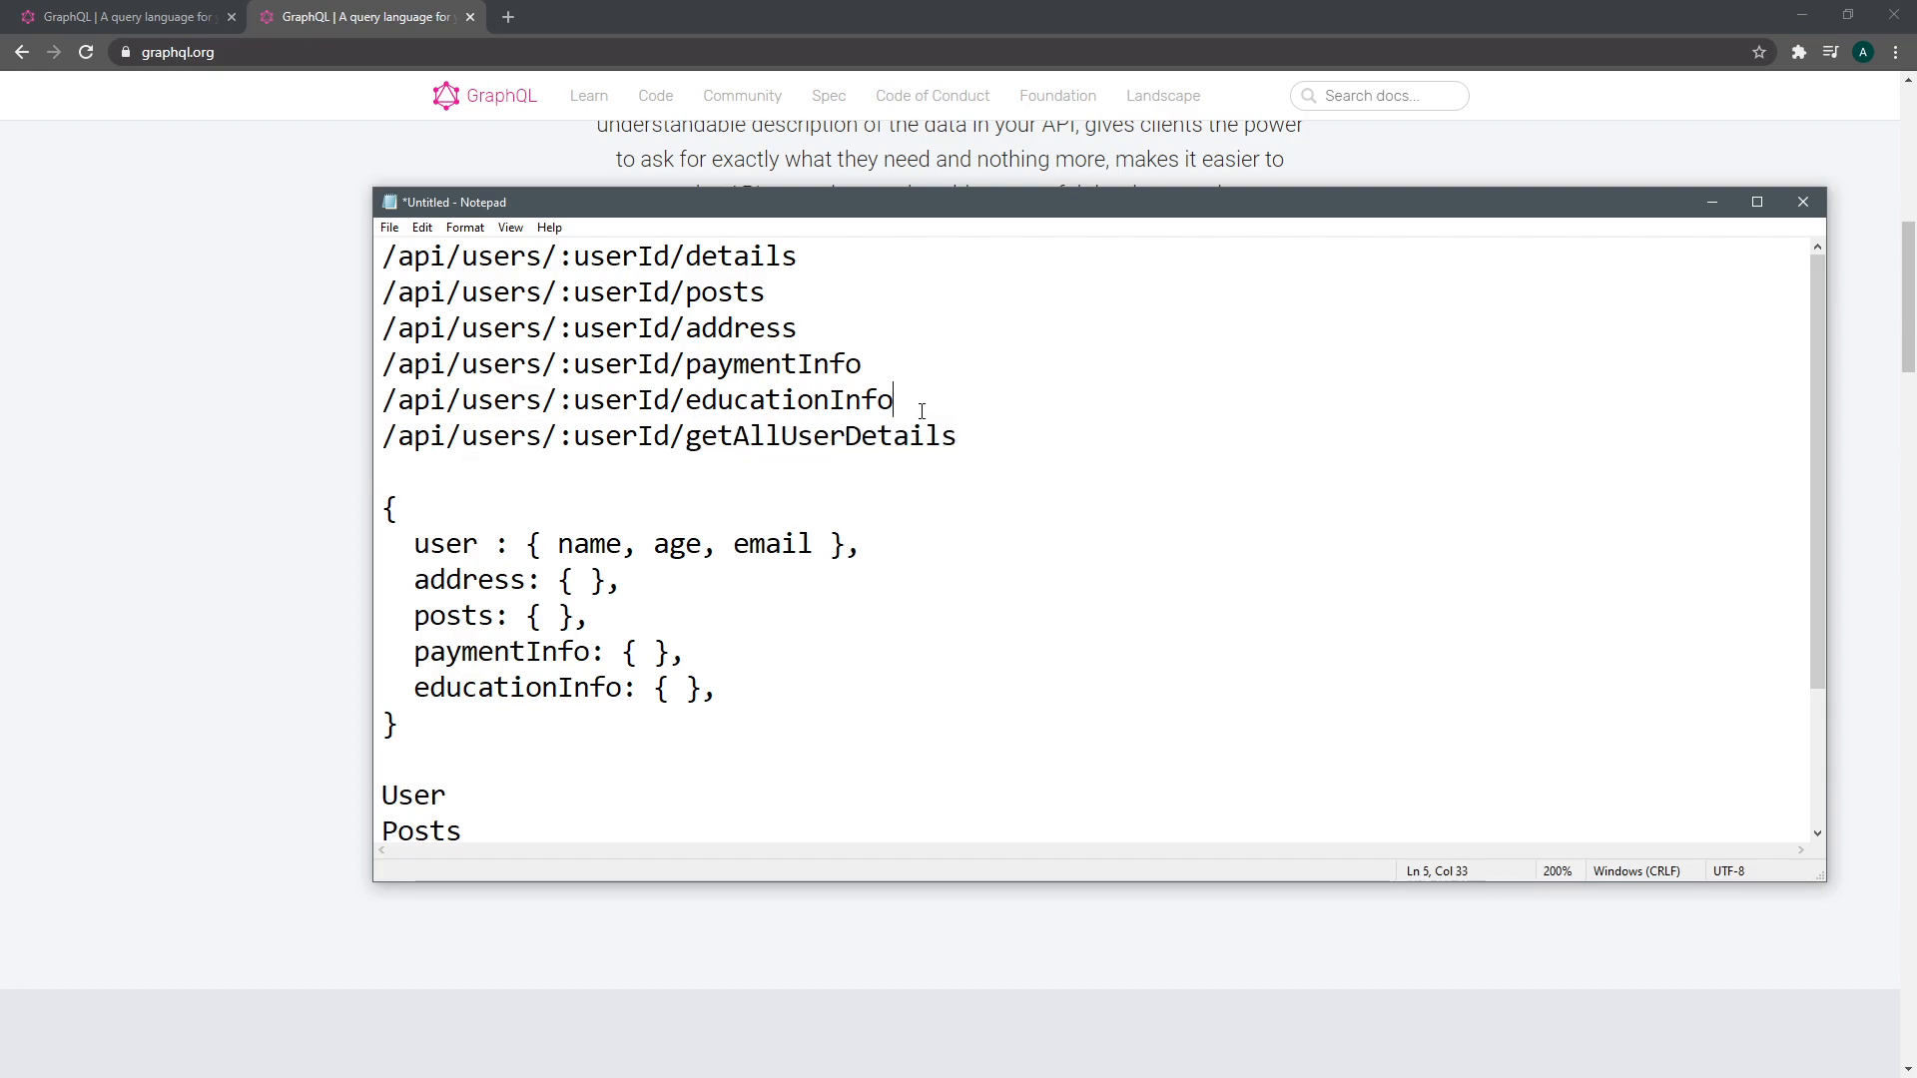
left_click(957, 436)
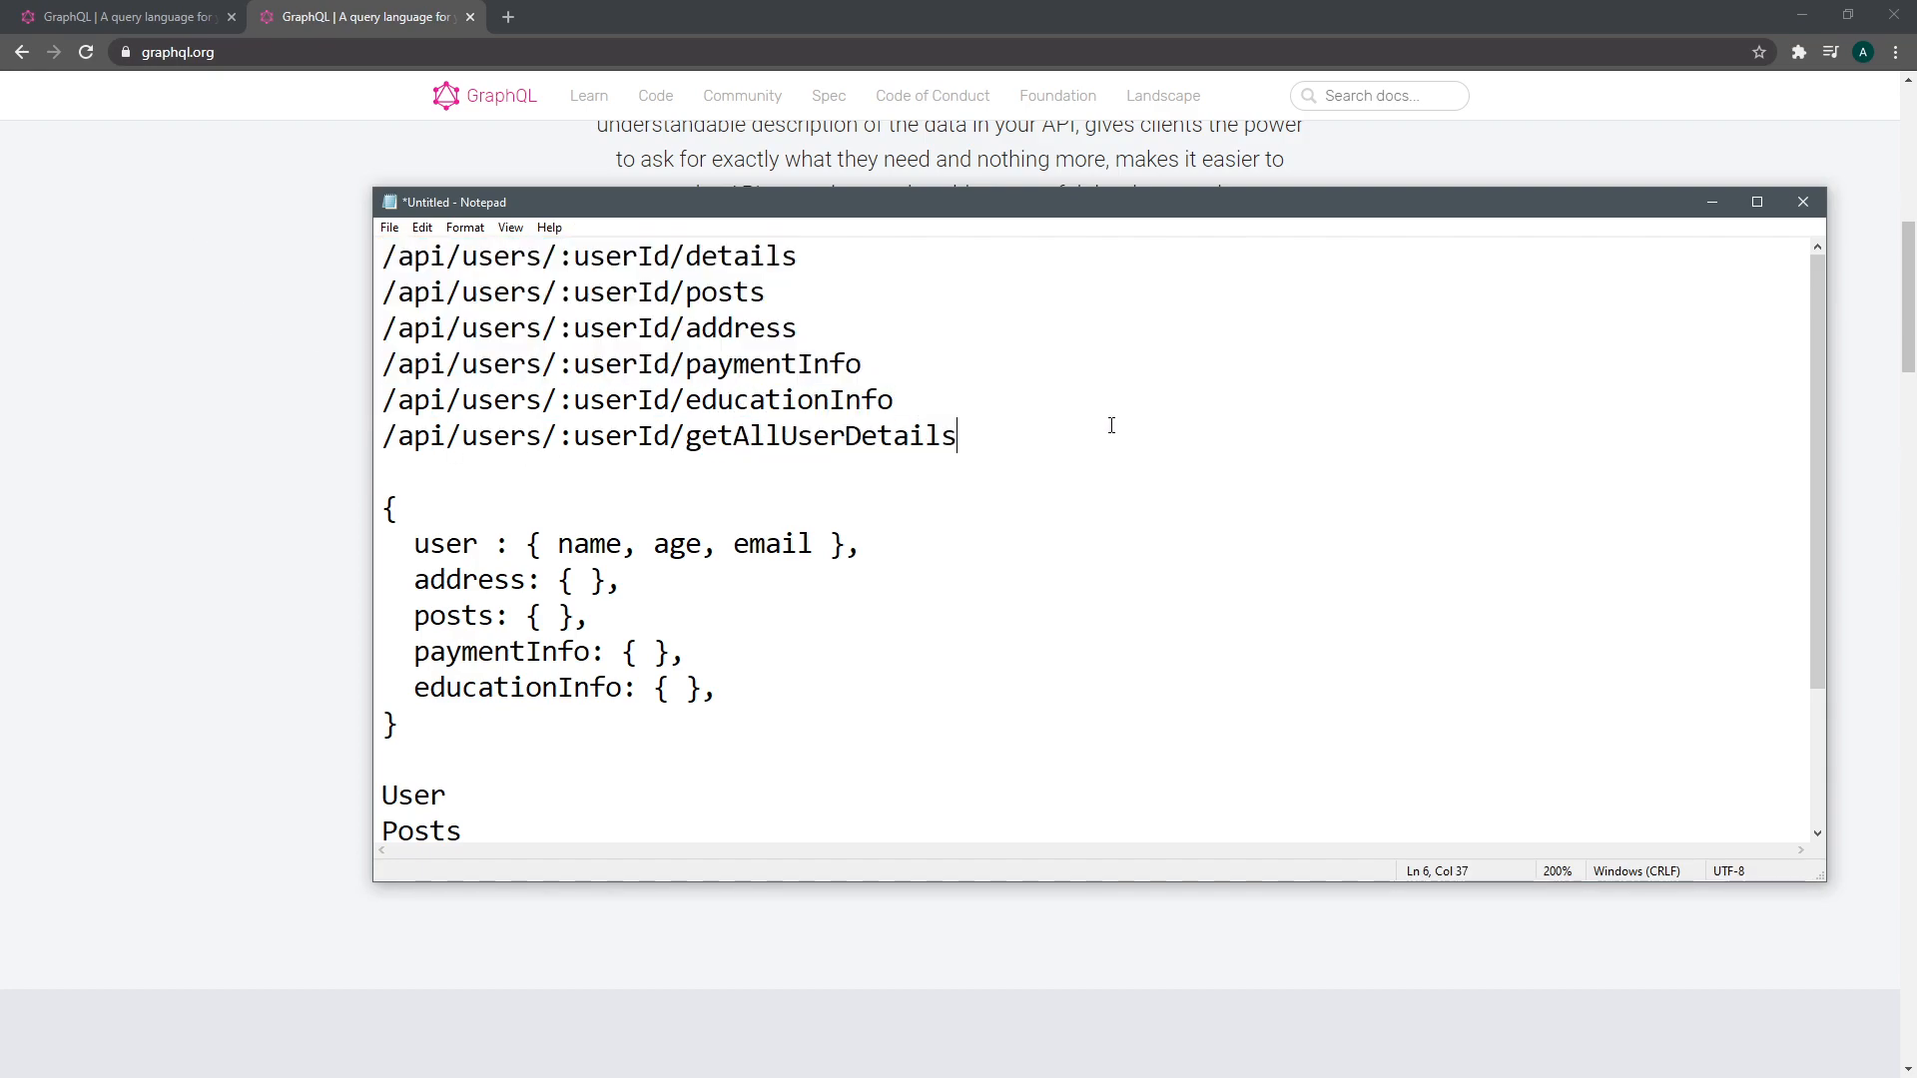
mouse_move(1082, 497)
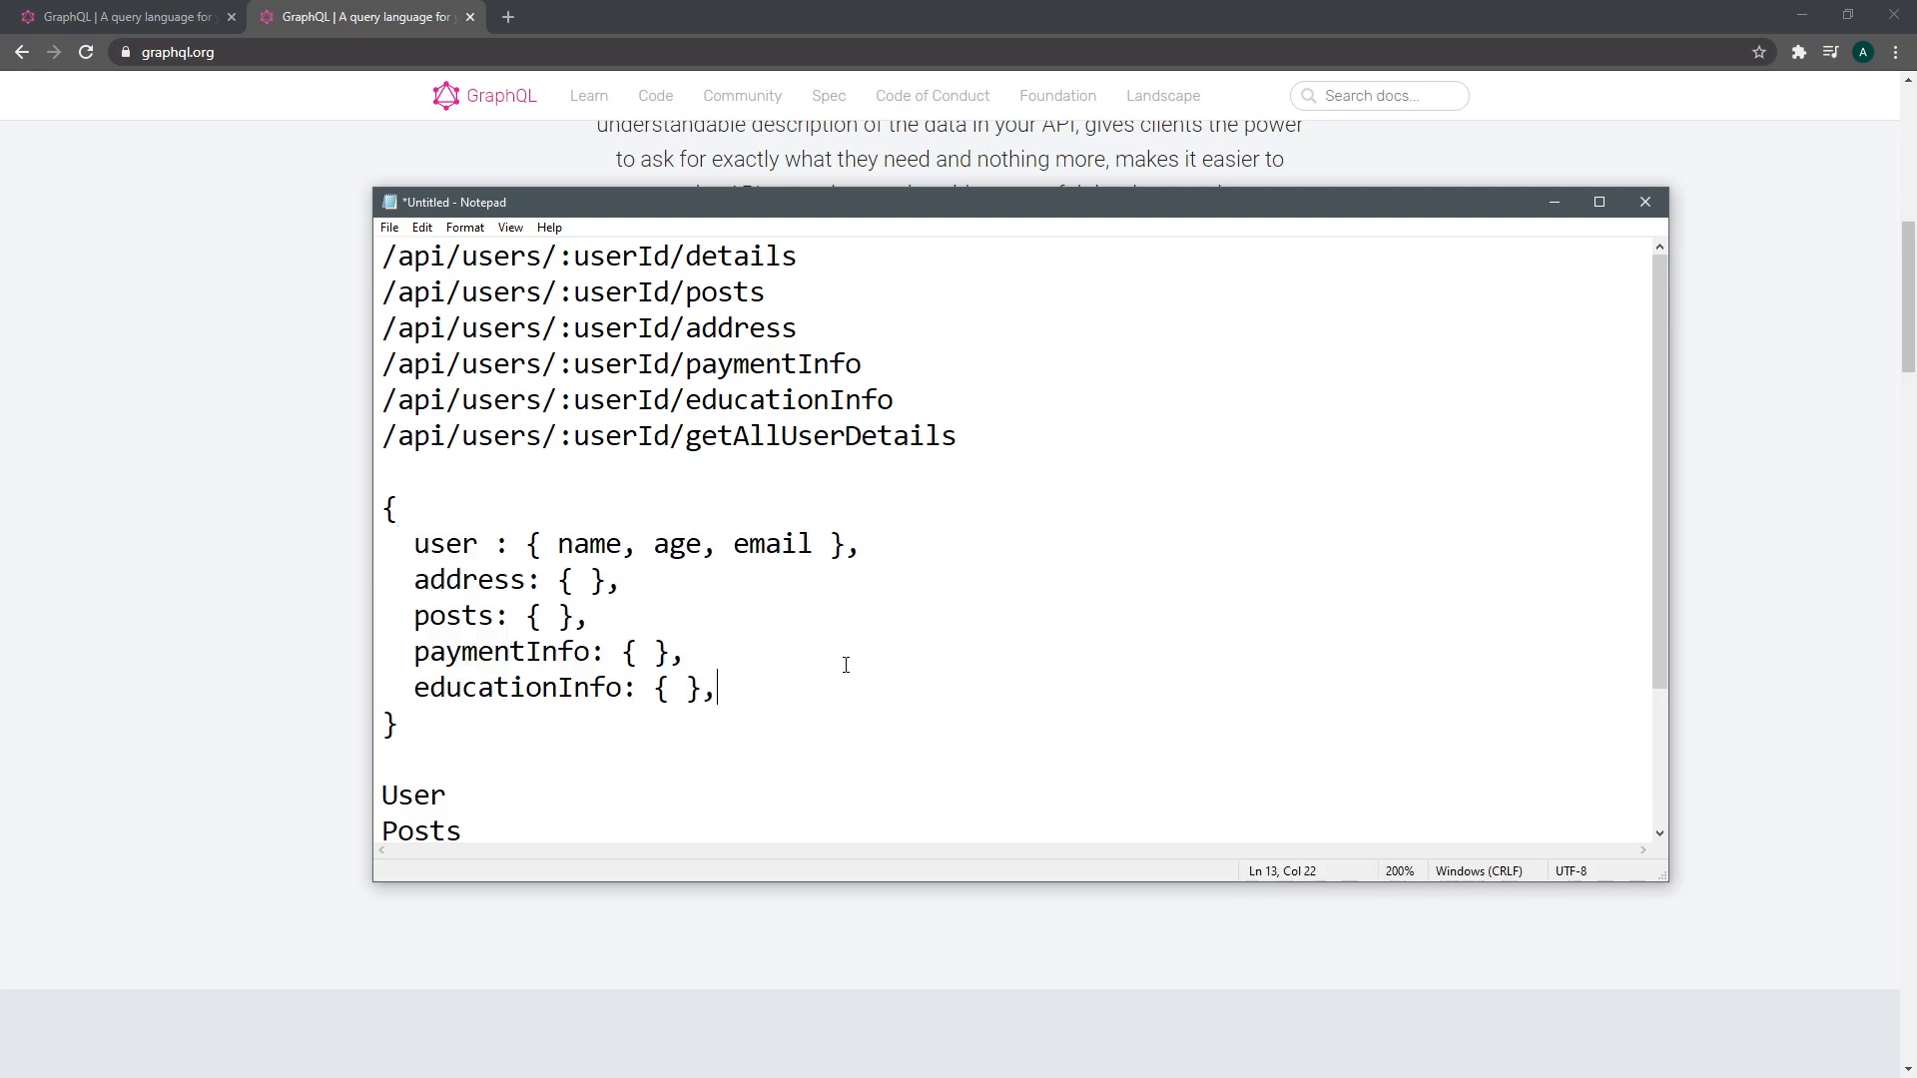
mouse_move(877, 664)
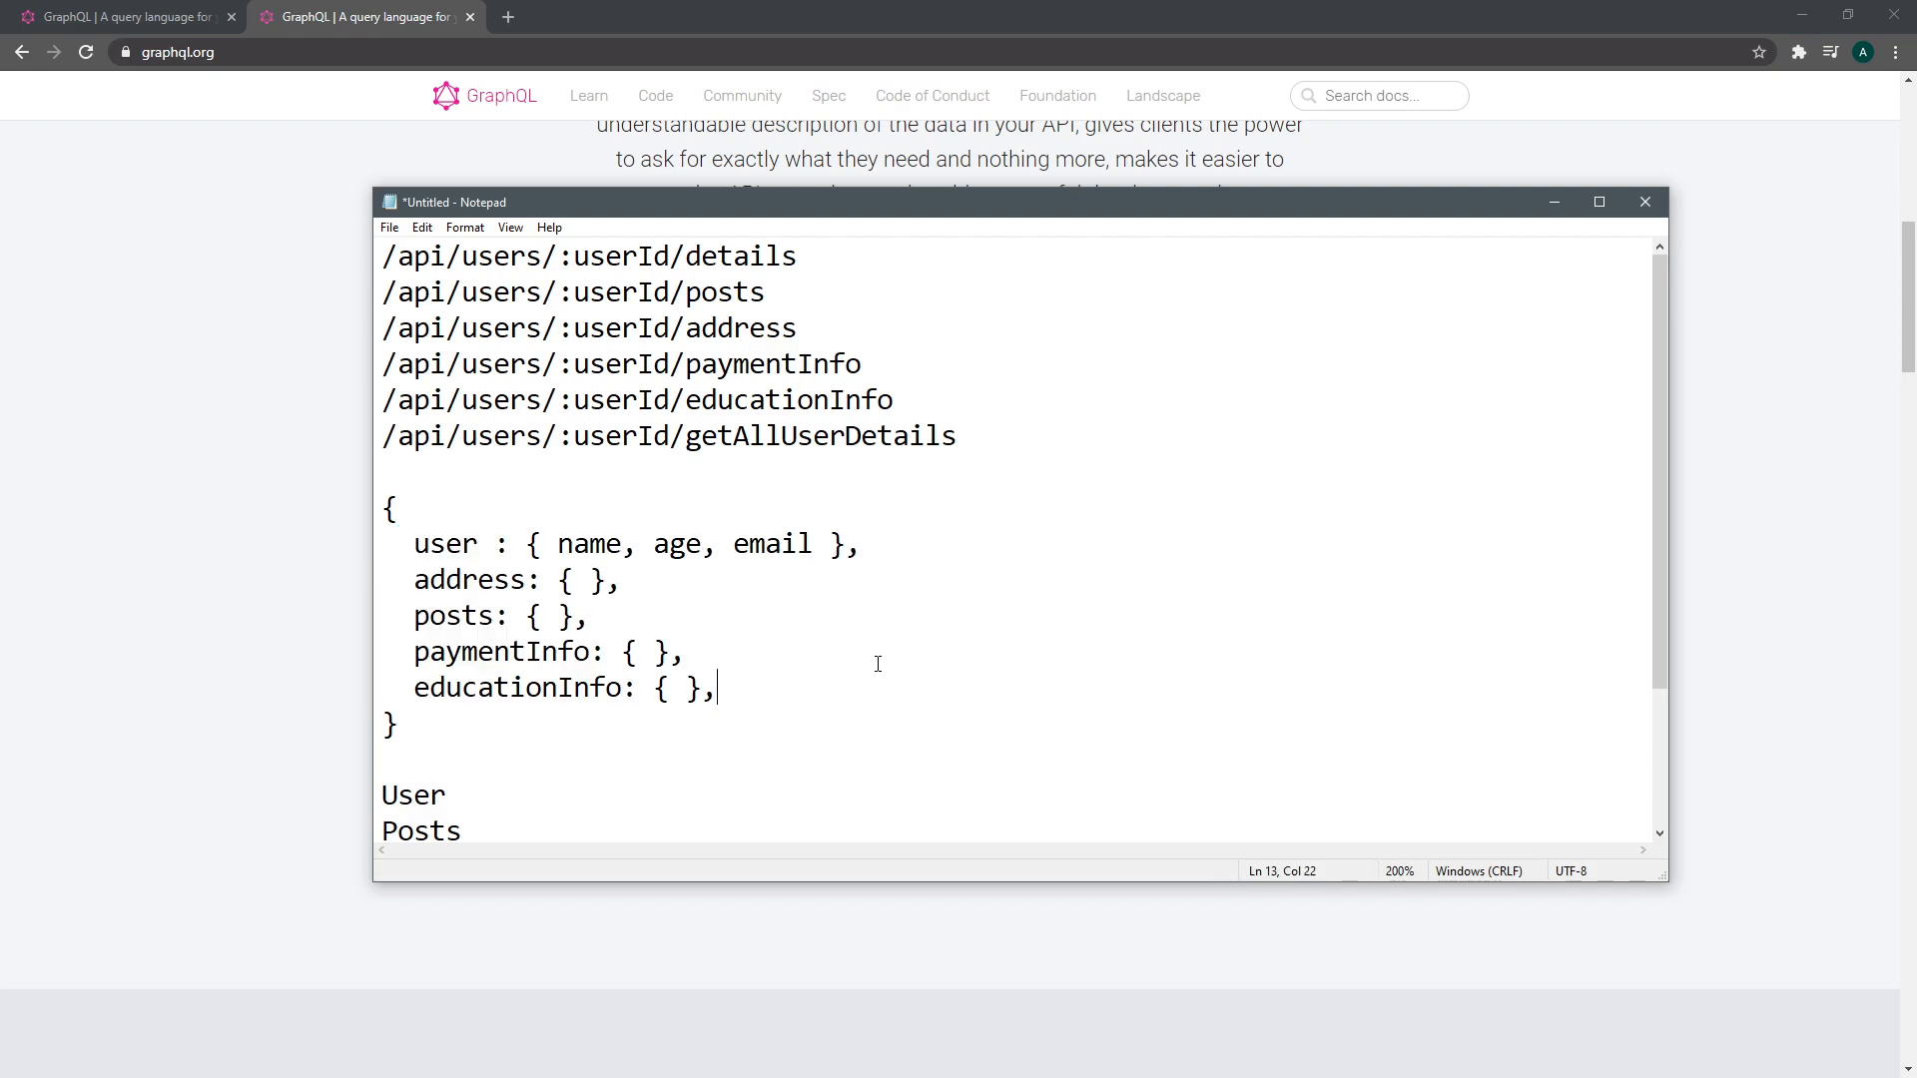
mouse_move(839, 621)
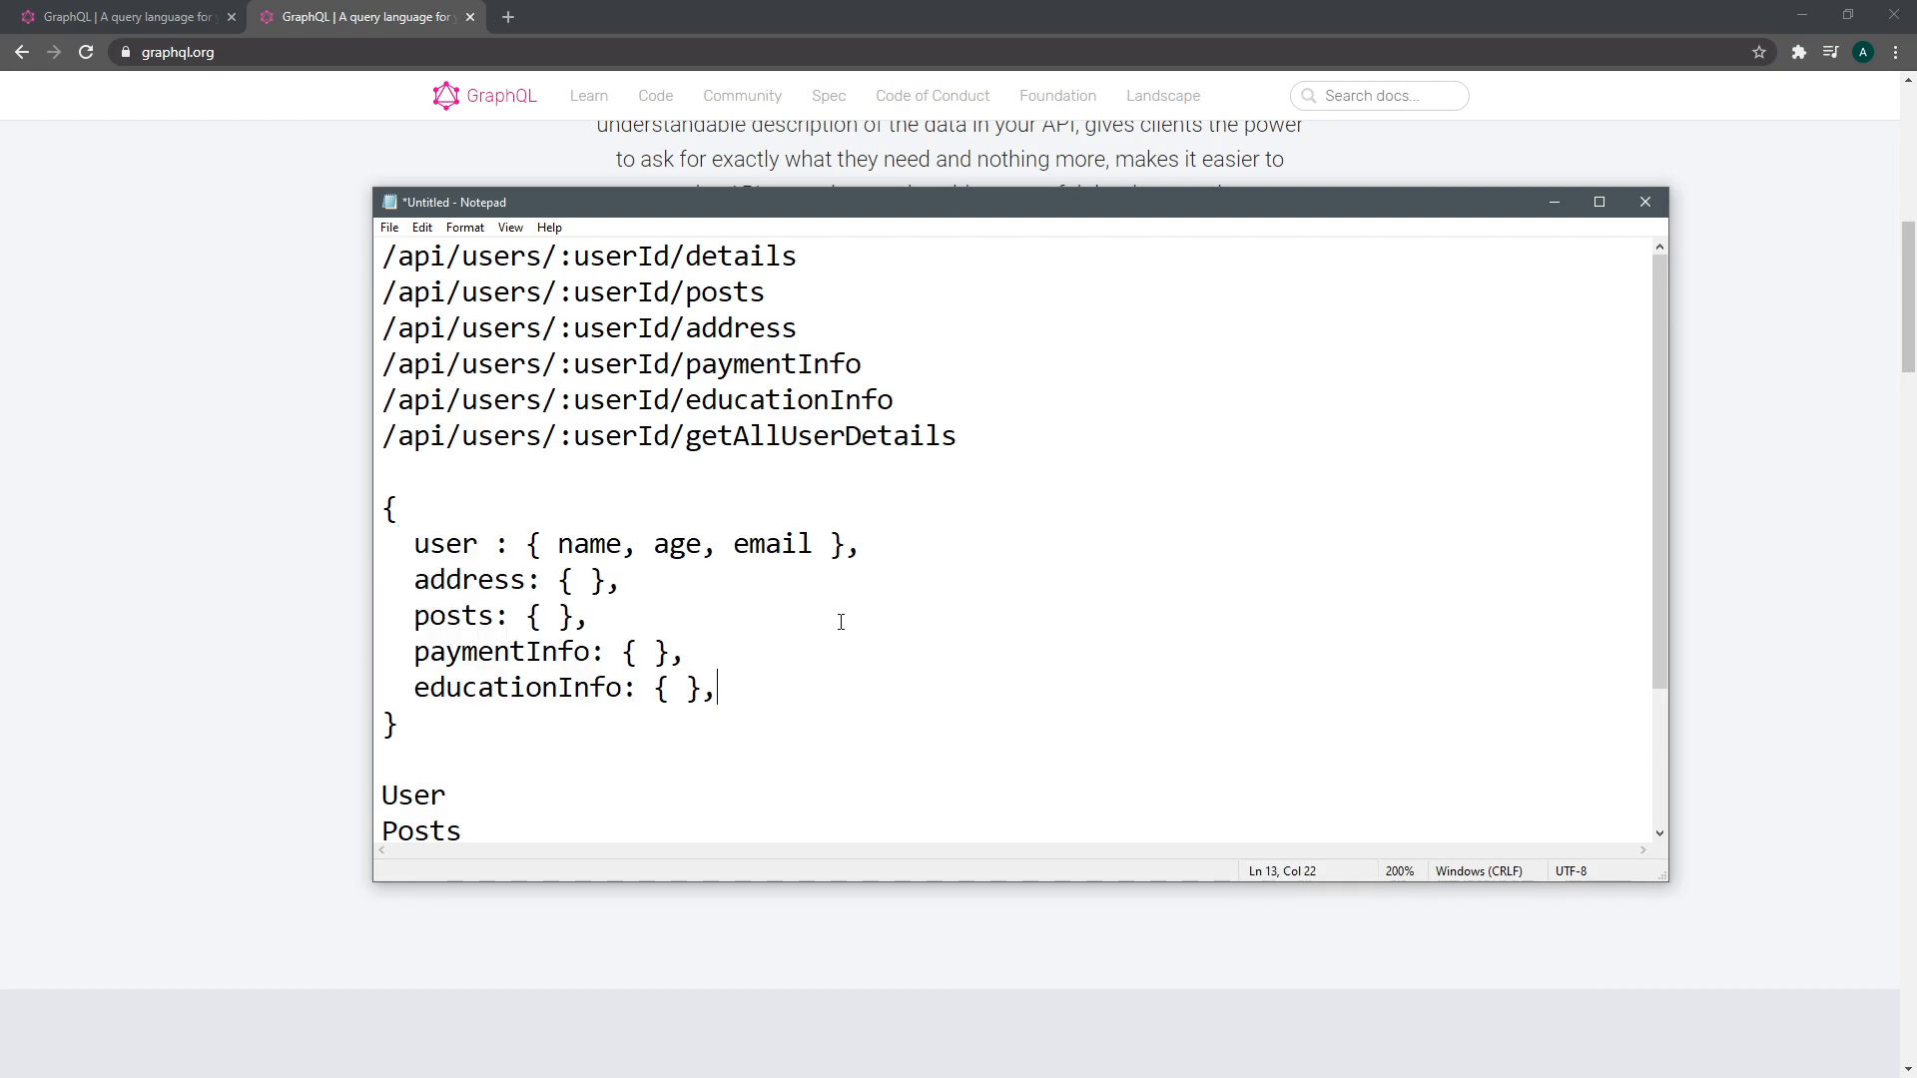
left_click_drag(686, 255, 764, 291)
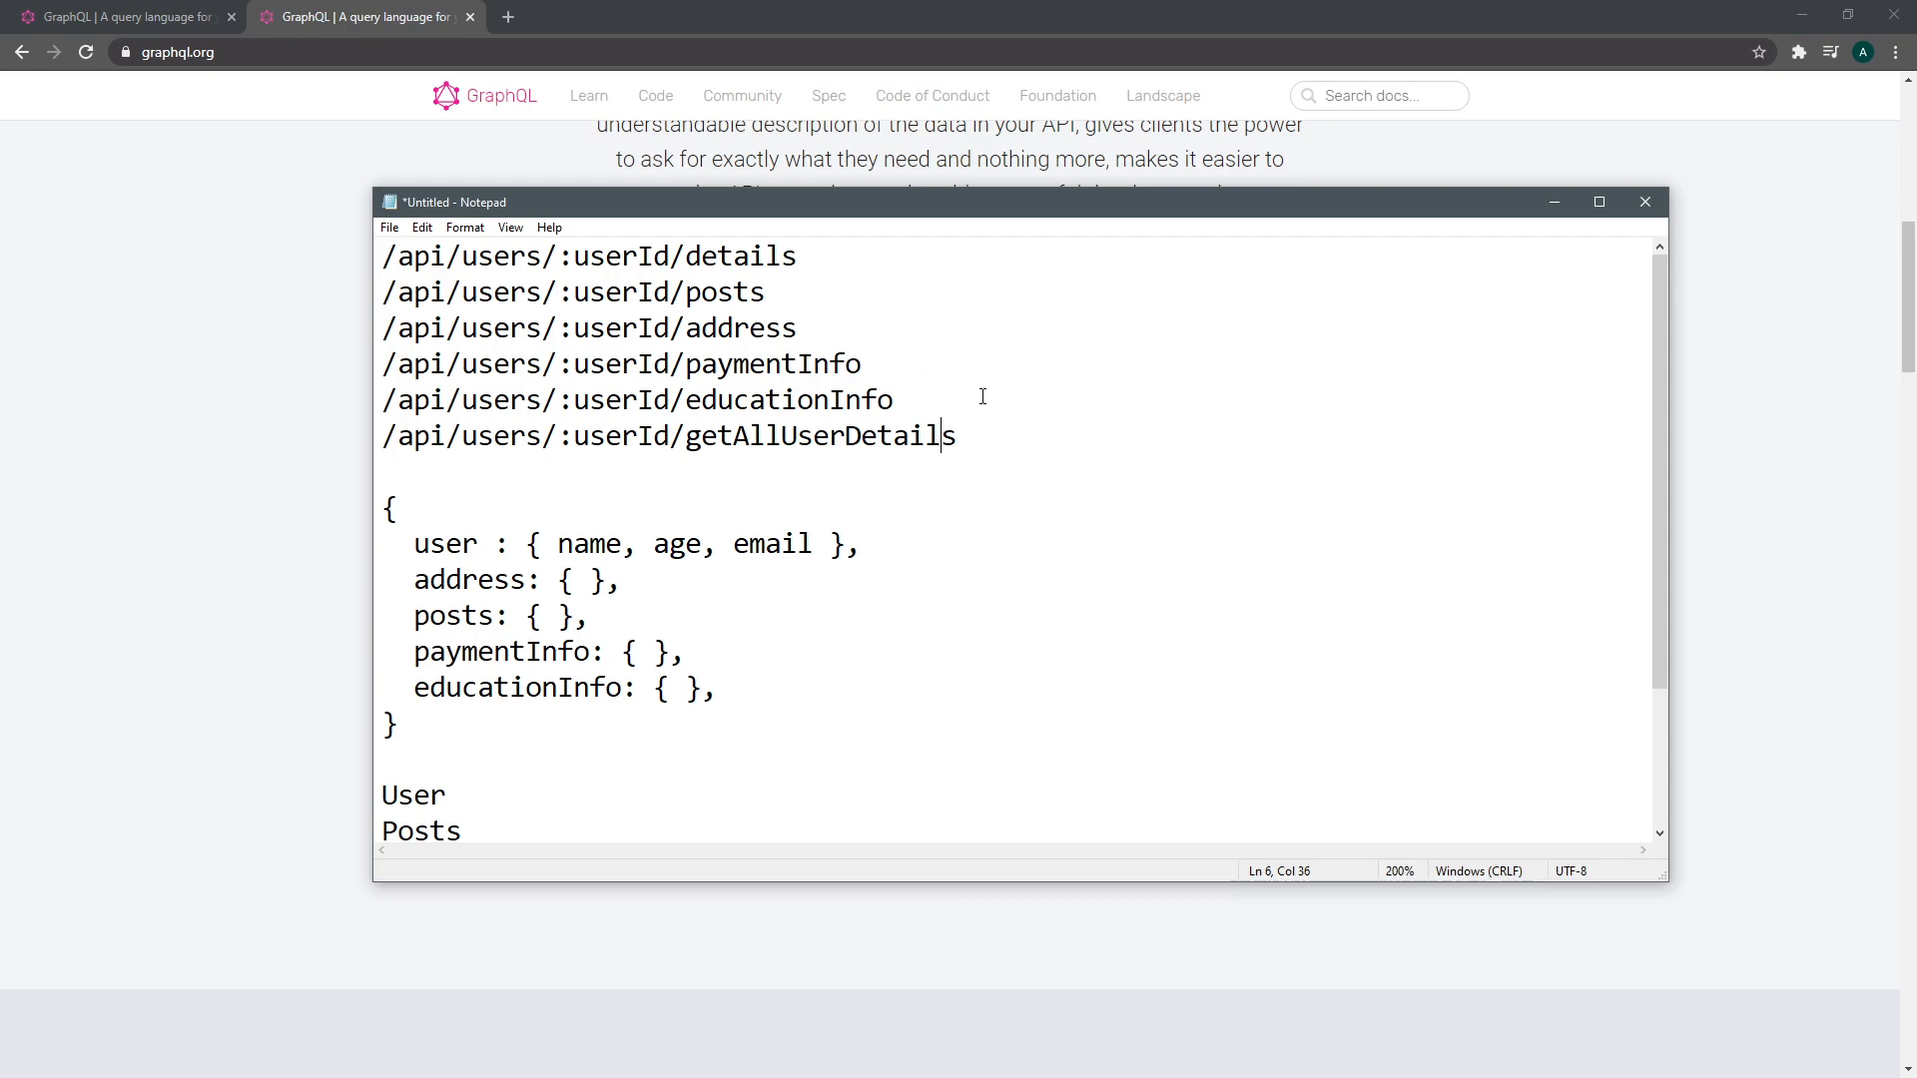
Separate getAllUserDetails from the five endpoints with a blank line and drop the leftover type-name list
triple_click(669, 436)
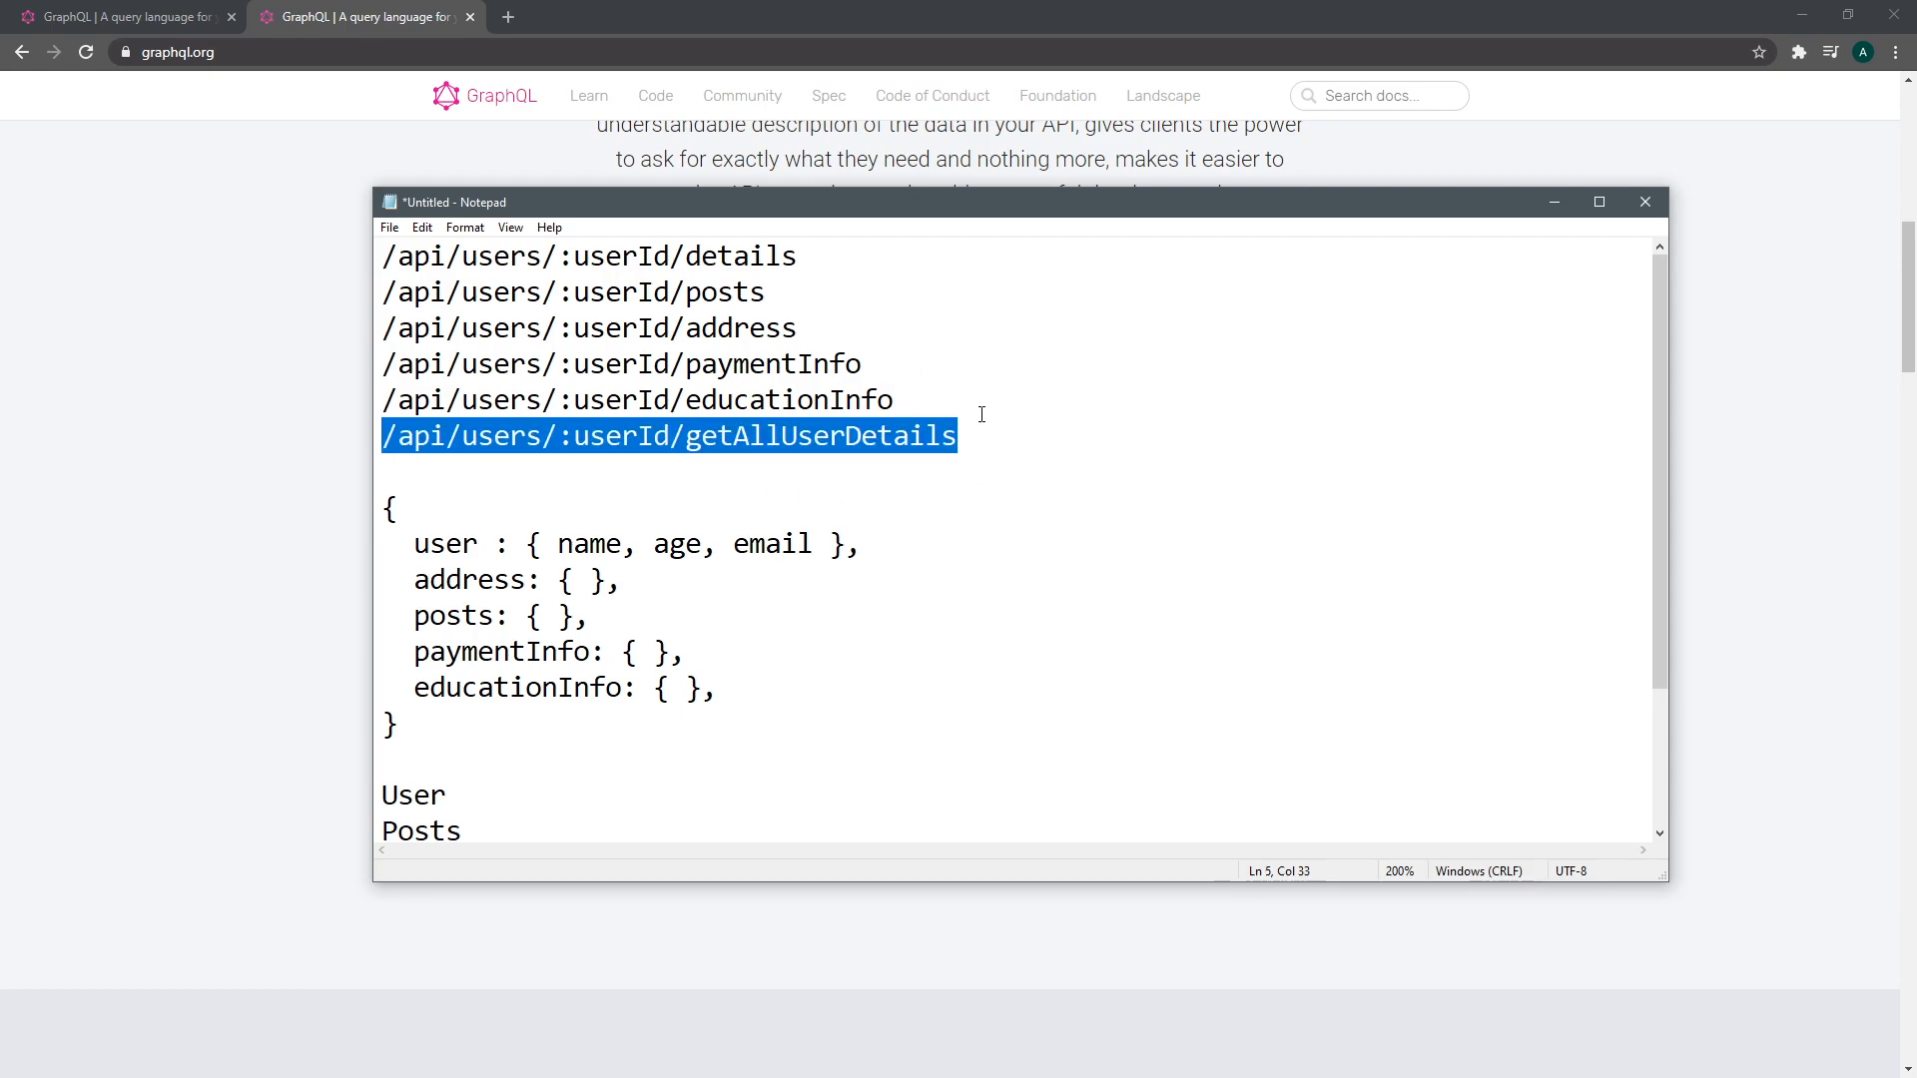
left_click(957, 436)
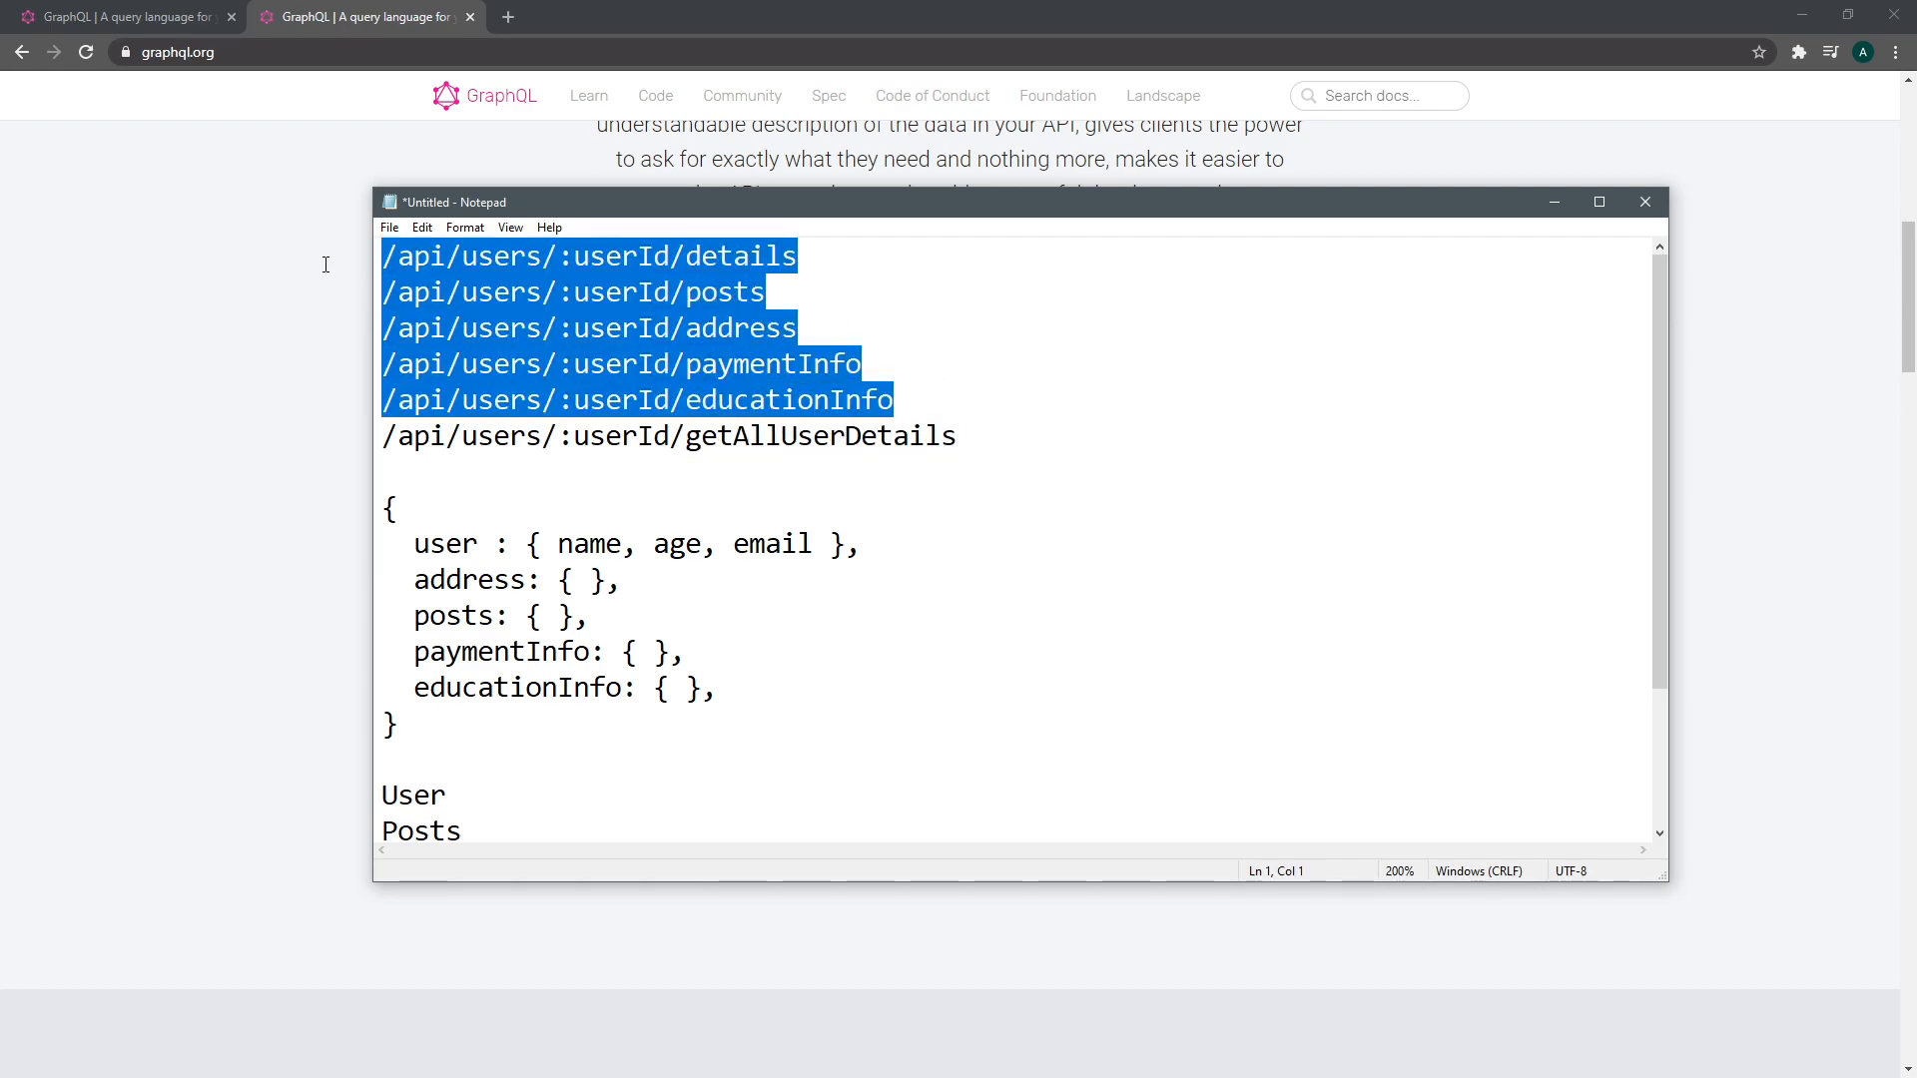
double_click(737, 256)
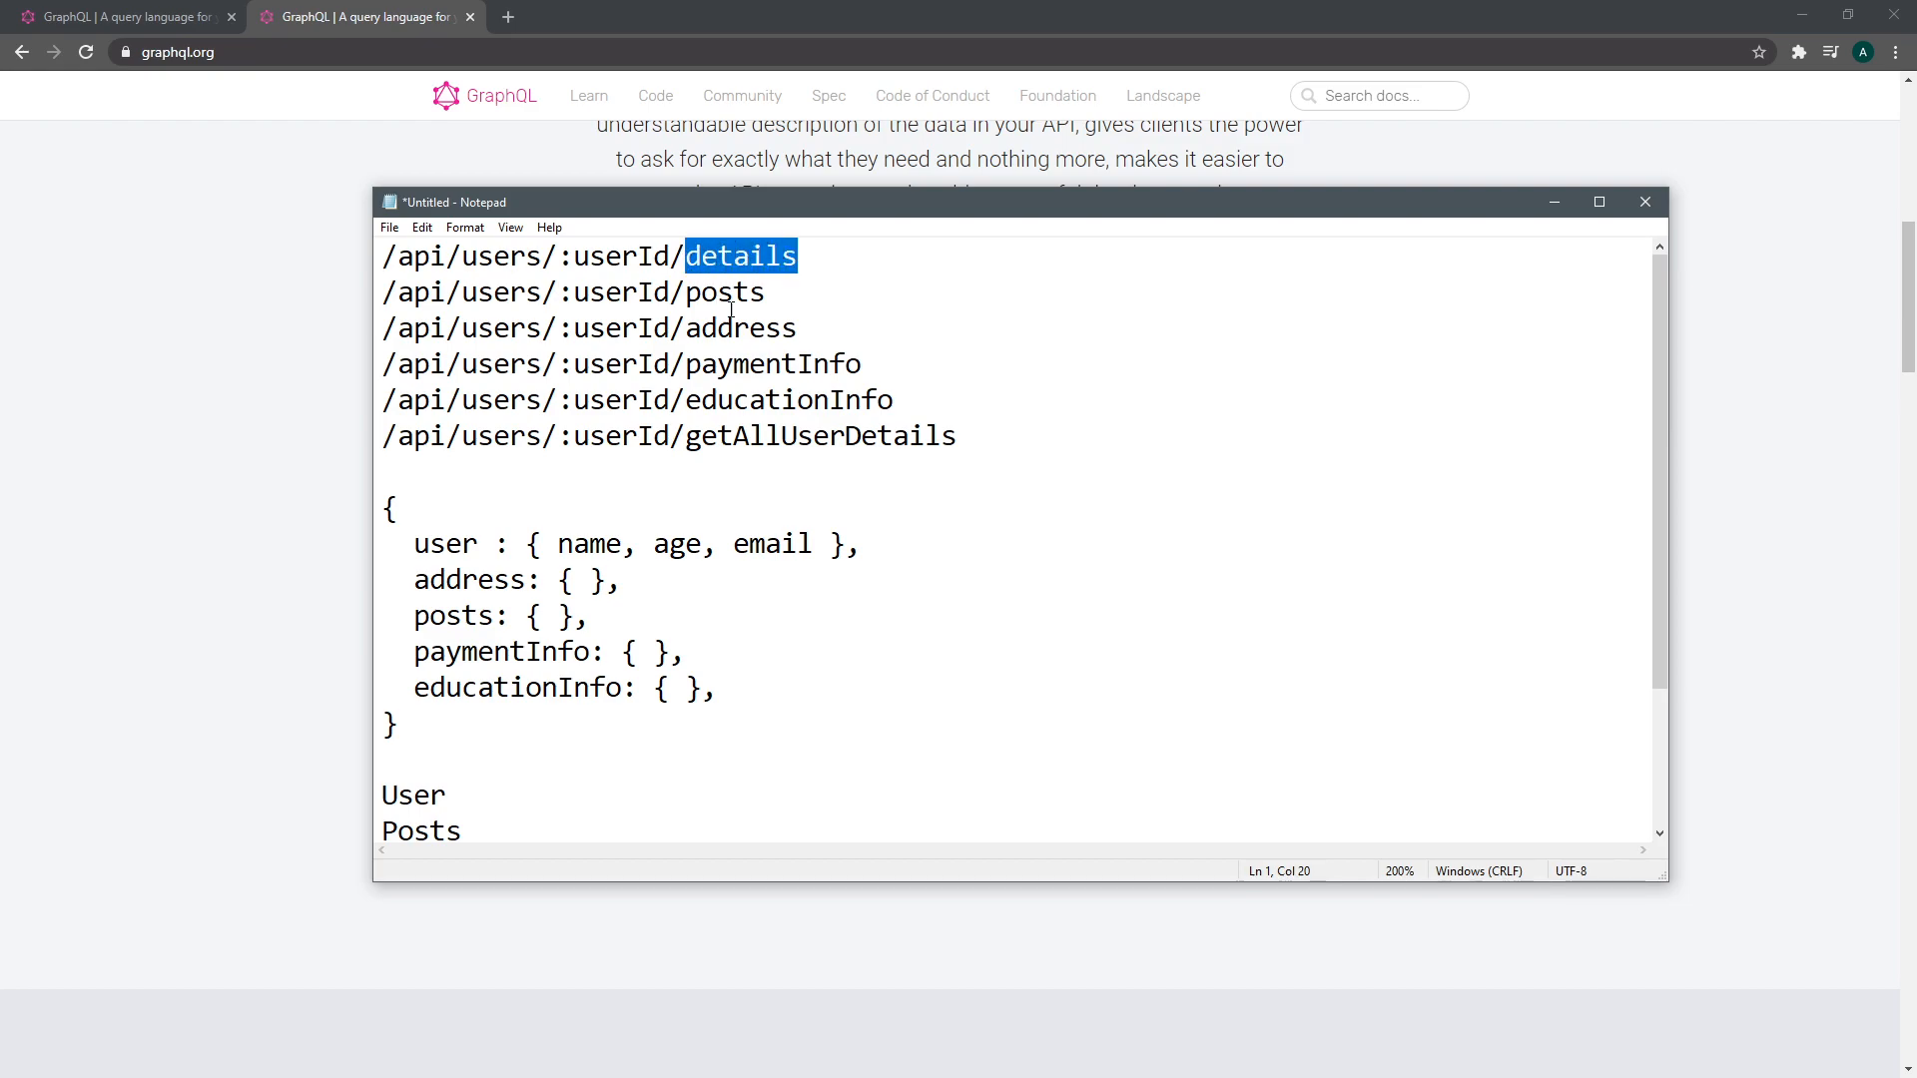
double_click(724, 293)
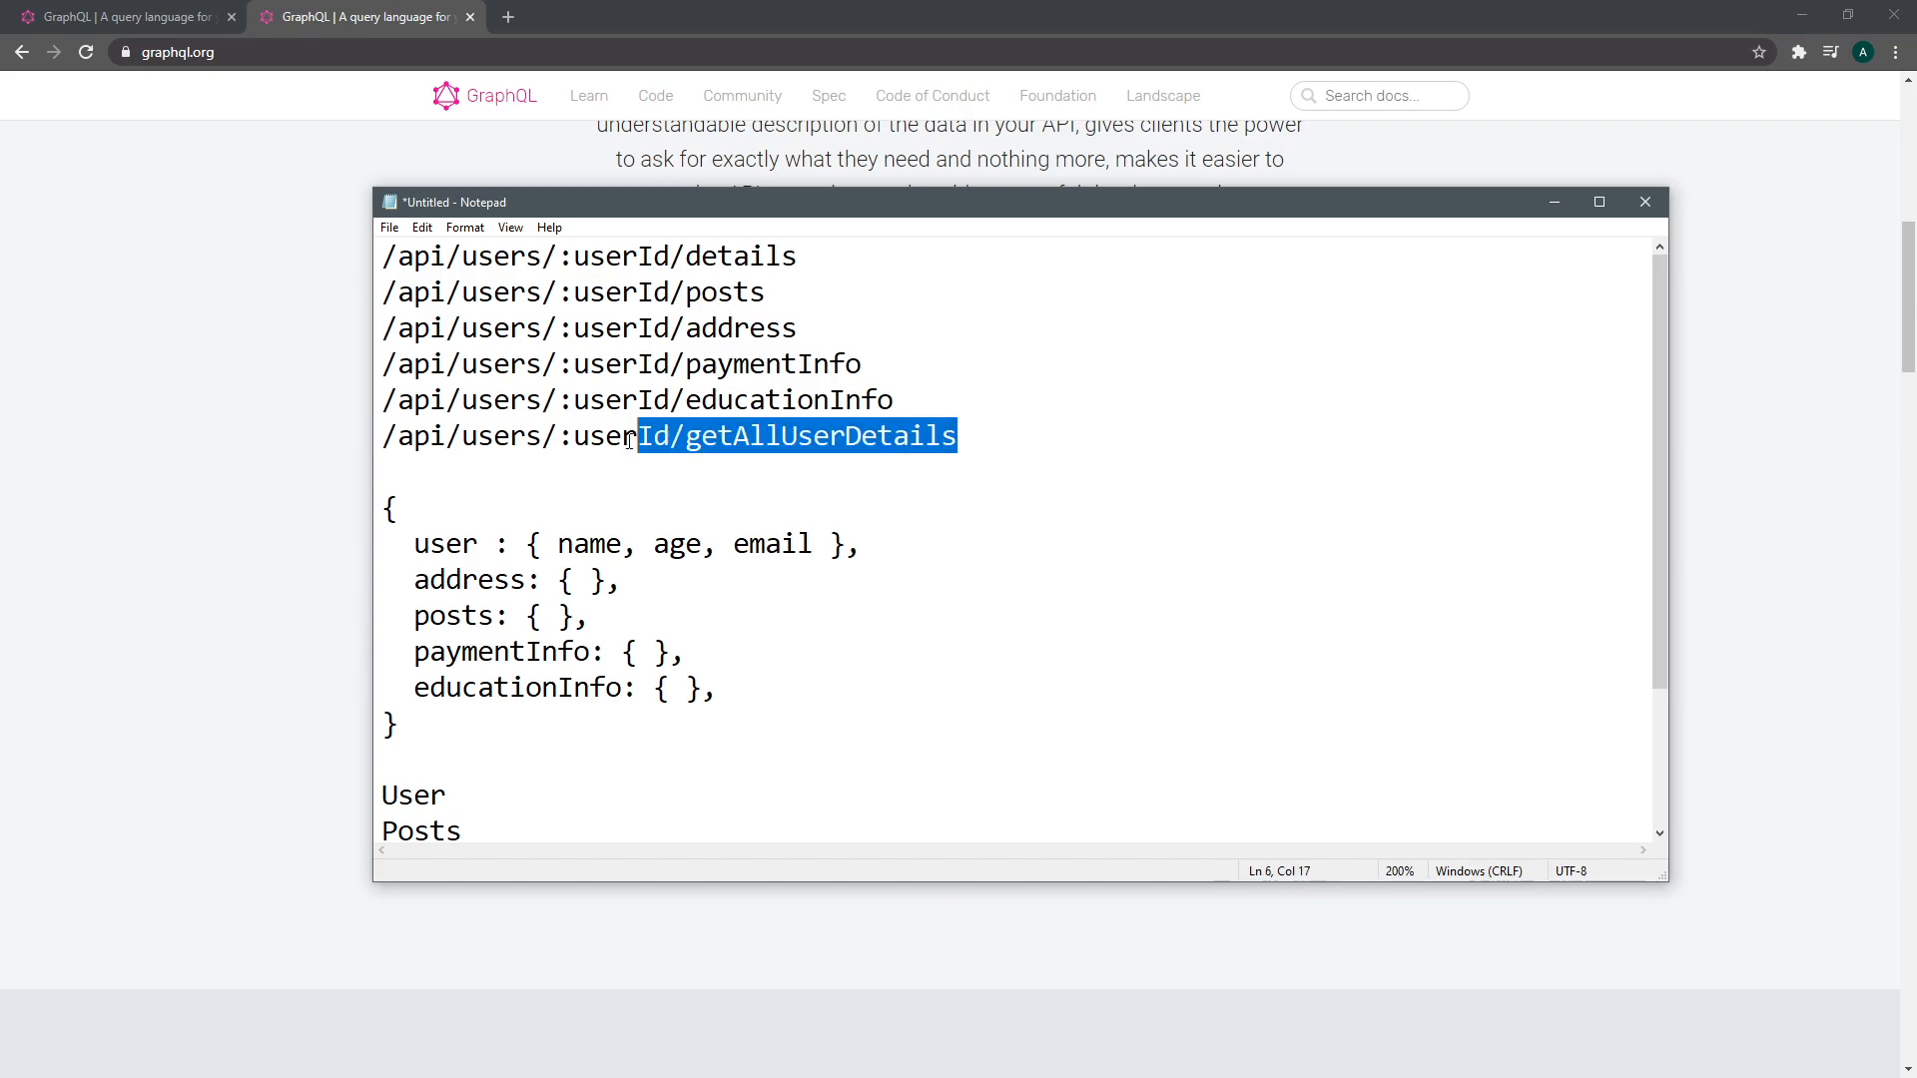
left_click(1019, 399)
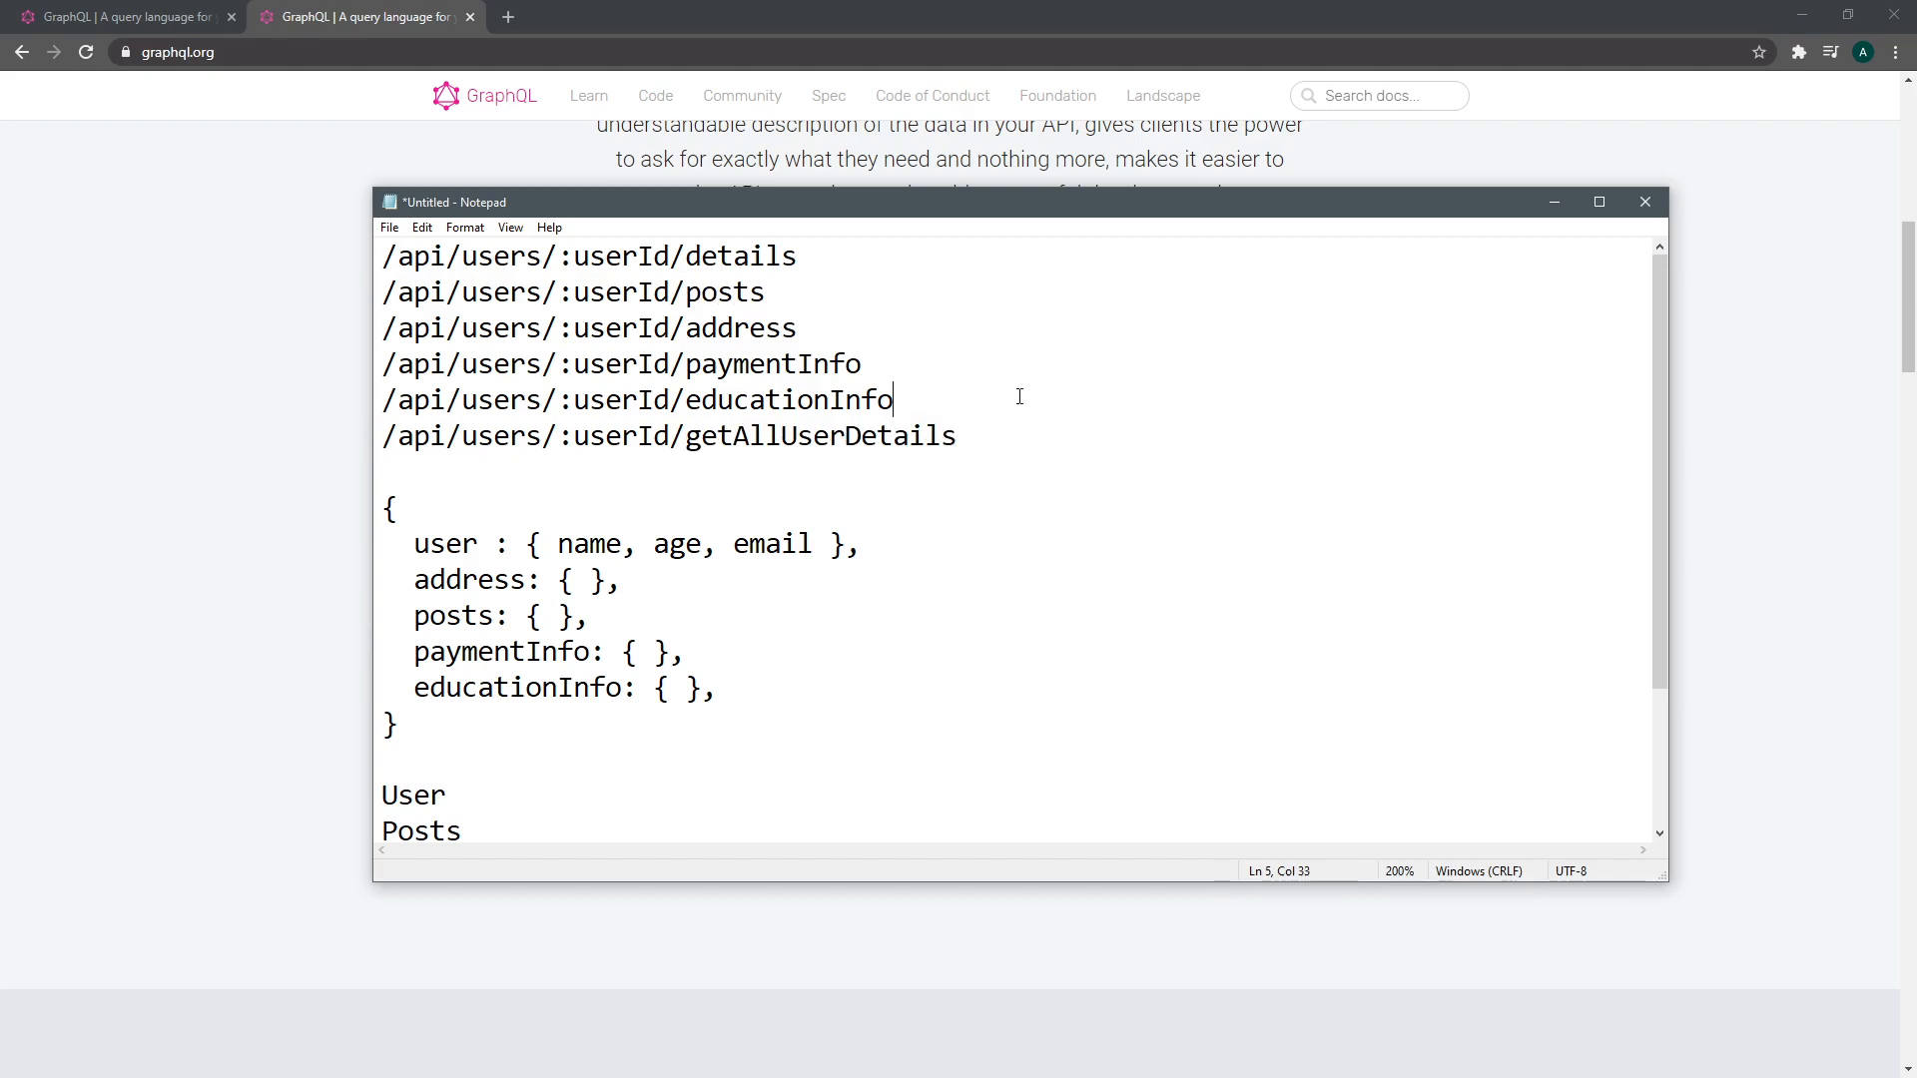
key("Enter")
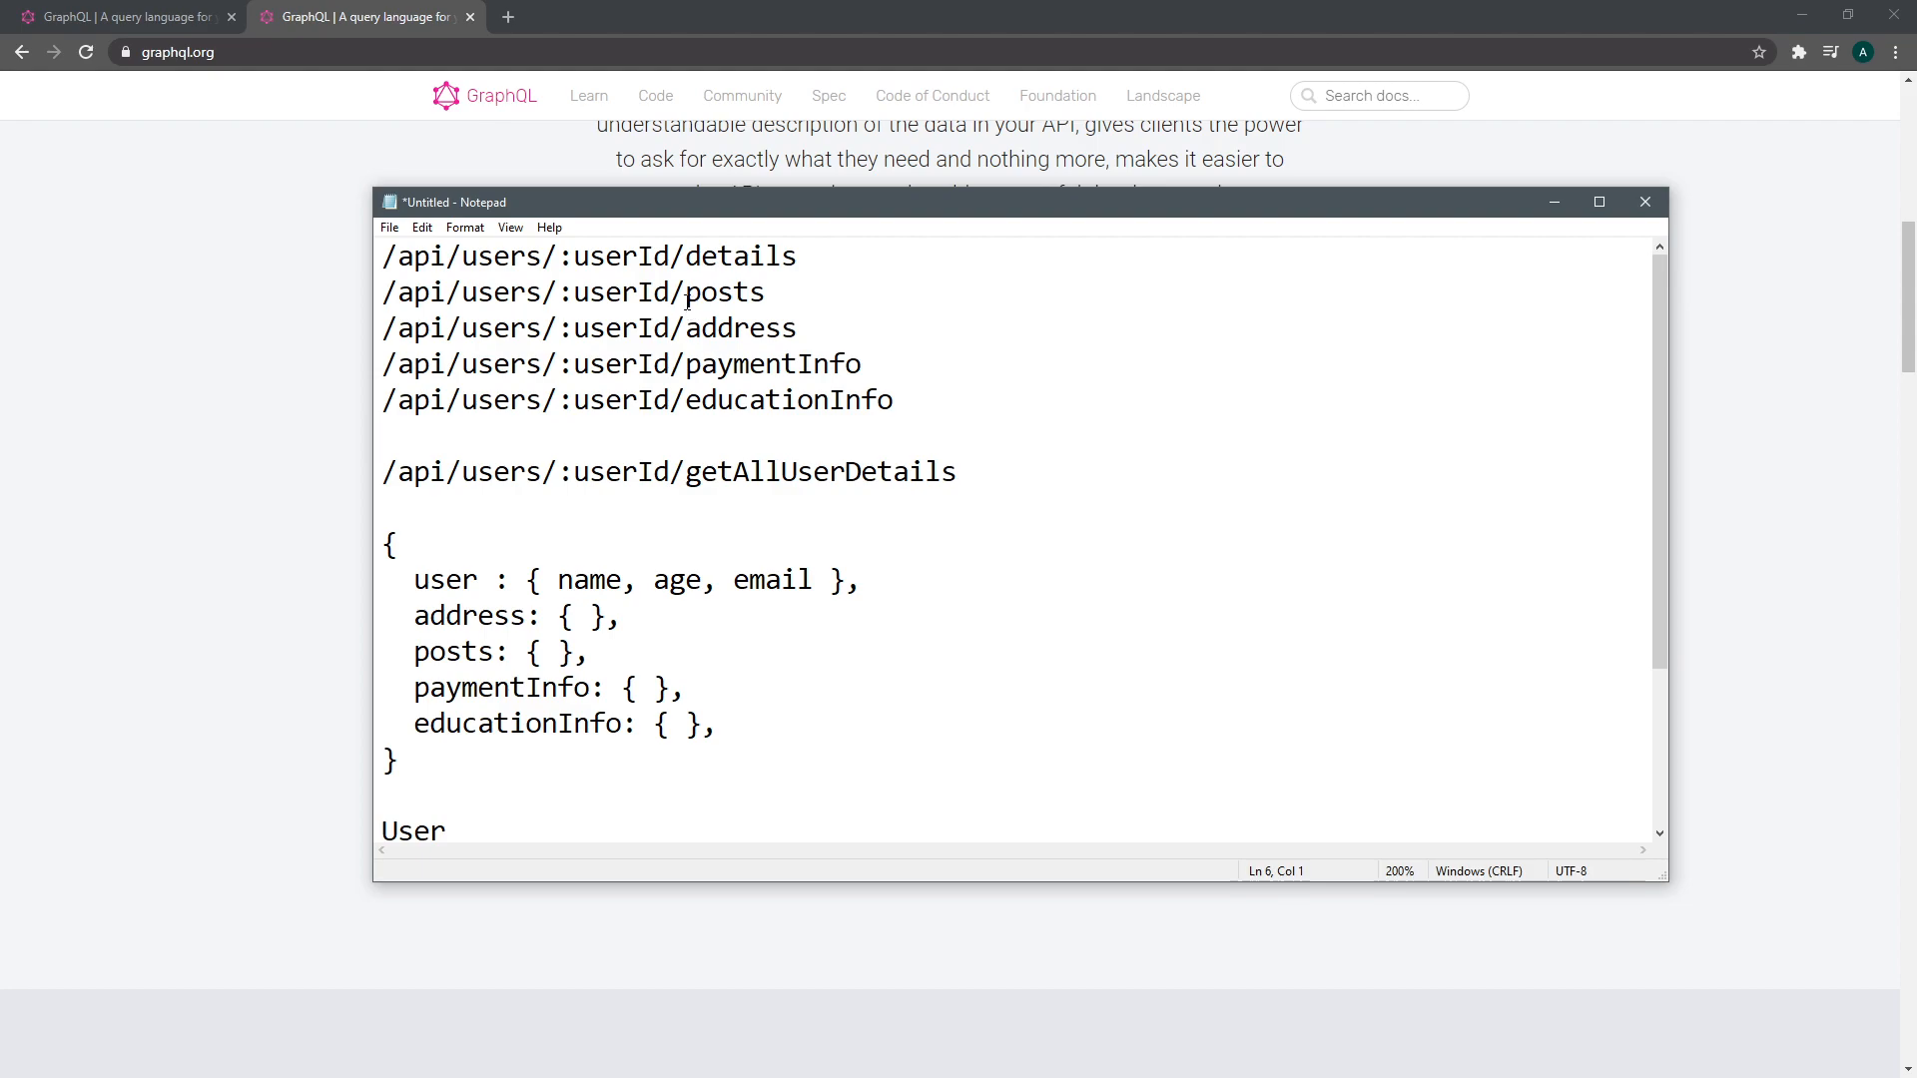
double_click(740, 328)
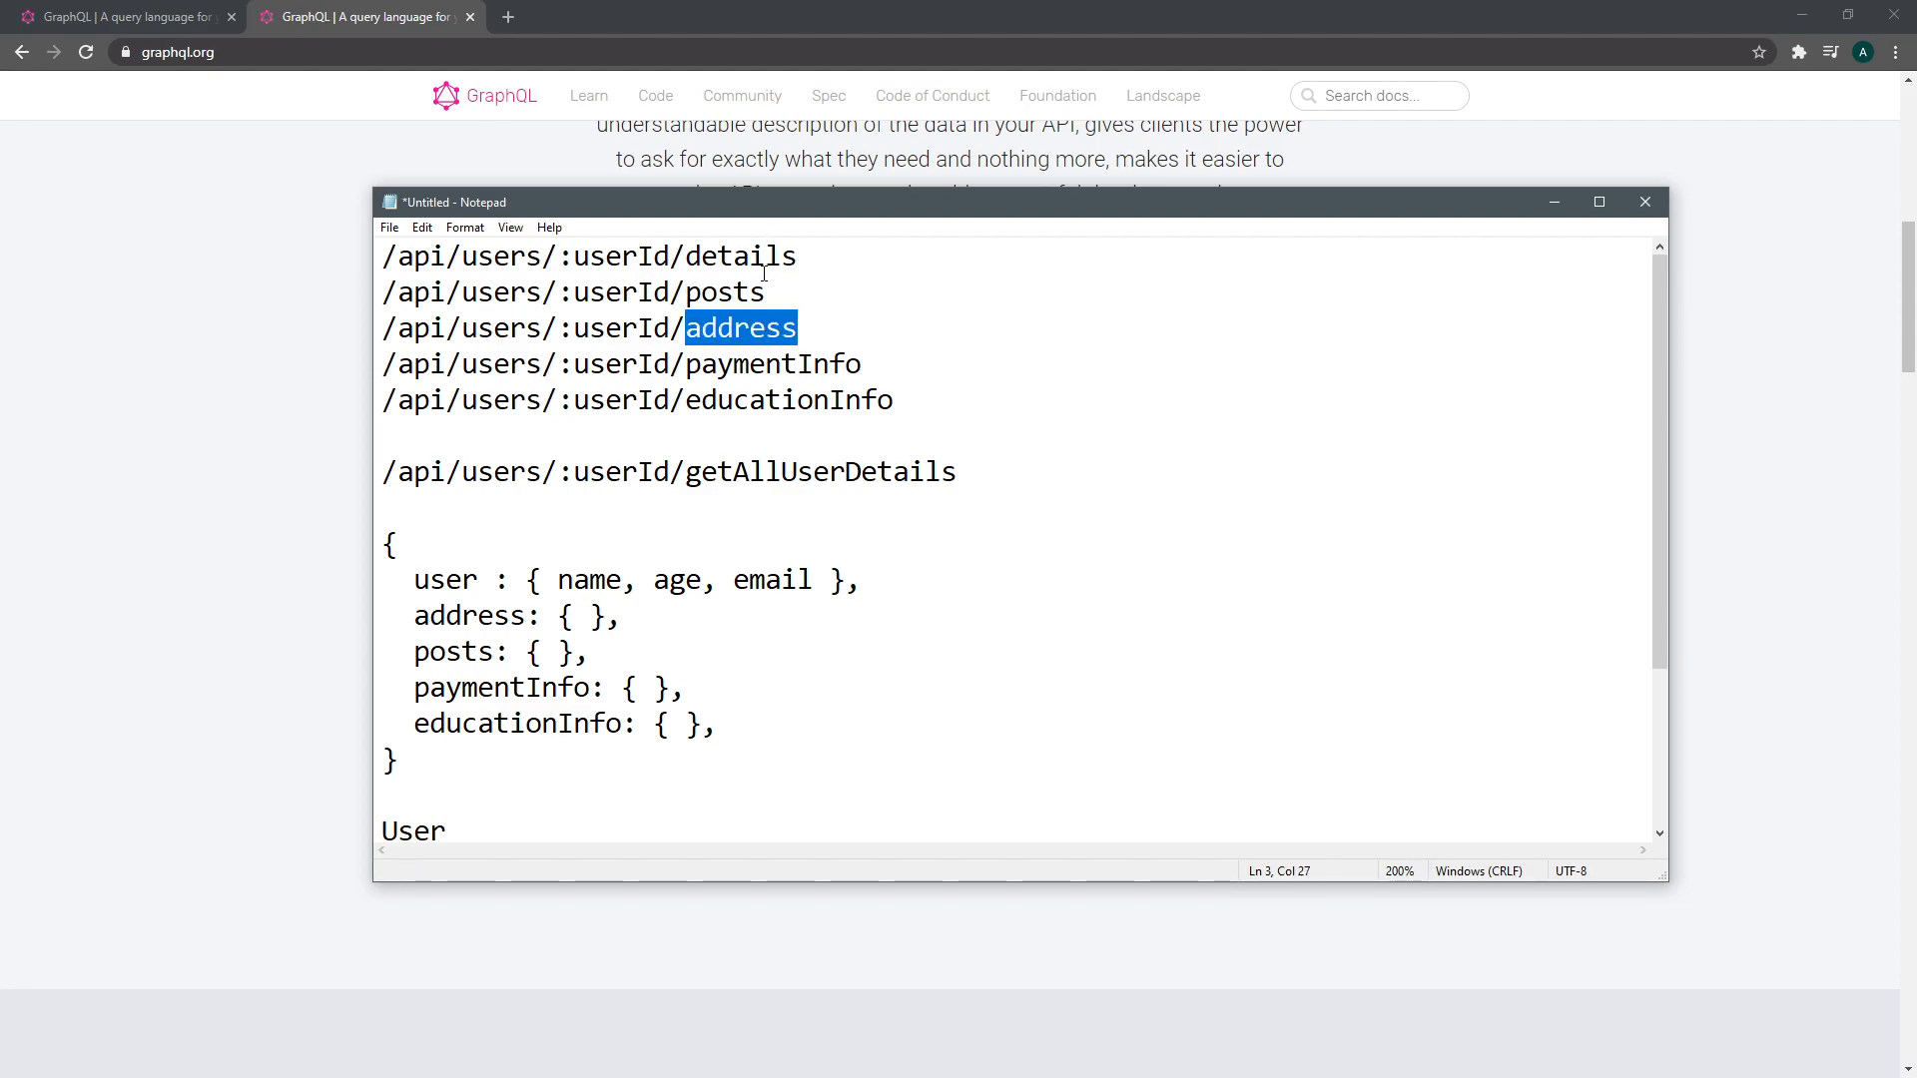
left_click(952, 391)
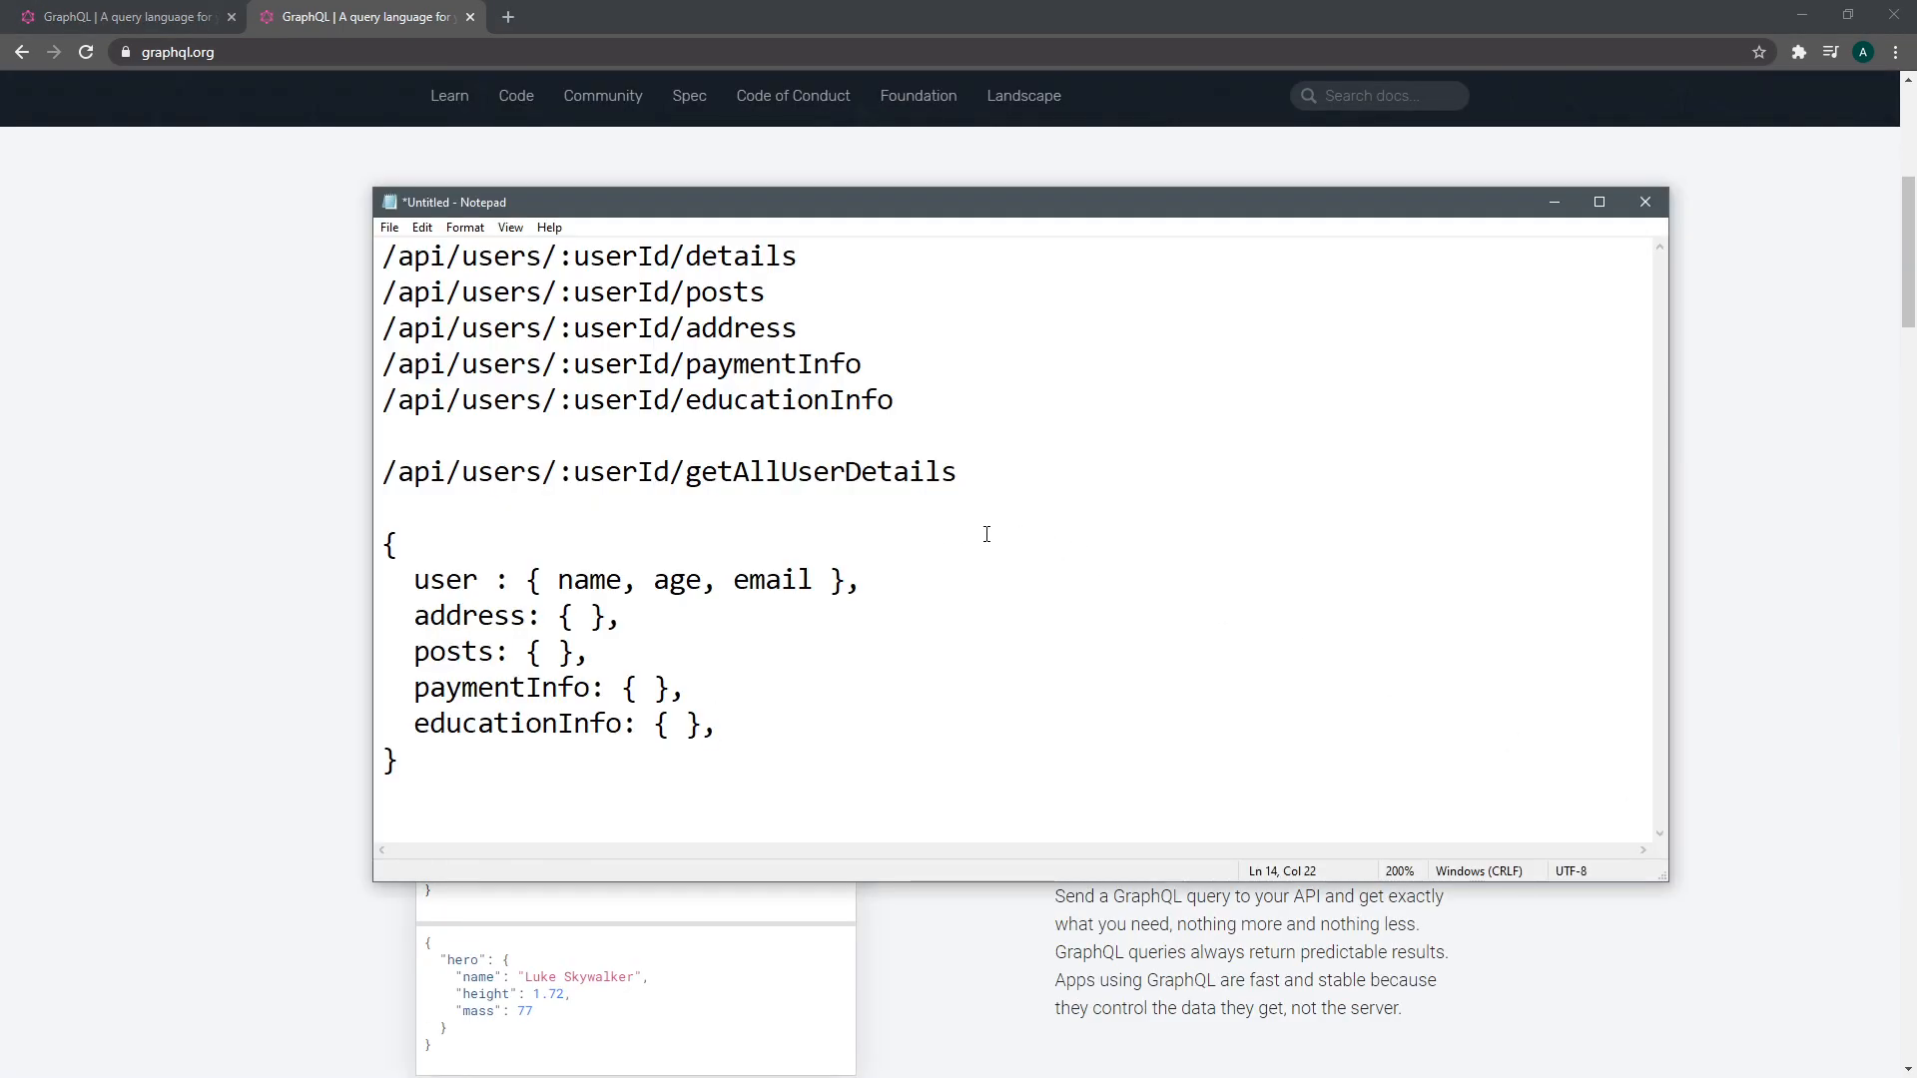
Leave the note and bring up the PokéAPI homepage in a new Chrome tab
left_click(1006, 471)
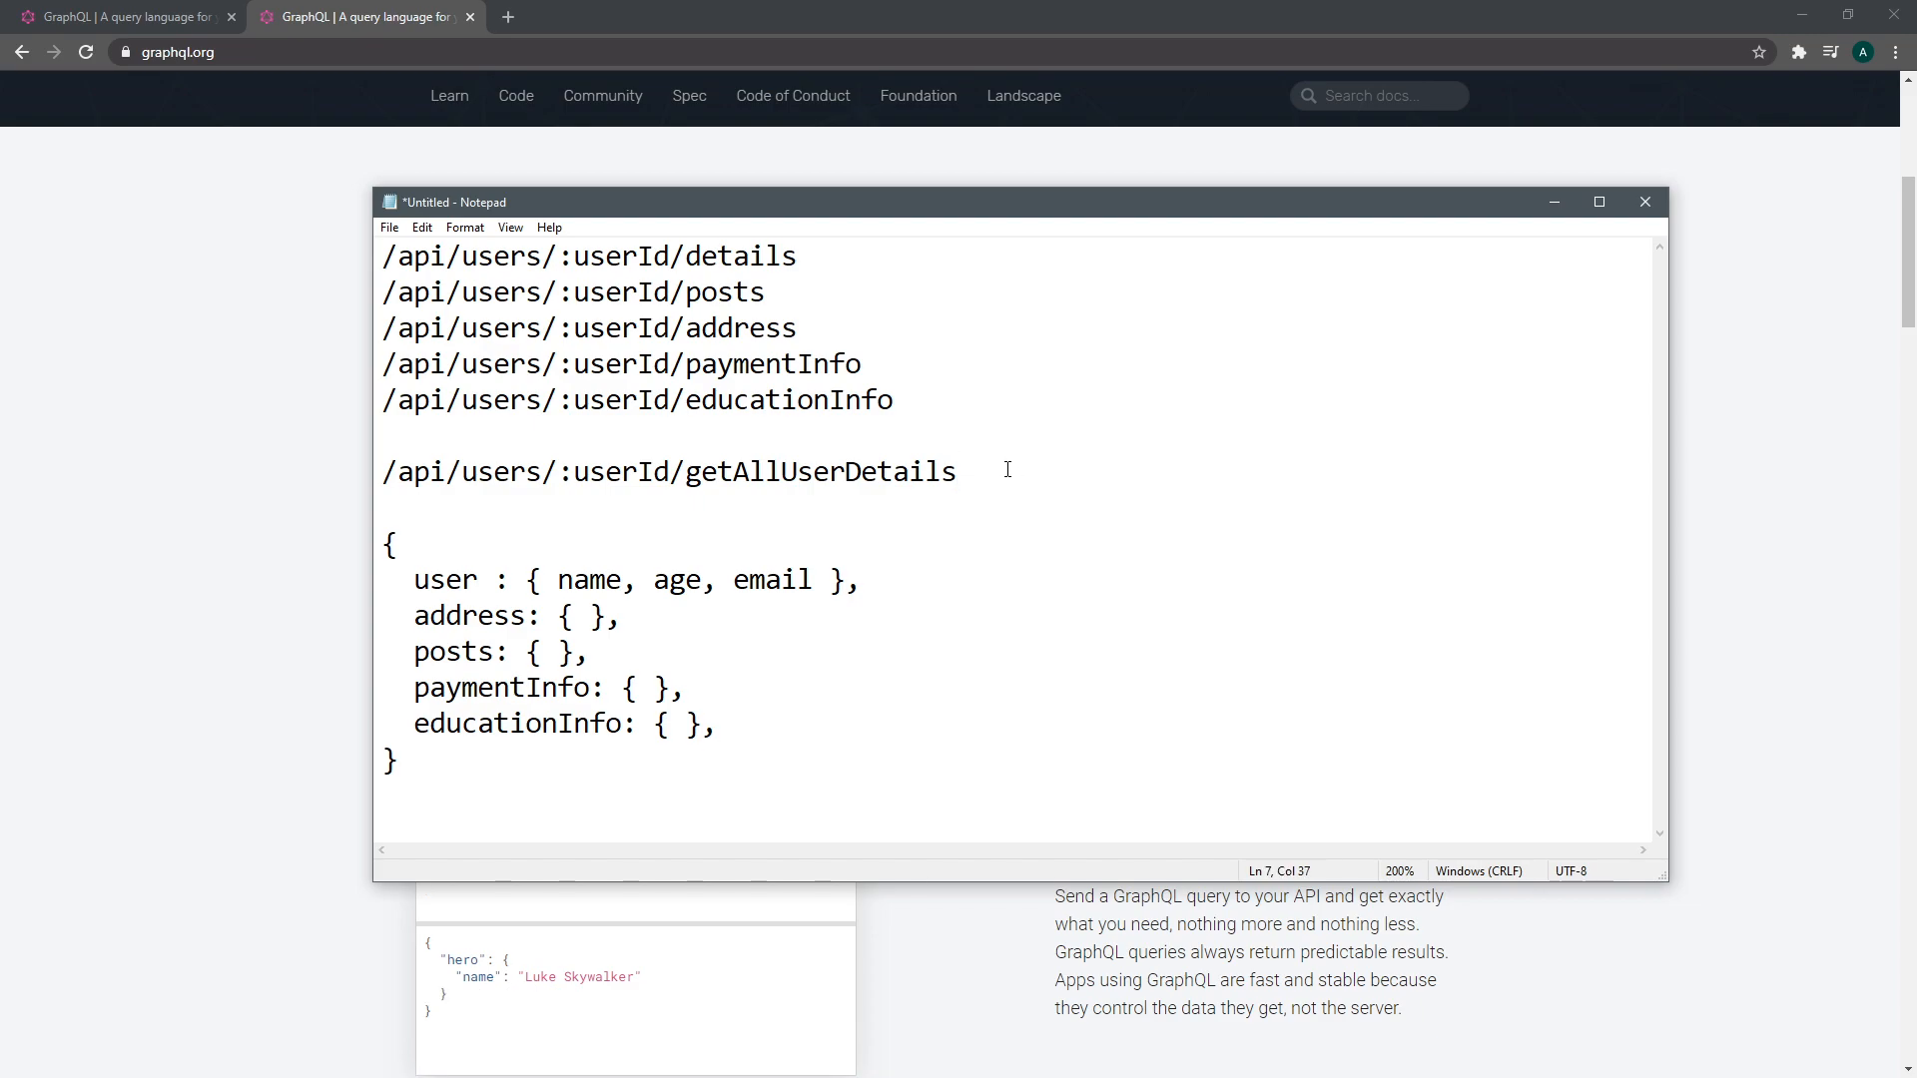
mouse_move(211, 517)
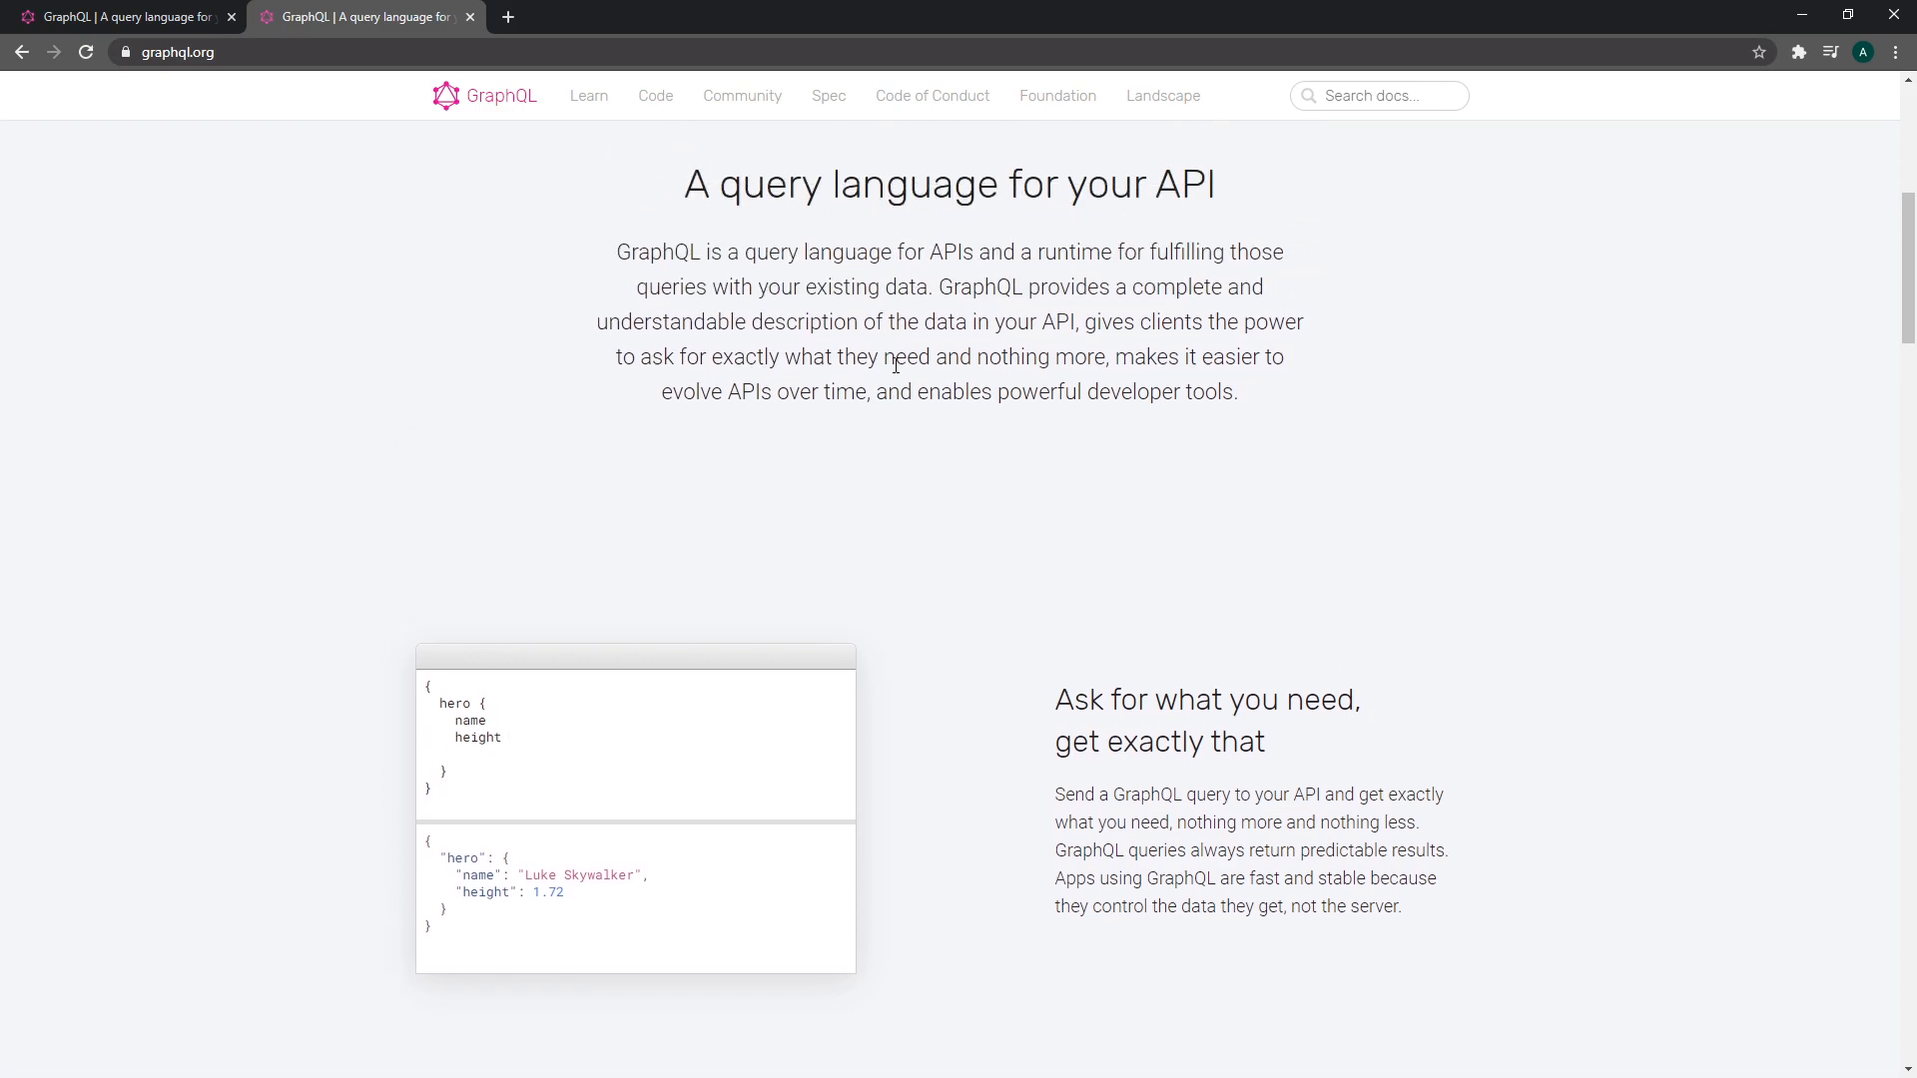
scroll("down", 3)
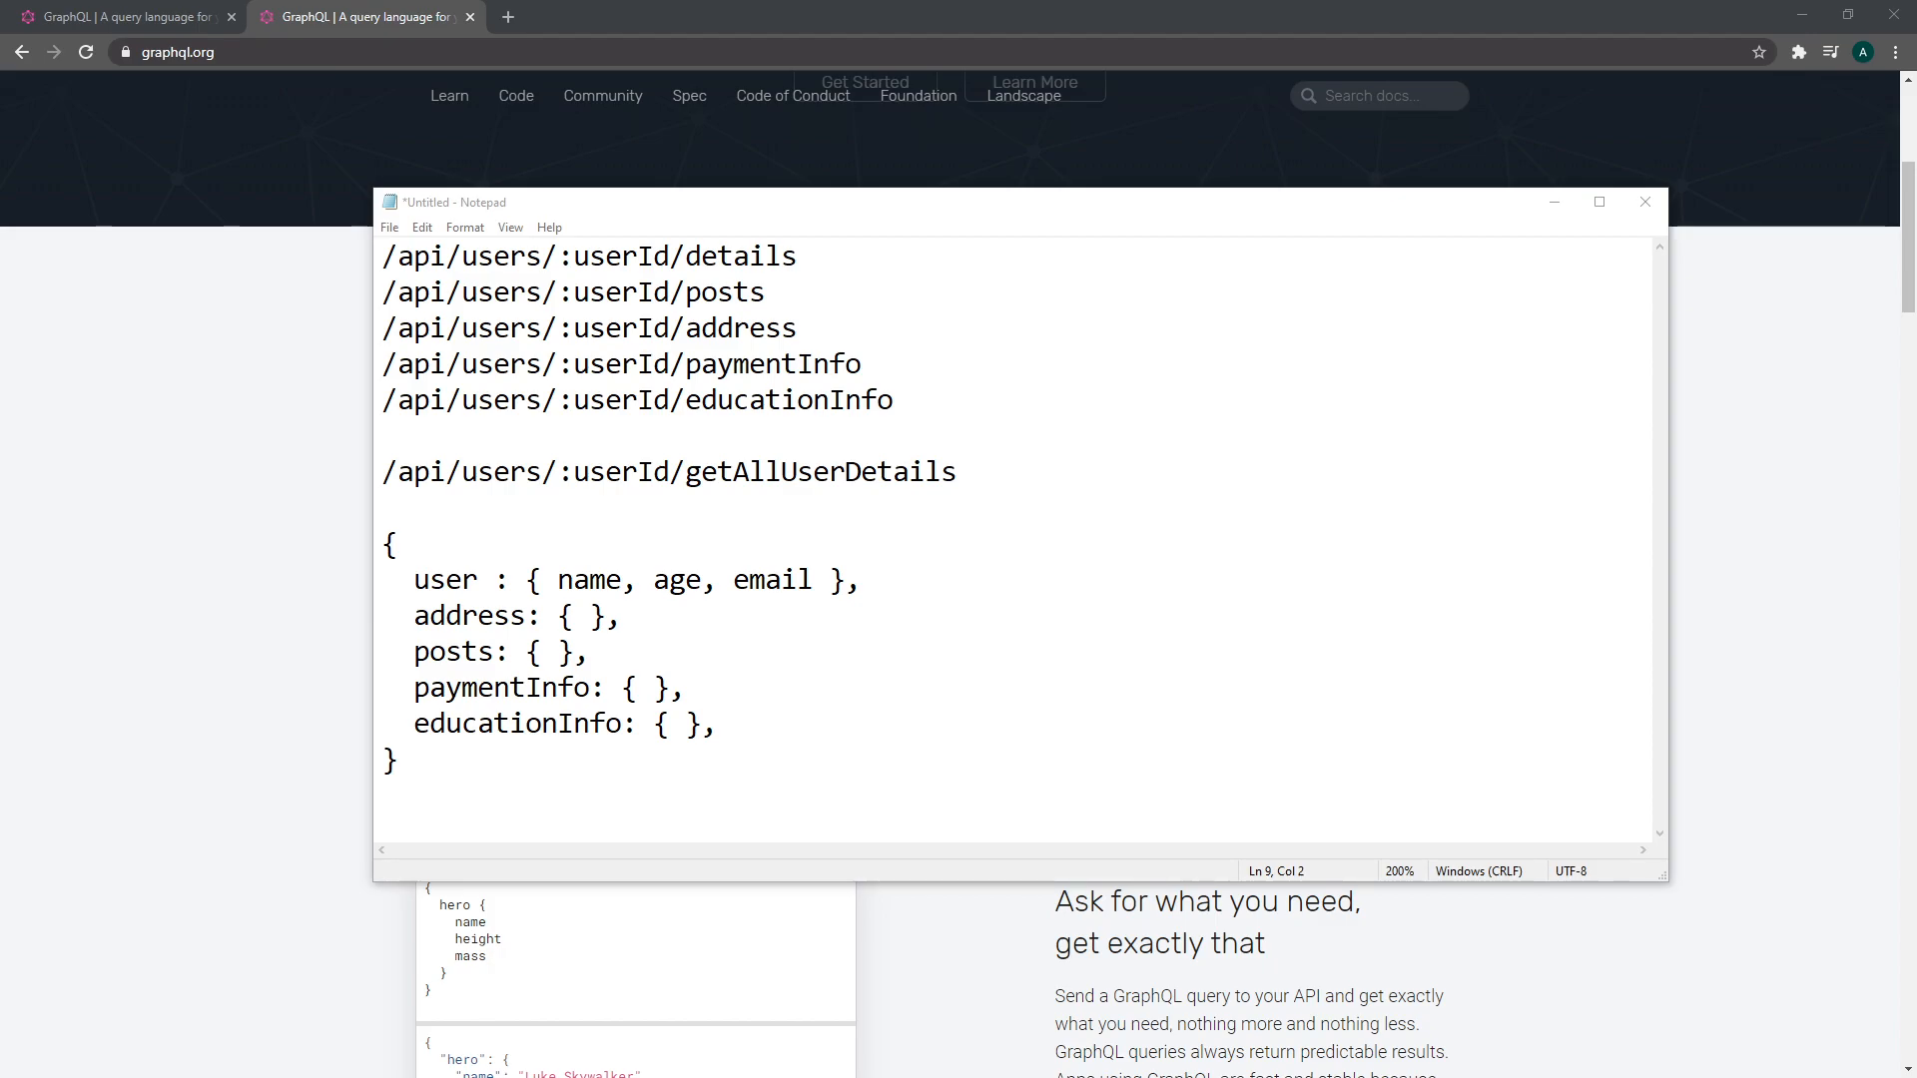
left_click(599, 16)
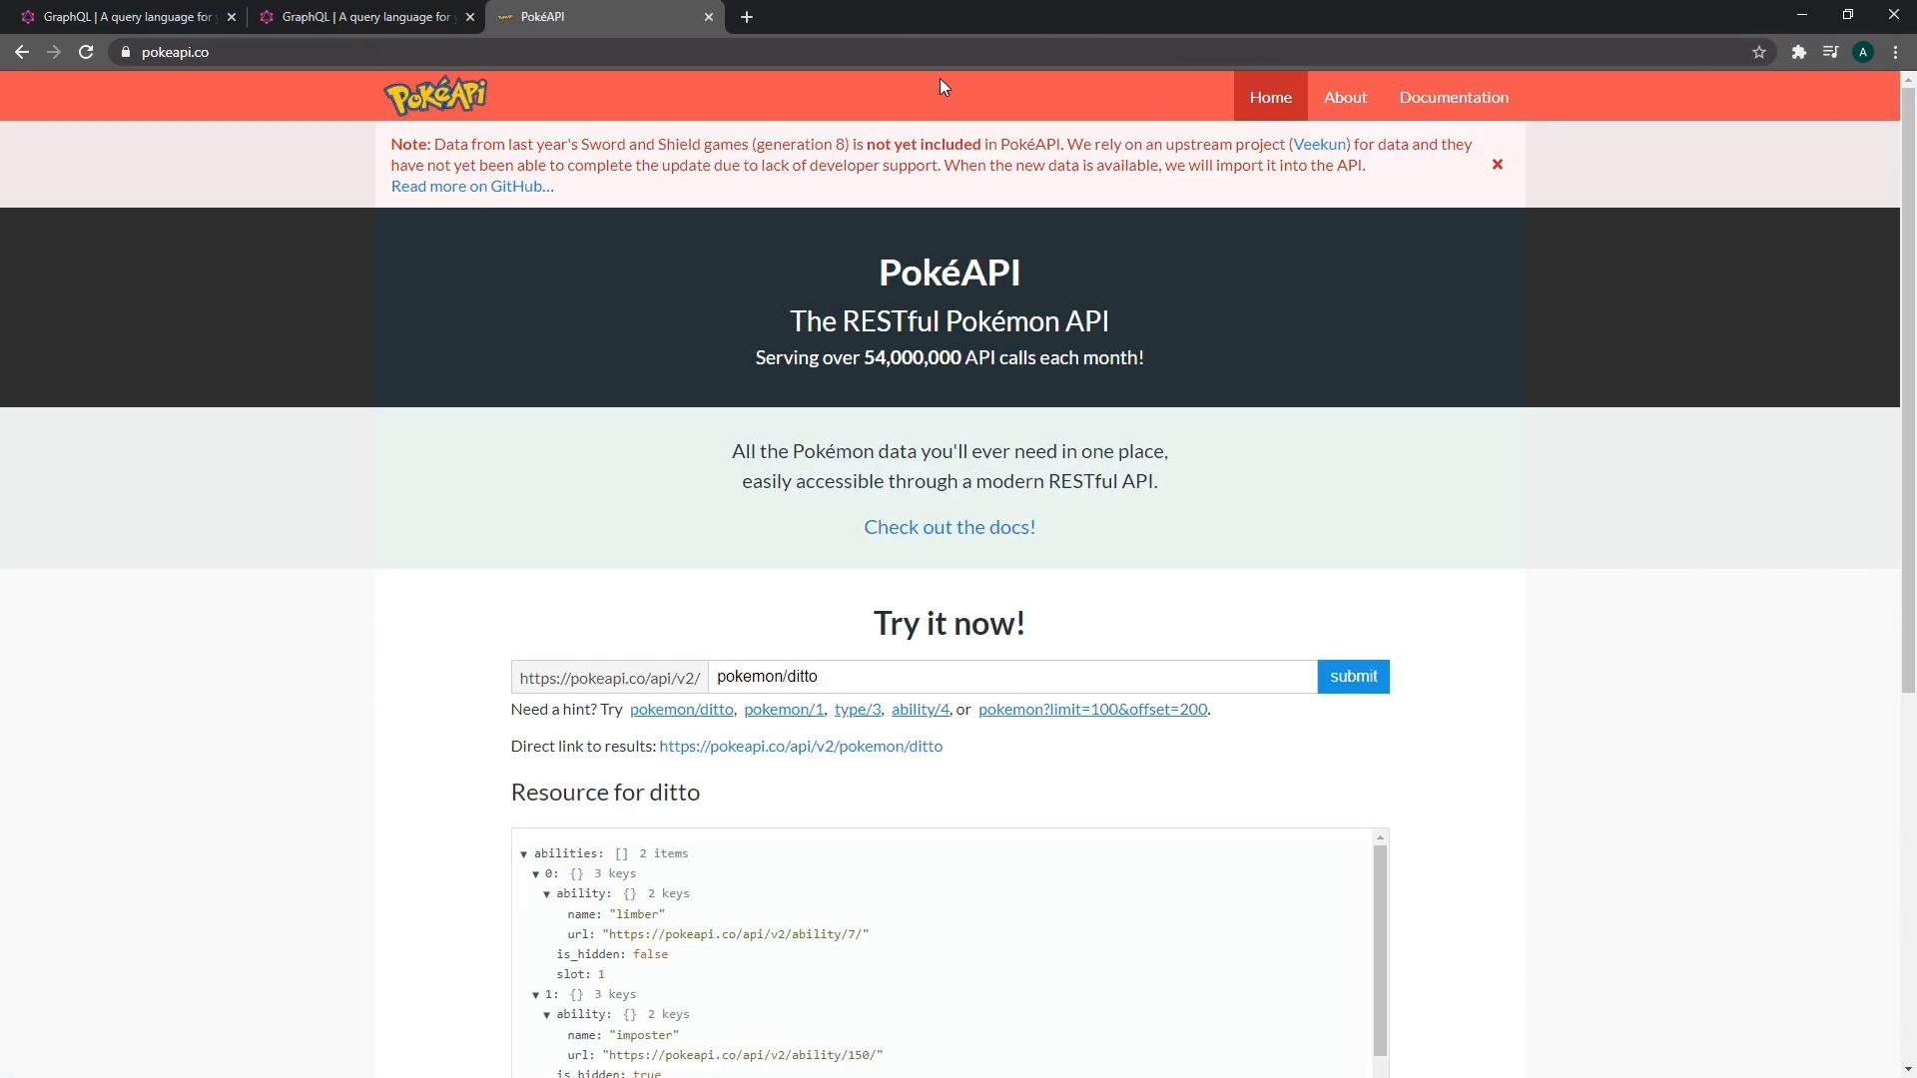
mouse_move(693, 387)
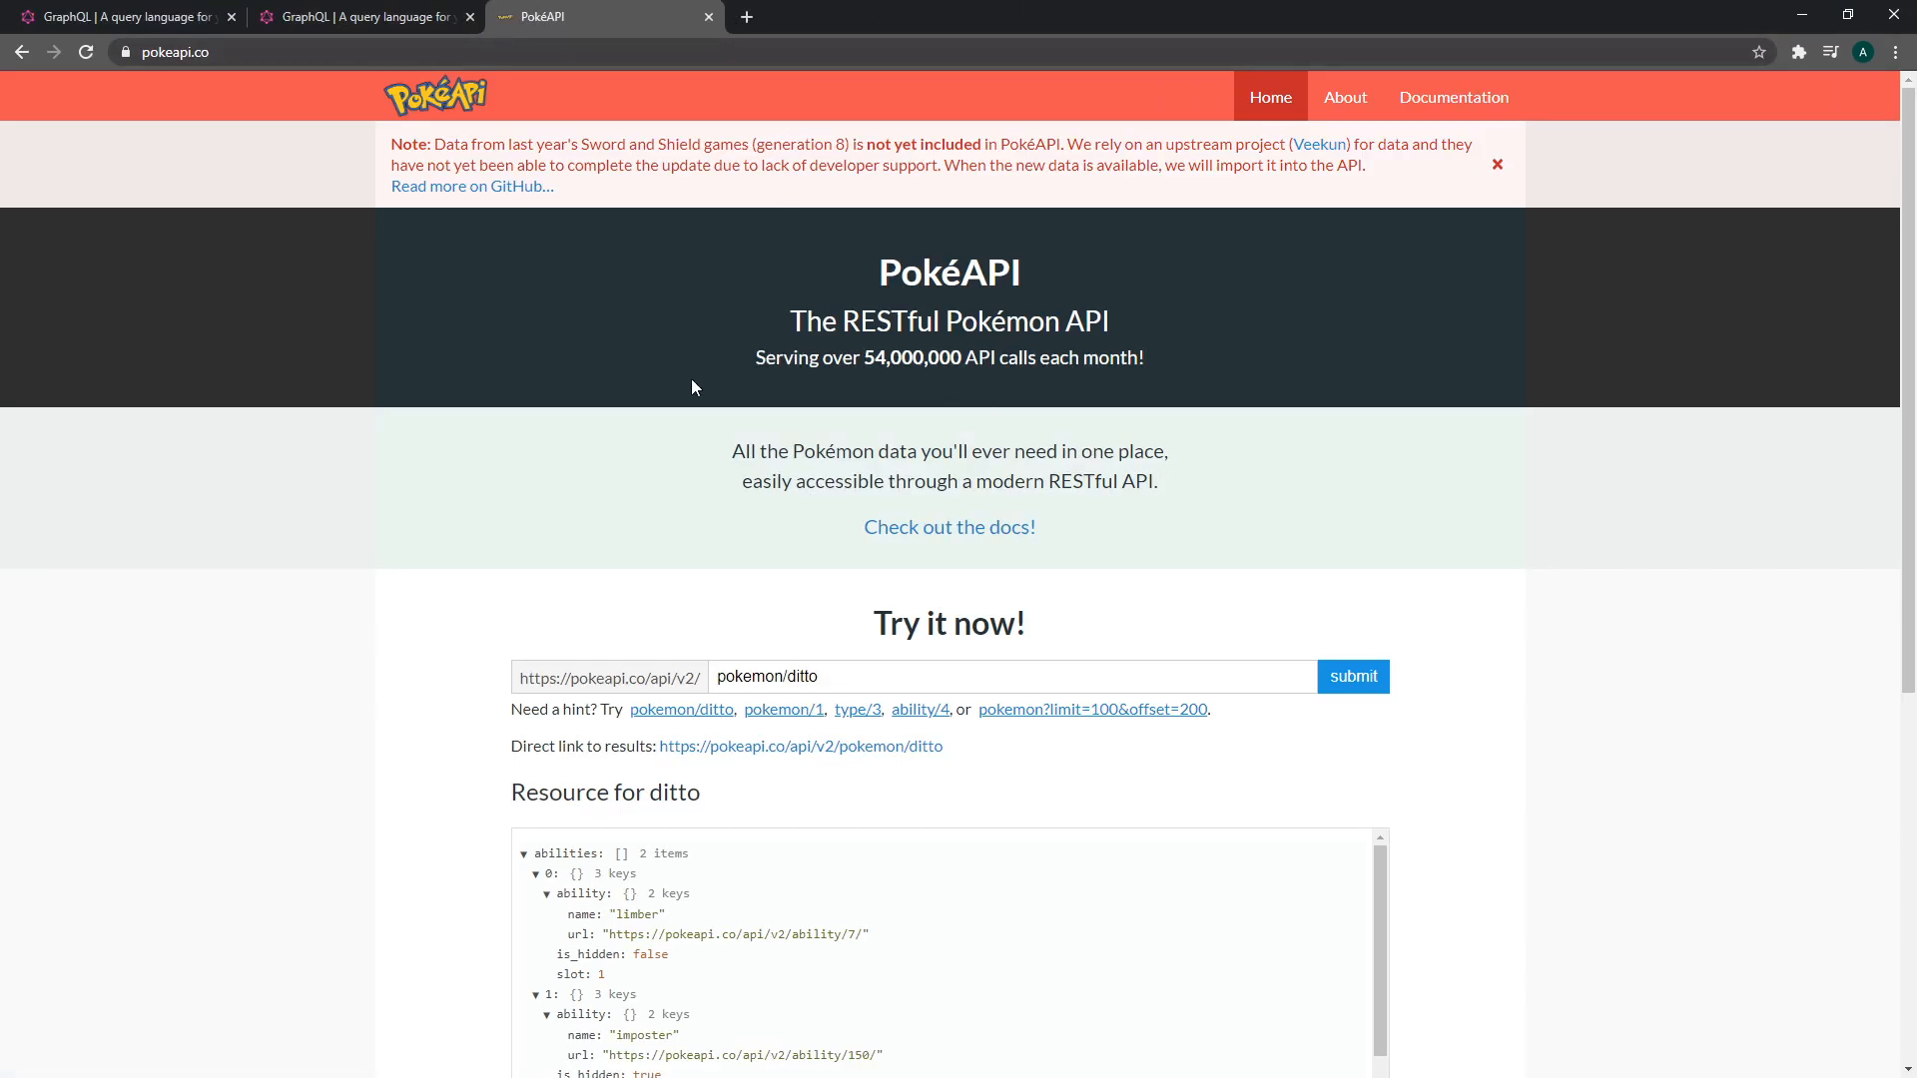
Collapse the ditto resource's abilities, forms, moves and other nested lists, then return to the GraphQL.org tab
scroll("down", 3)
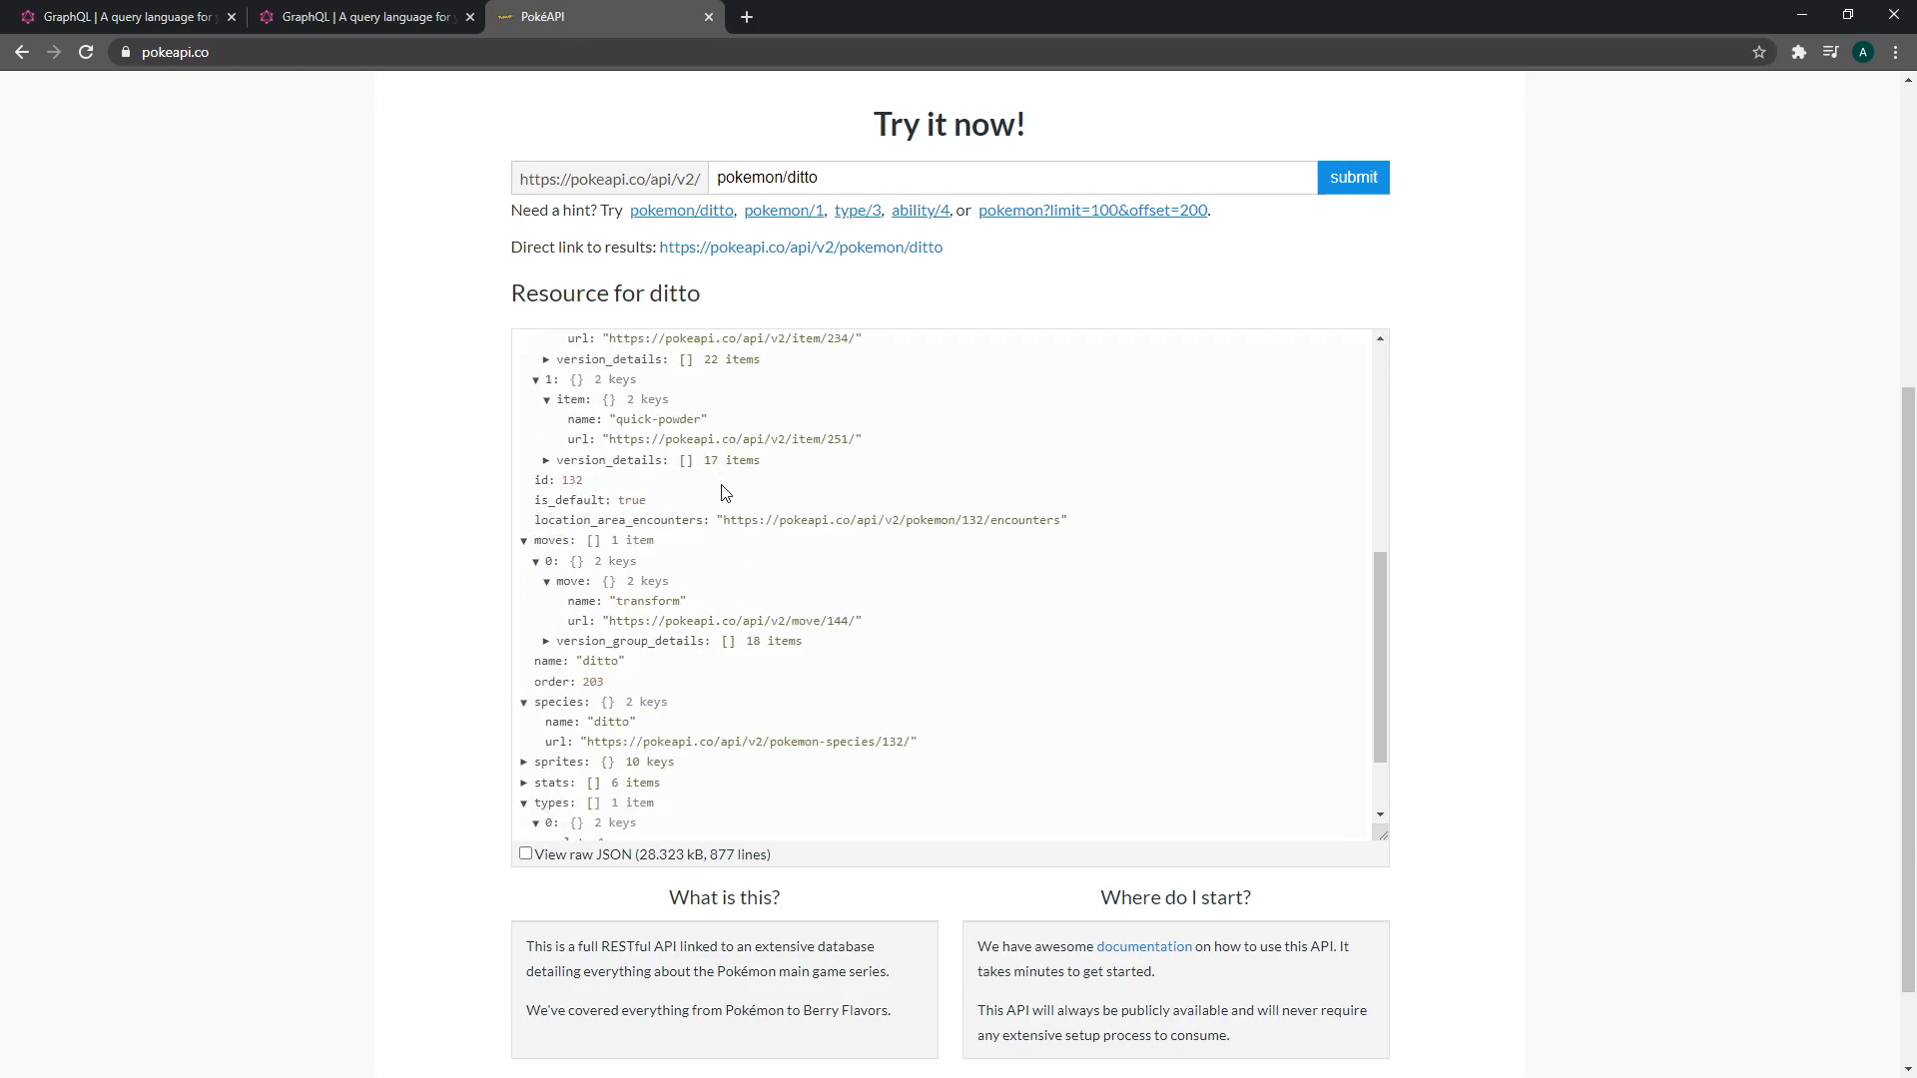
scroll("up", 3)
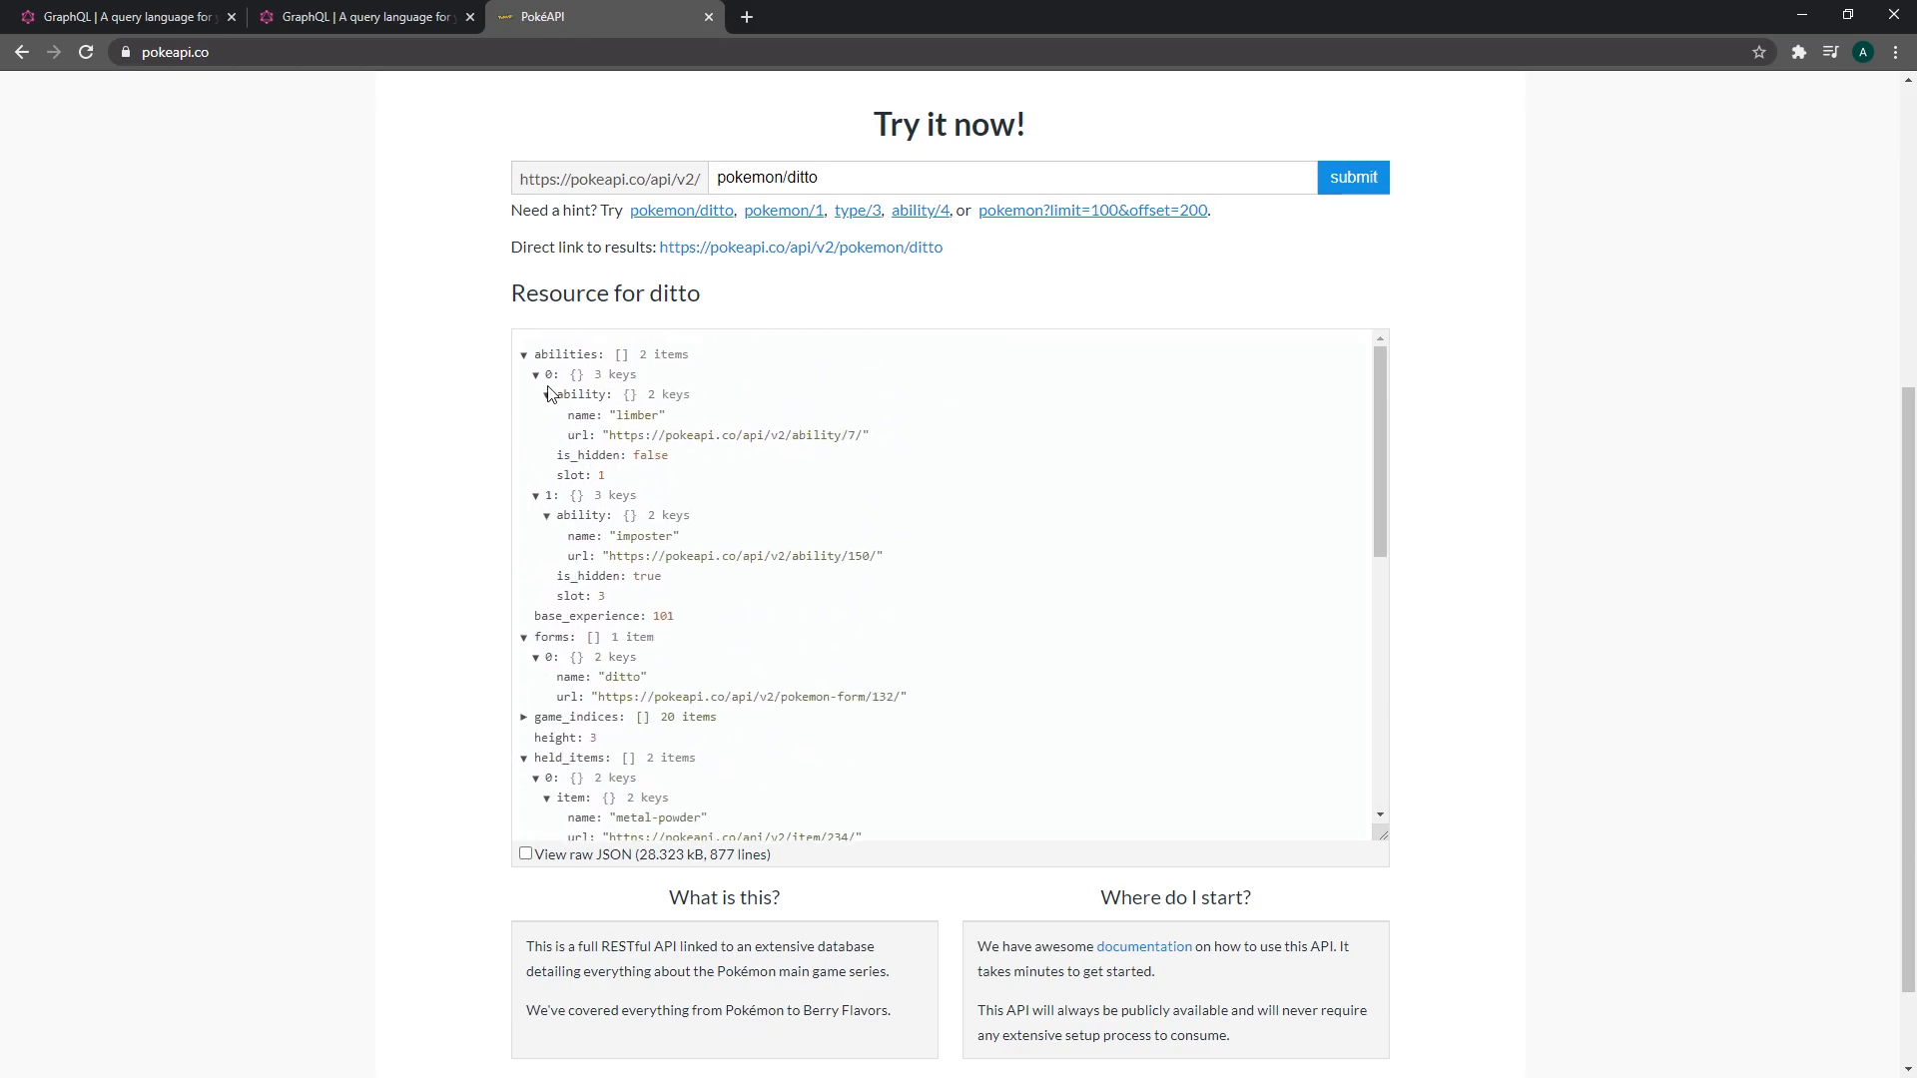
left_click(522, 354)
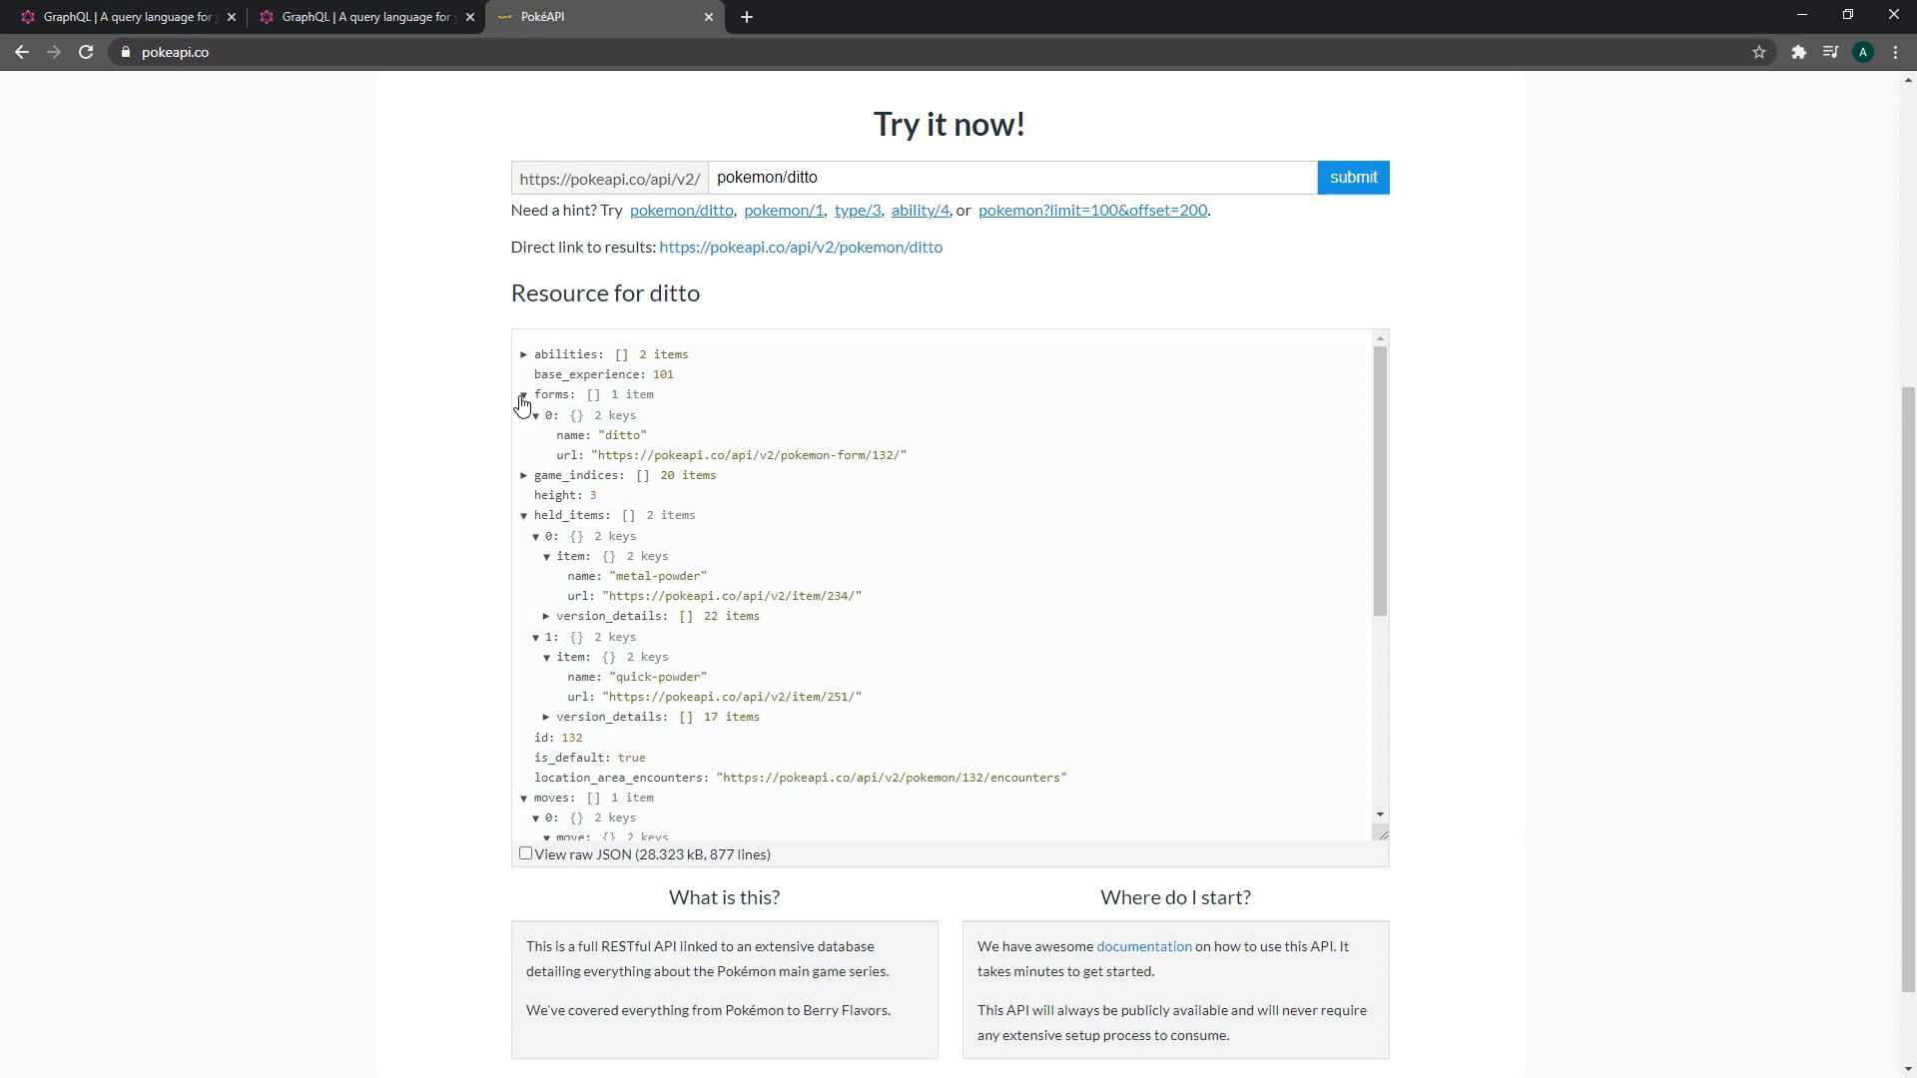
left_click(523, 393)
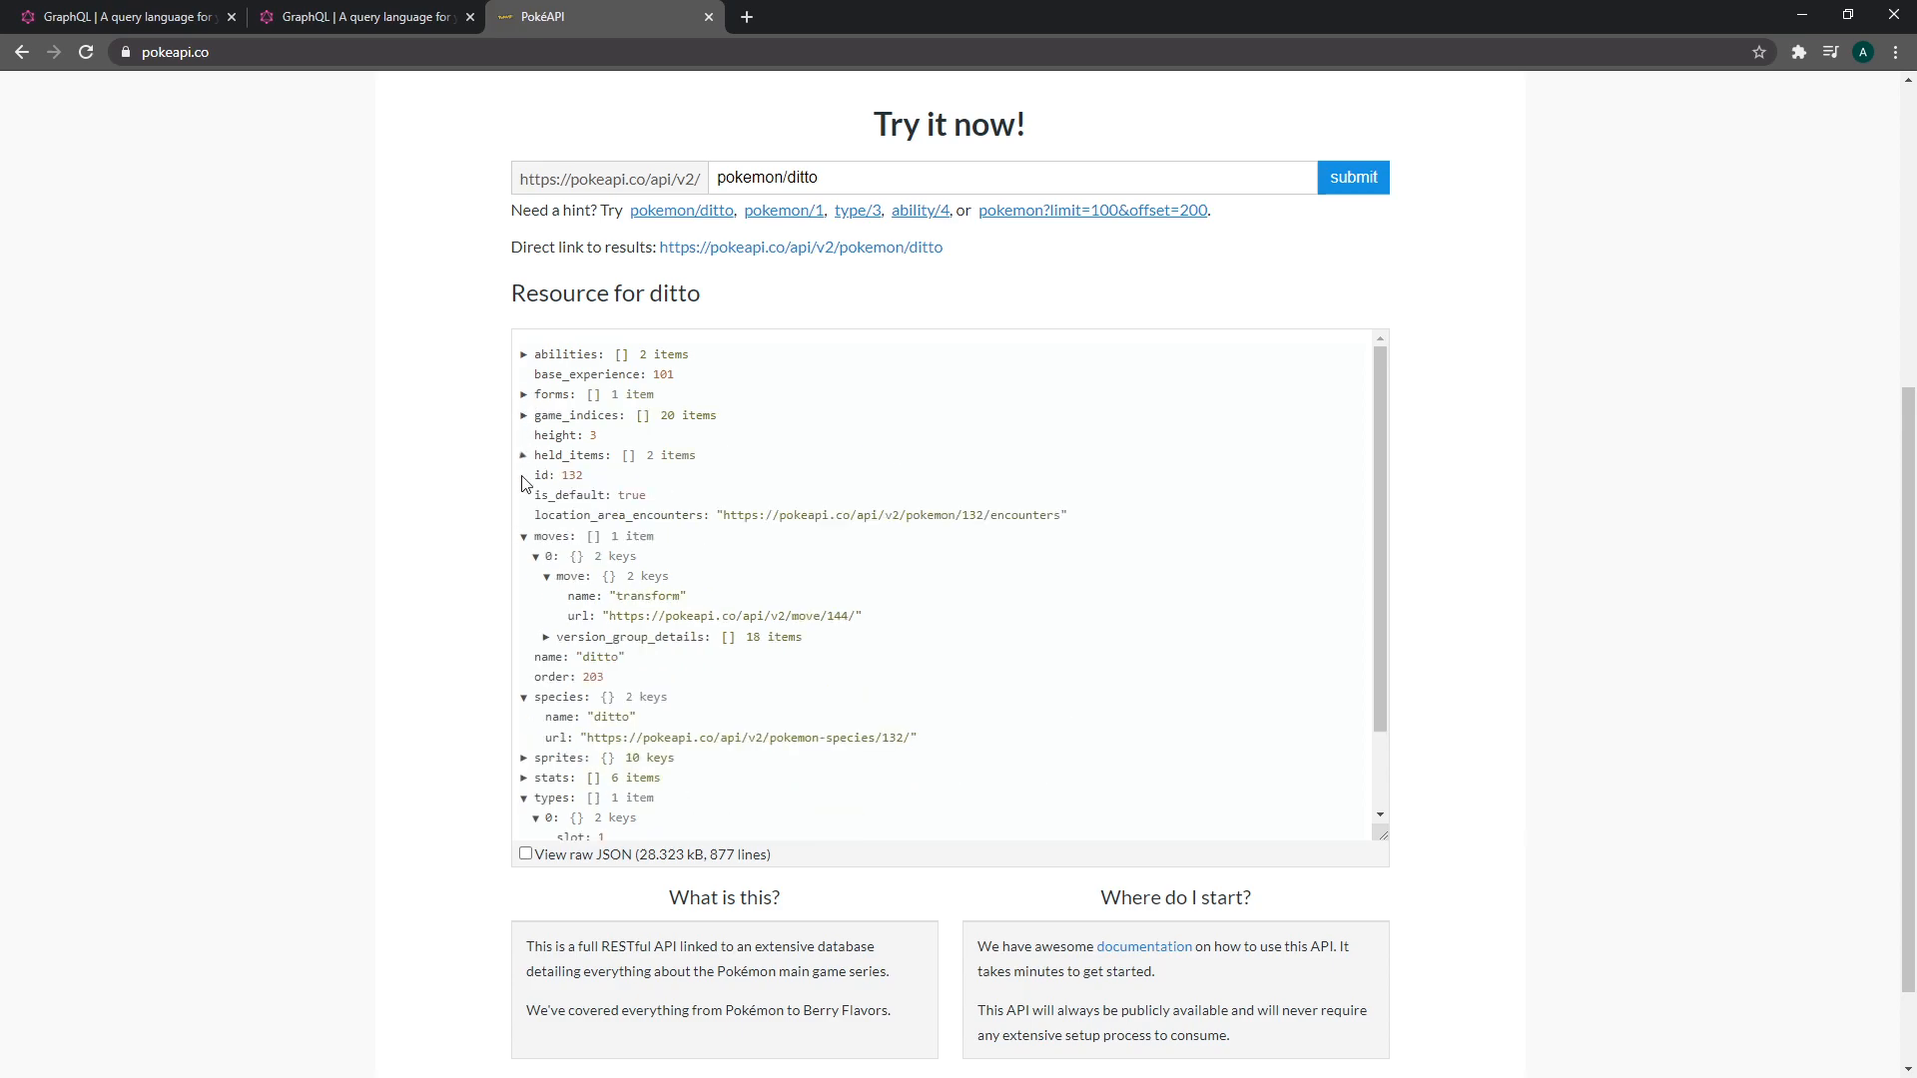
left_click(524, 535)
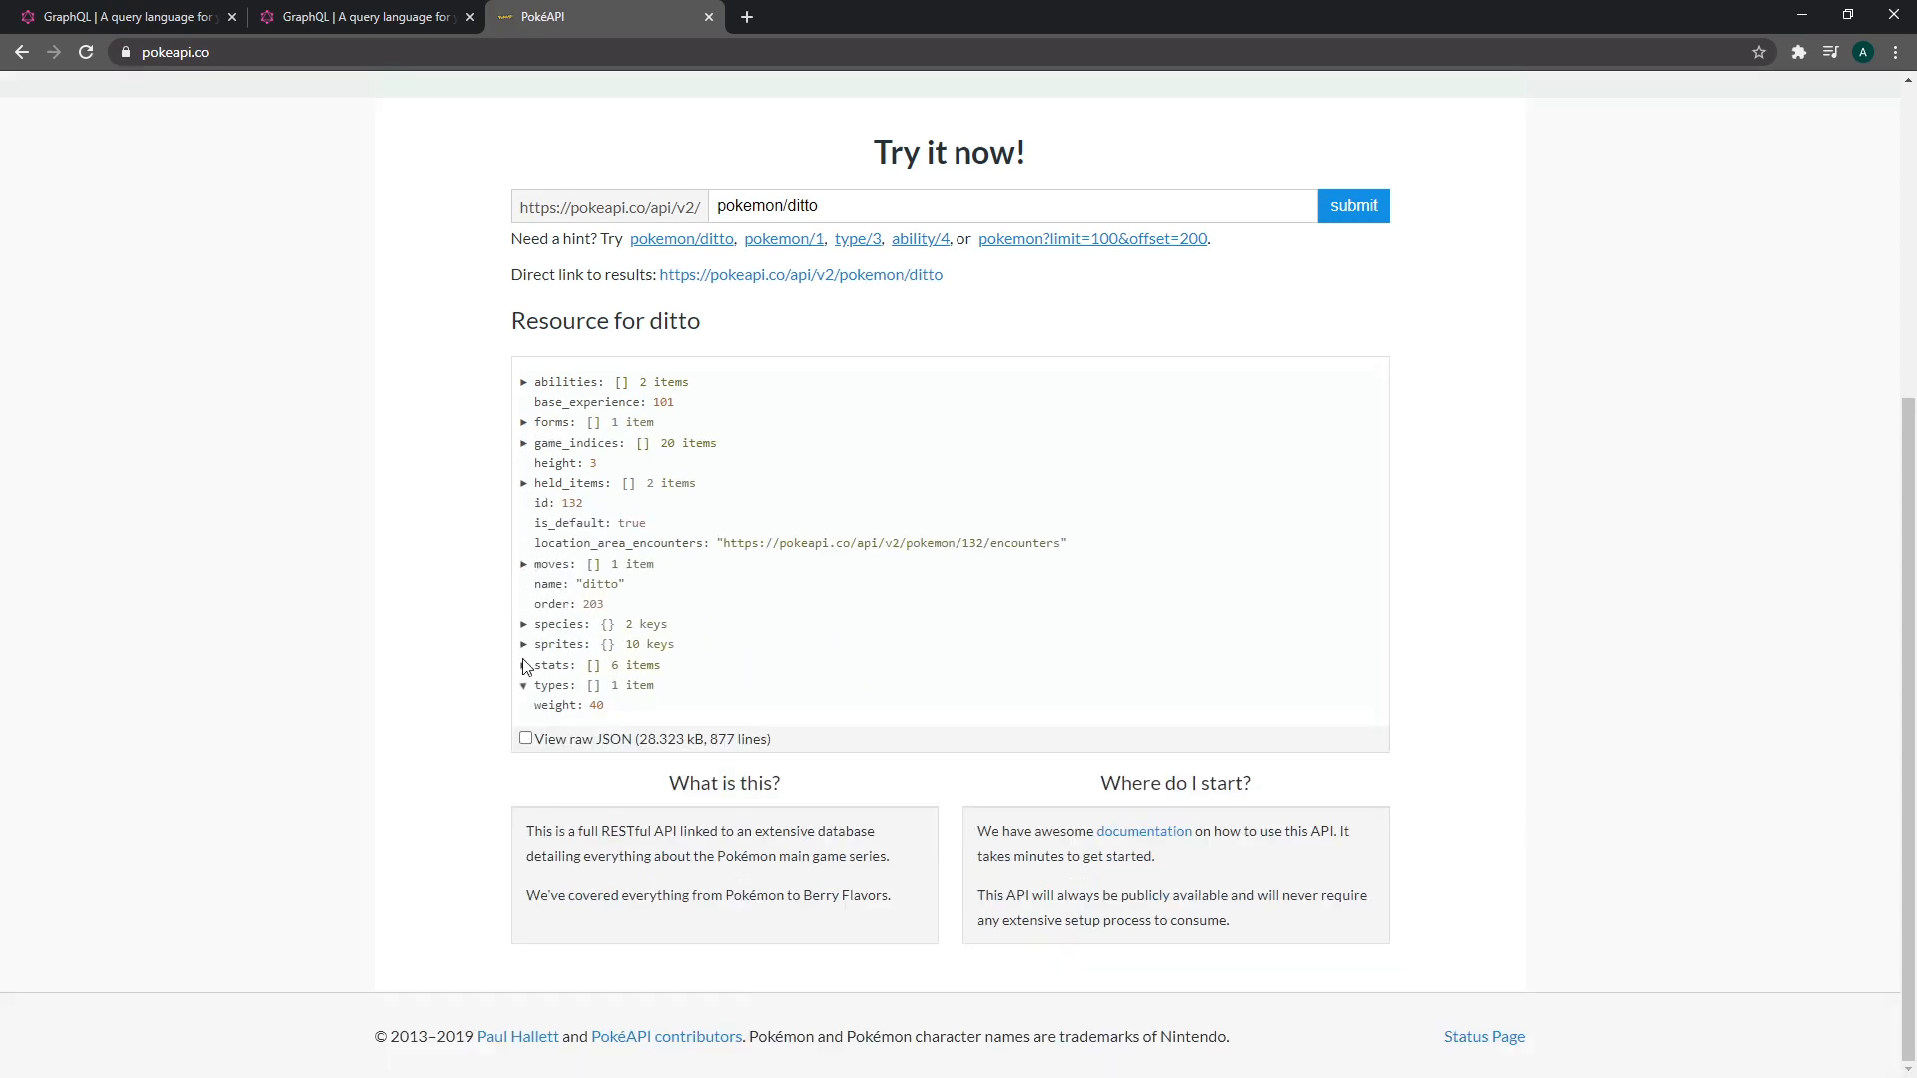
scroll("up", 3)
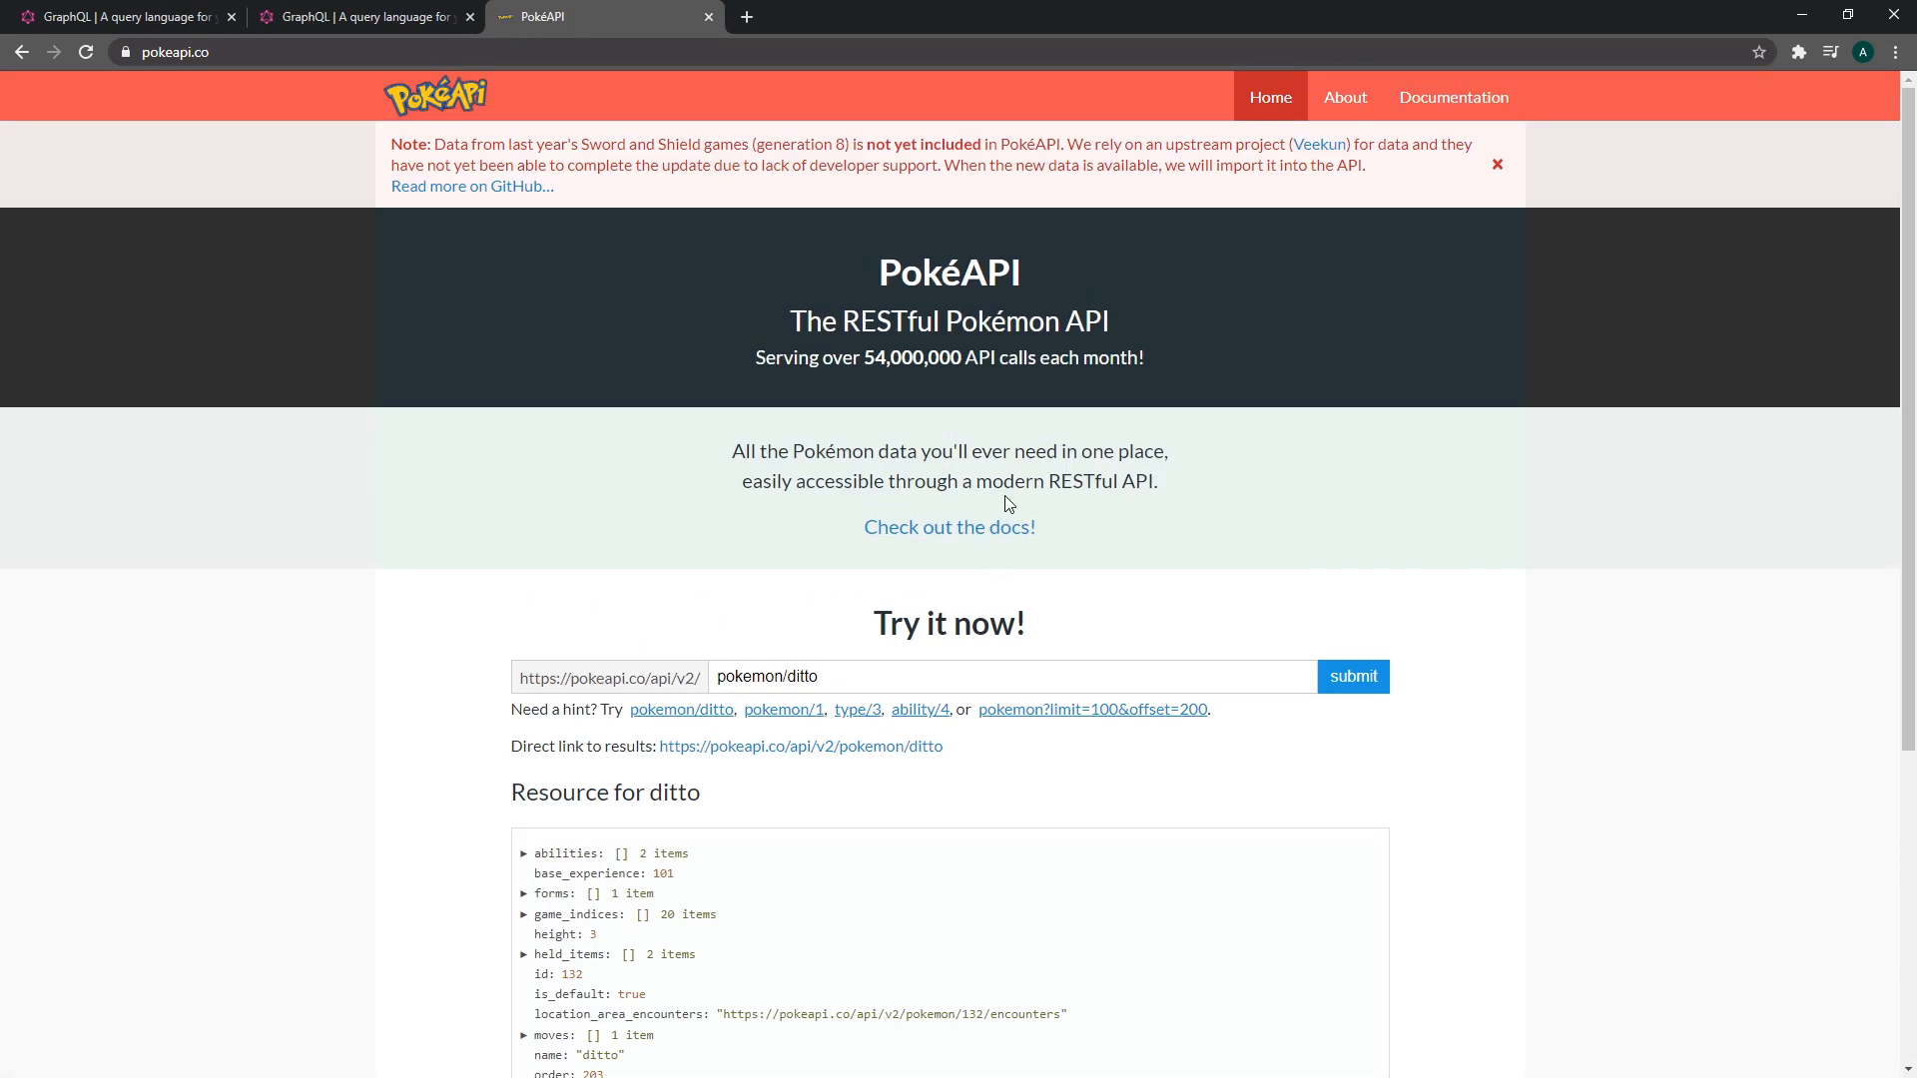
scroll("down", 3)
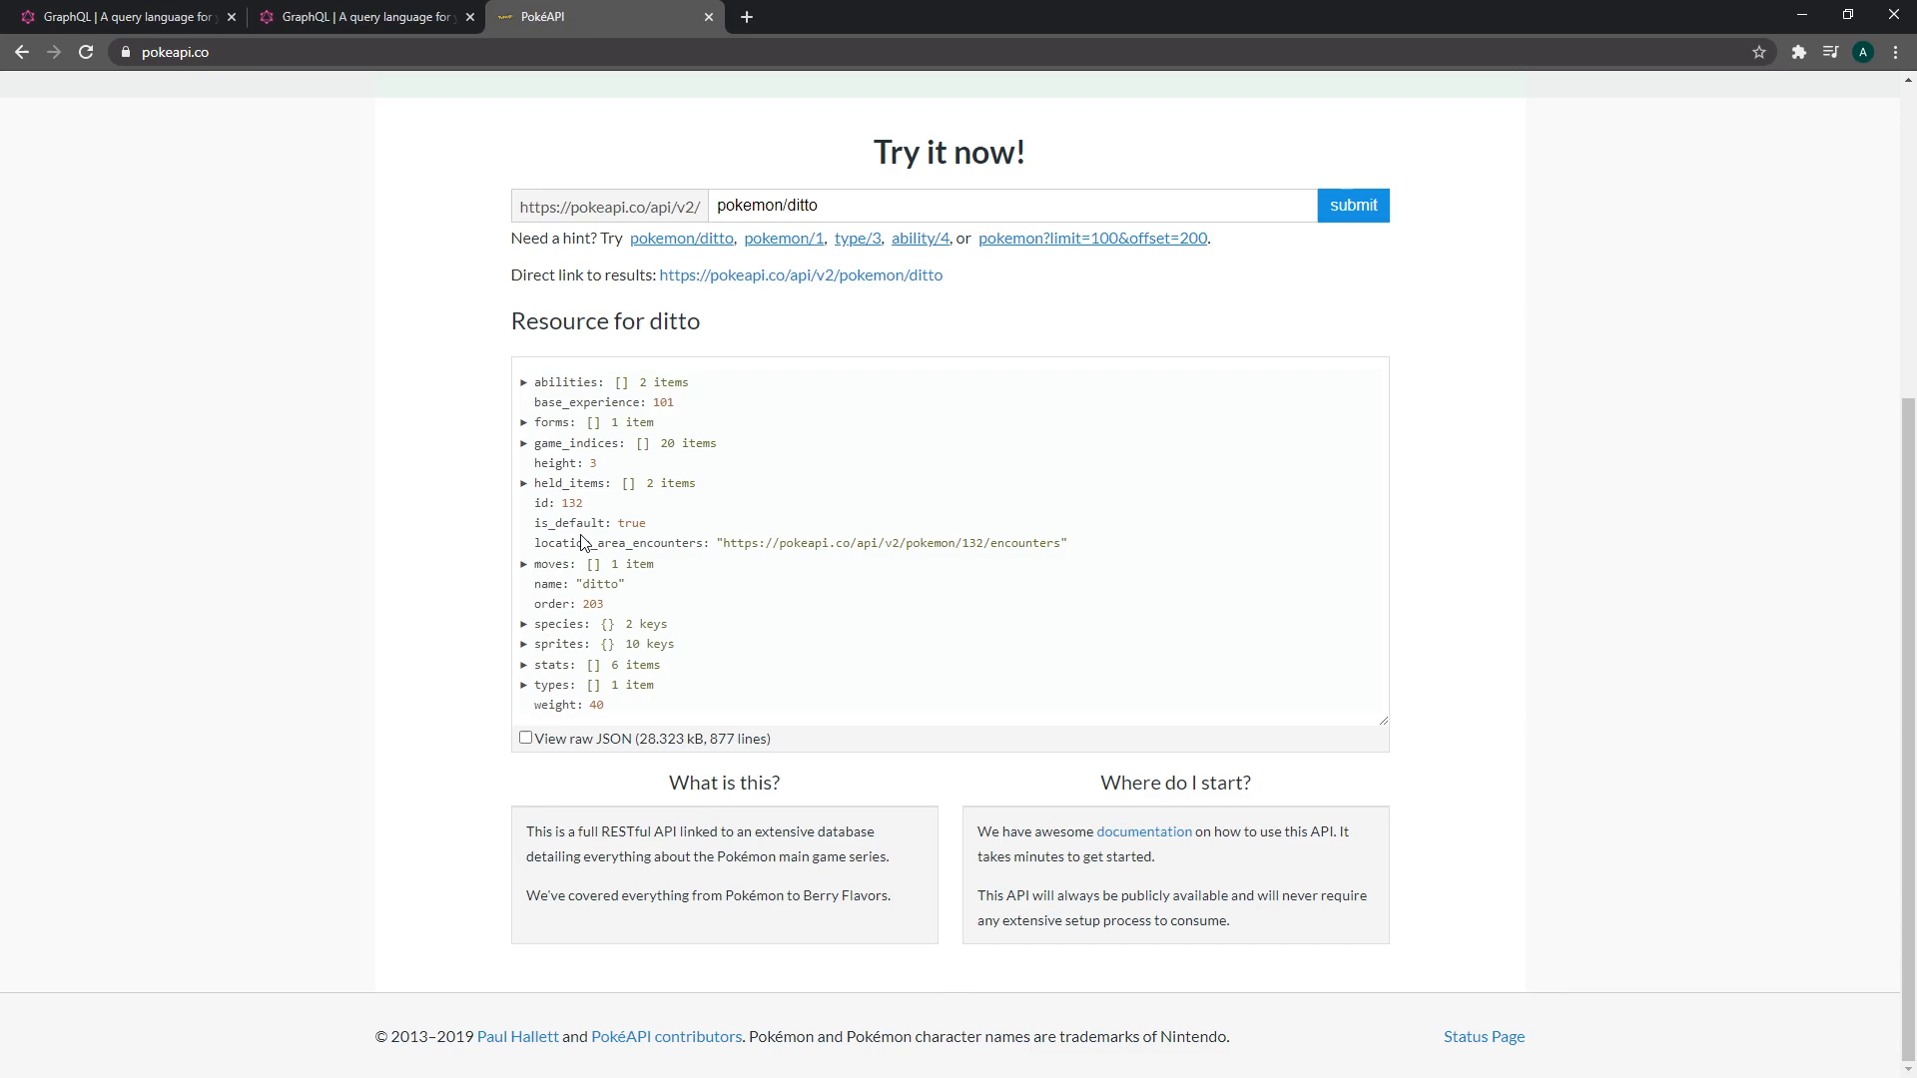
mouse_move(736, 381)
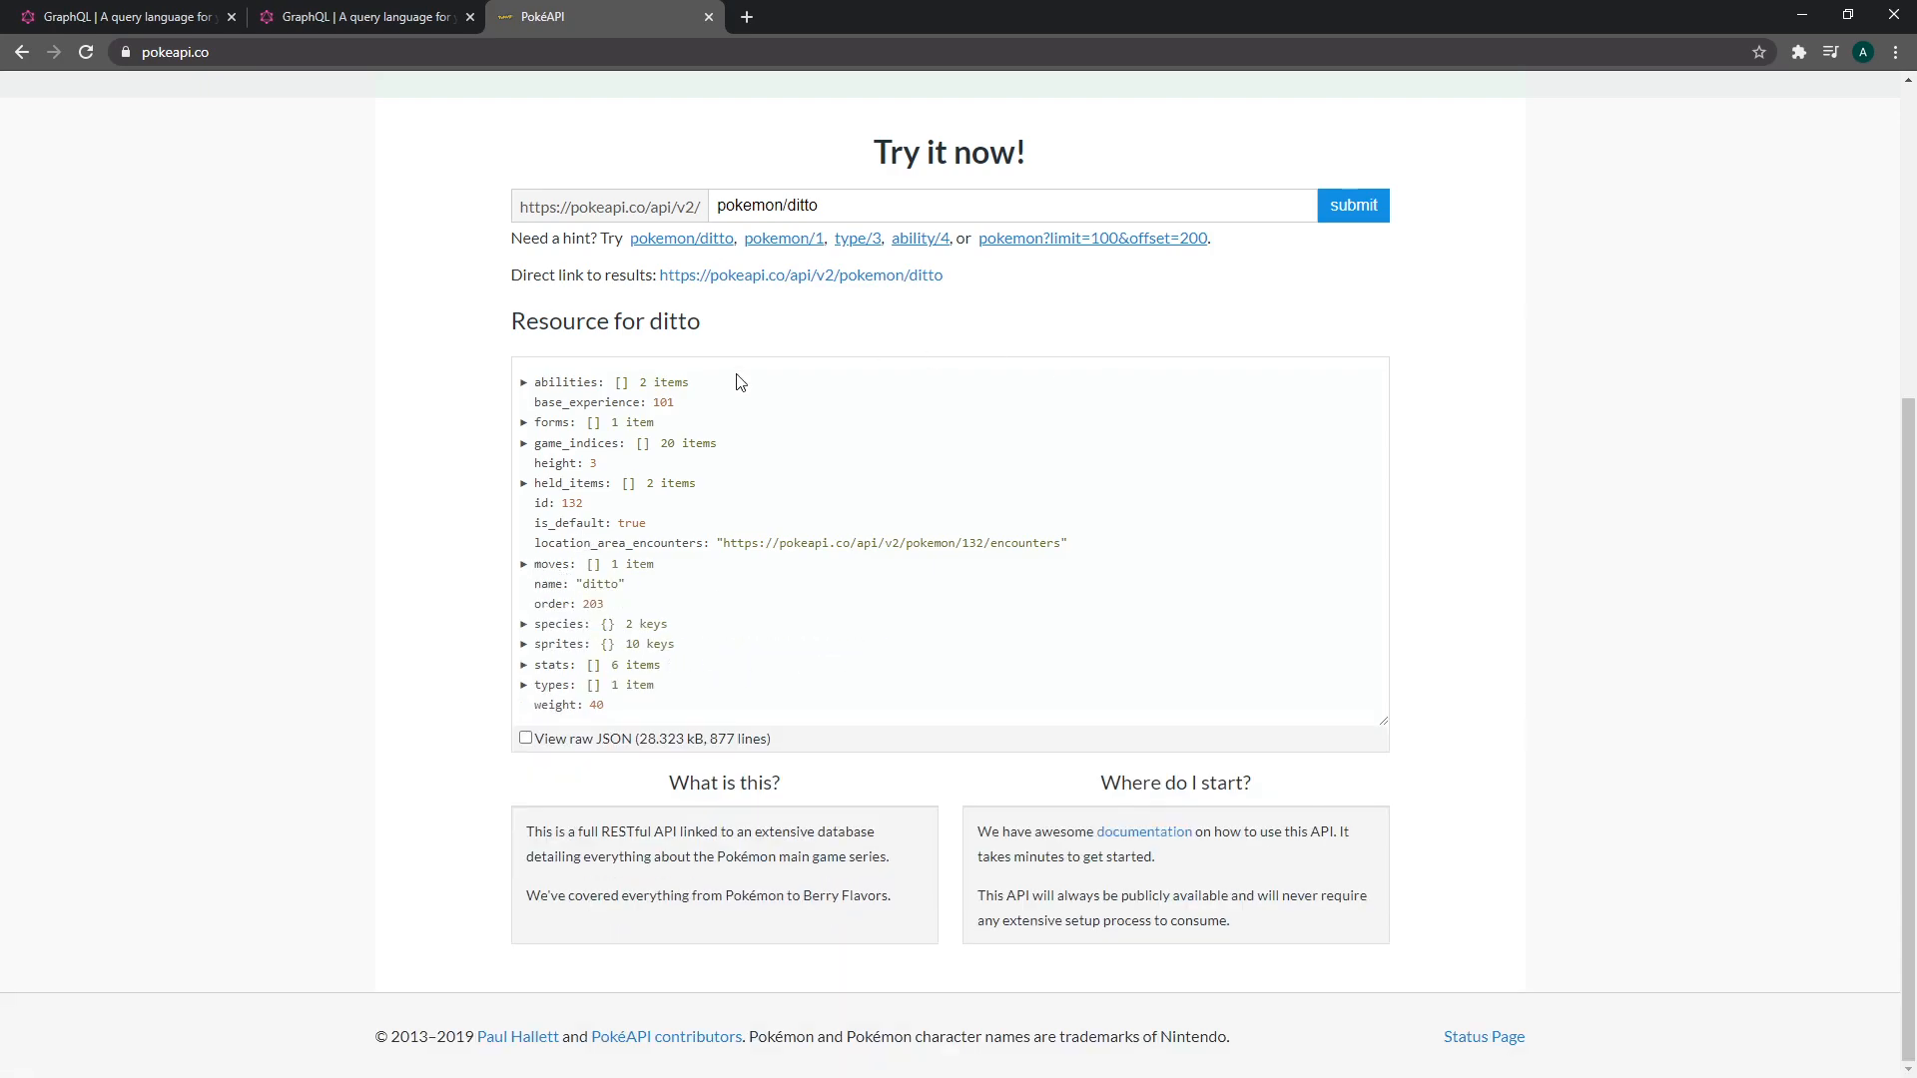
mouse_move(739, 706)
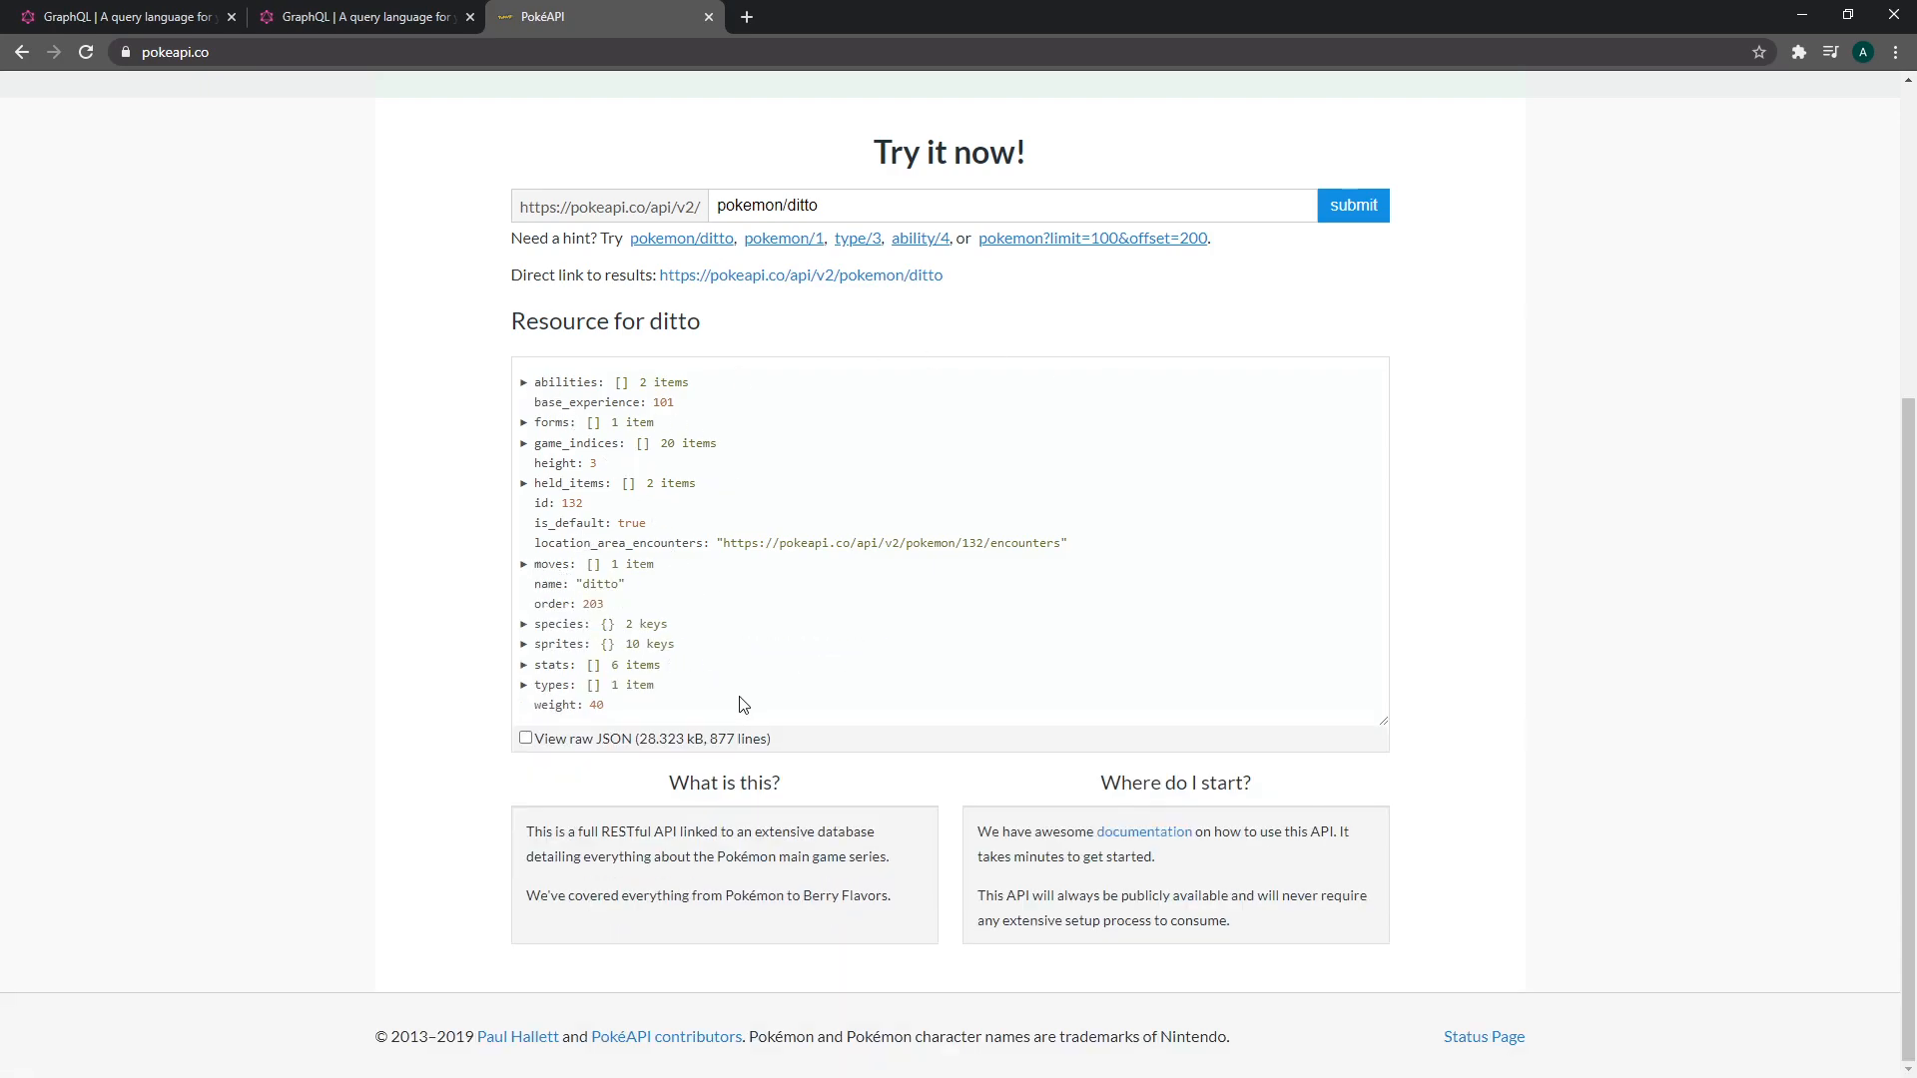
mouse_move(1123, 614)
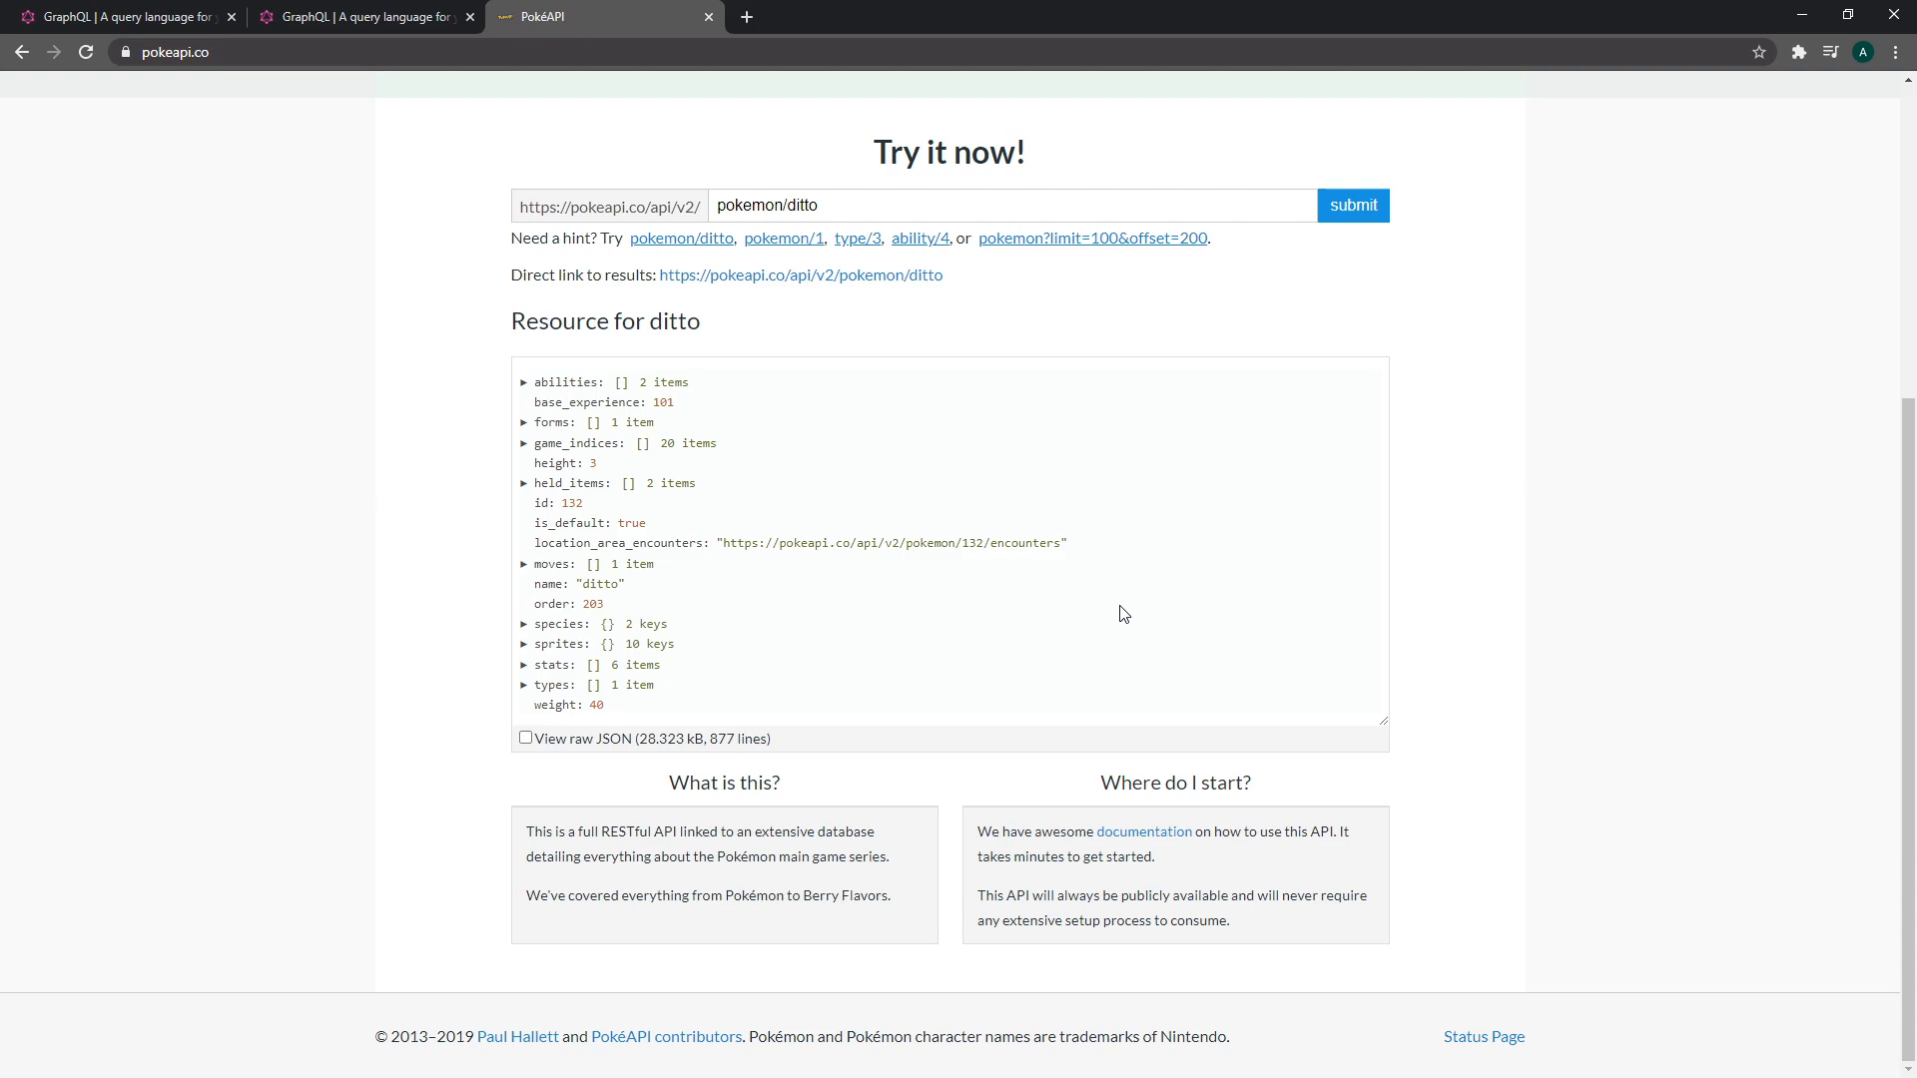
mouse_move(915, 454)
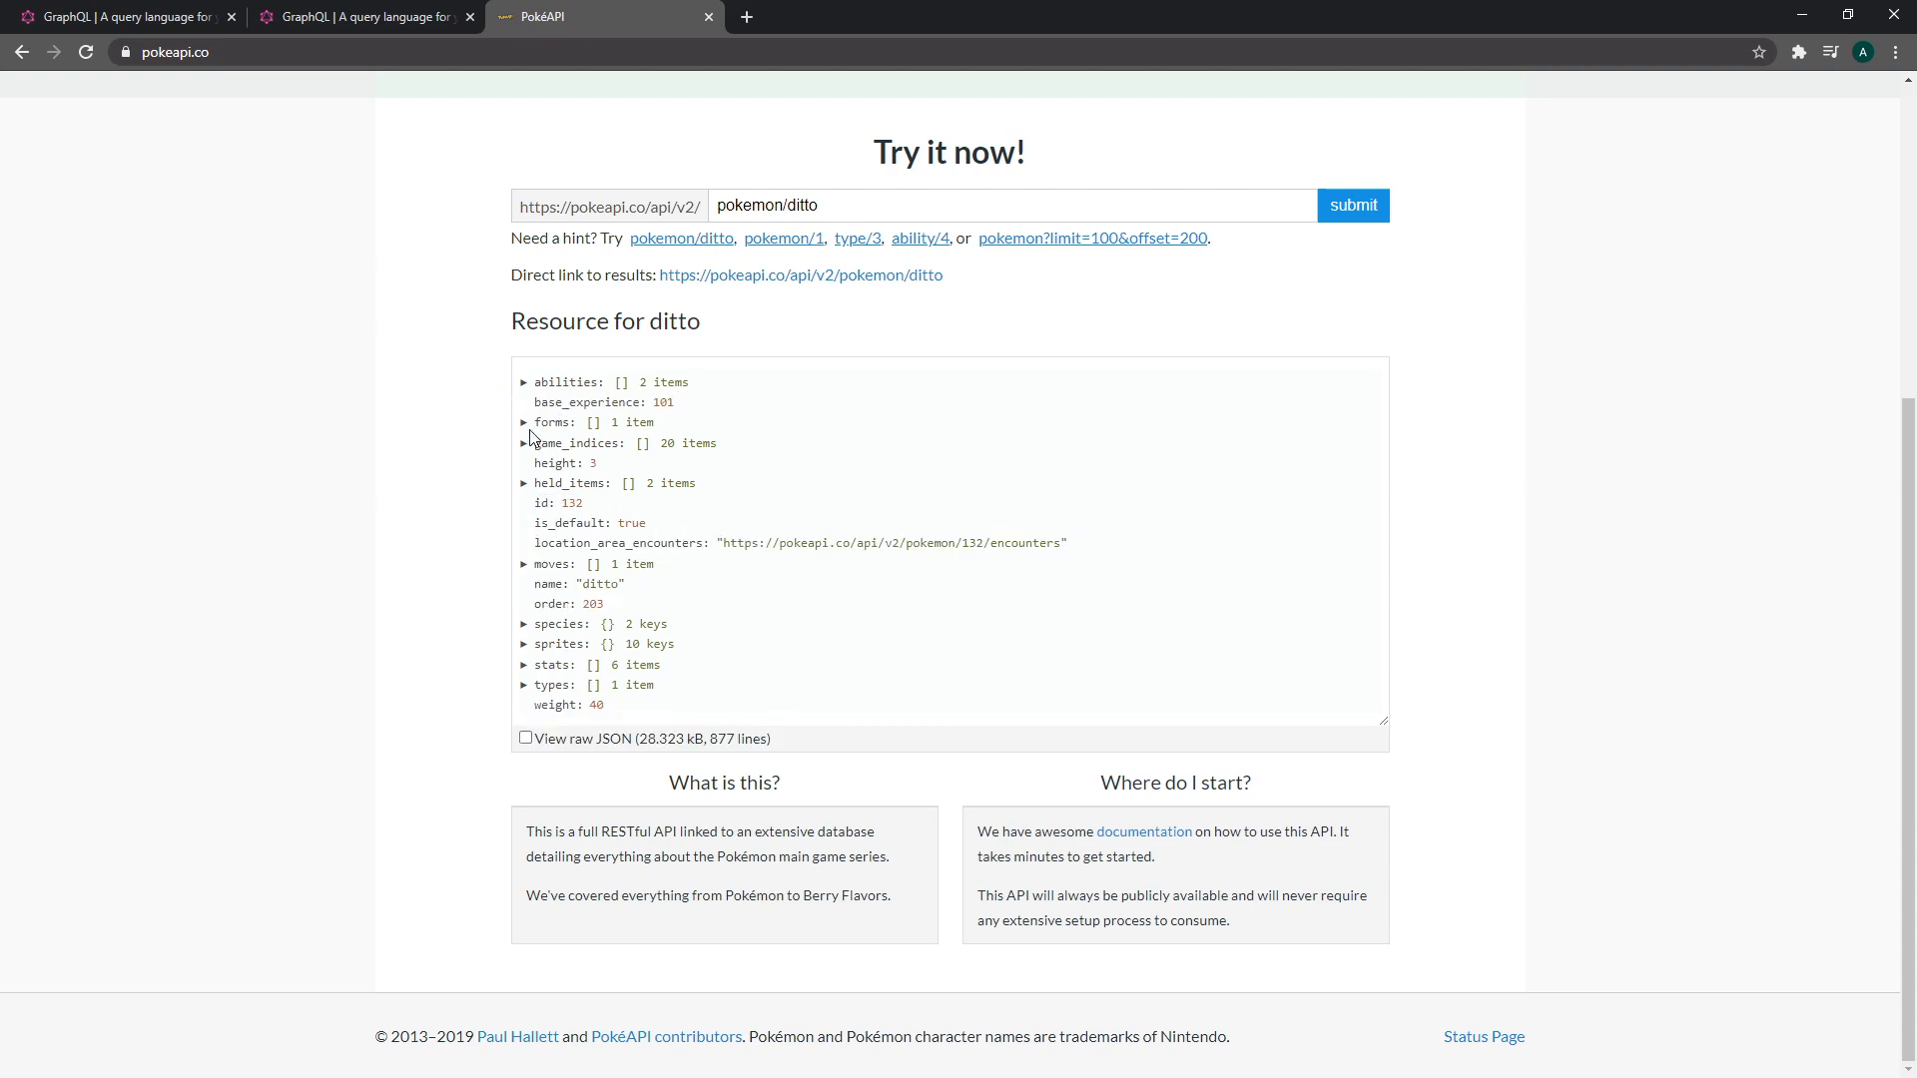
mouse_move(600, 502)
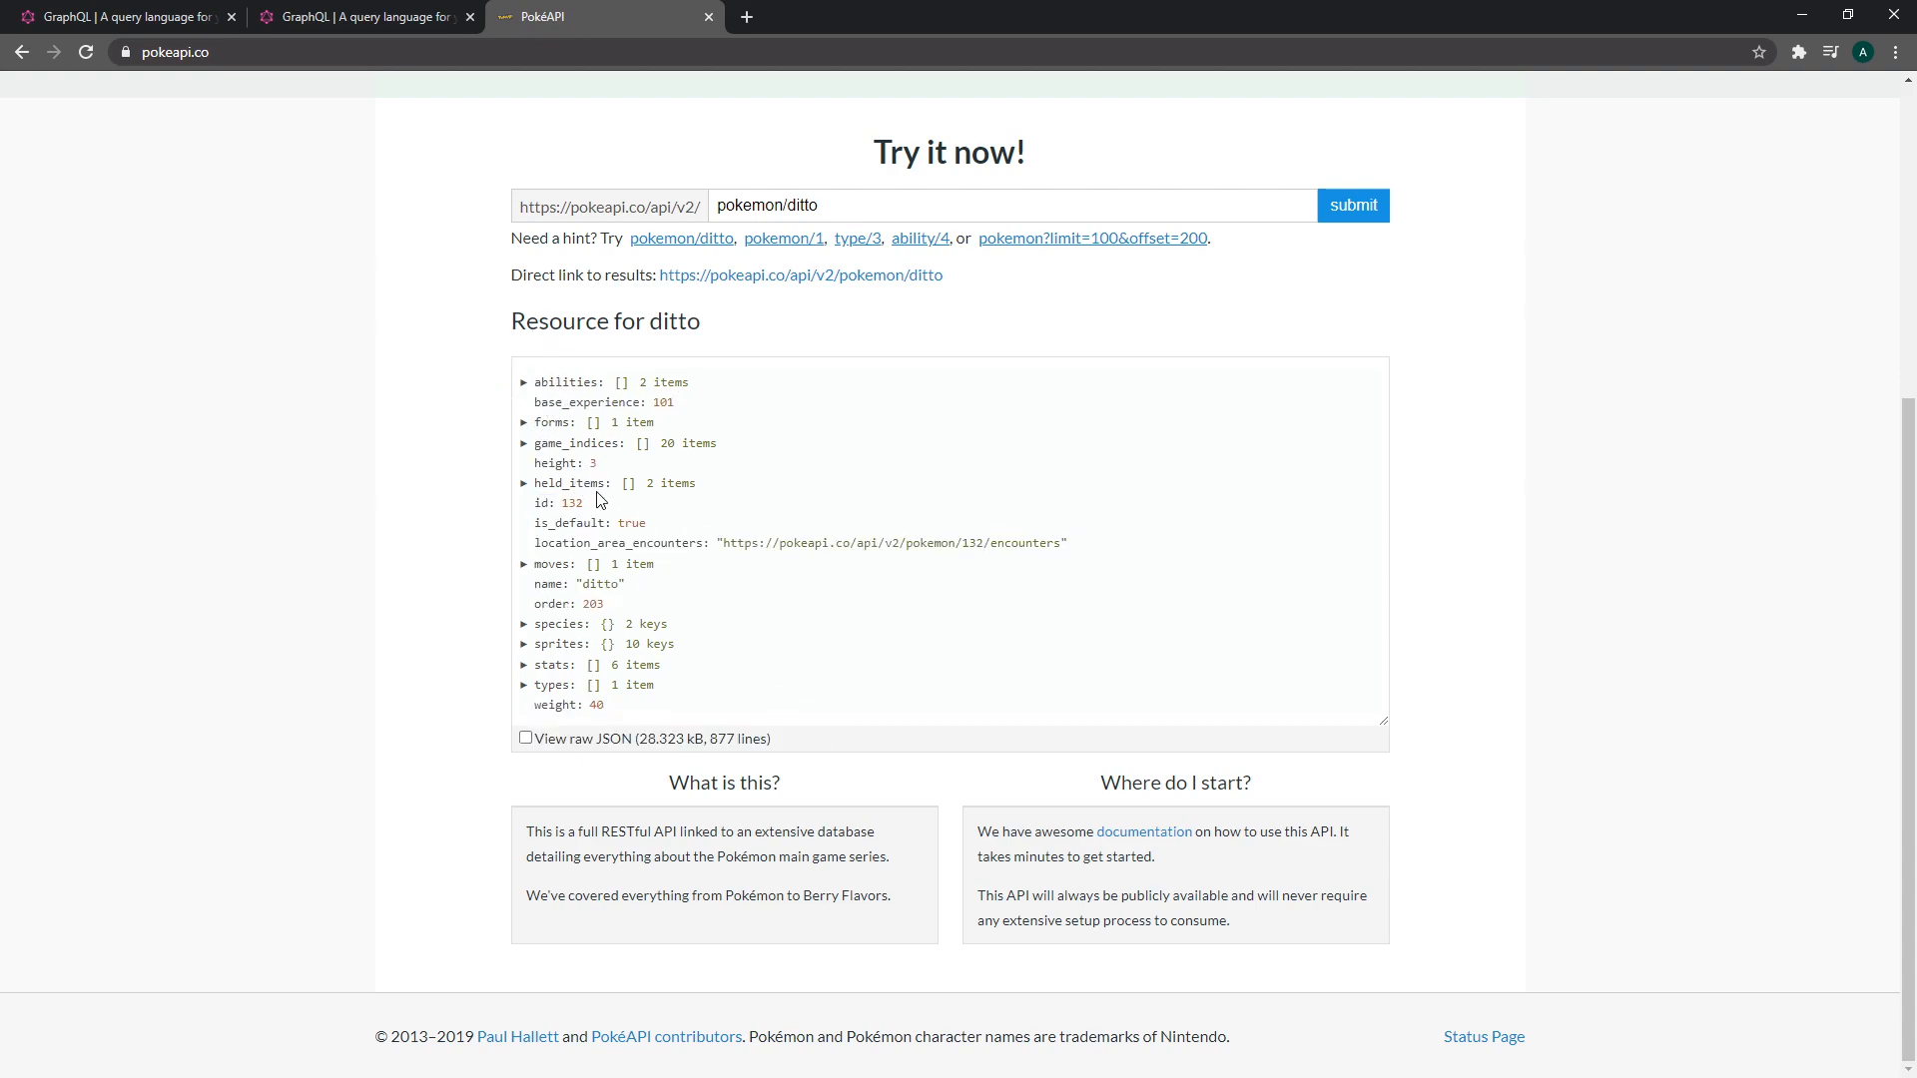
left_click(361, 16)
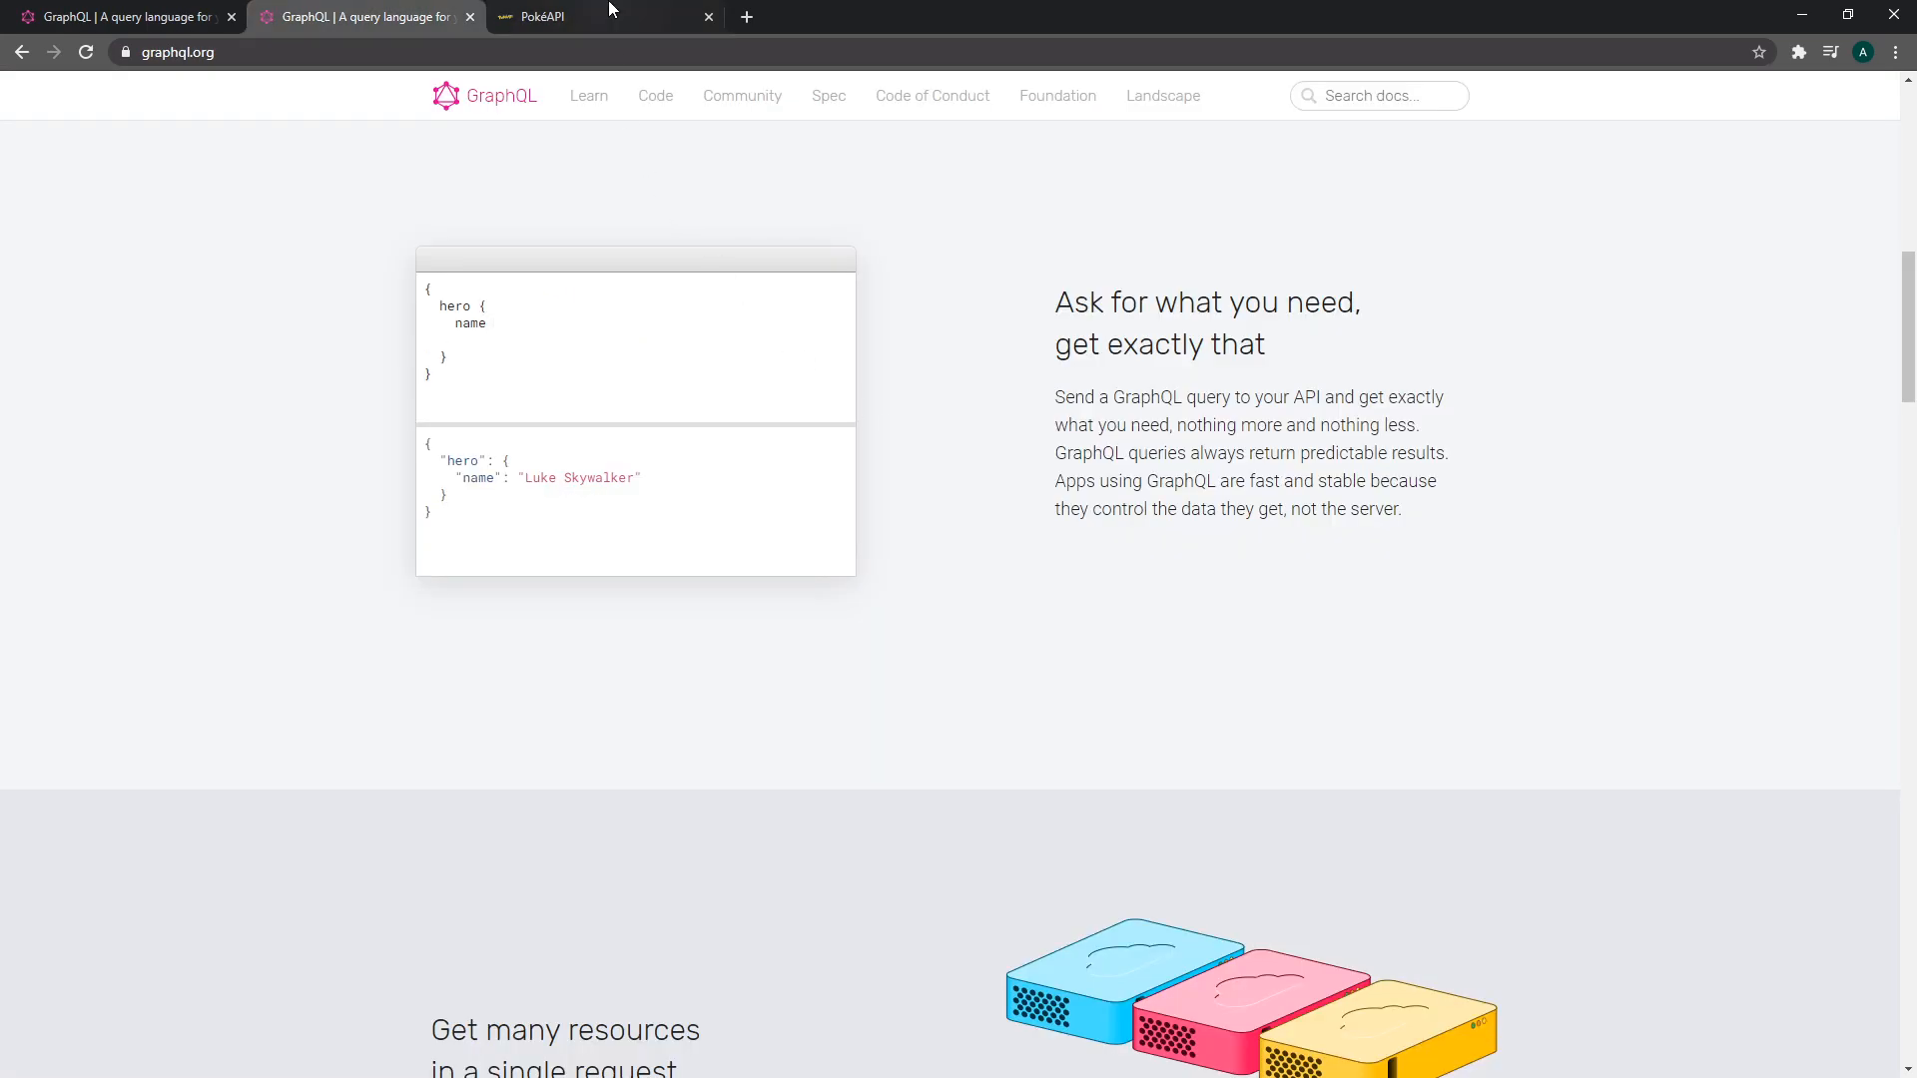
Begin an empty .then() call after the roles-loading callback in the DashboardPage effect
type("he")
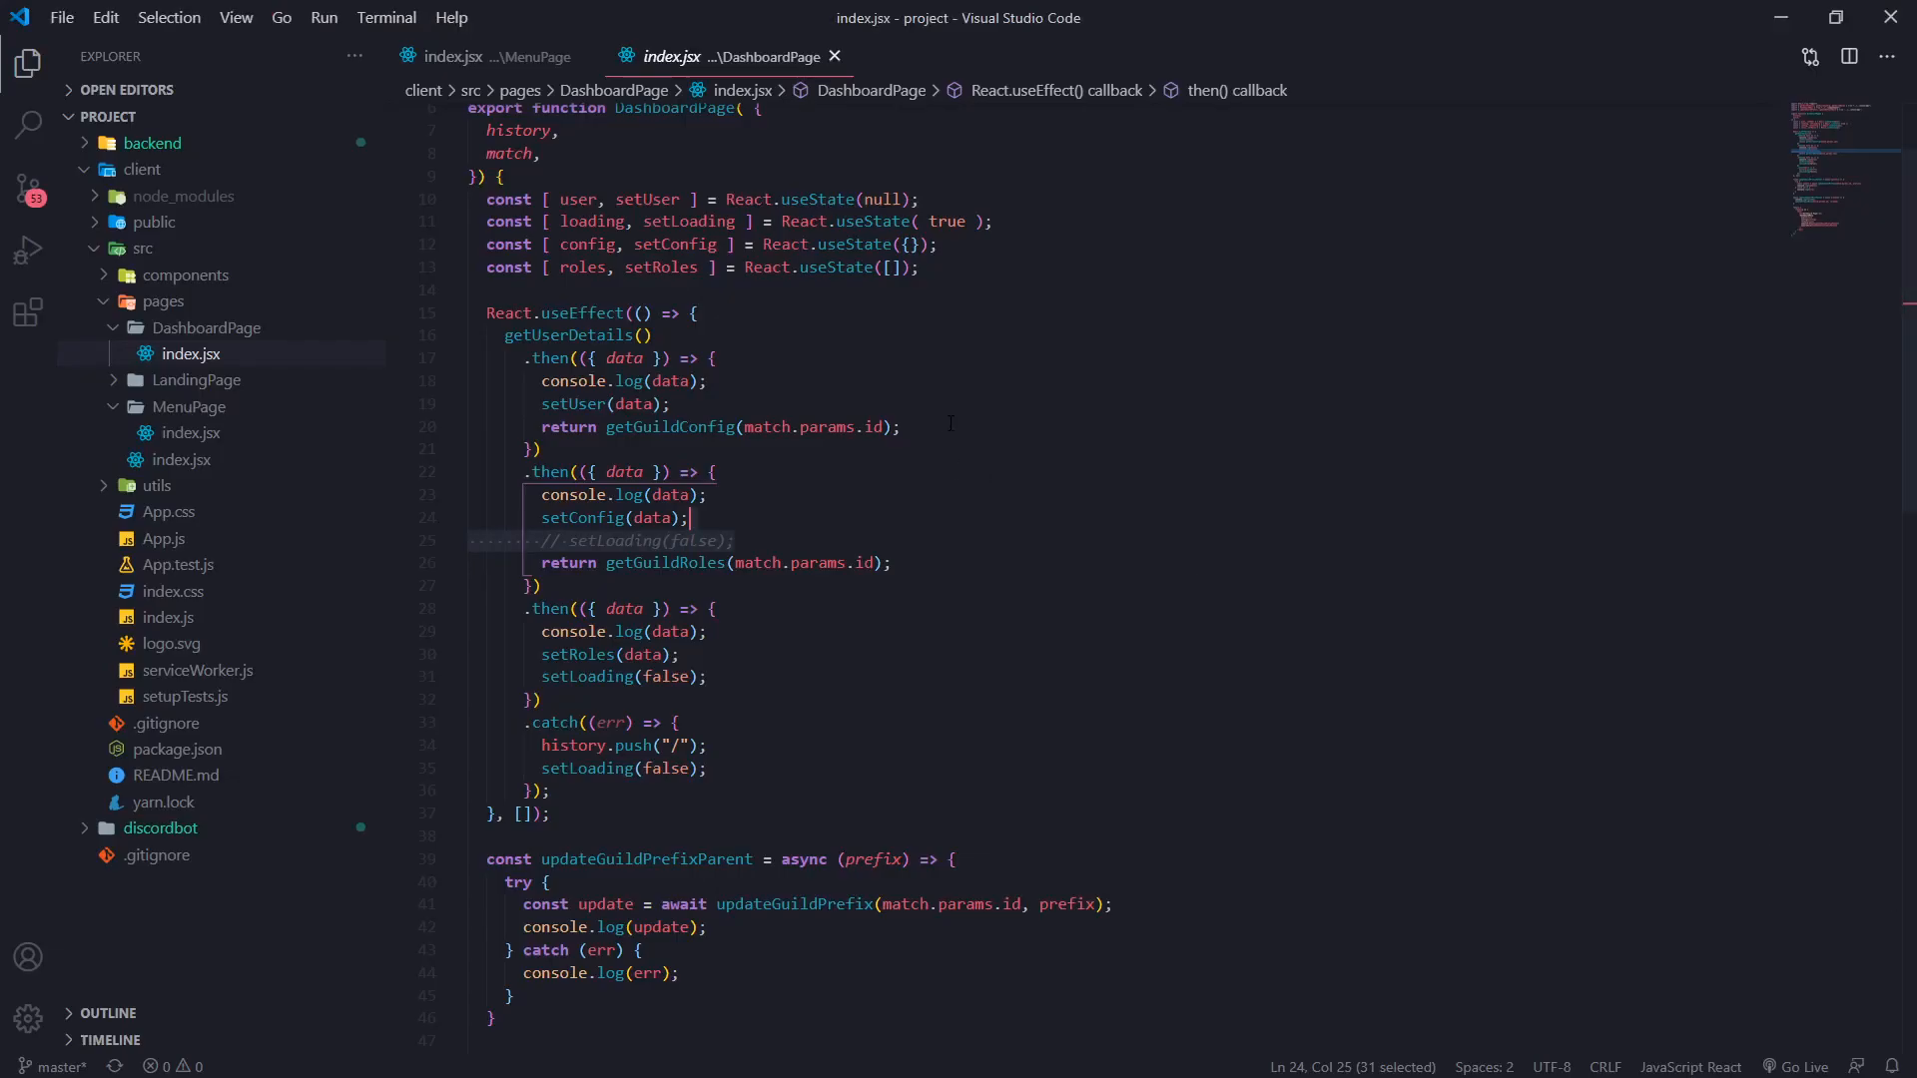
mouse_move(932, 363)
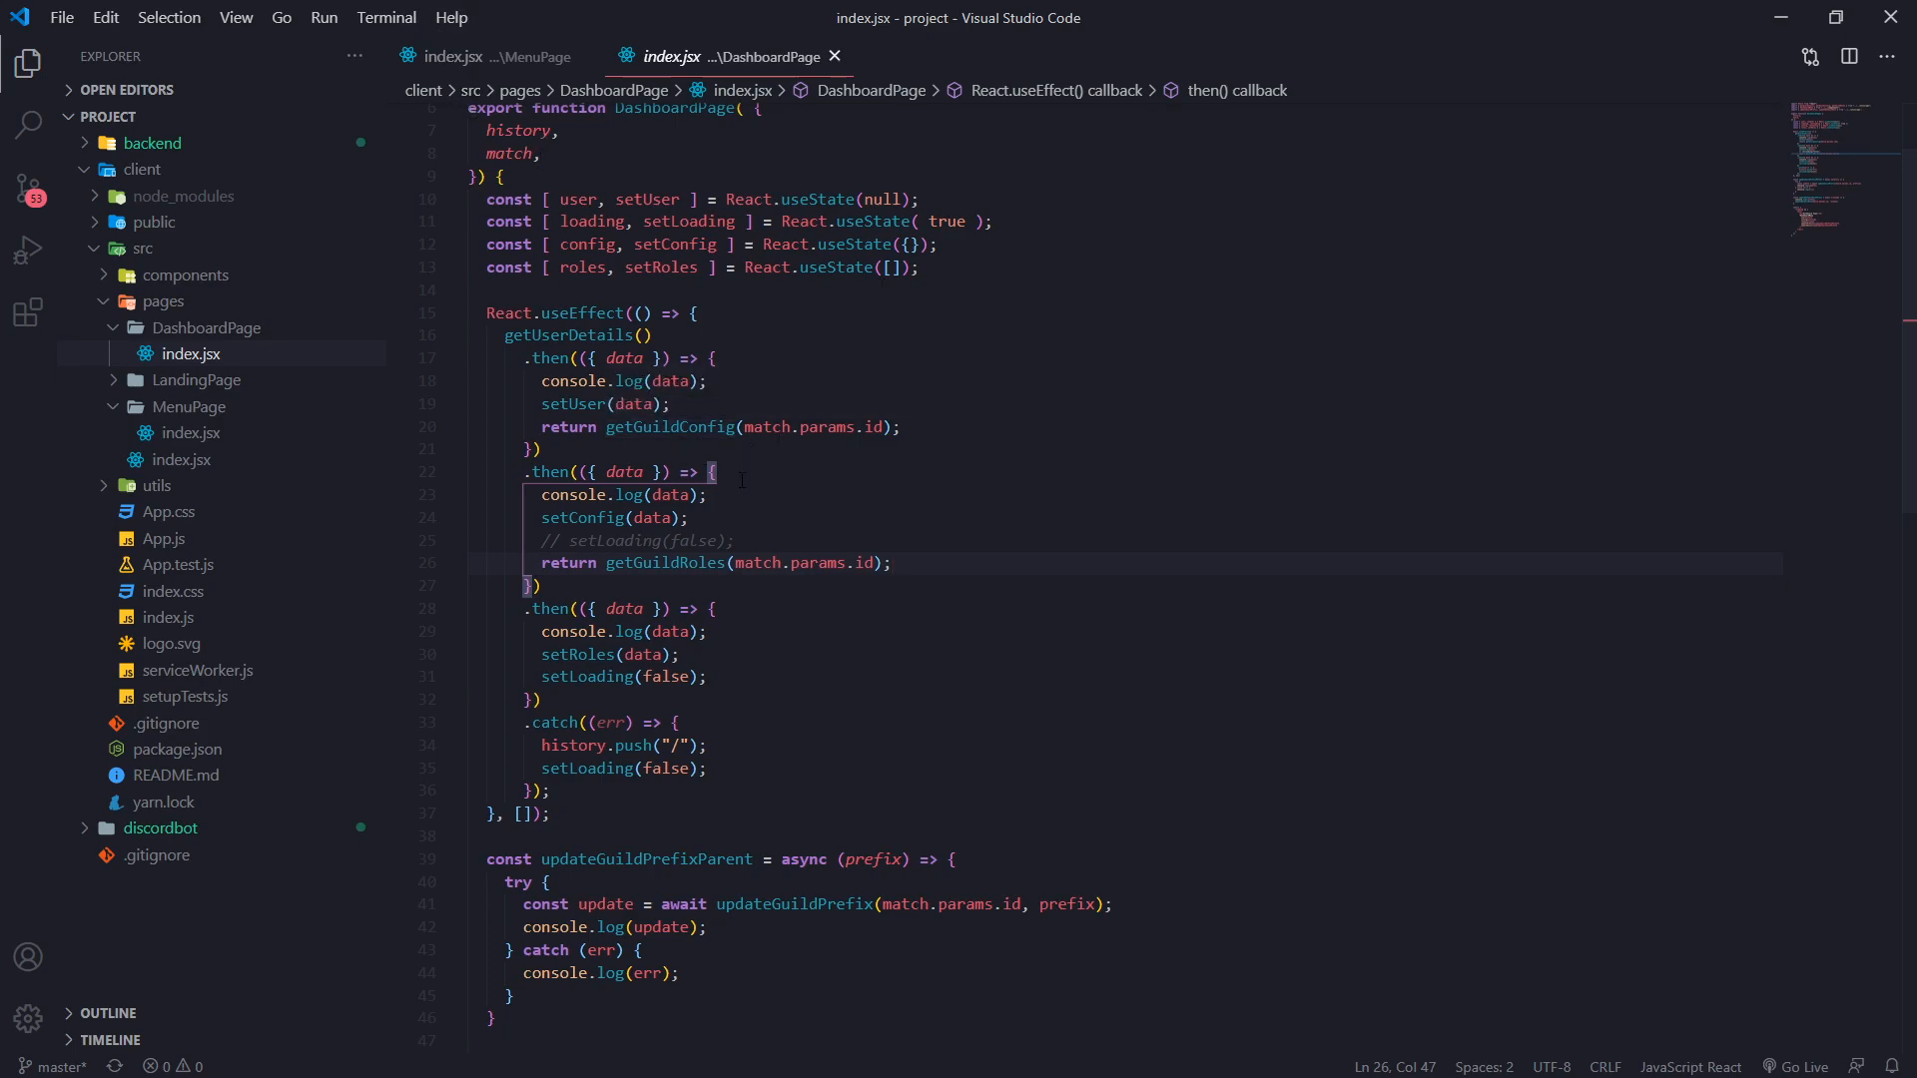
mouse_move(660, 562)
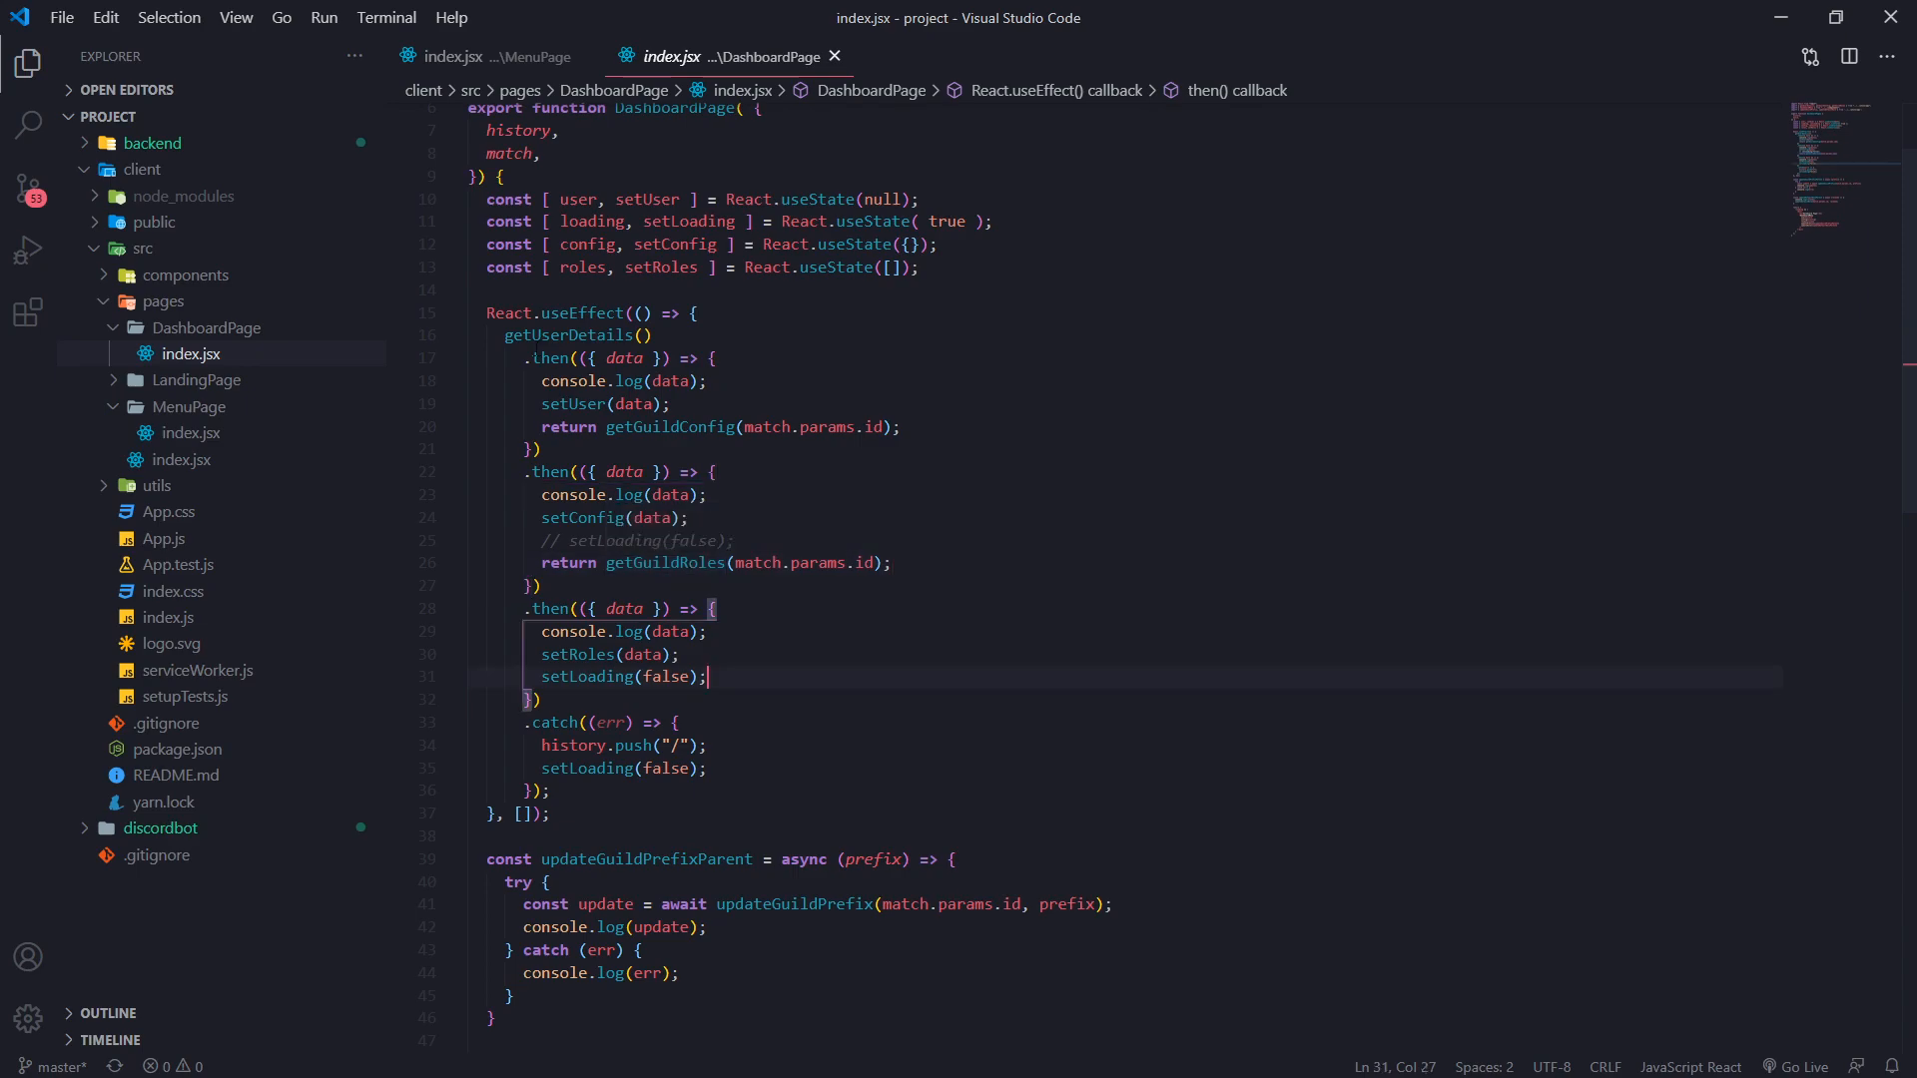
left_click(545, 586)
type(".then(()")
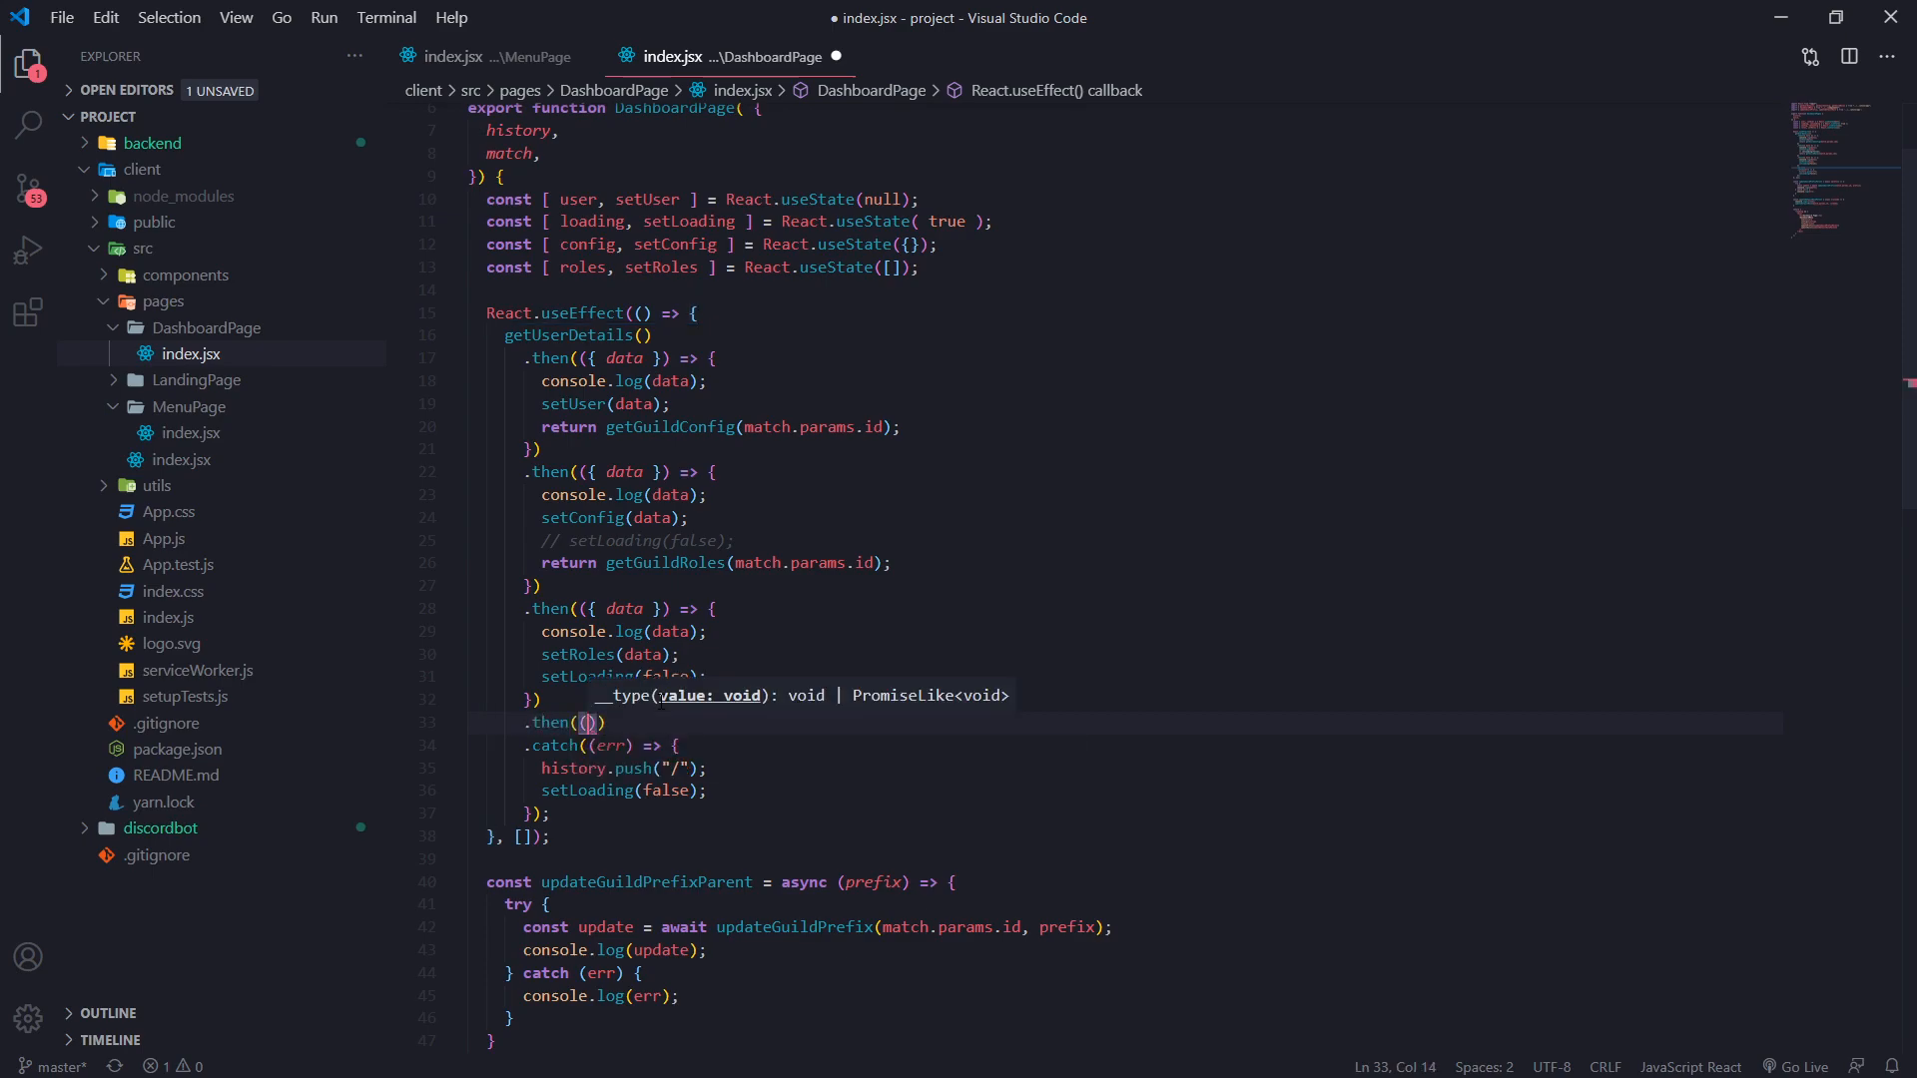
Drop the half-written .then so the chain ends in catch, then select the whole useEffect block
key("Ctrl+S")
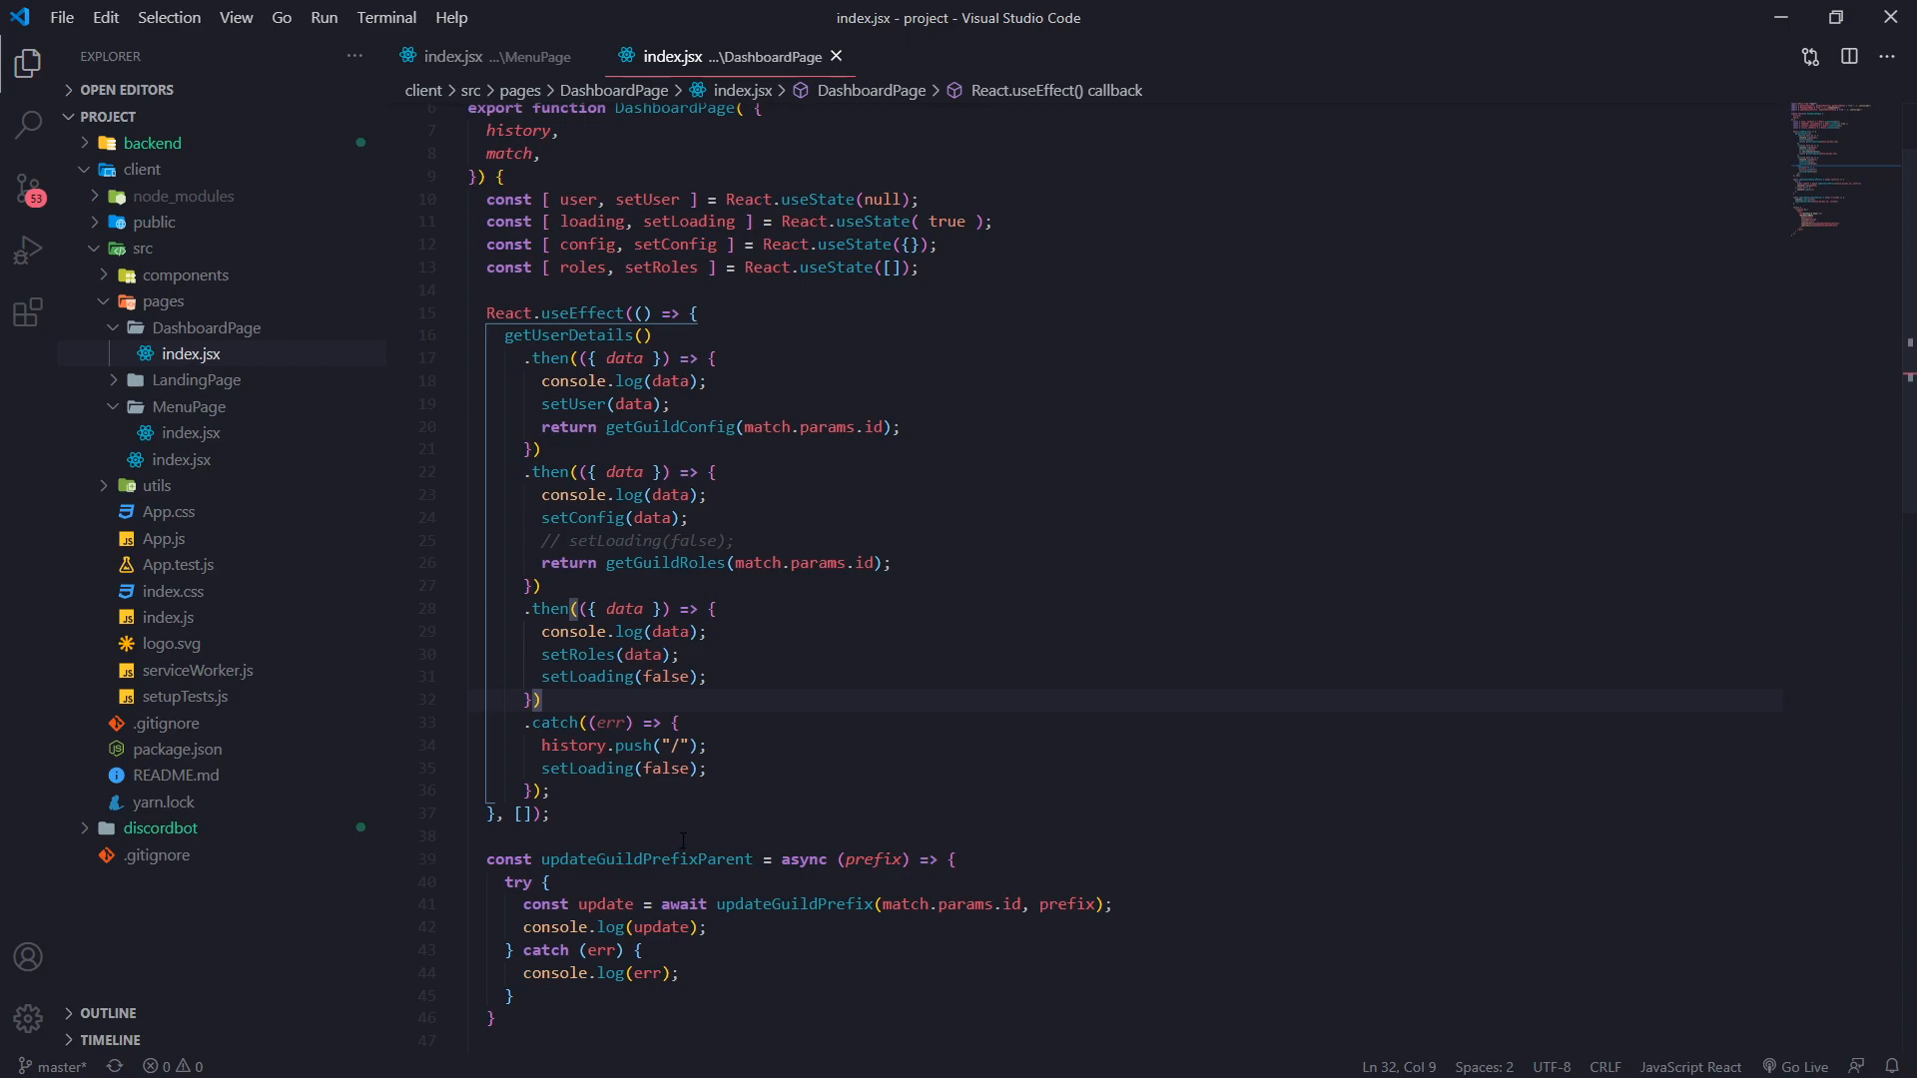
left_click(553, 813)
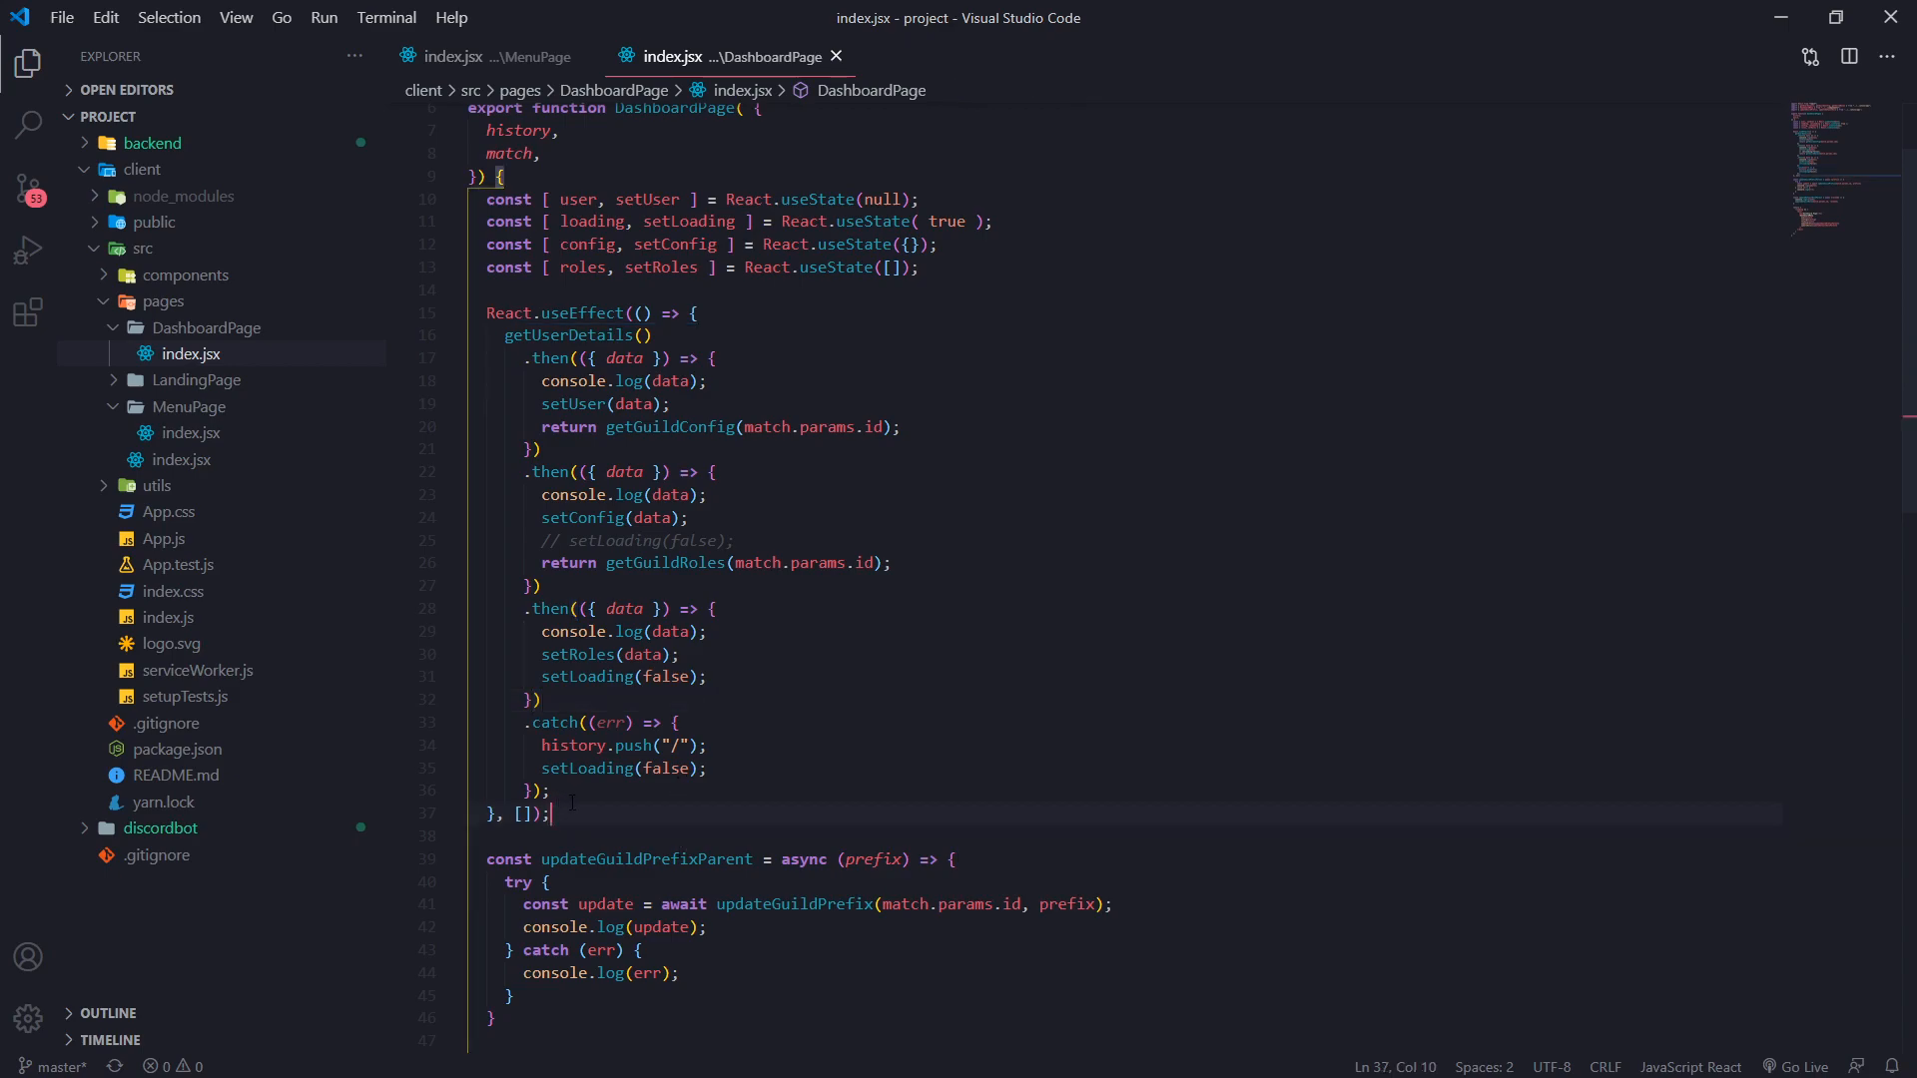
left_click(507, 335)
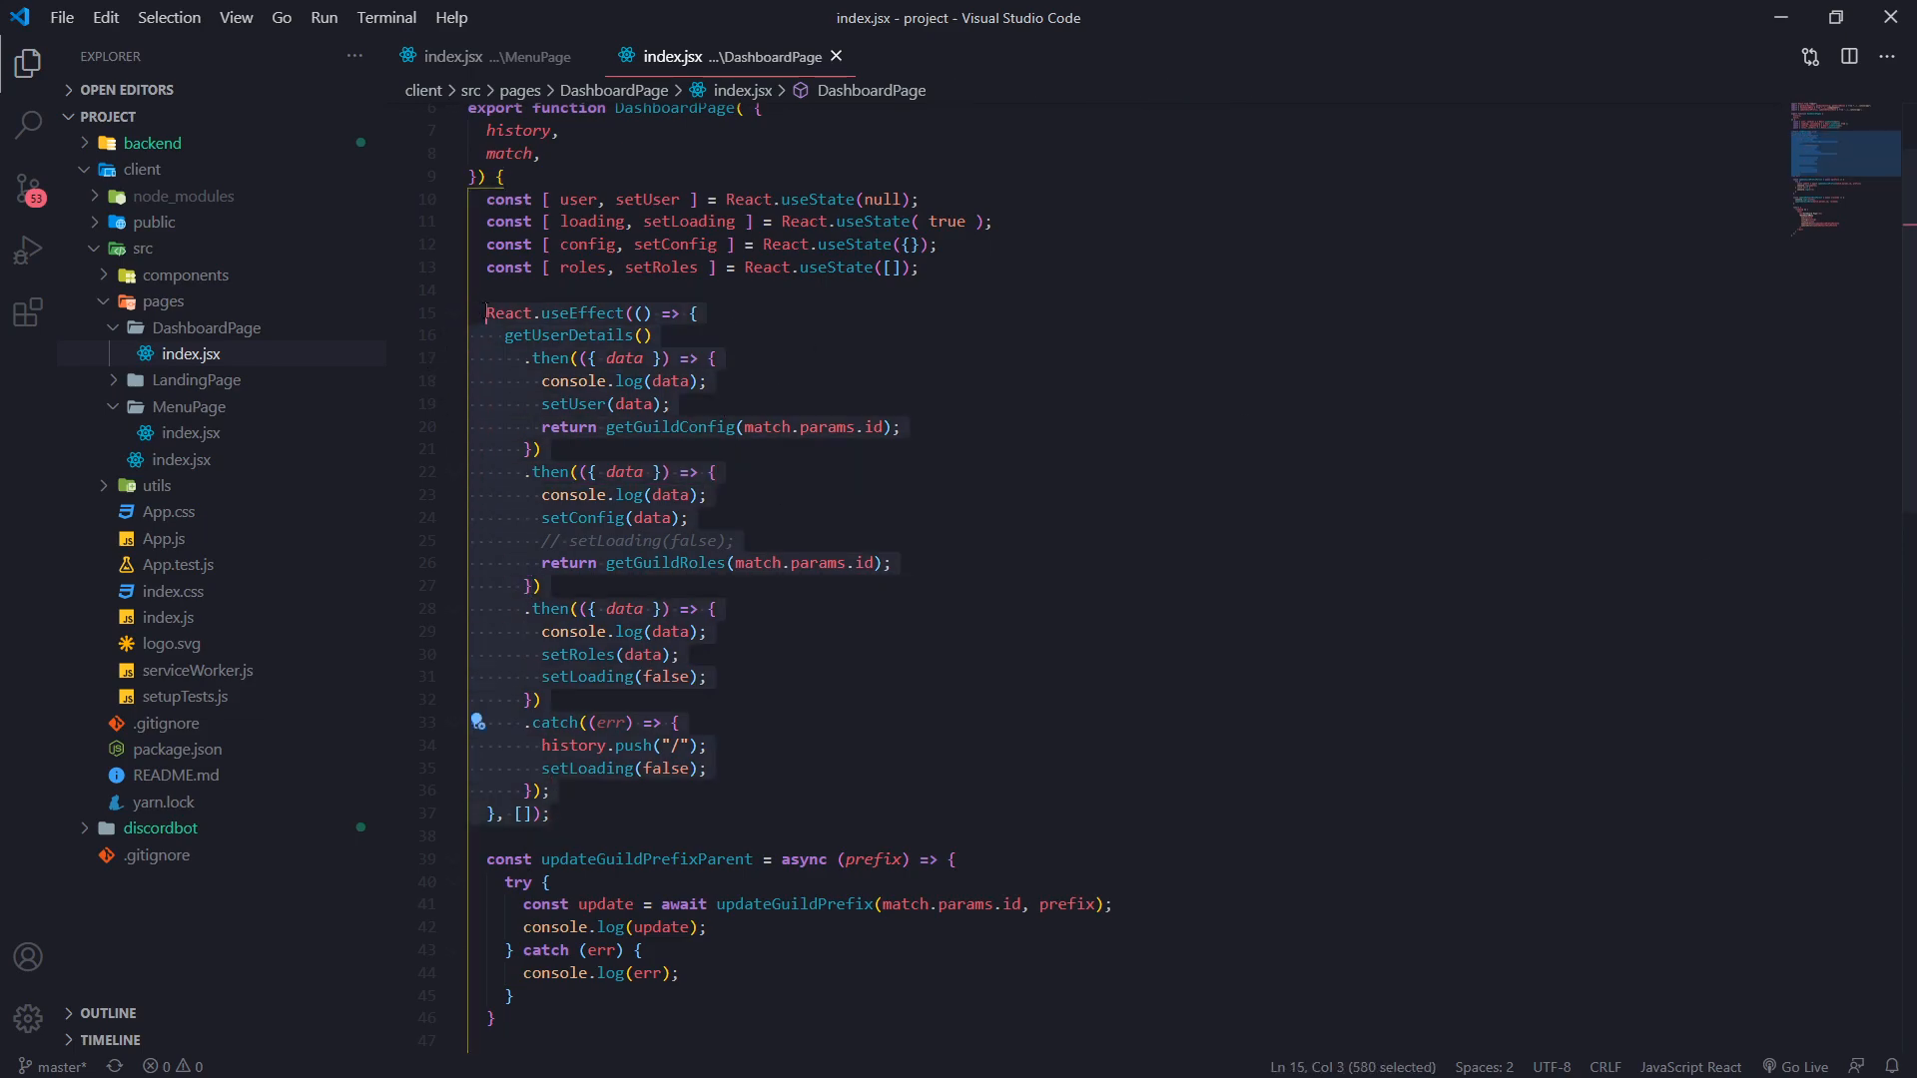
left_click(551, 813)
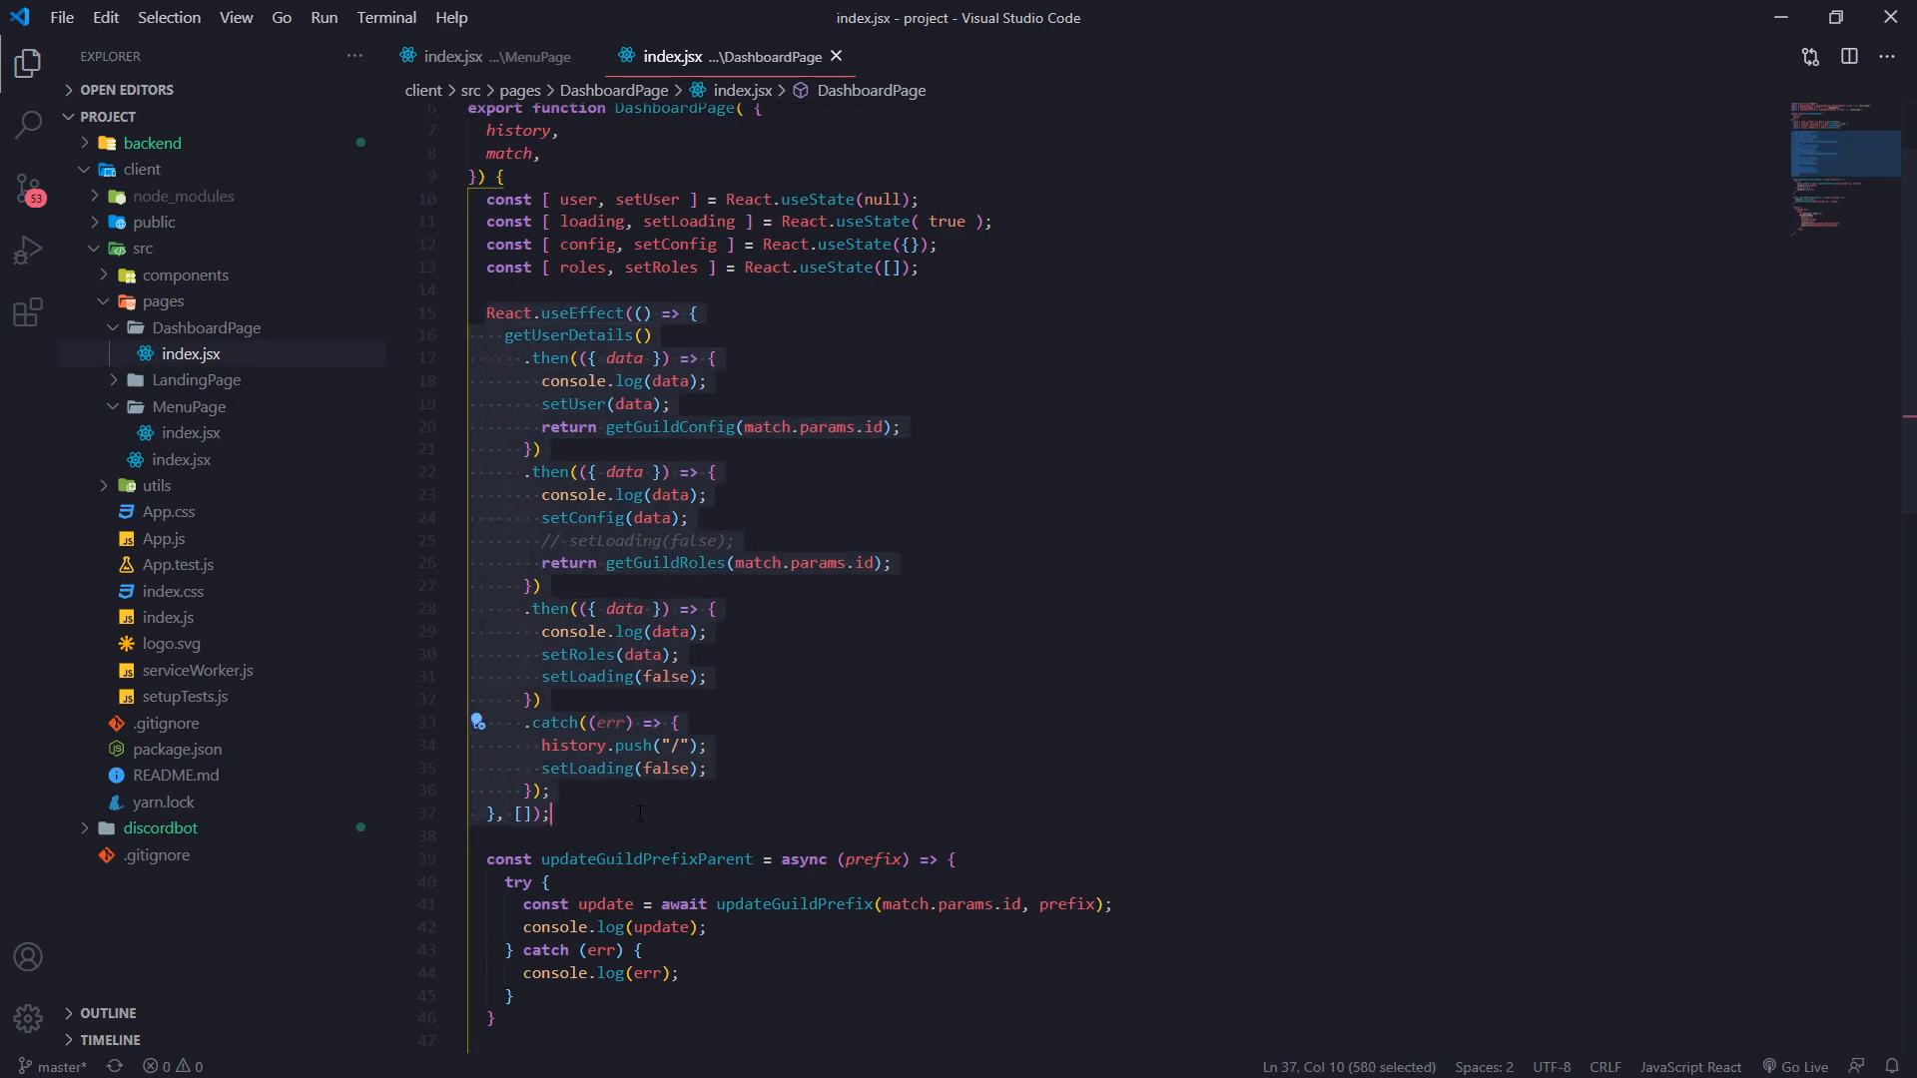